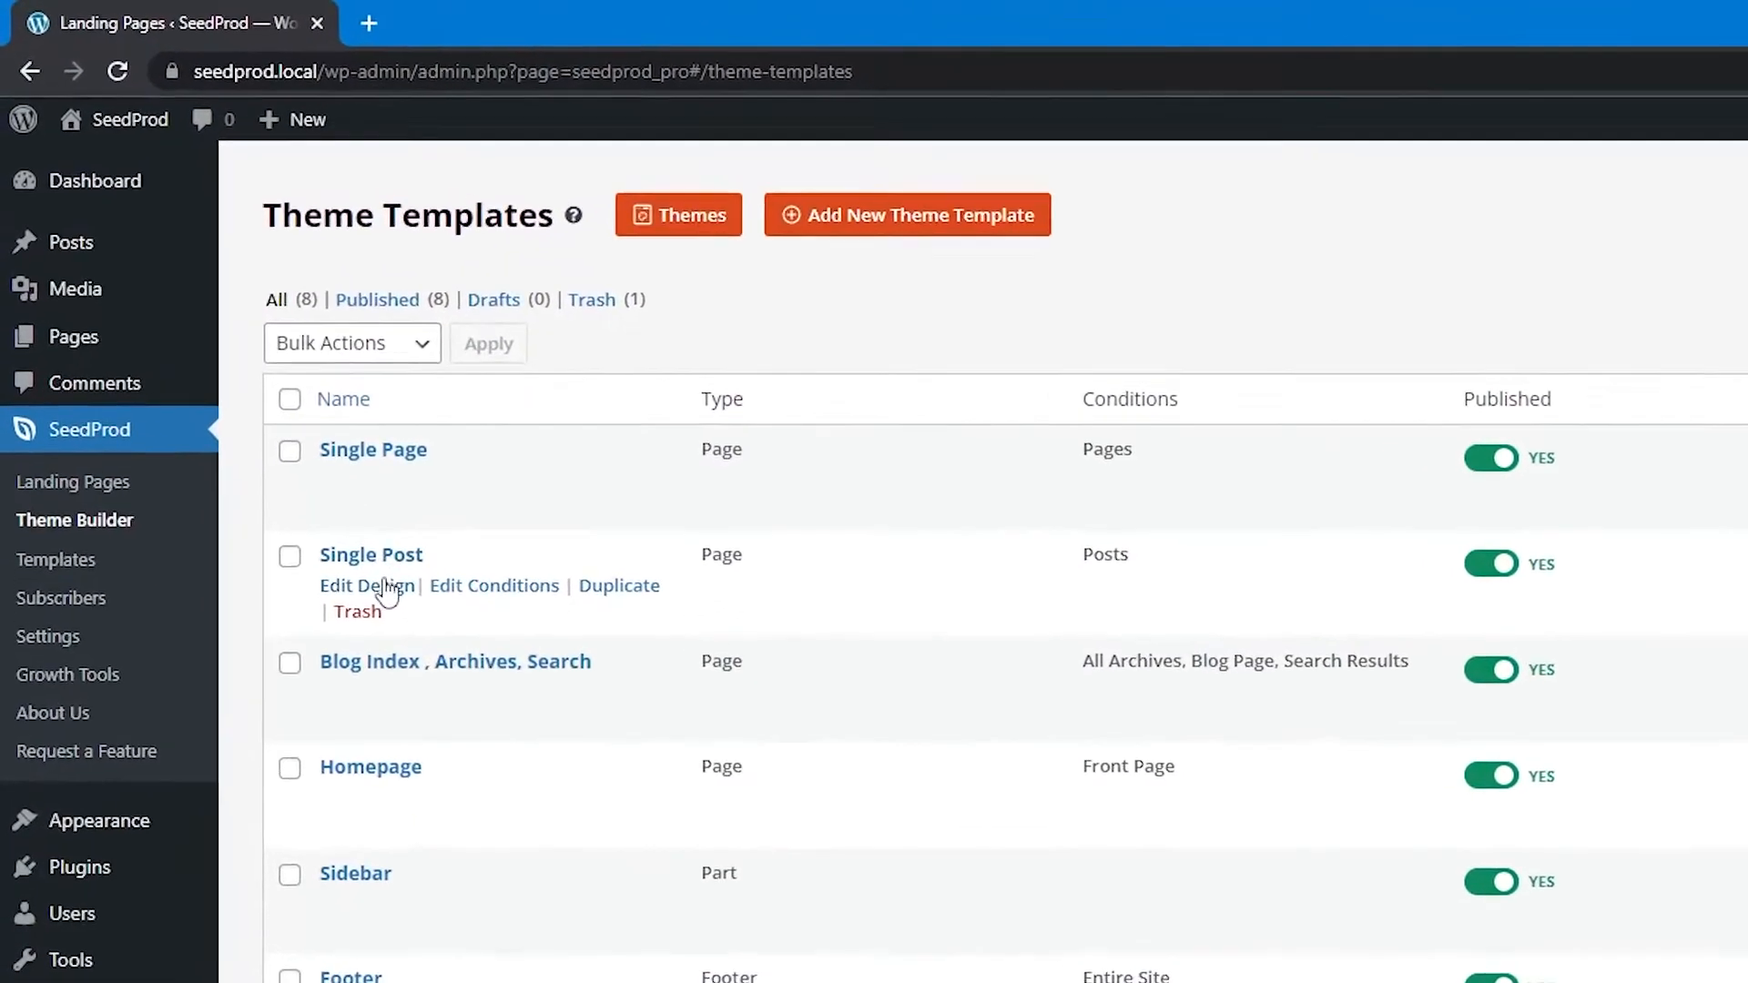
- Watch the intro preview of theme templates and post content typography (font size 20), ending on the WordPress dashboard
left_click(677, 215)
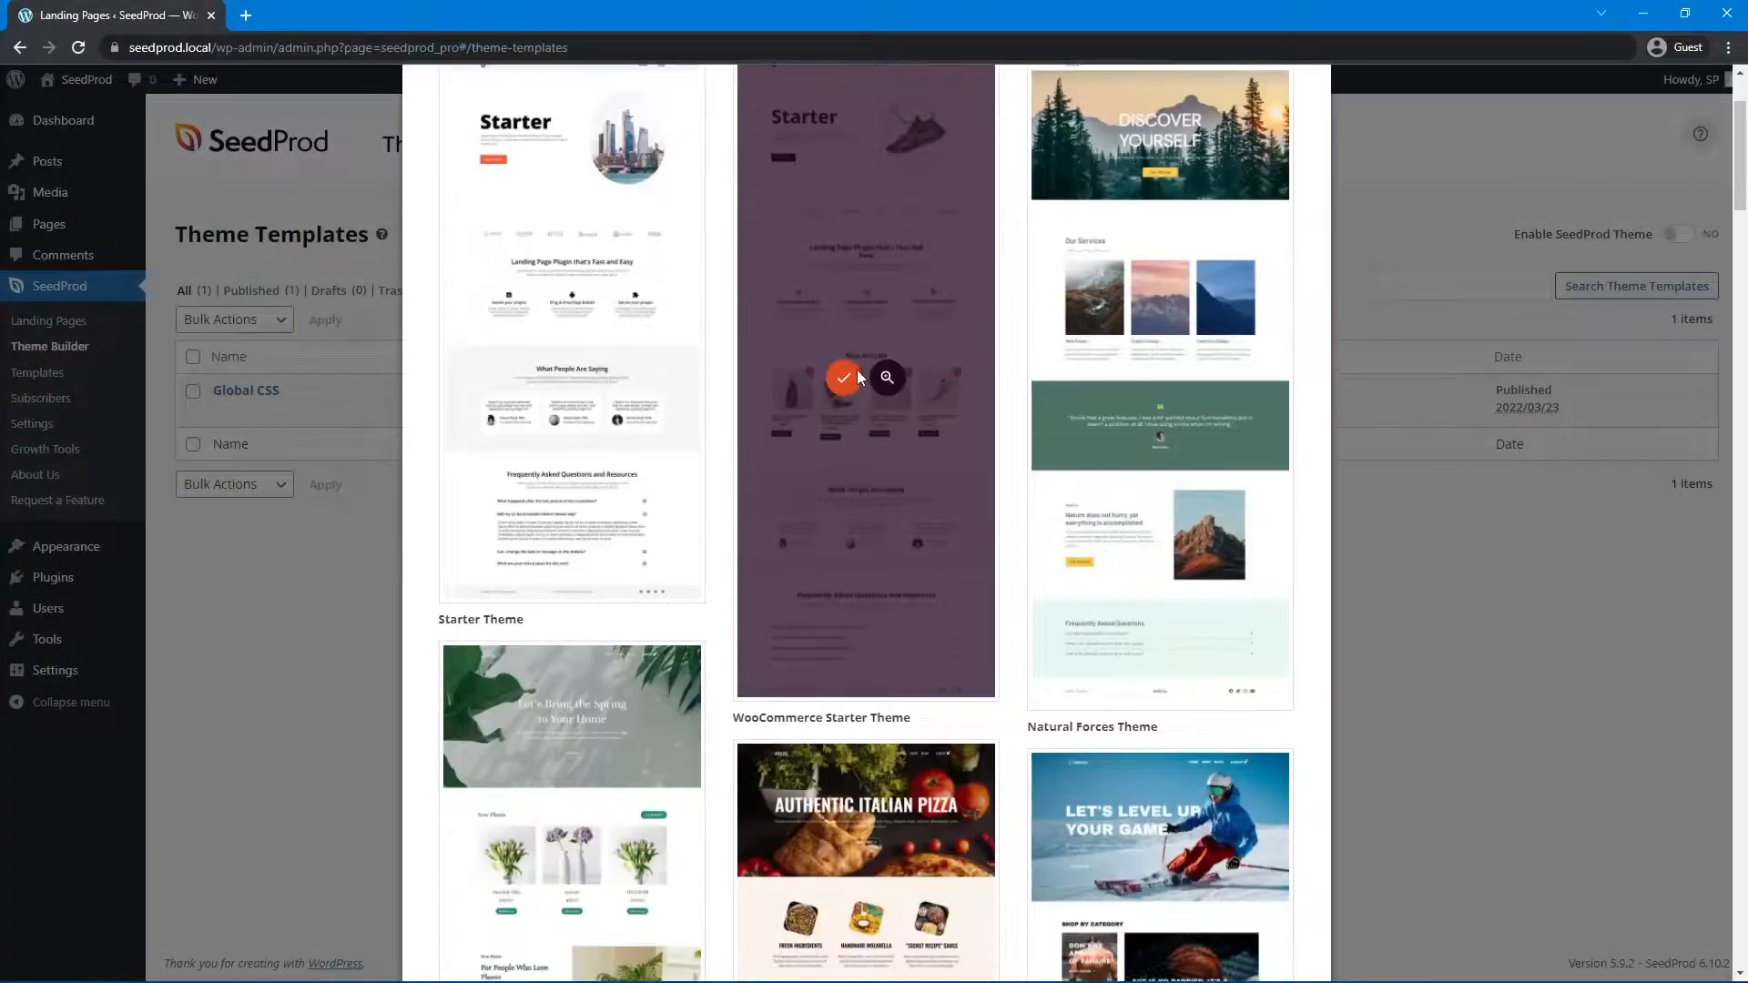
scroll("down", 3)
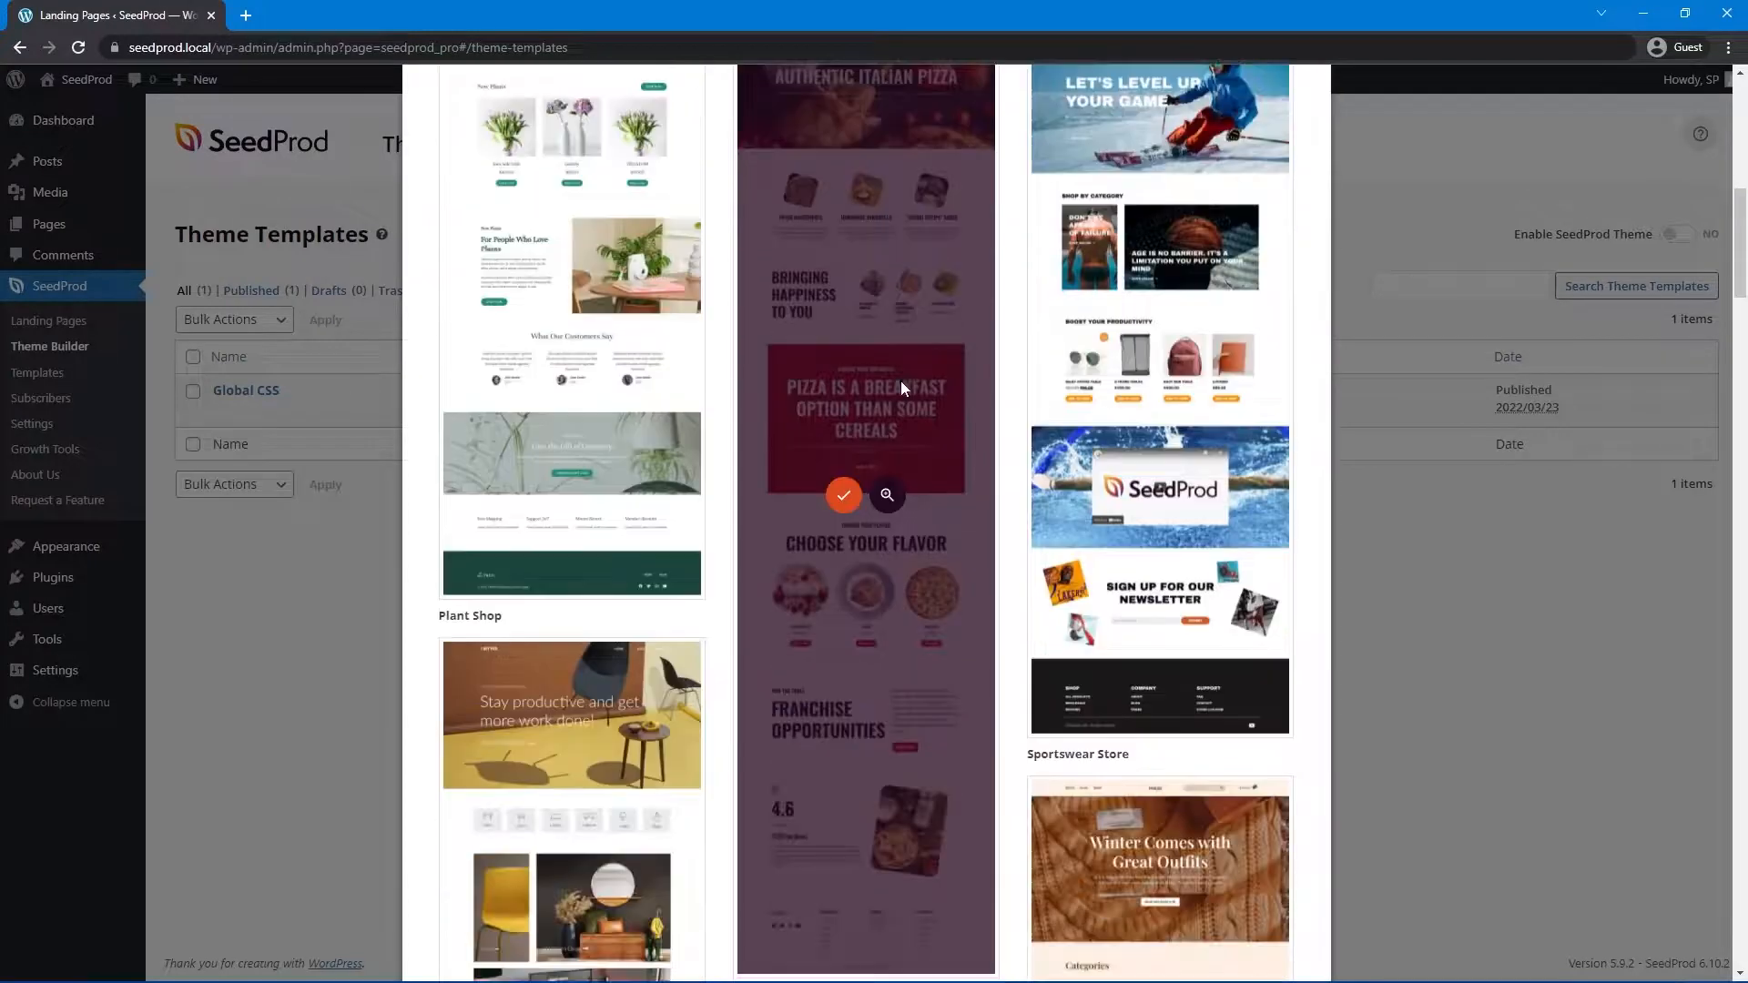
scroll("up", 3)
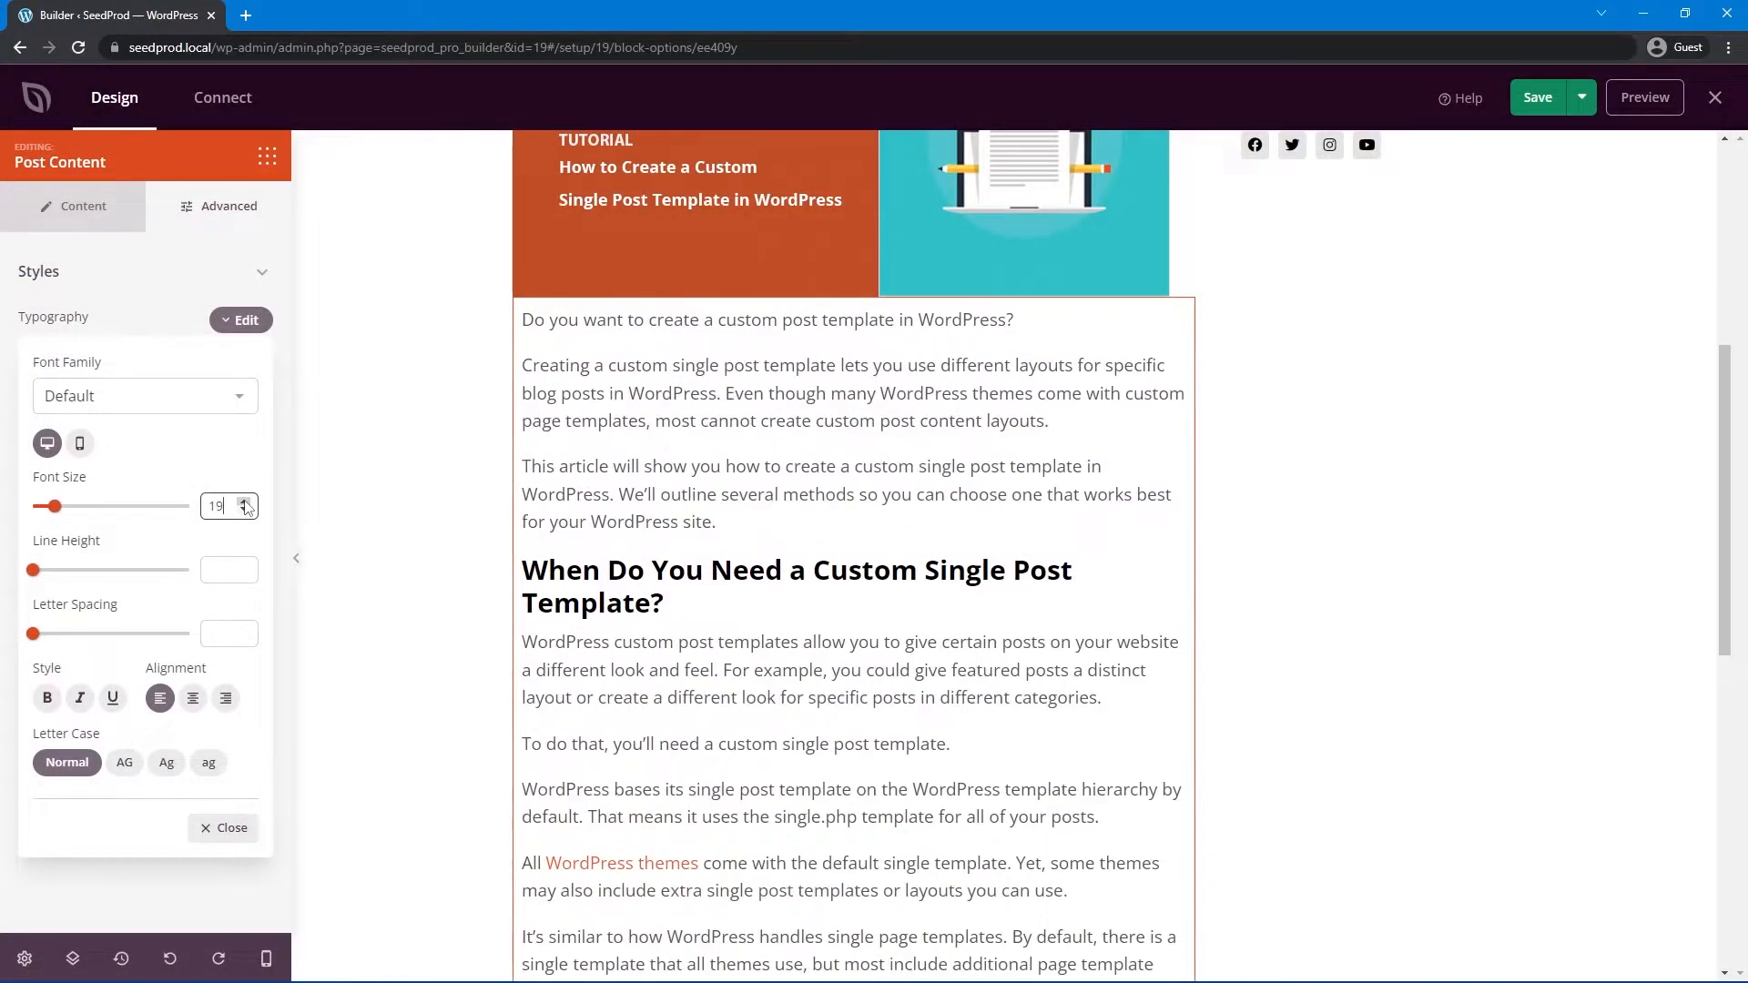
left_click(244, 564)
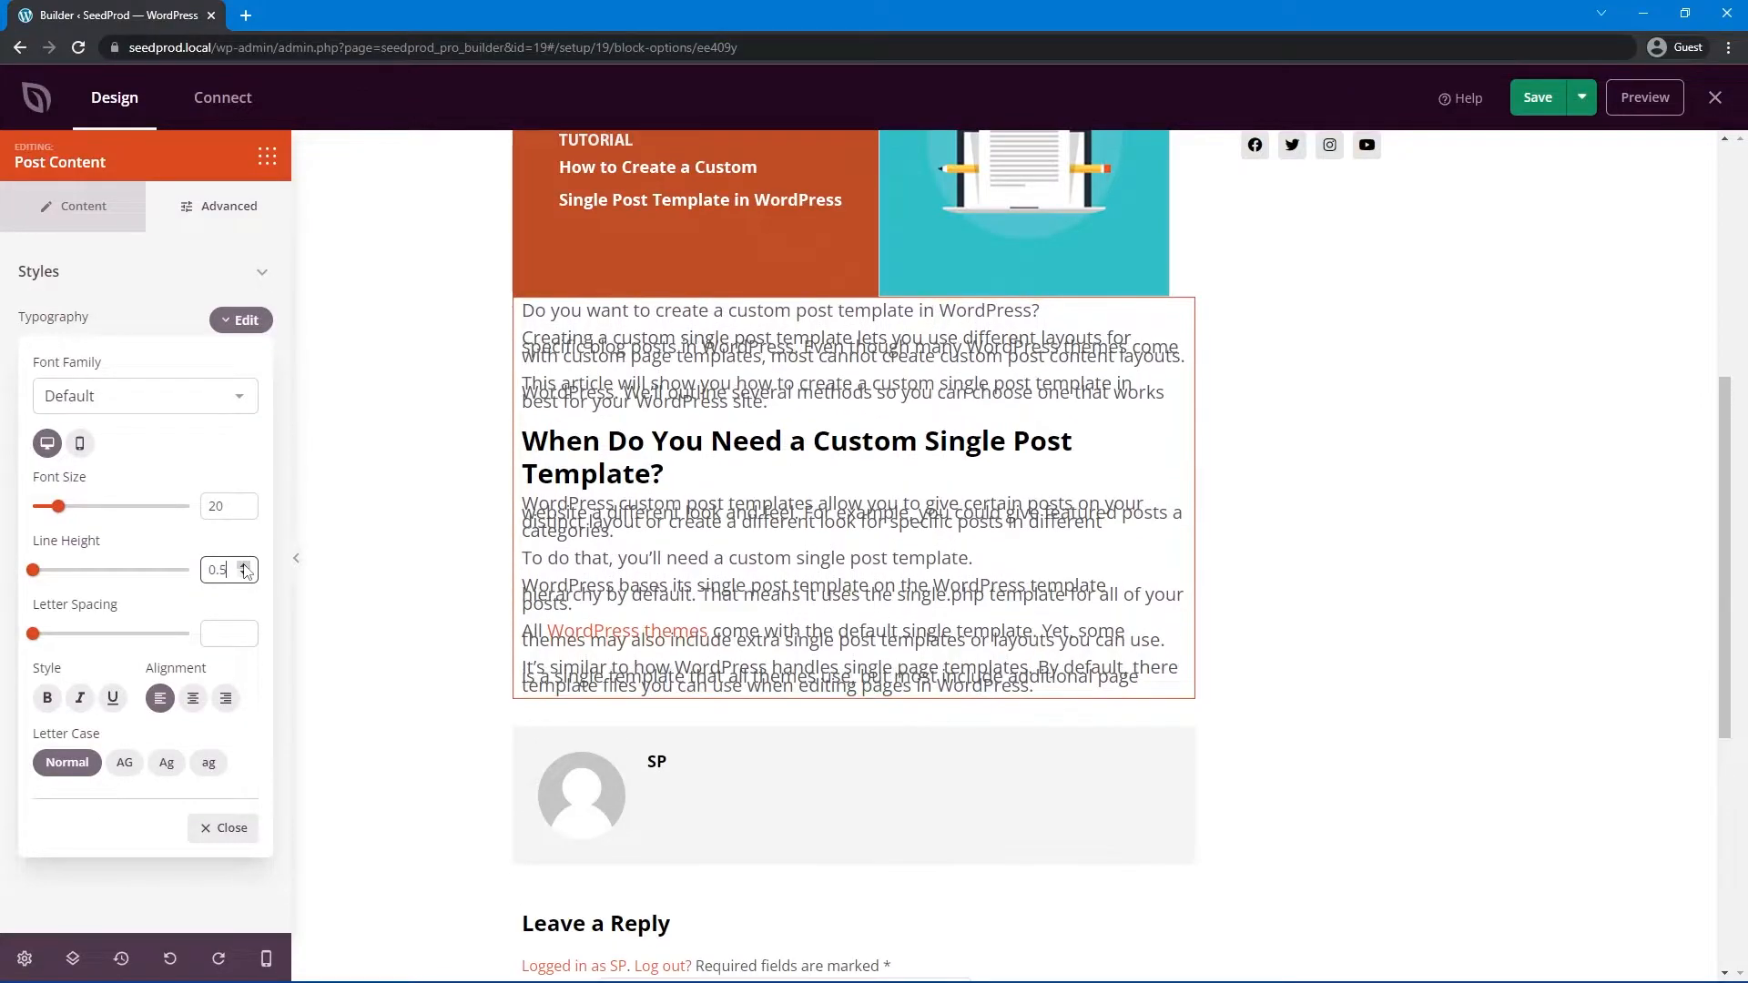
left_click(246, 565)
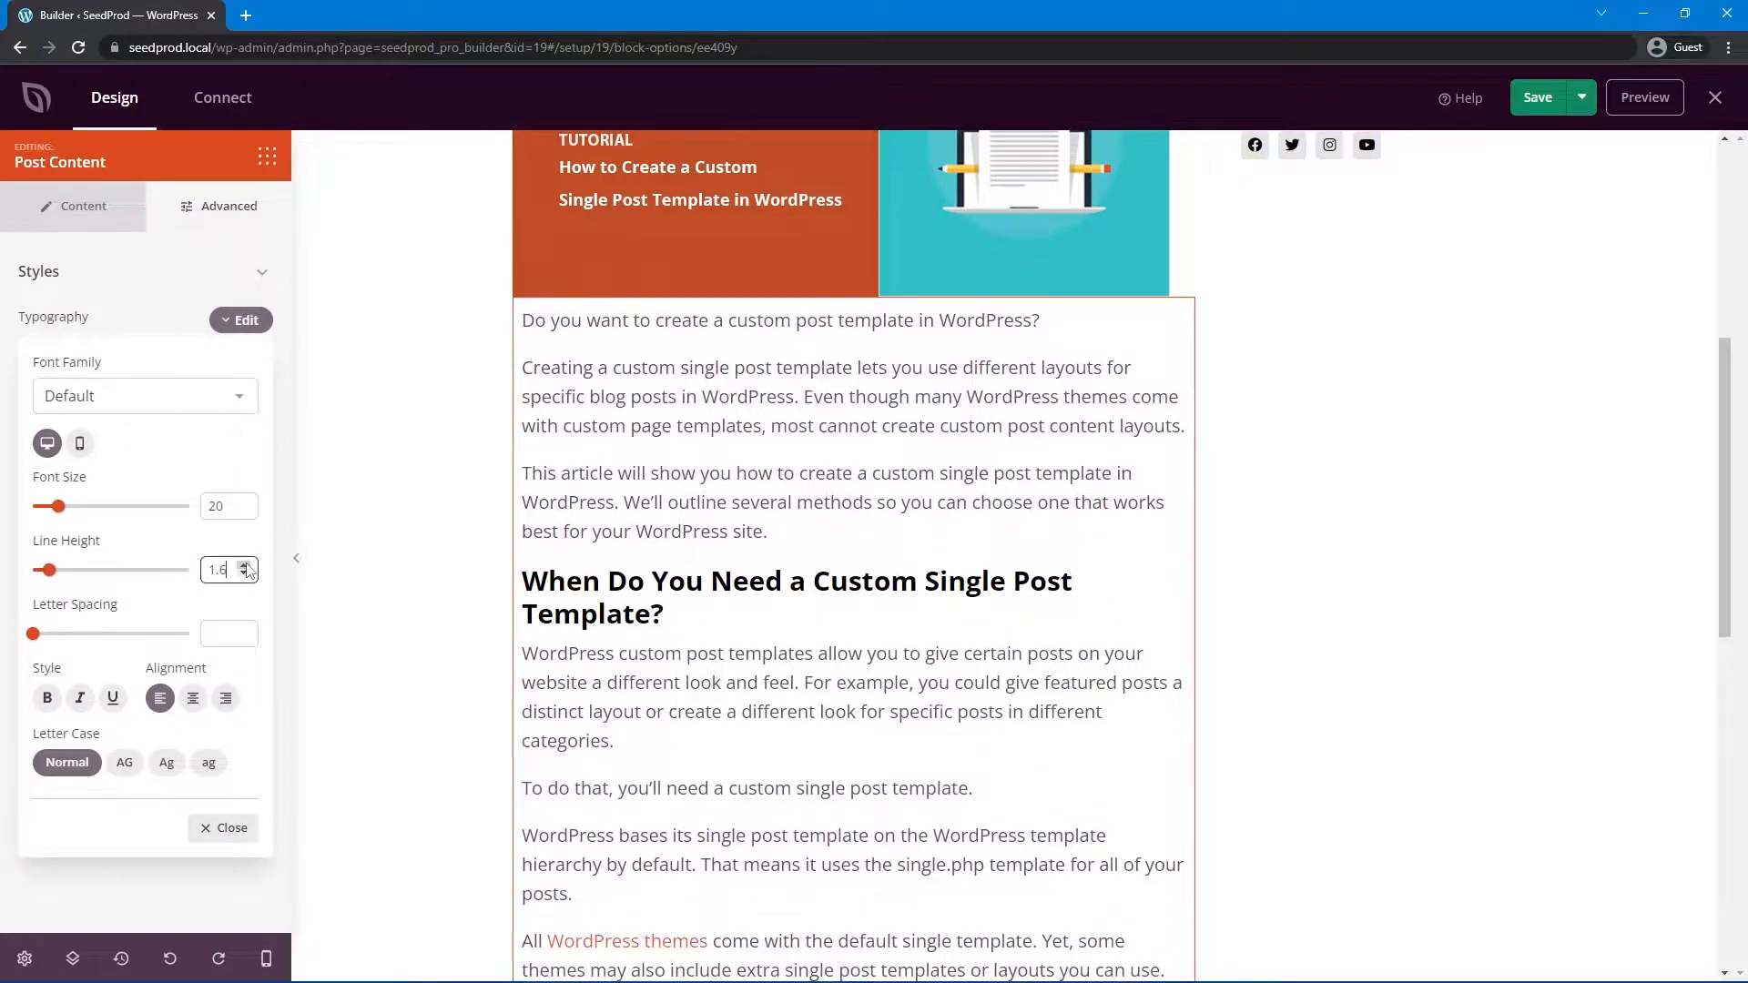
left_click(242, 564)
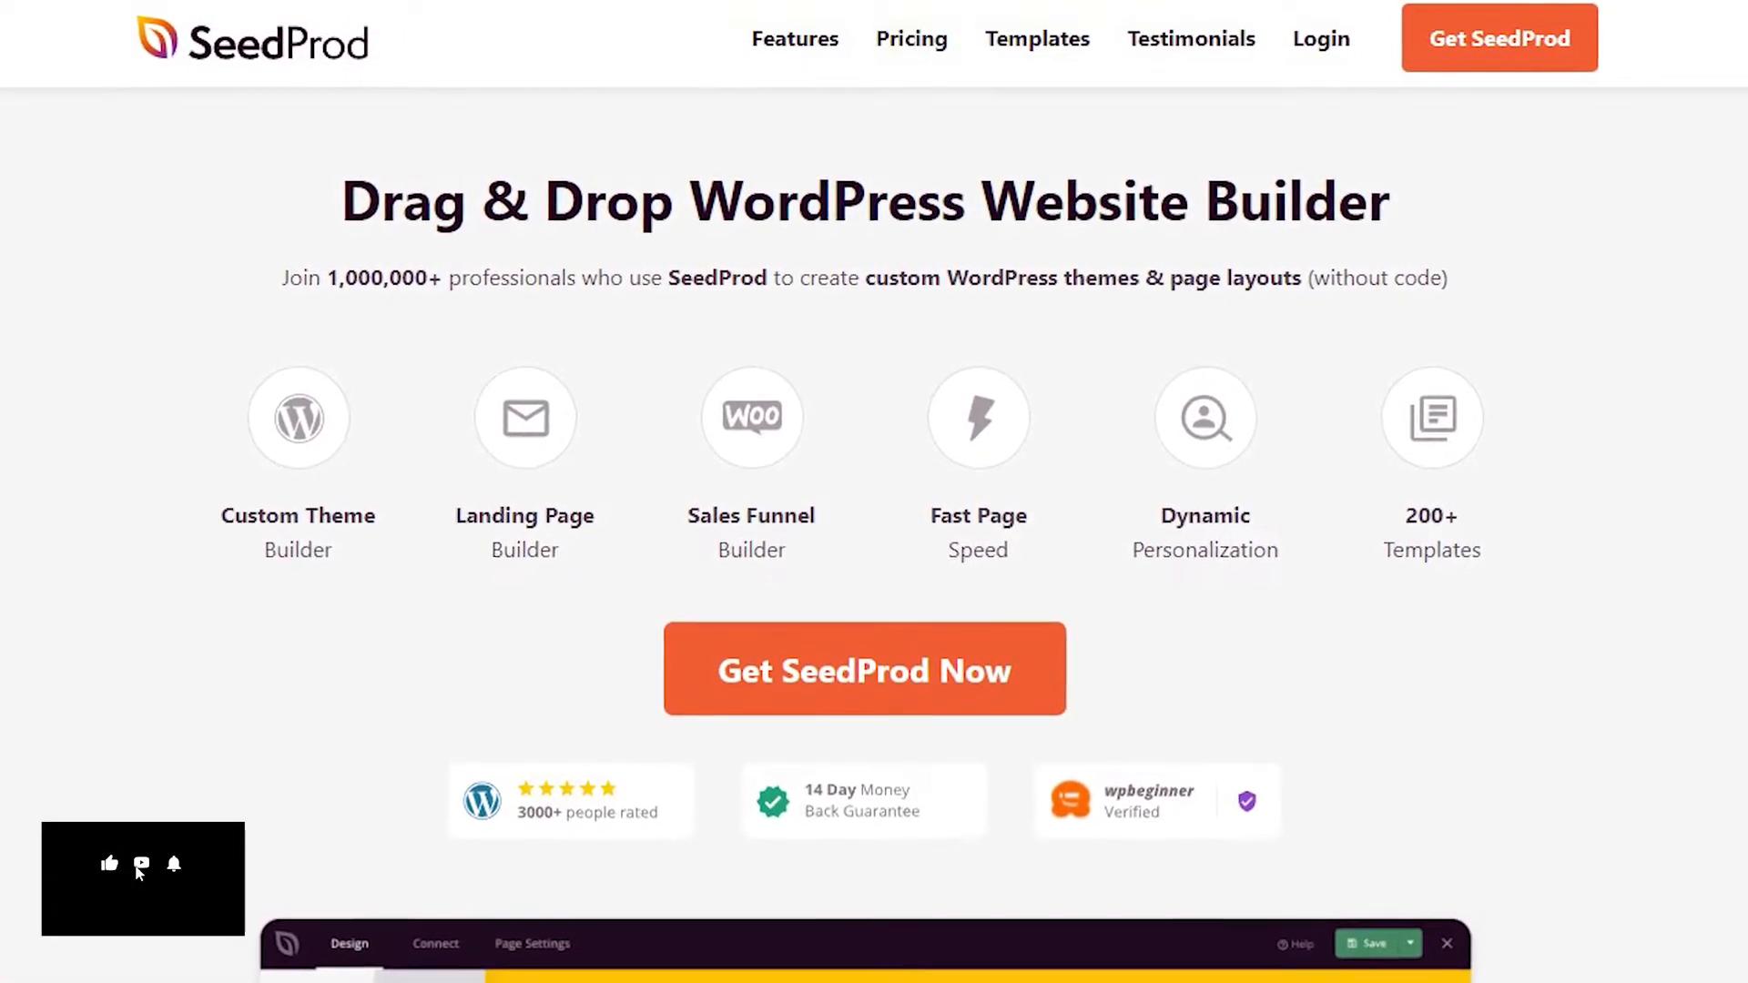
scroll("down", 3)
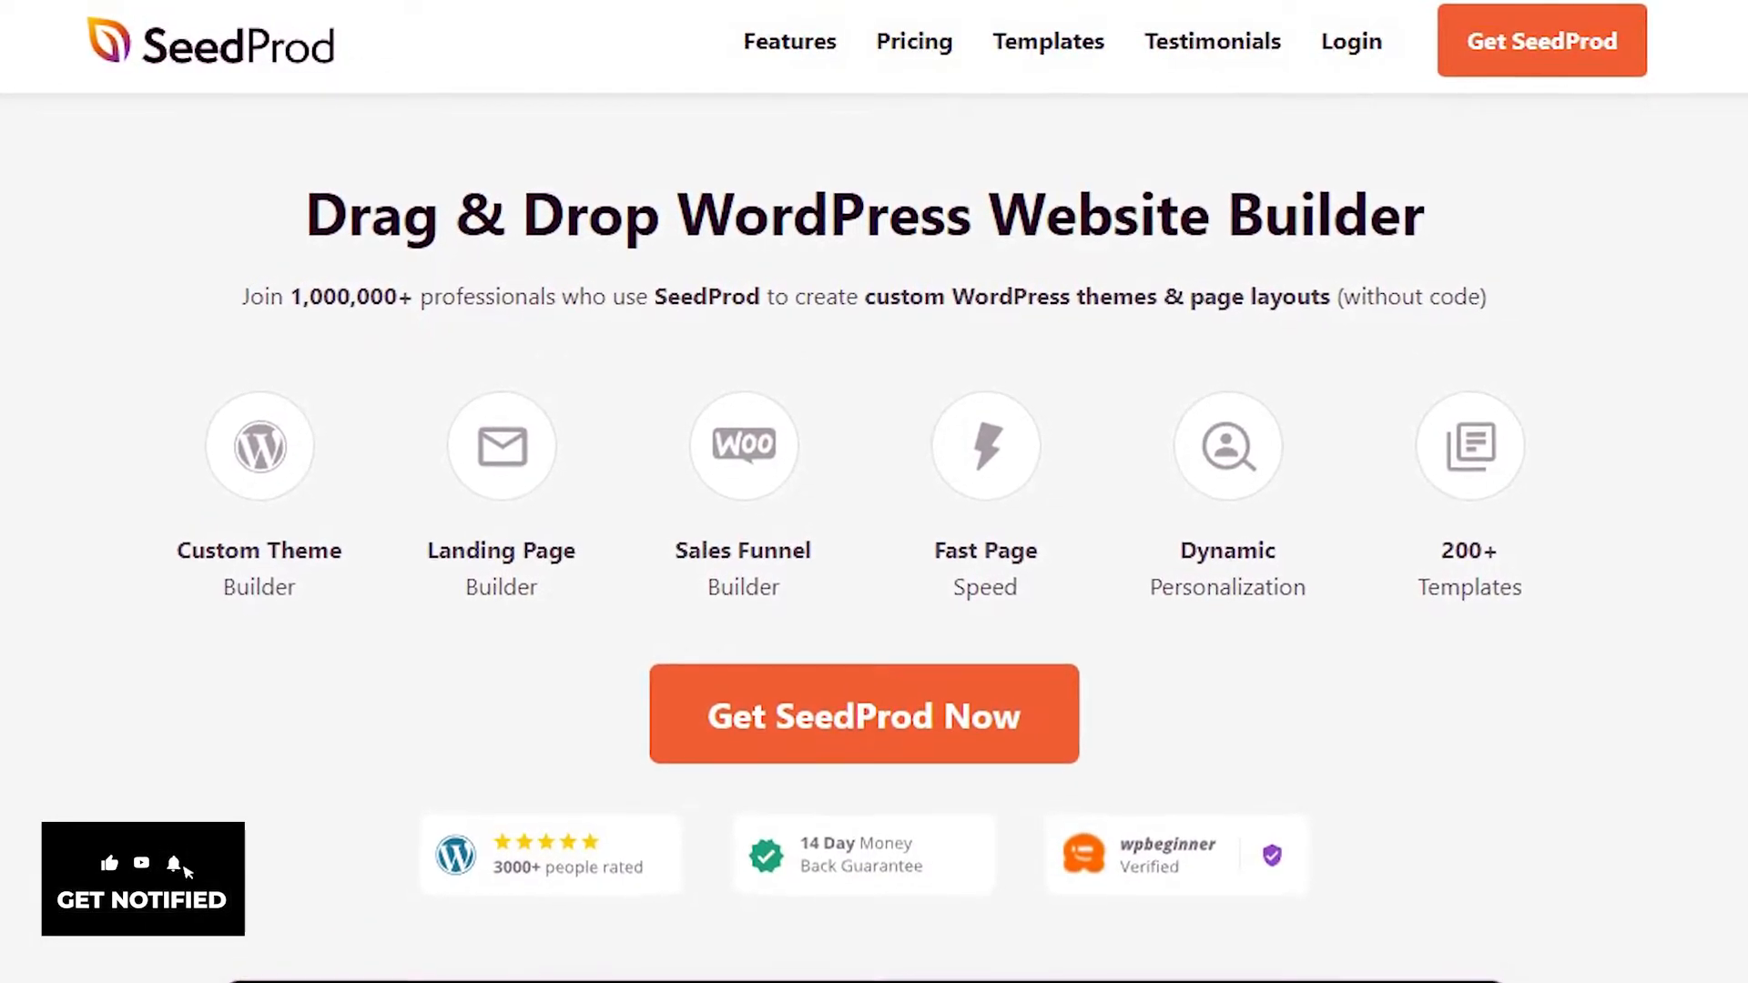
left_click(106, 15)
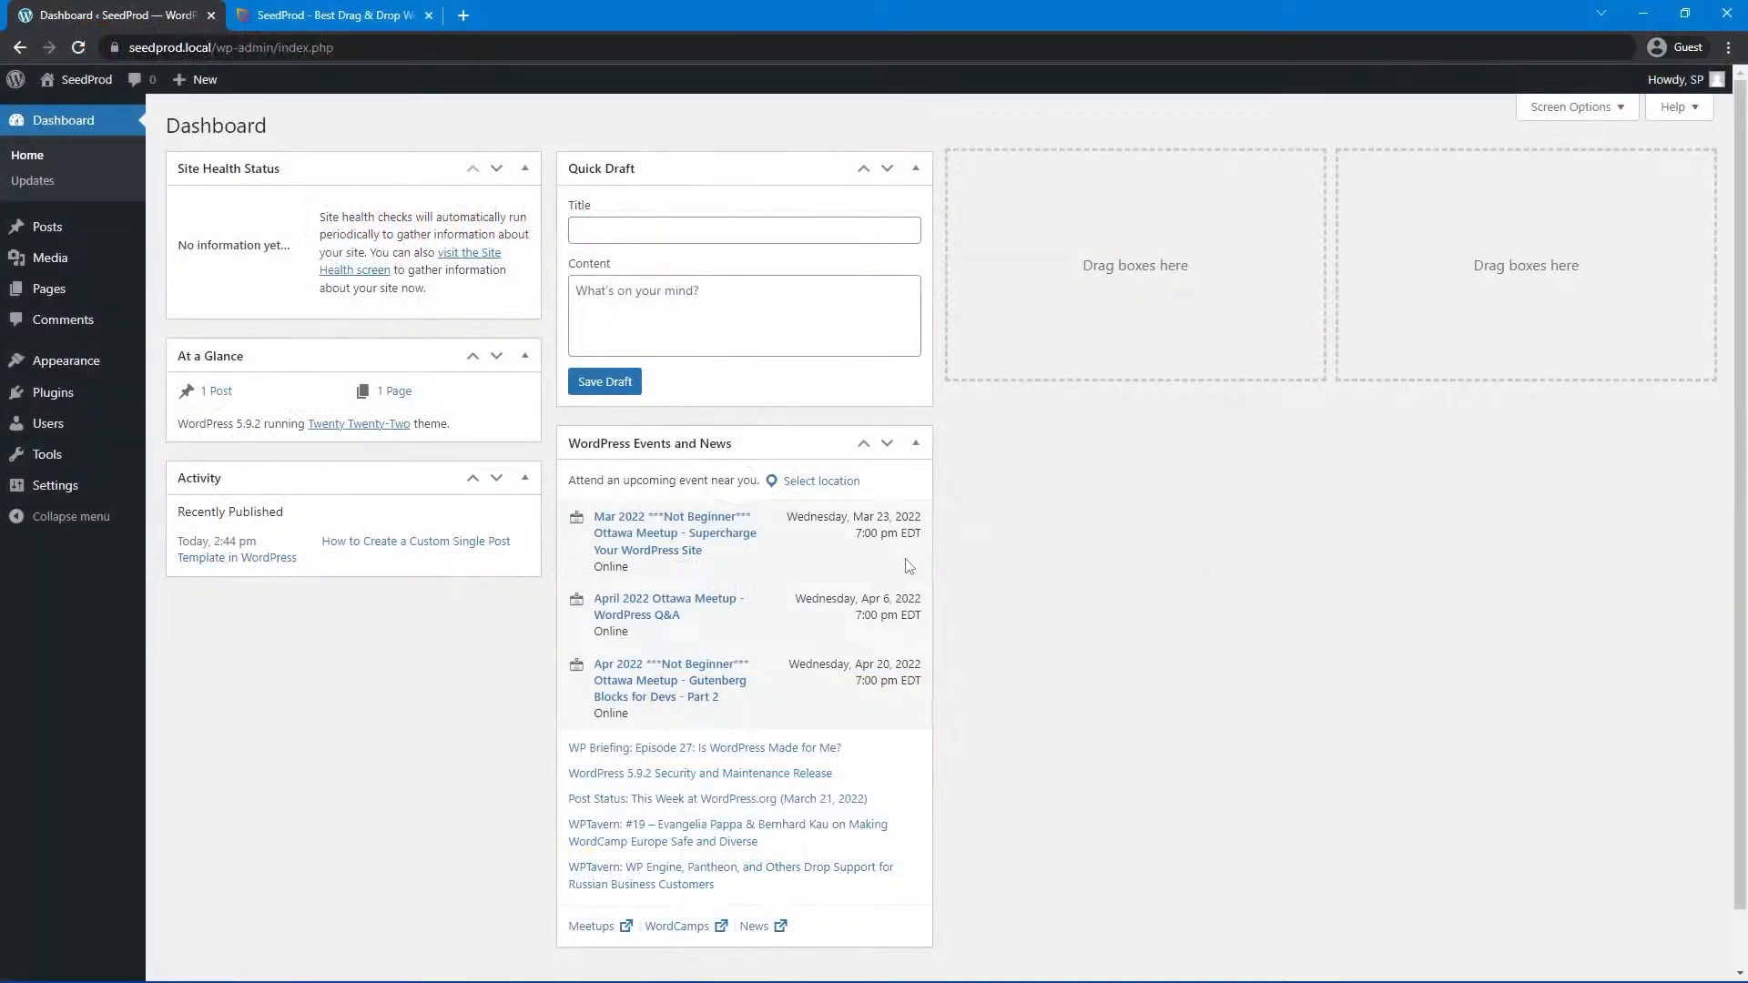
mouse_move(17, 217)
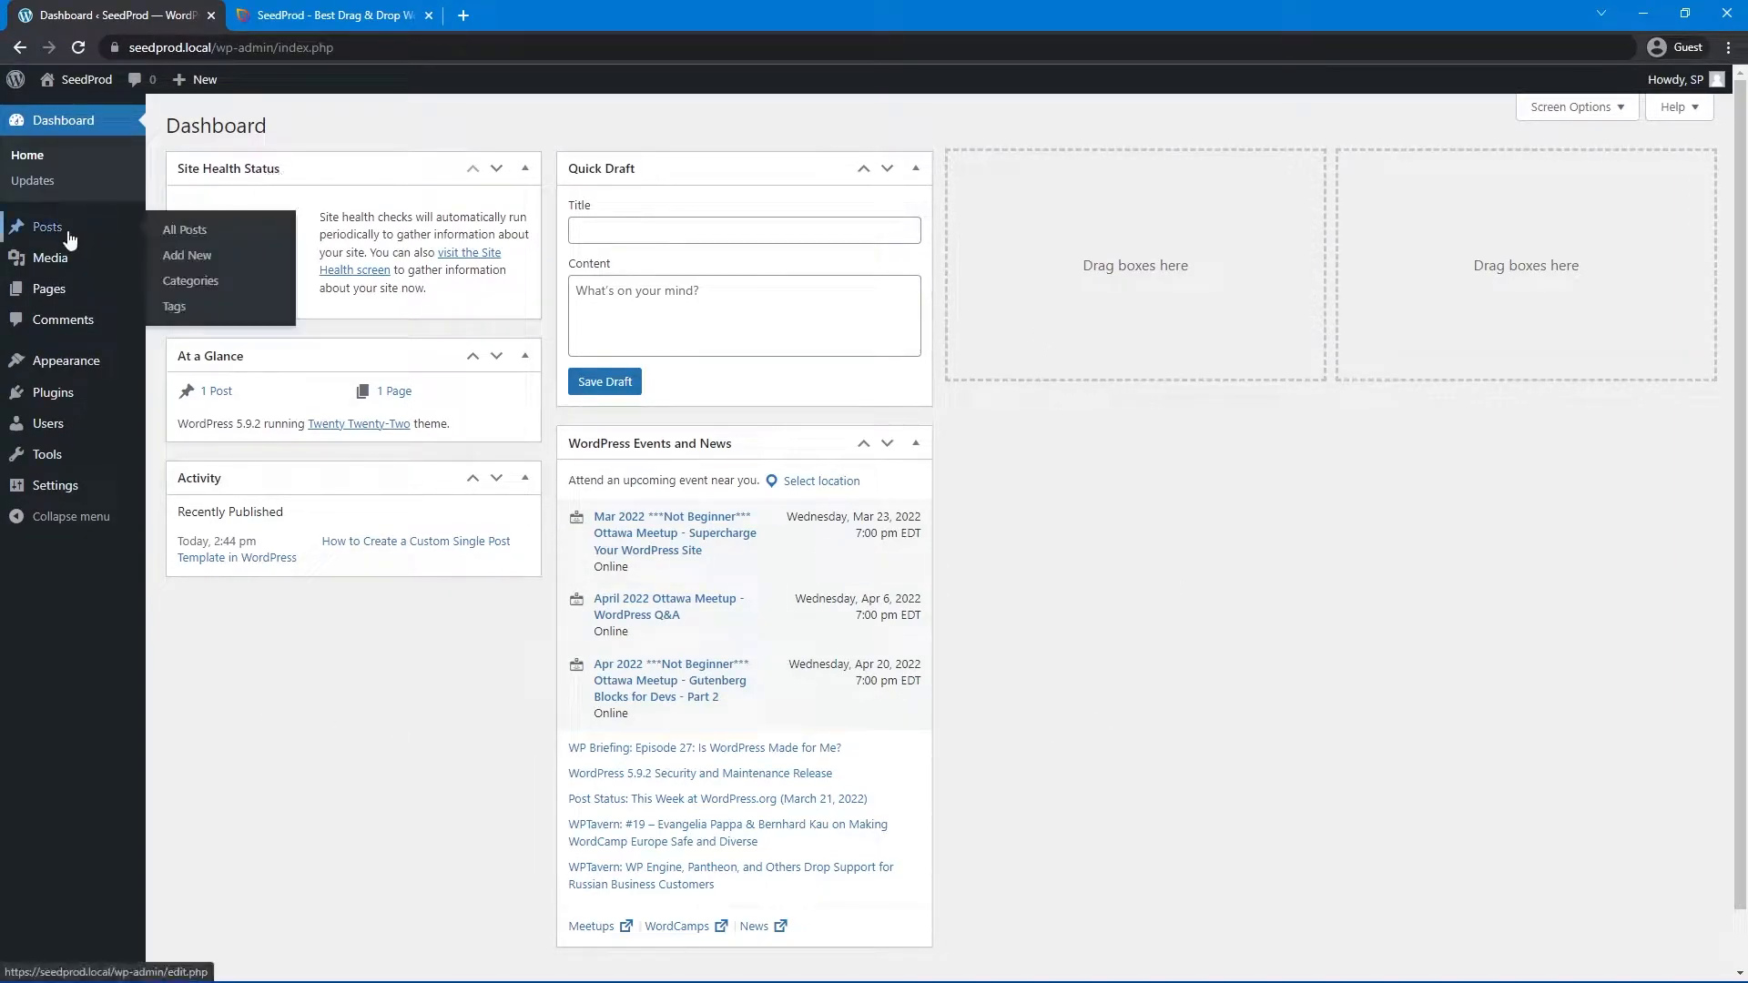
- Show All Posts and locate 'How to Create a Custom Single Post Template in WordPress'
left_click(184, 229)
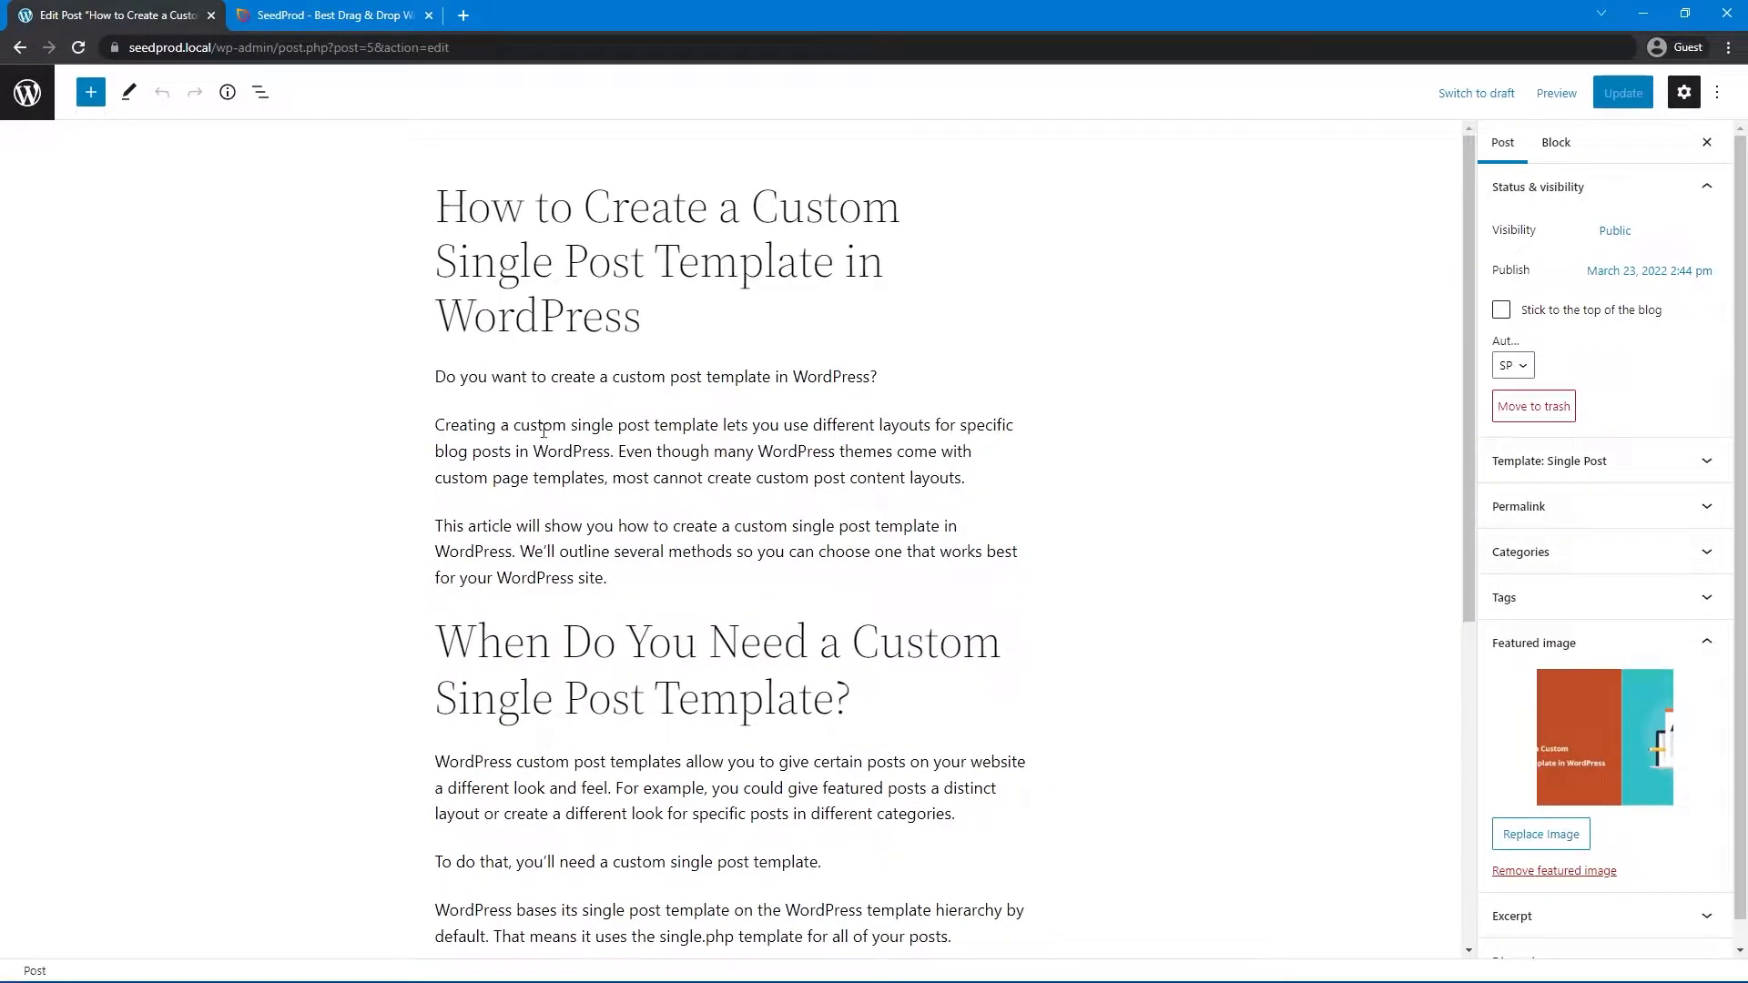
scroll("down", 3)
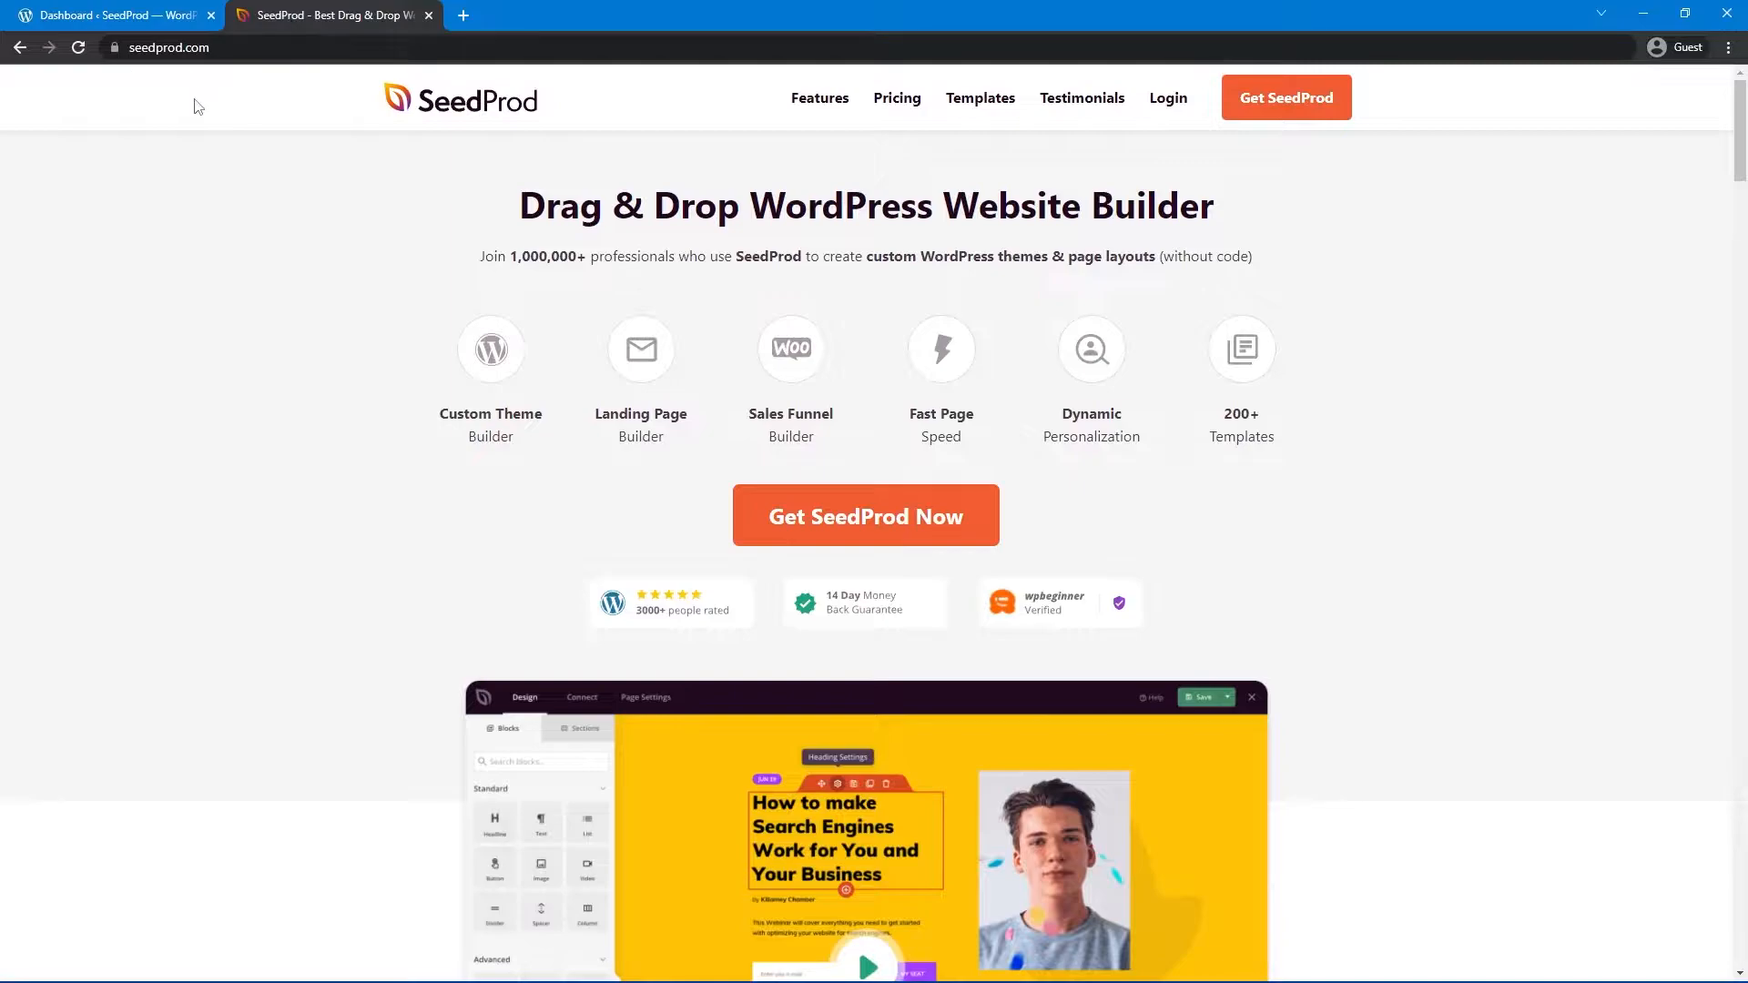
mouse_move(279, 290)
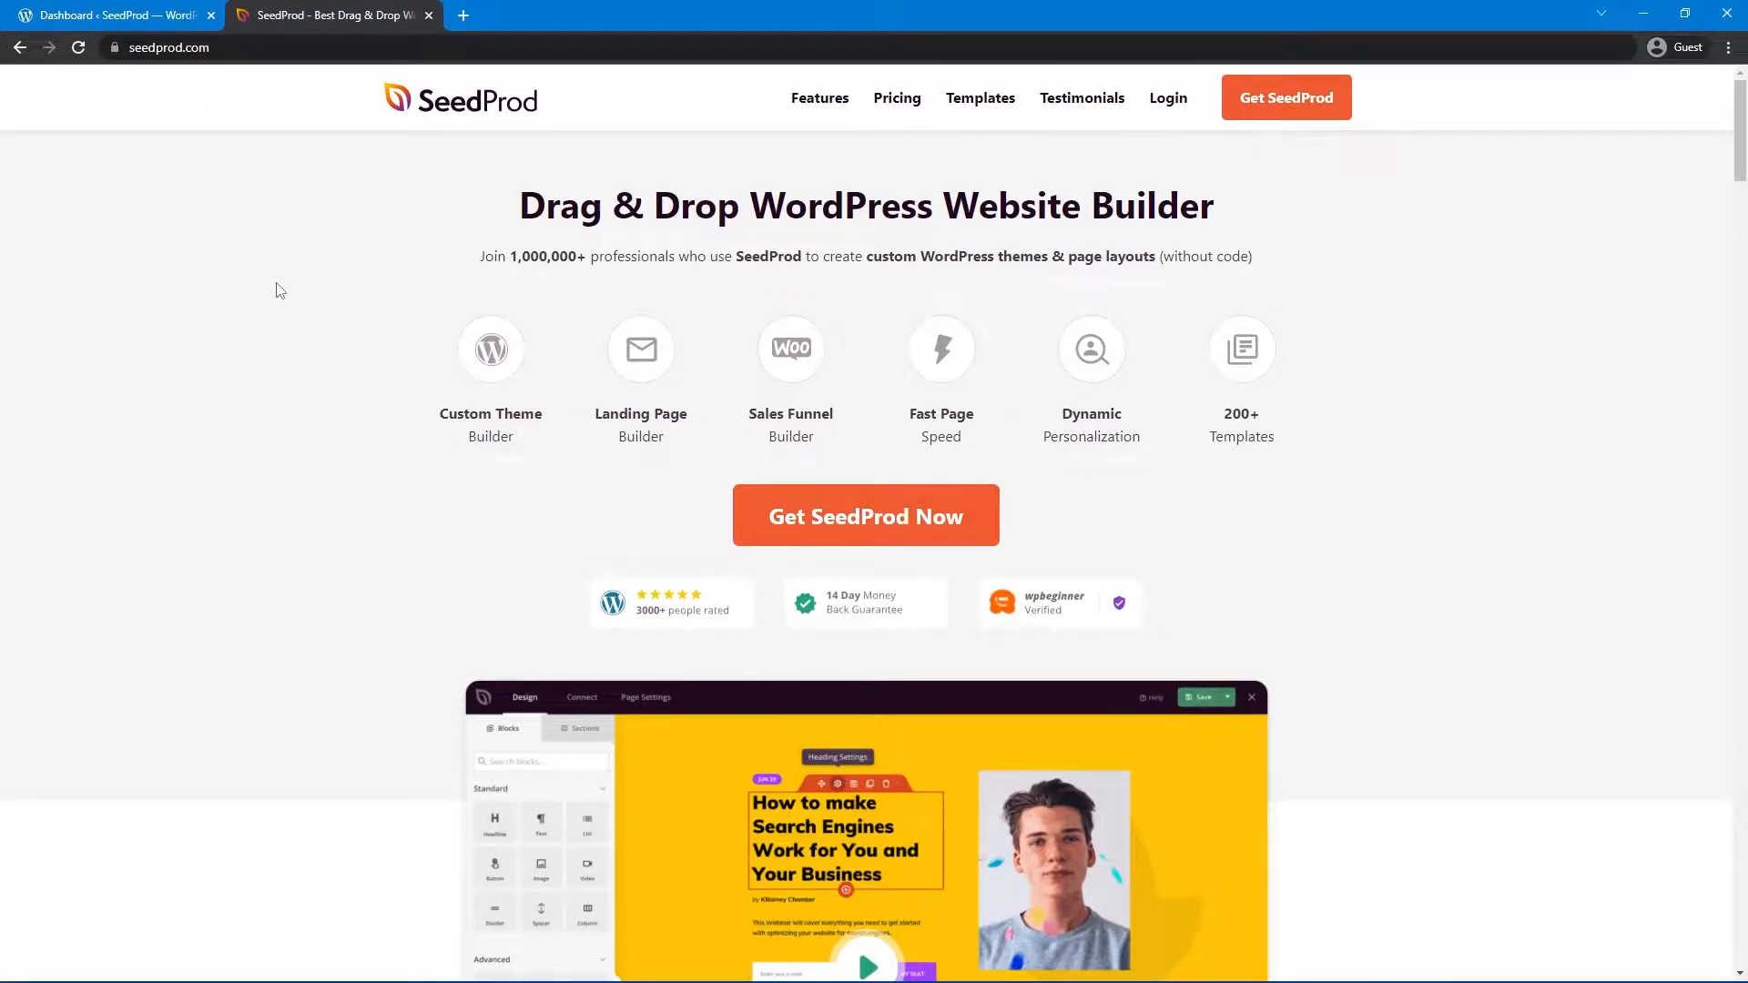
mouse_move(904, 405)
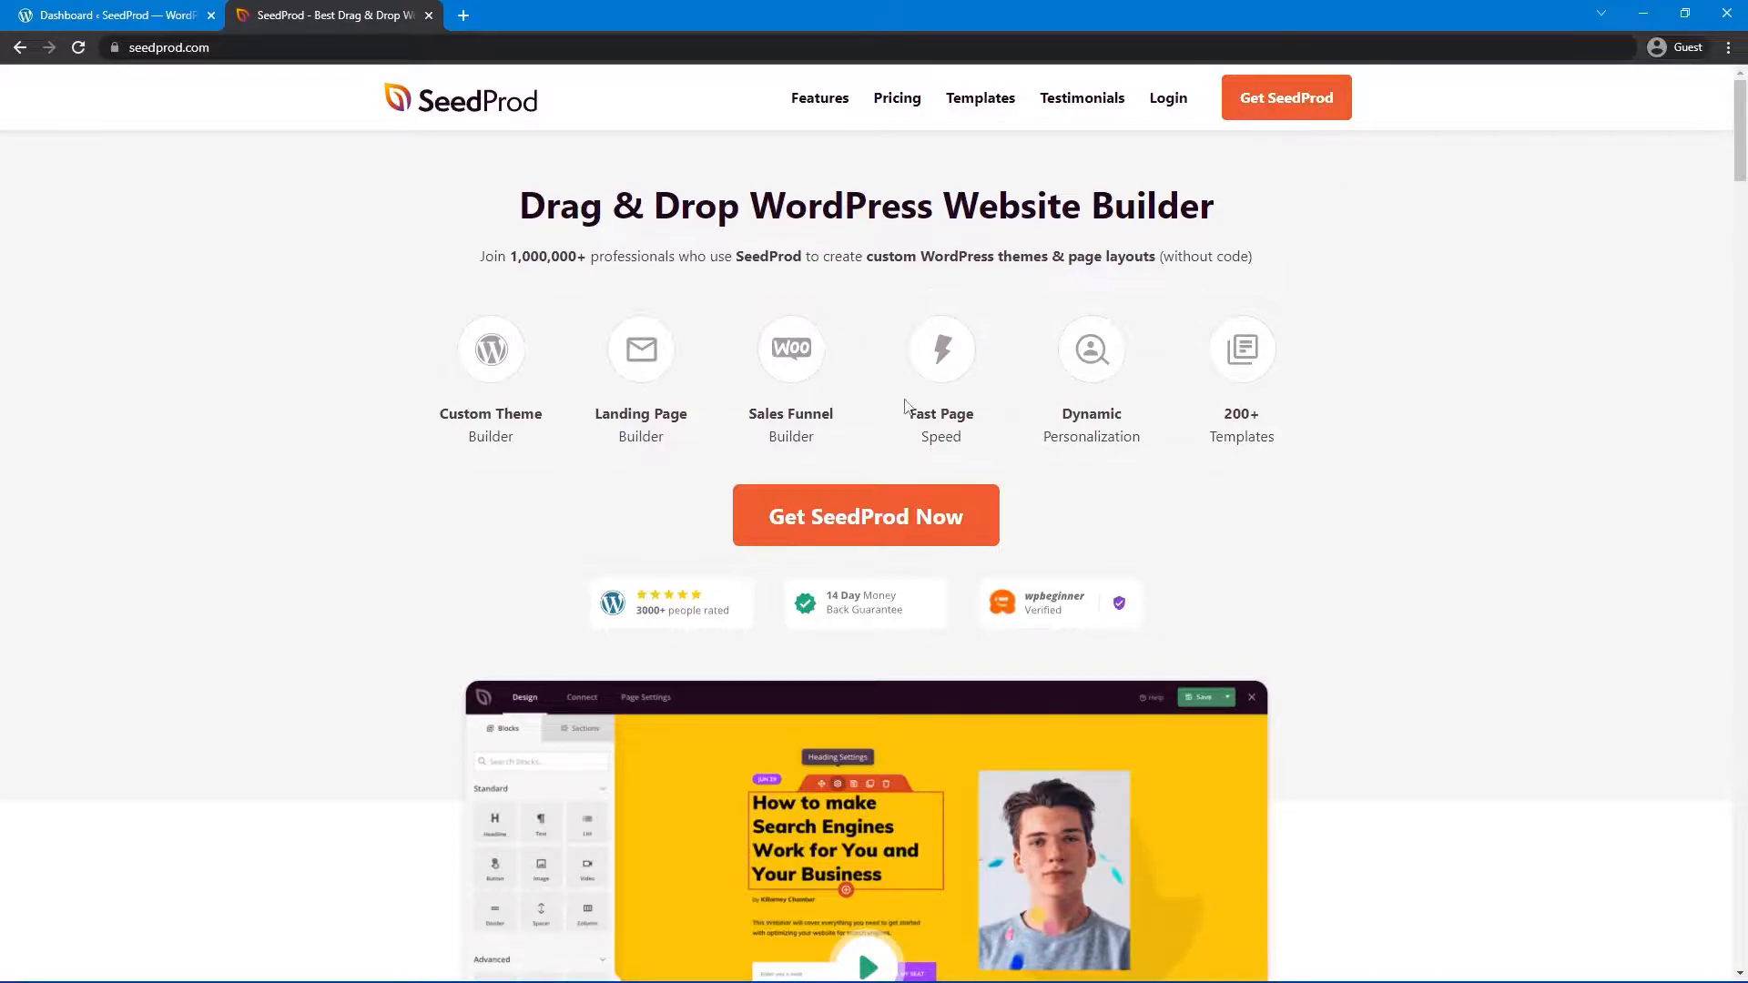
mouse_move(1363, 523)
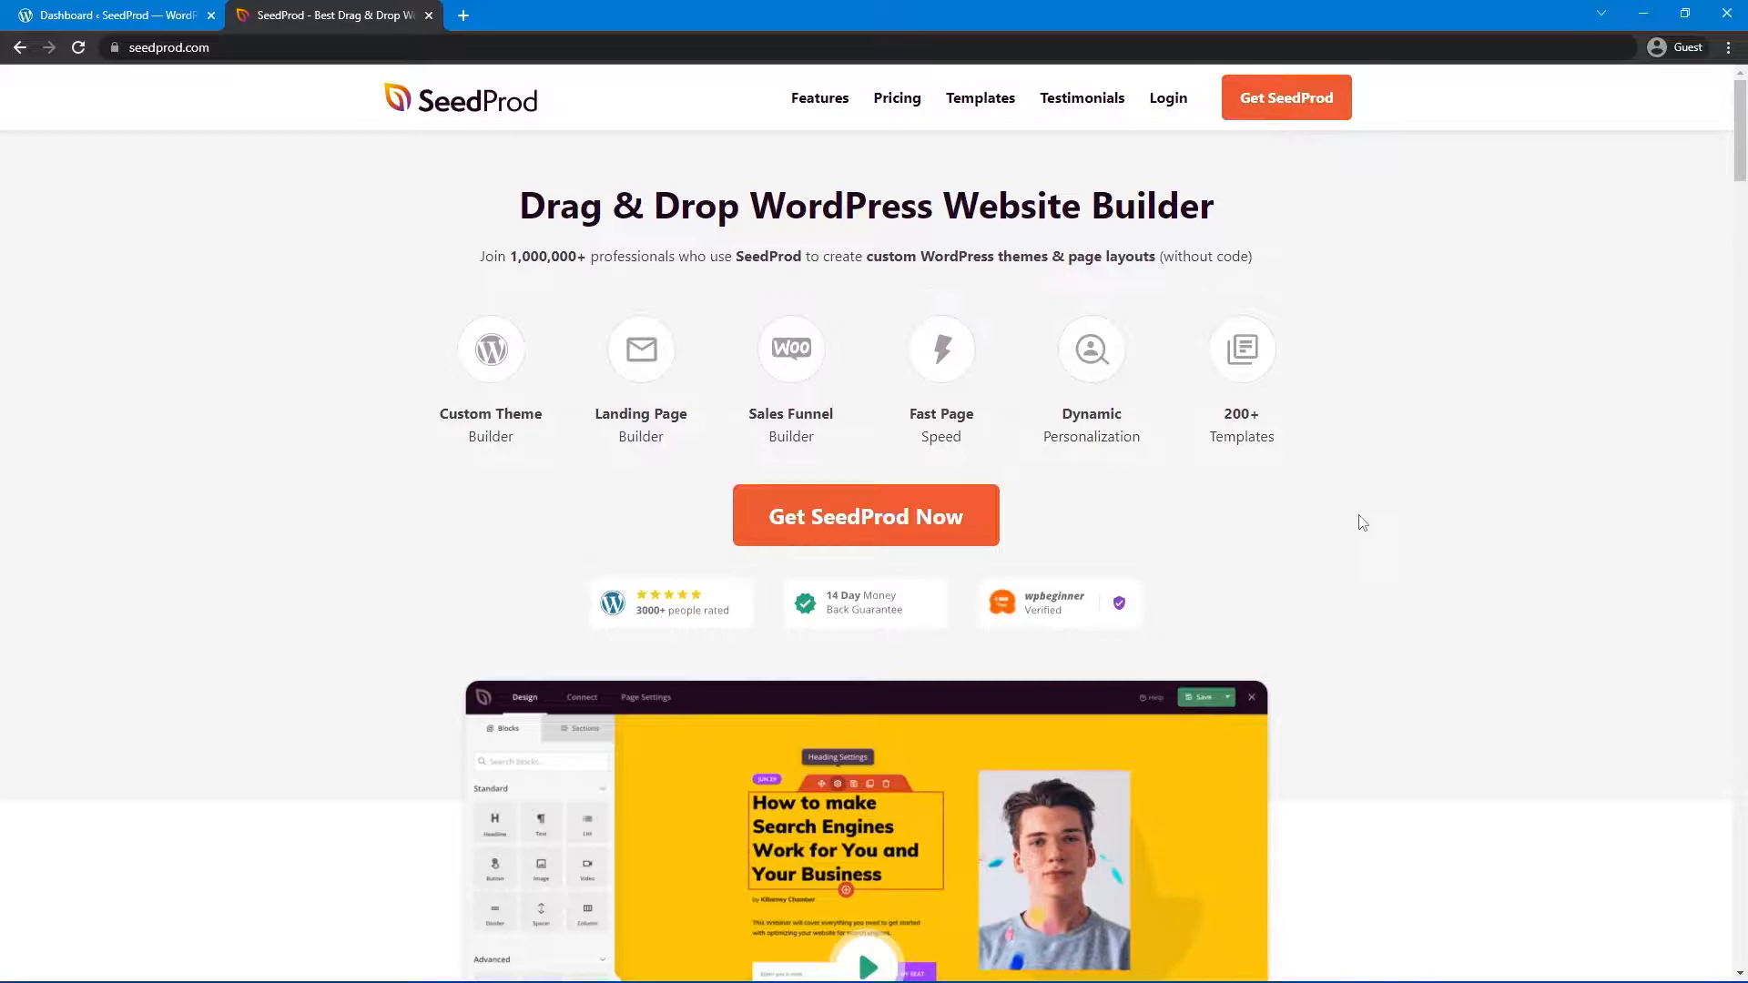
mouse_move(1167, 96)
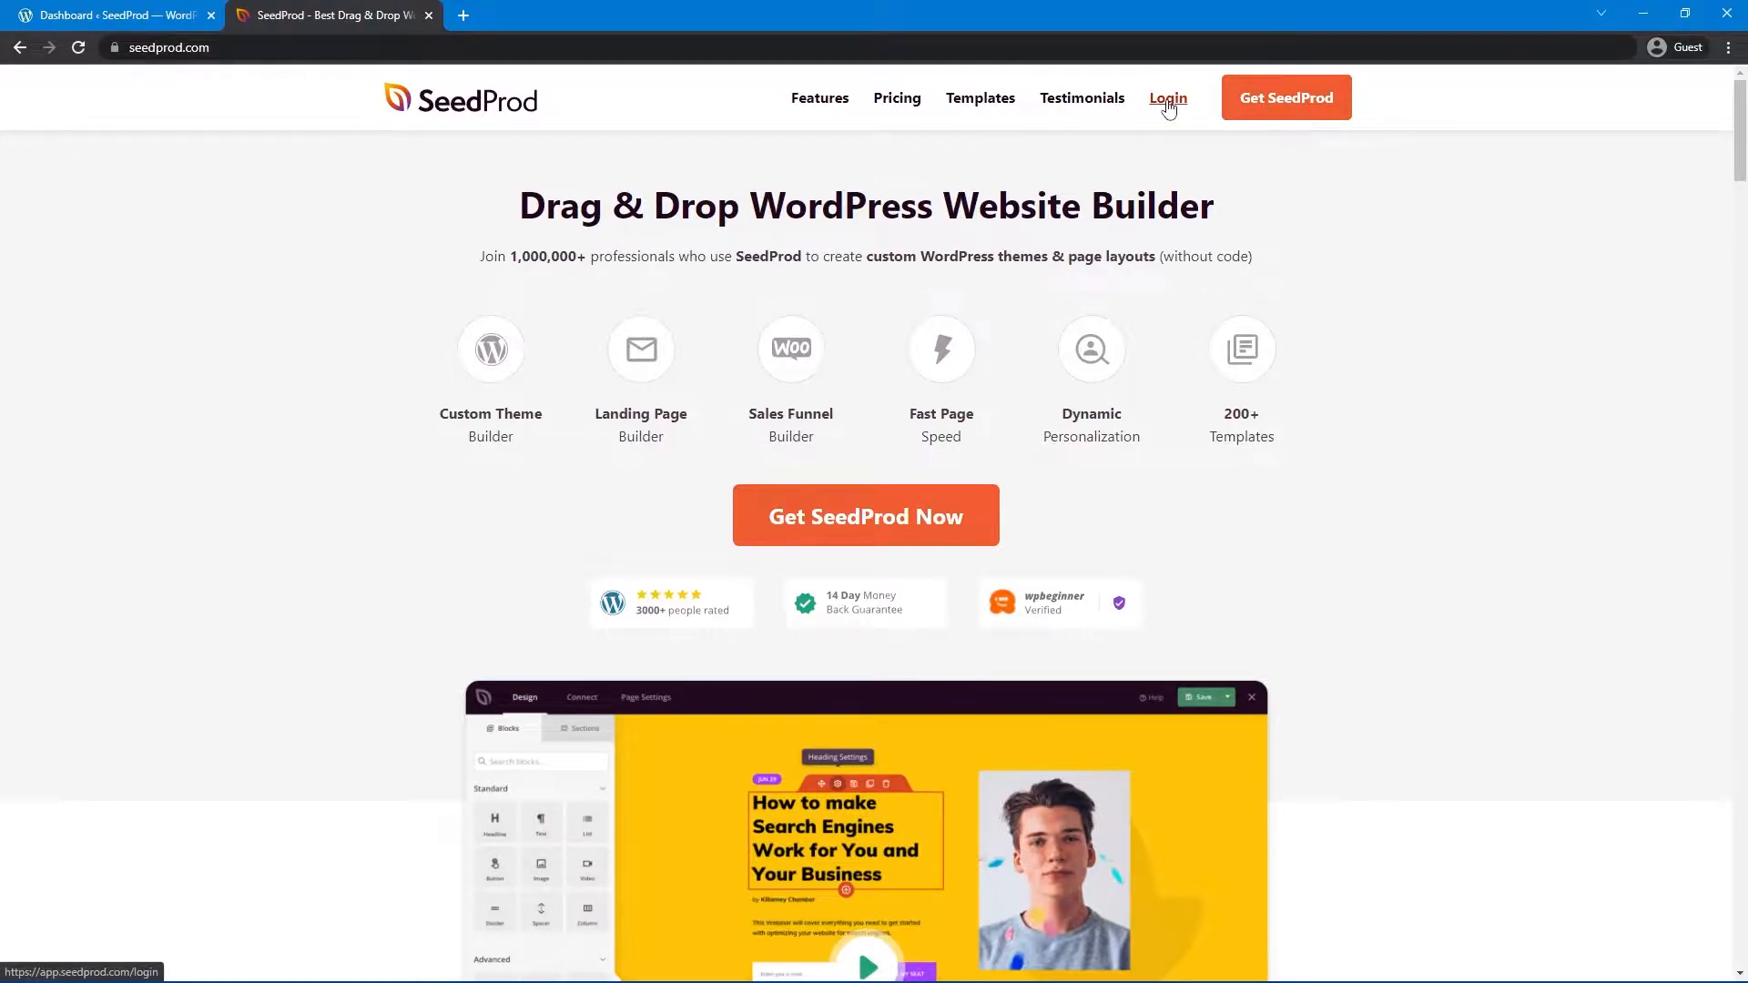
- Sign in to the SeedProd account and download the SeedProd Pro 6.10.2 zip, returning to the dashboard
left_click(1167, 98)
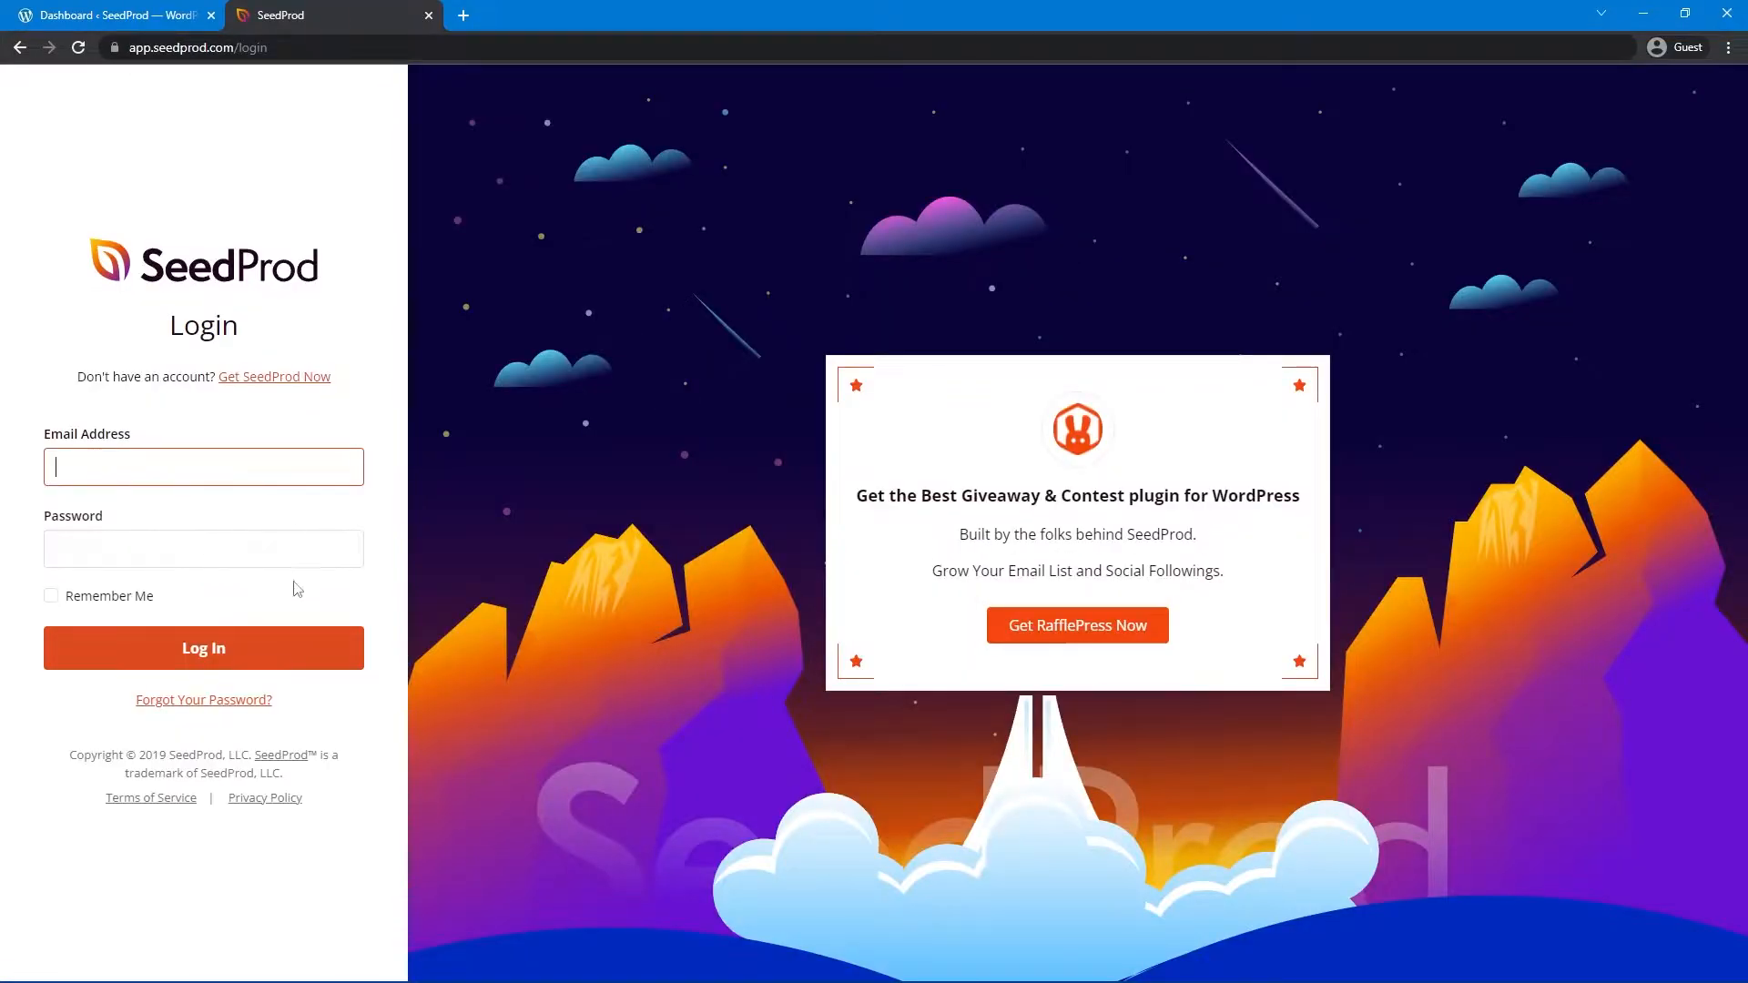
left_click(202, 648)
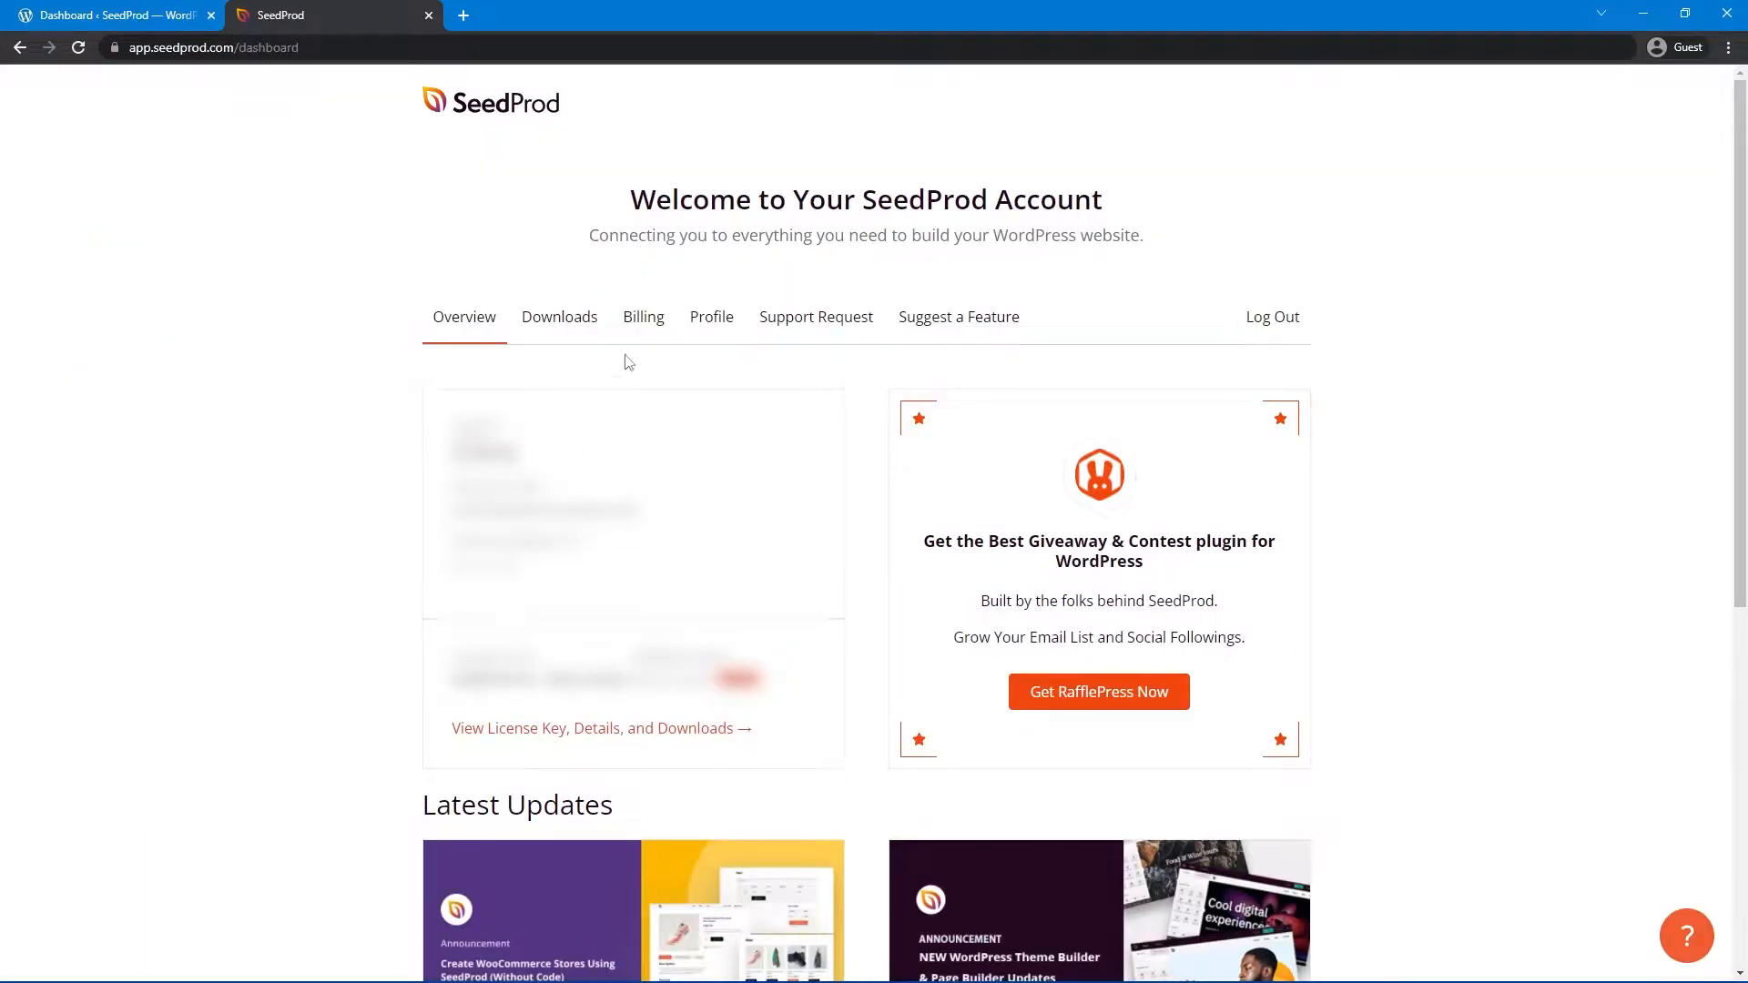
left_click(559, 317)
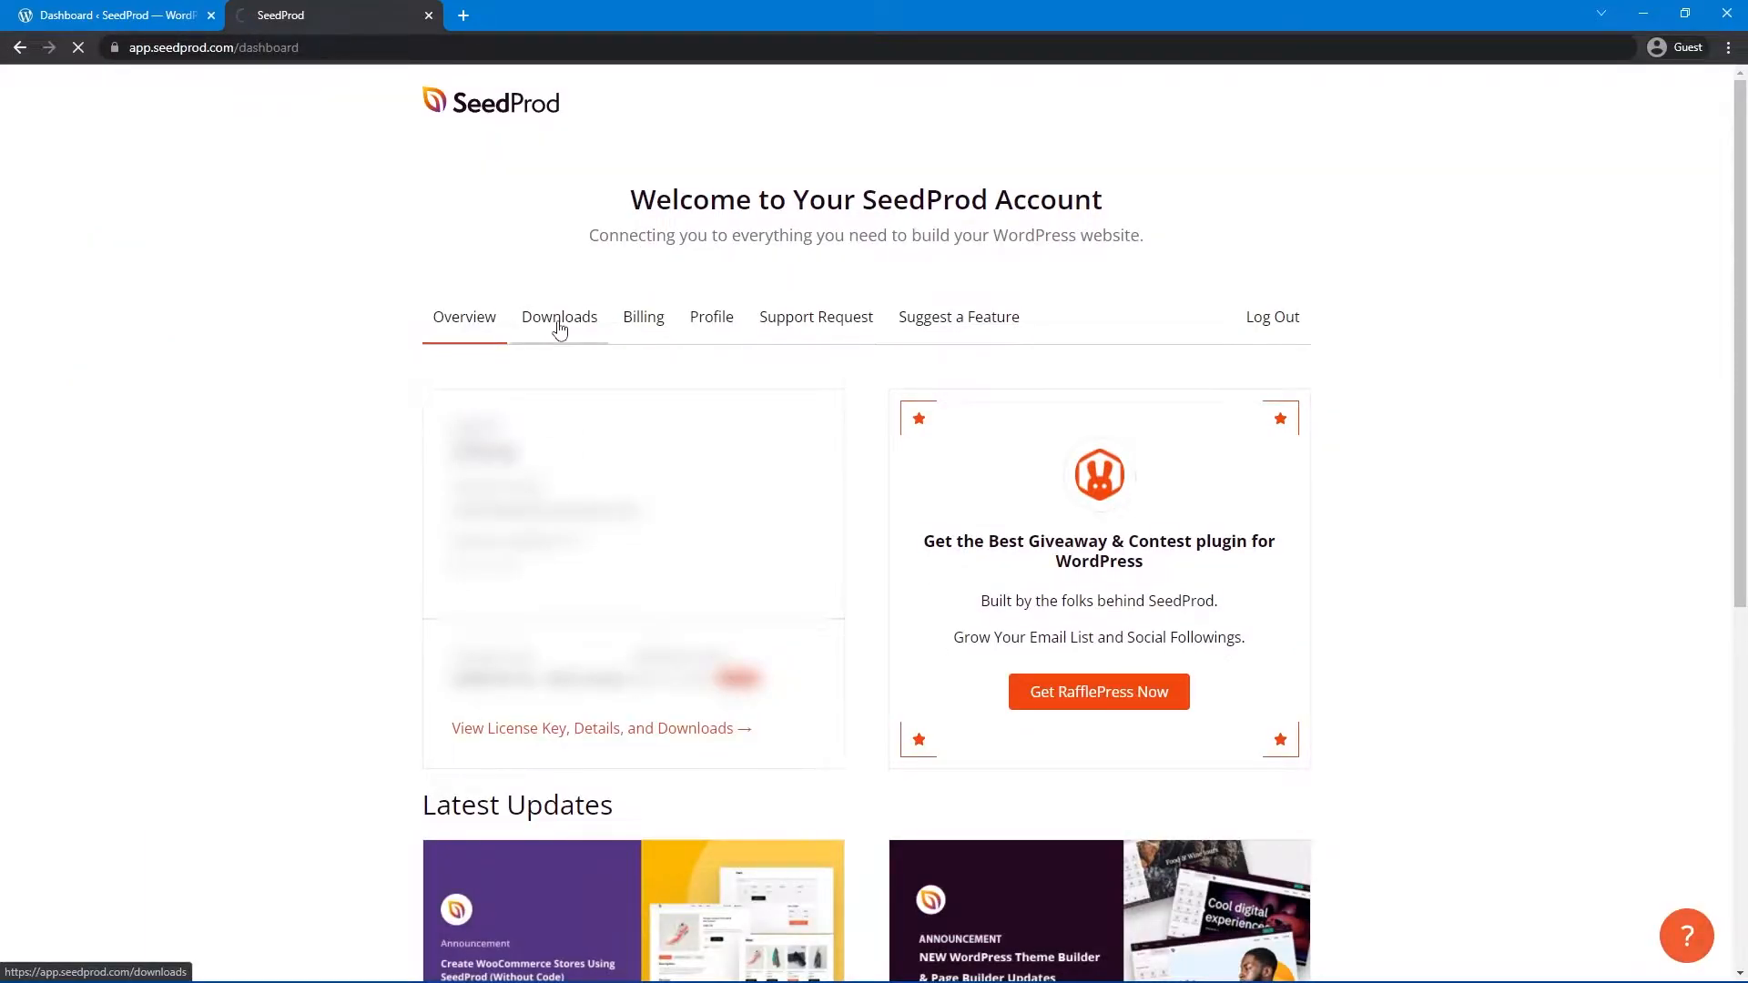
left_click(559, 316)
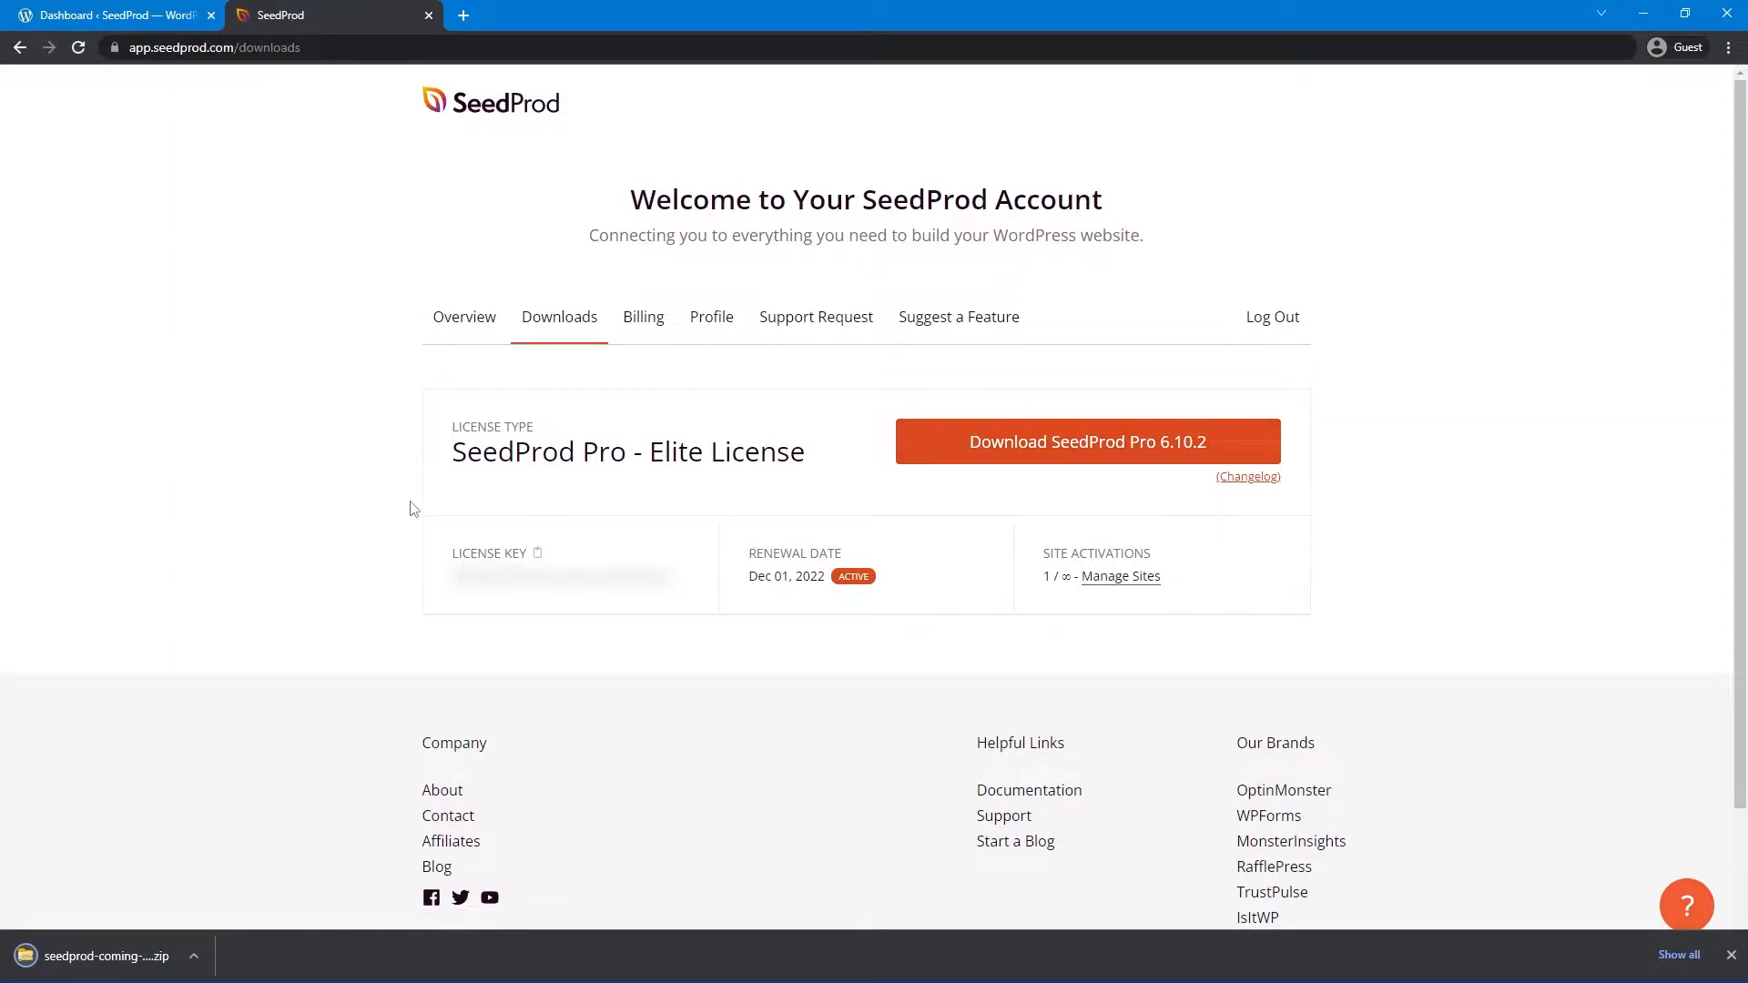
mouse_move(621, 536)
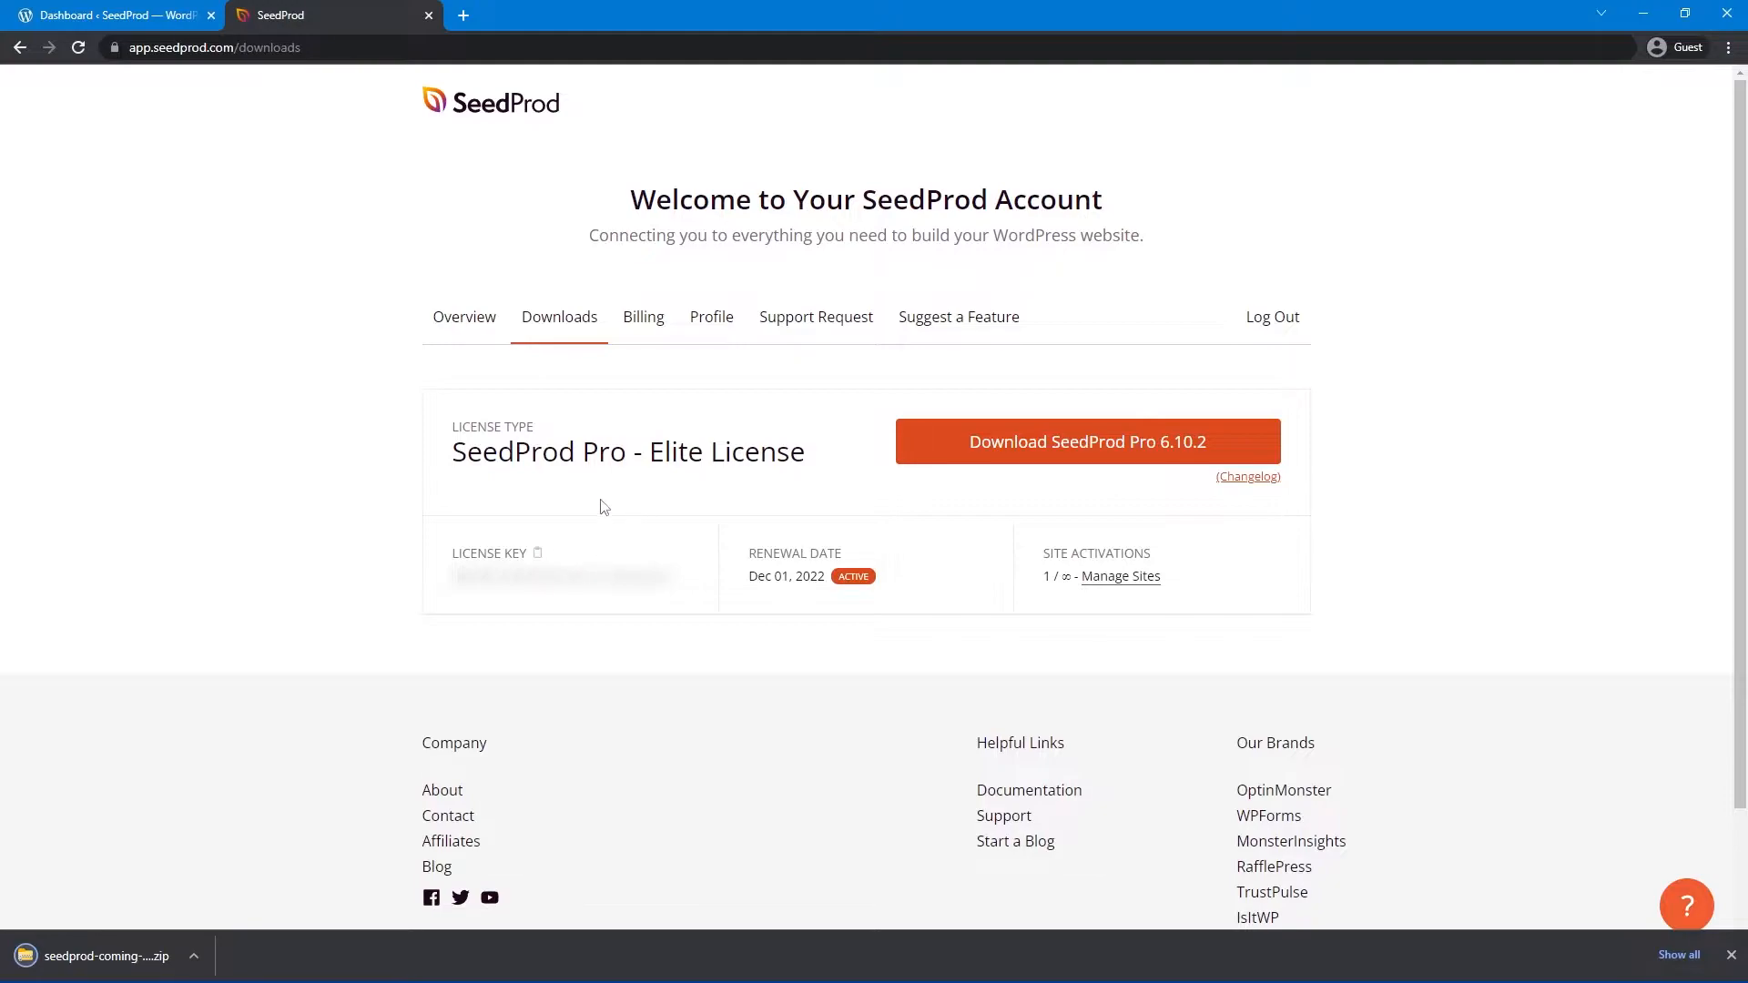
left_click(111, 15)
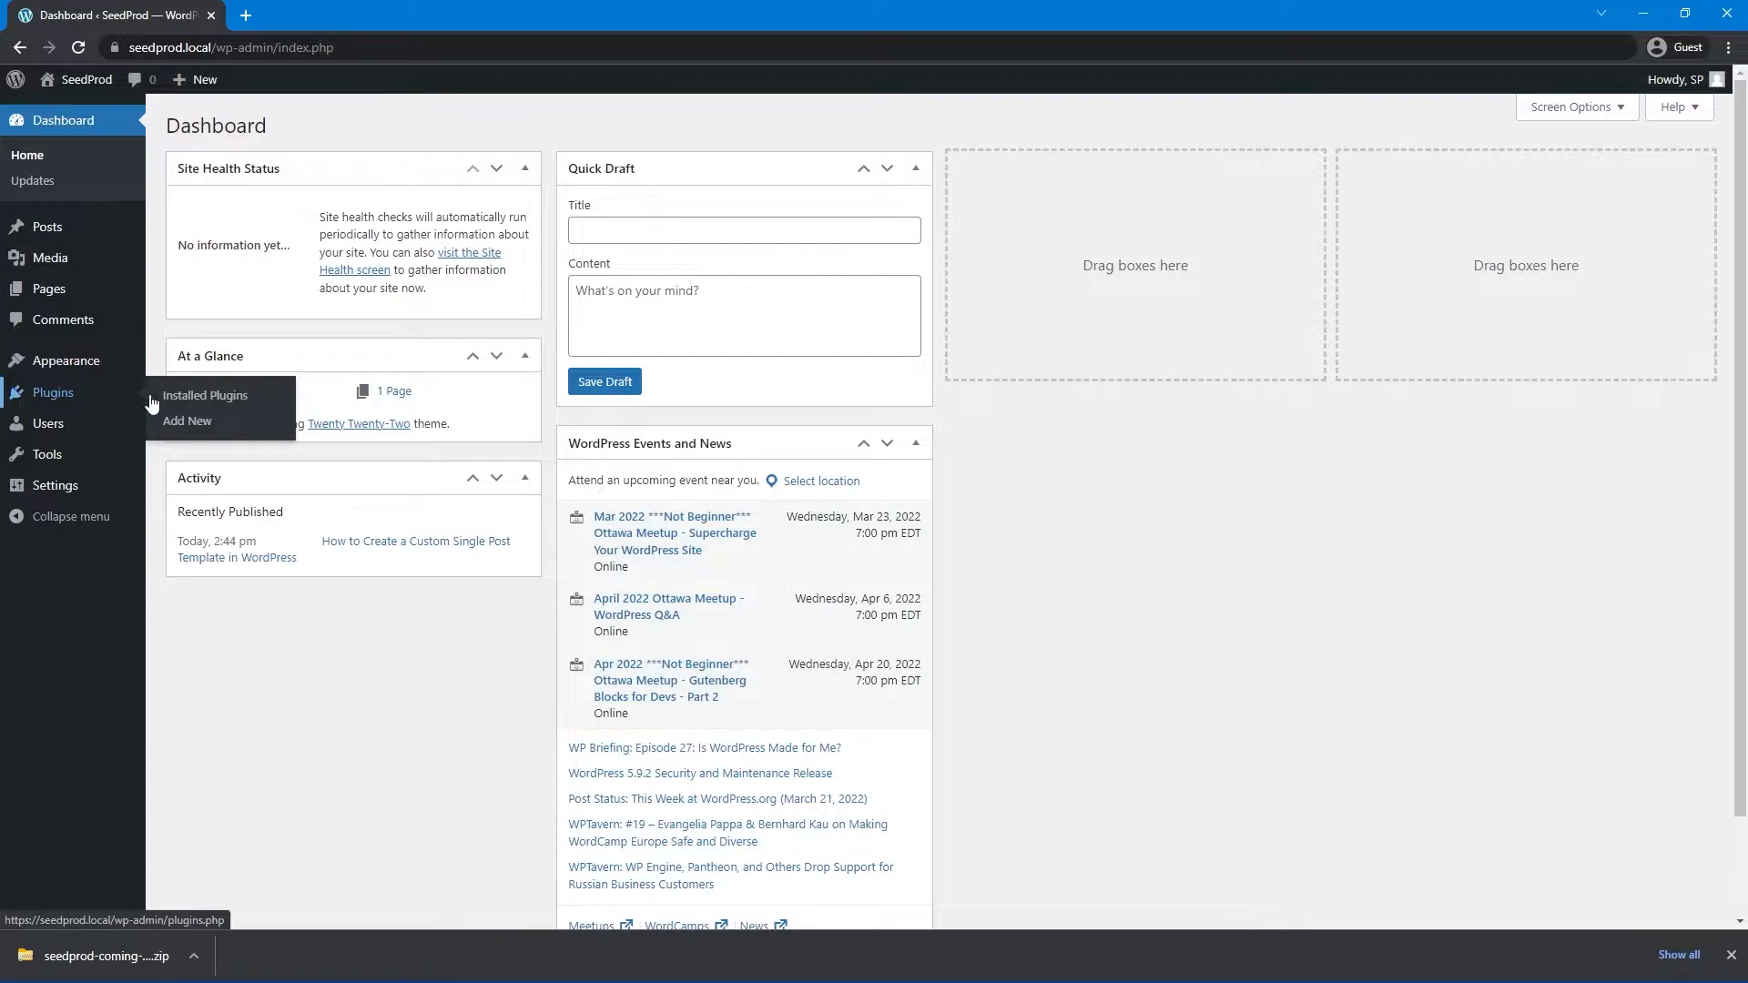
- Upload the downloaded SeedProd Pro zip via Add New > Upload Plugin and start Install Now
left_click(186, 424)
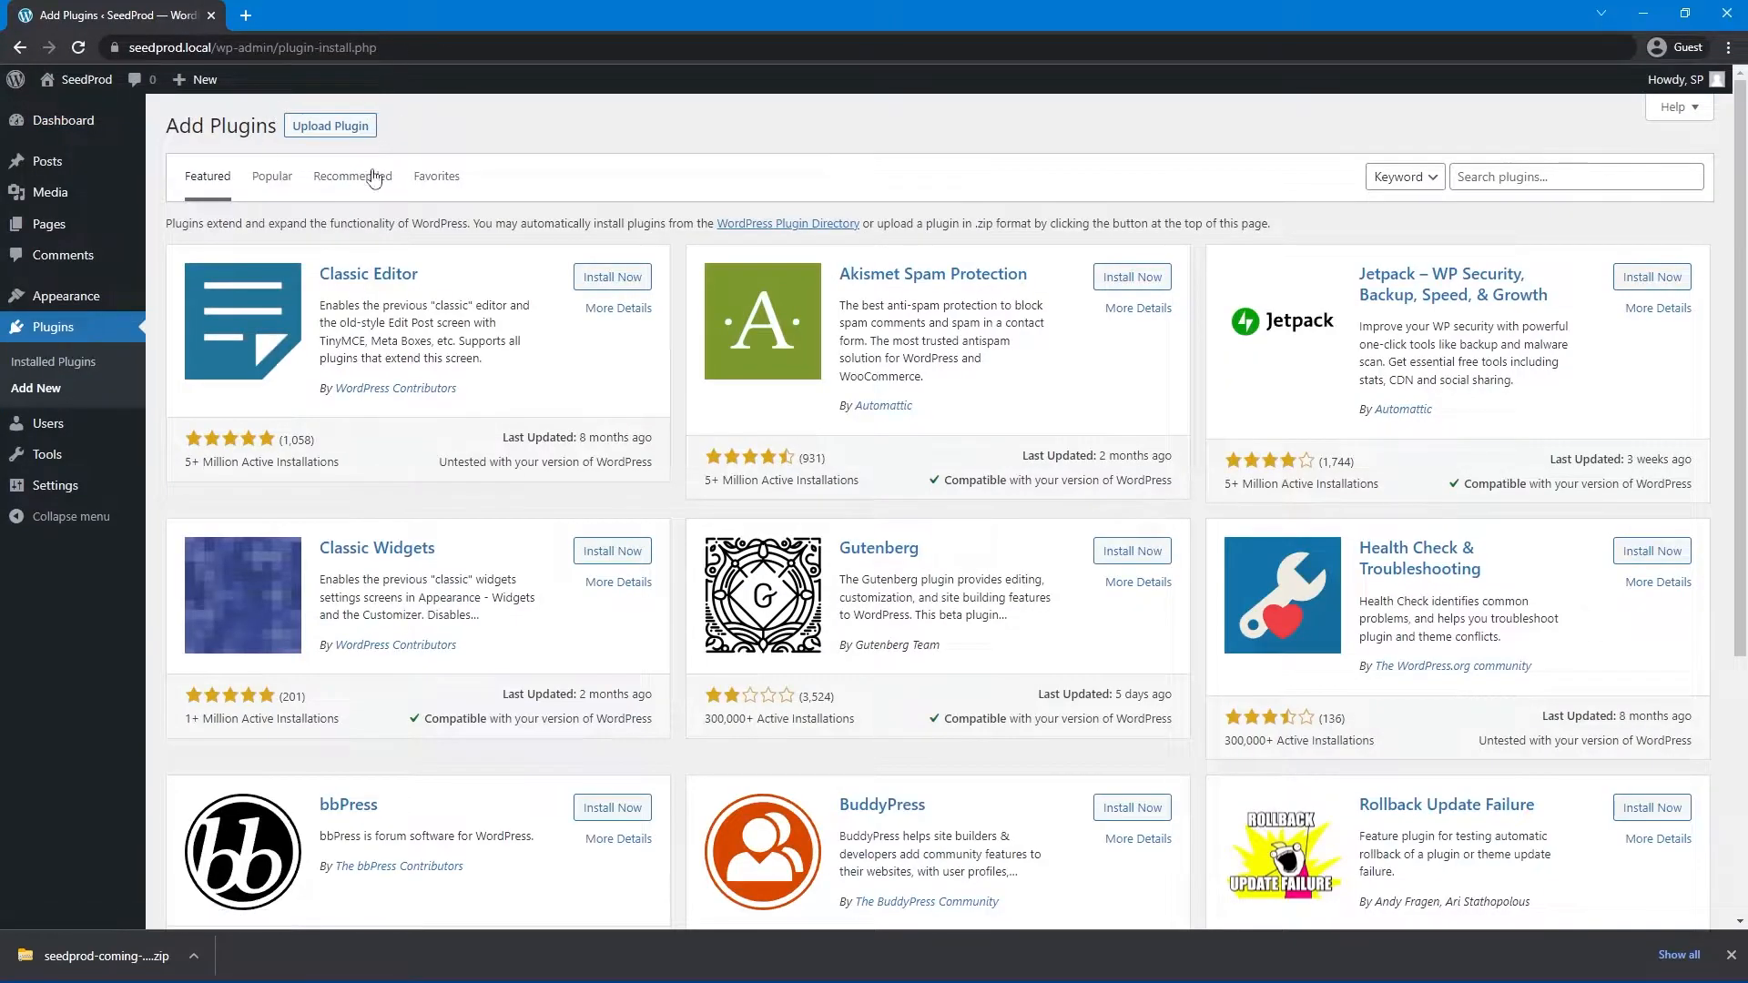
left_click(329, 126)
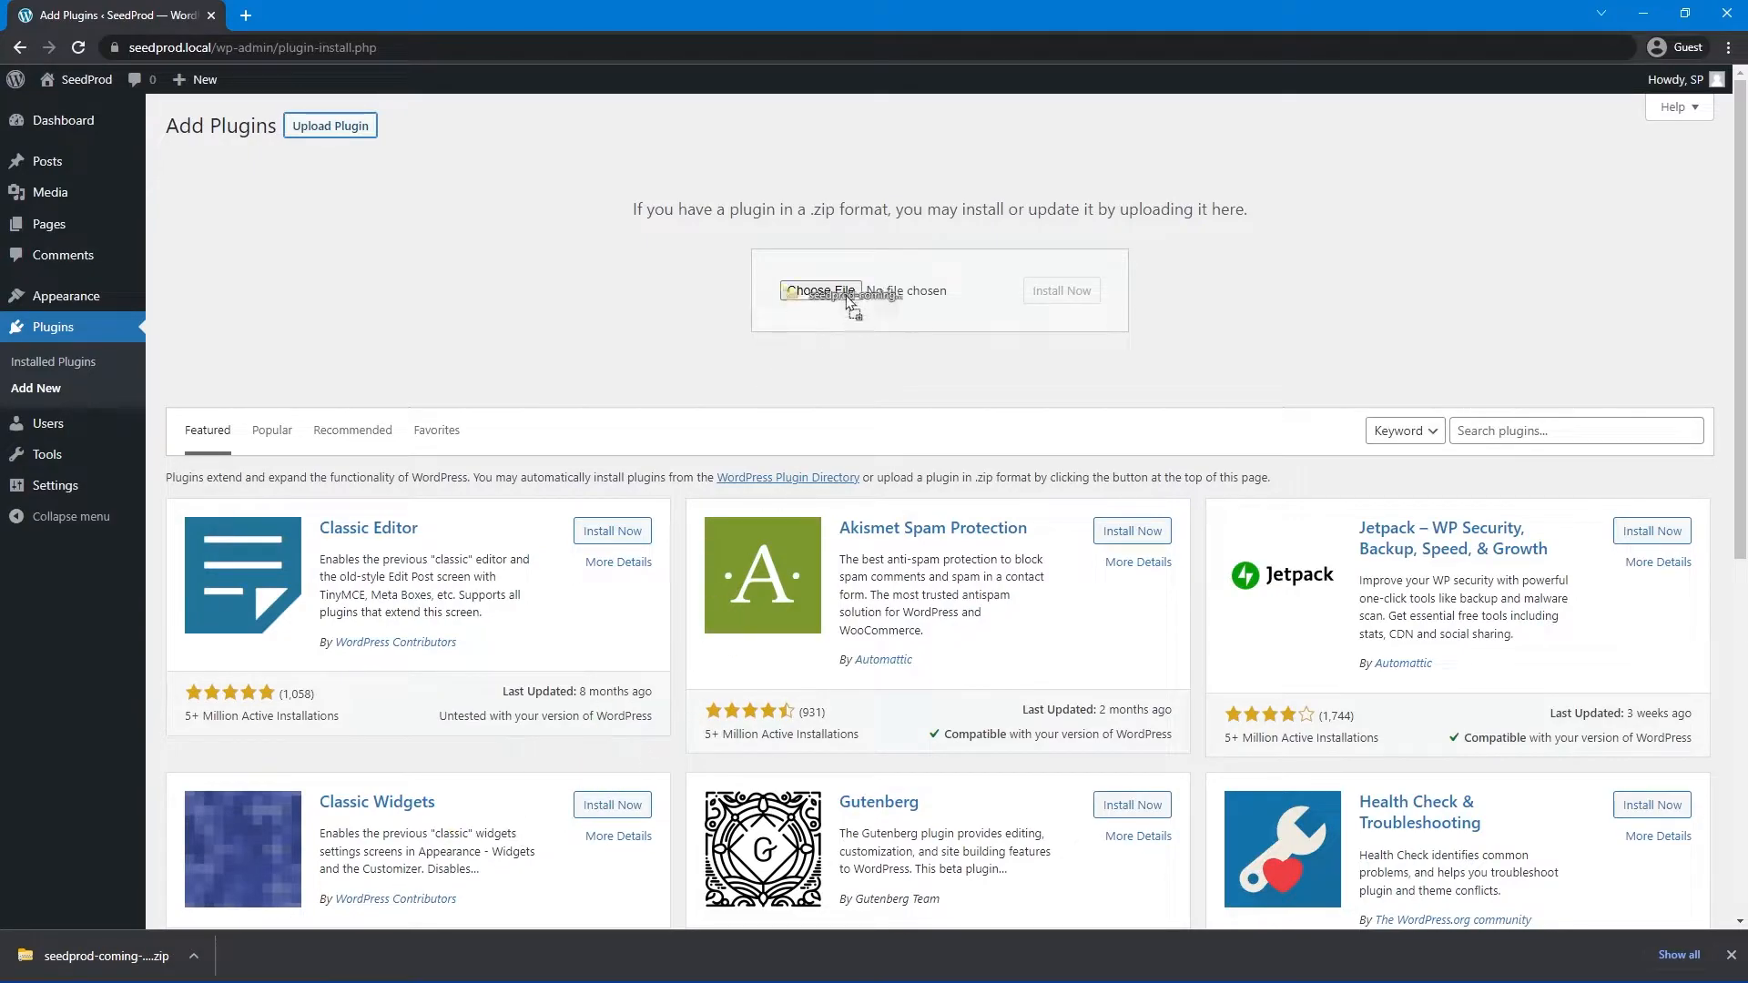
left_click(821, 289)
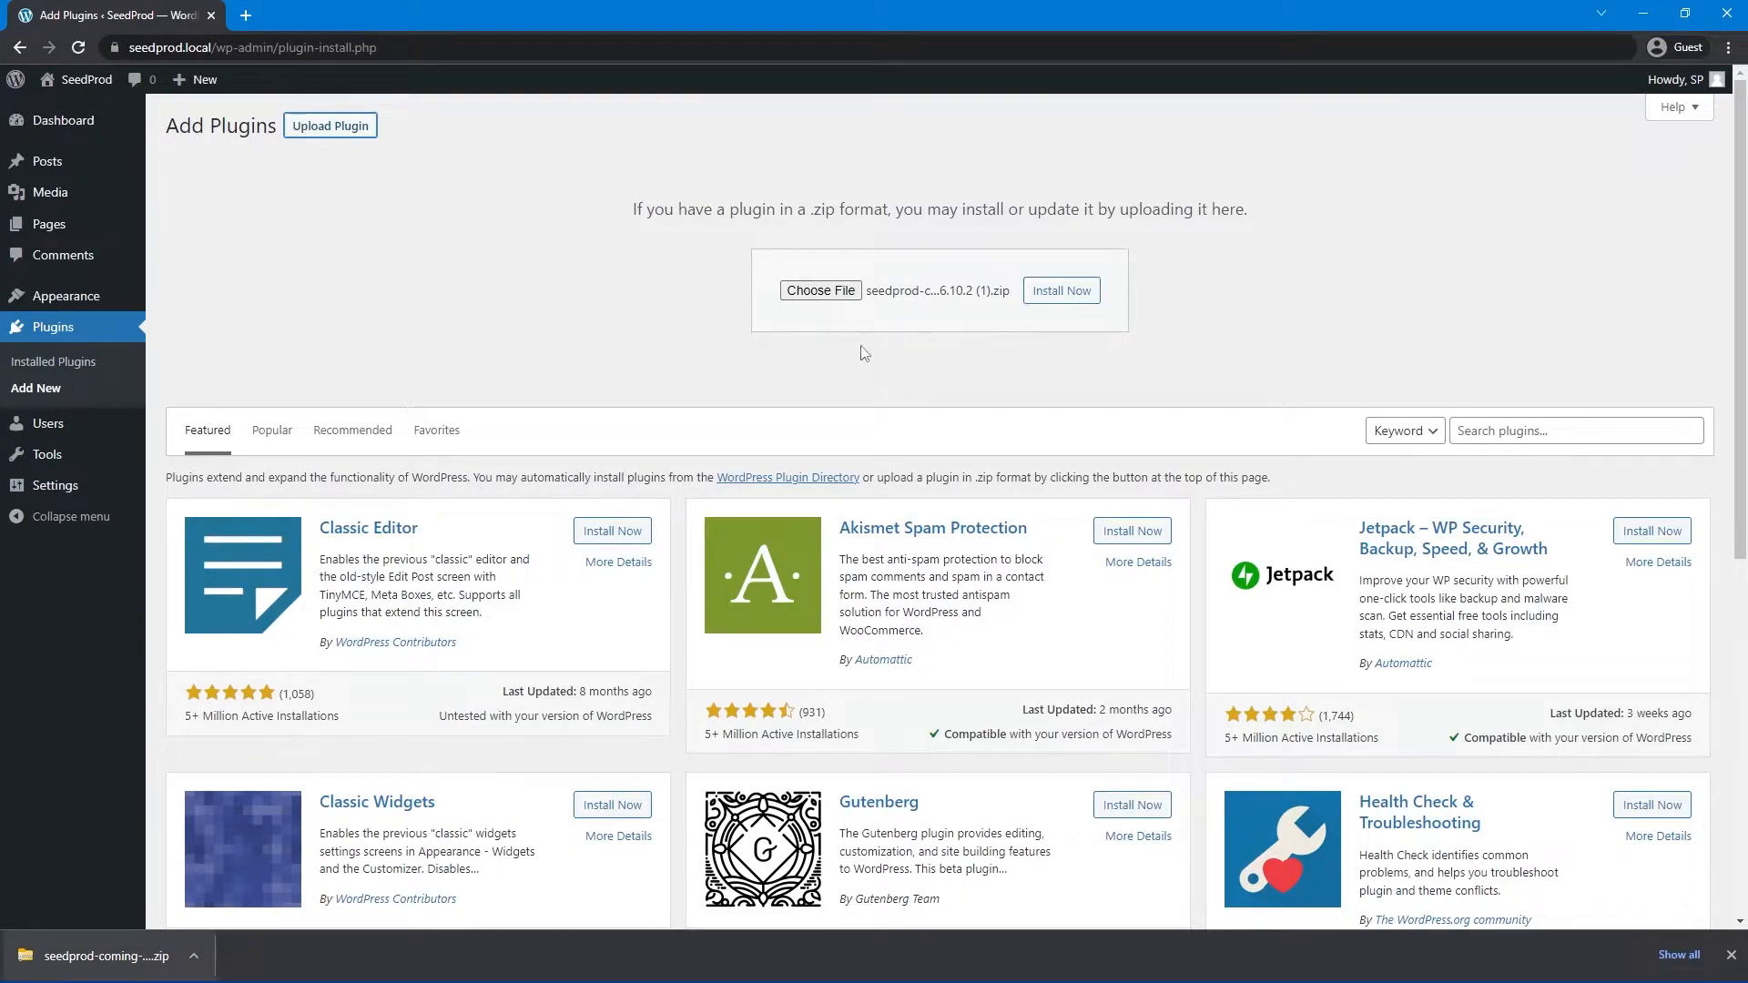
mouse_move(998, 366)
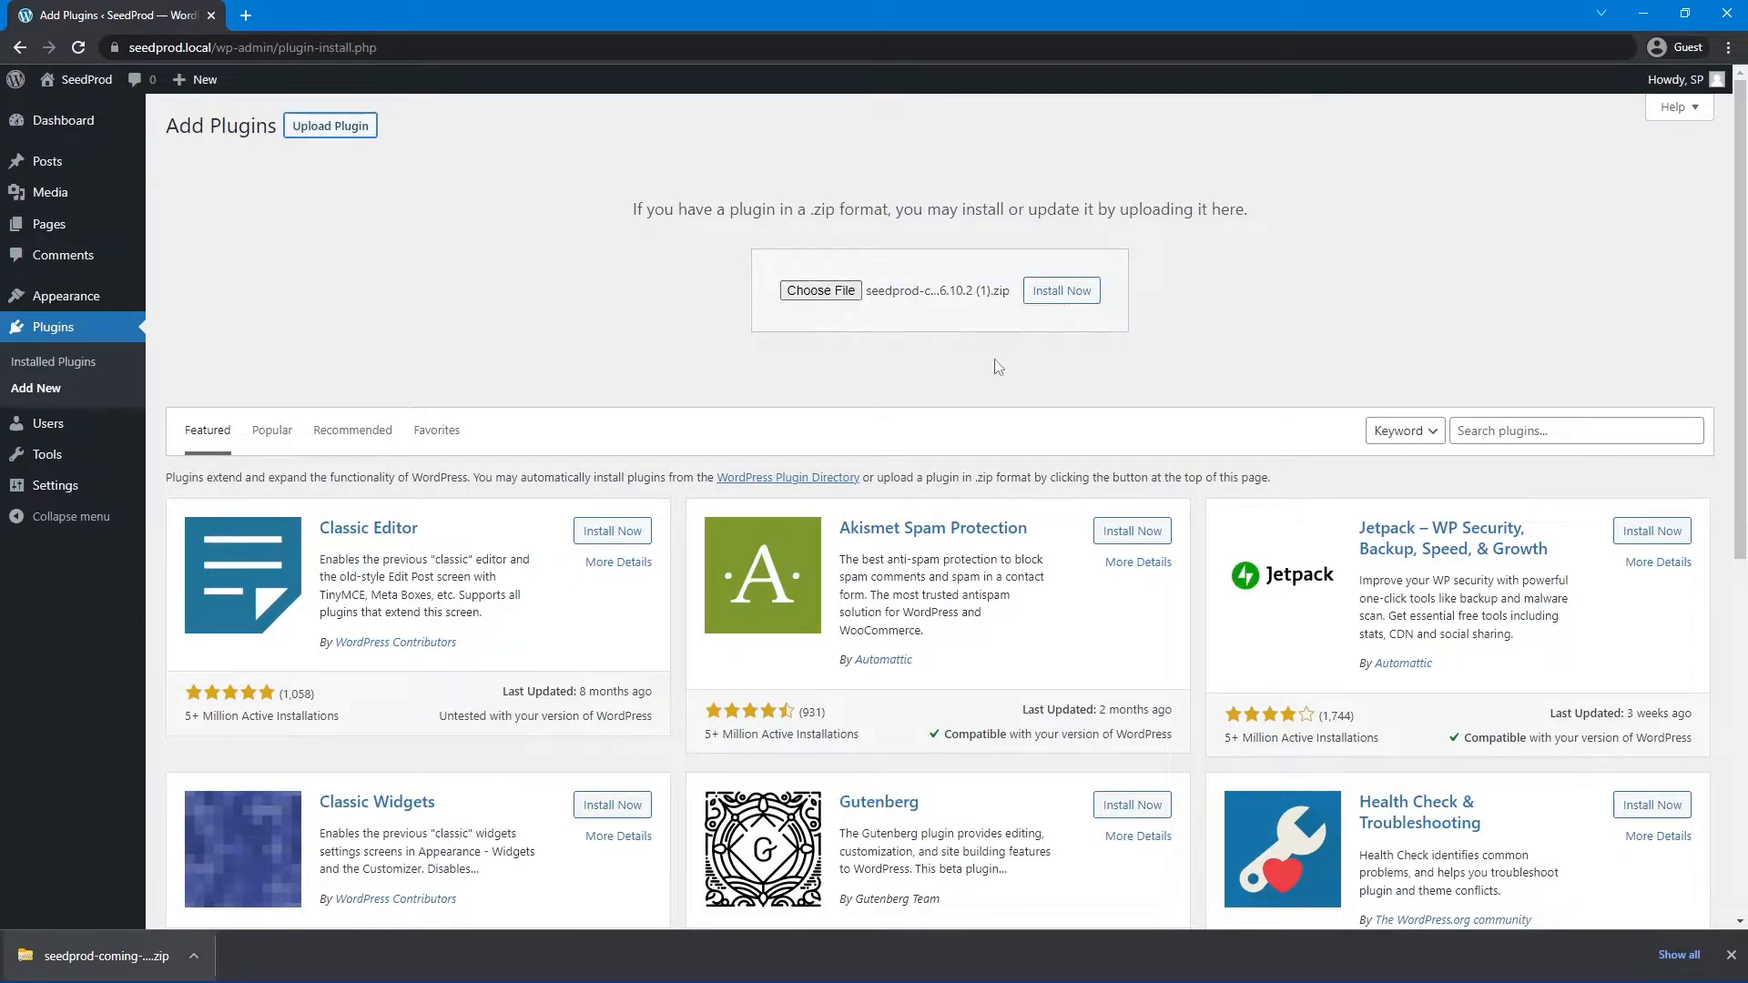
mouse_move(1094, 378)
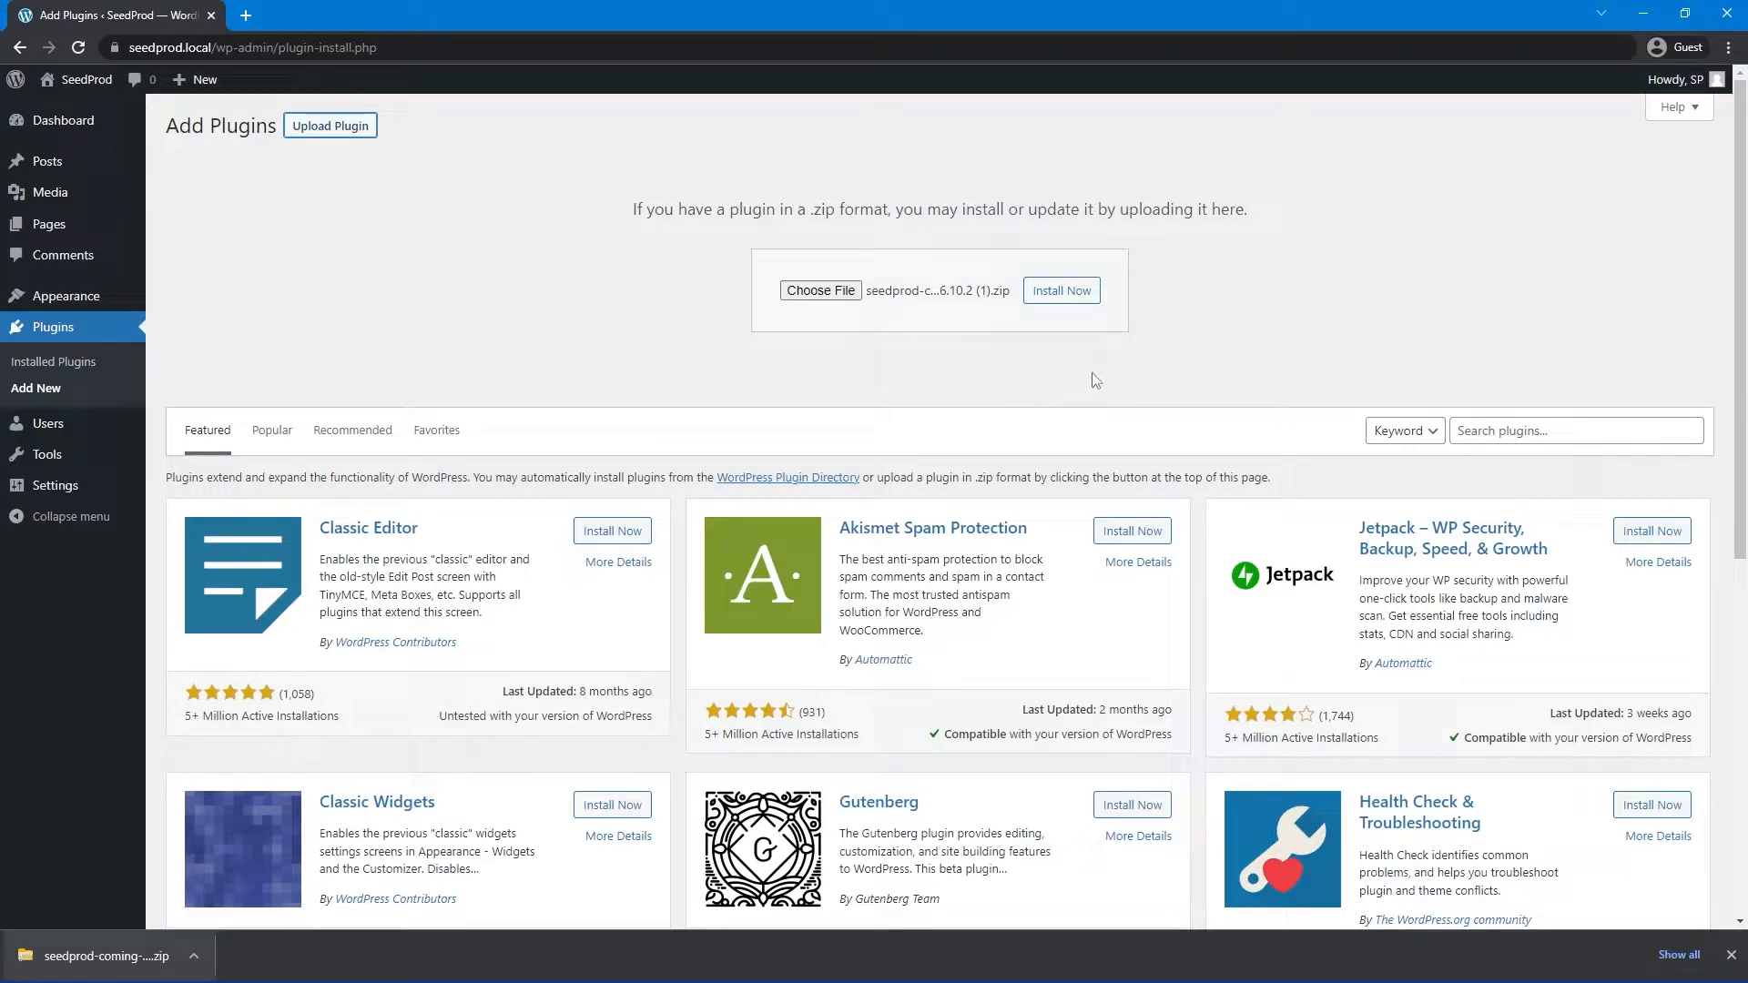
left_click(1059, 289)
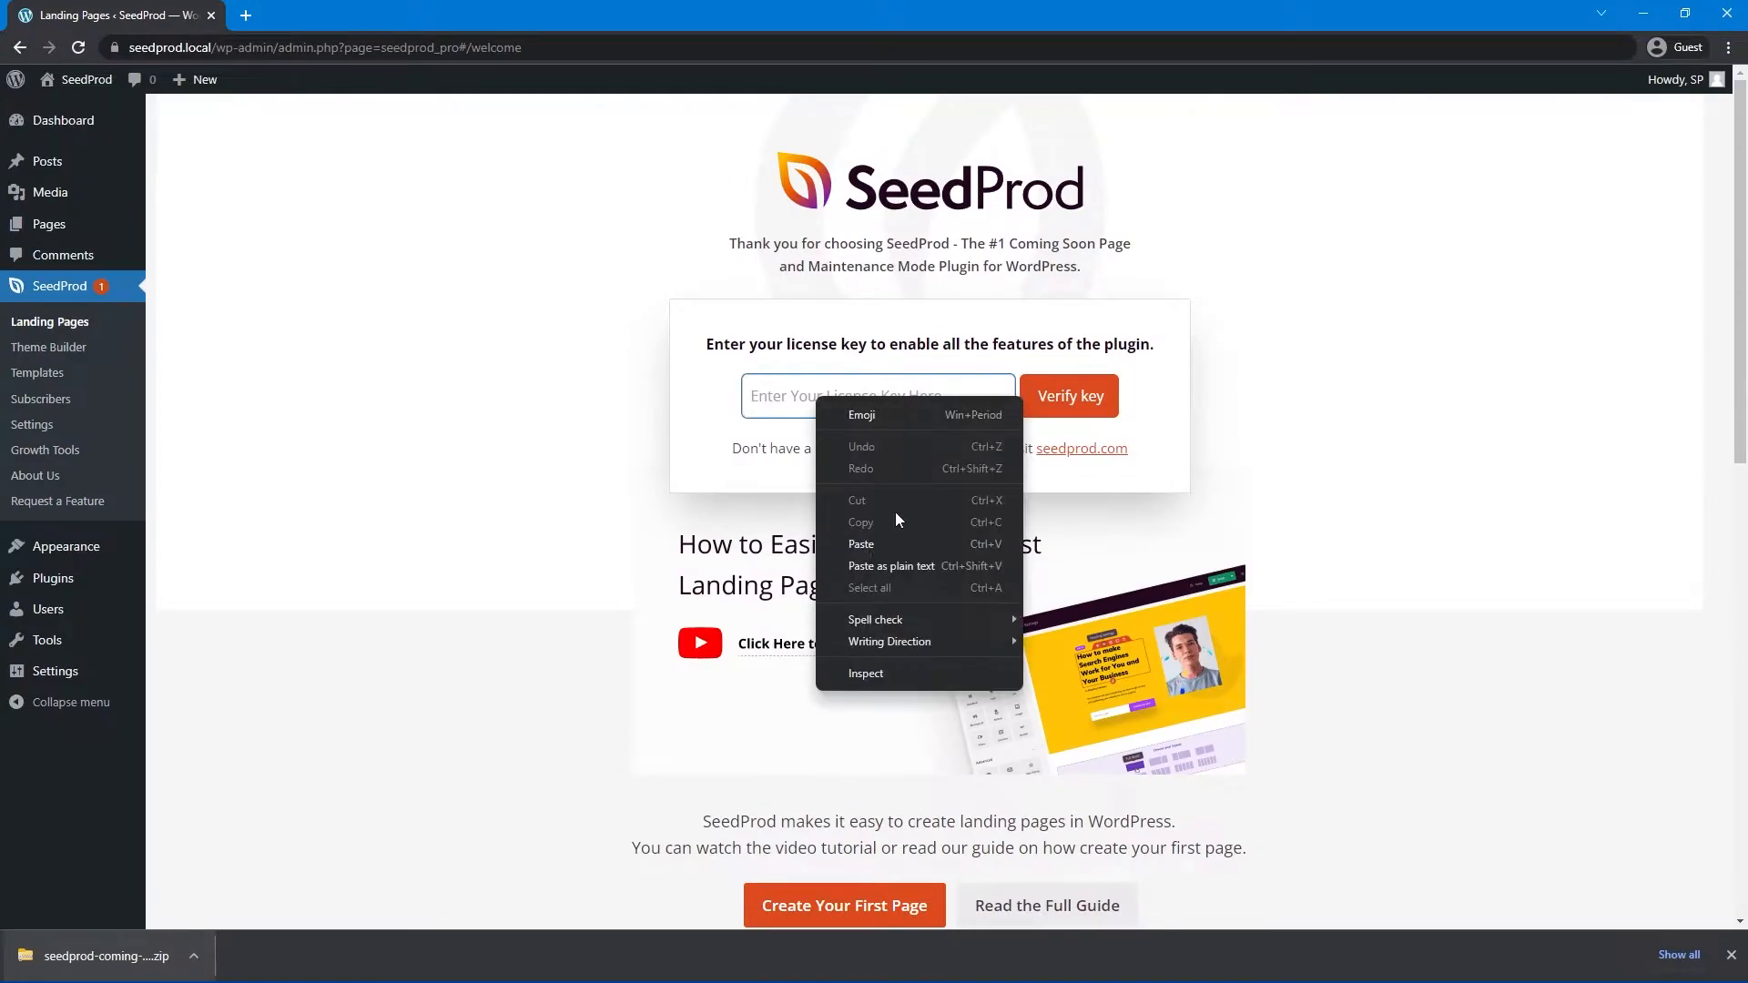
- Verify the pasted license key as valid and go to SeedProd > Theme Builder listing Global CSS
left_click(861, 545)
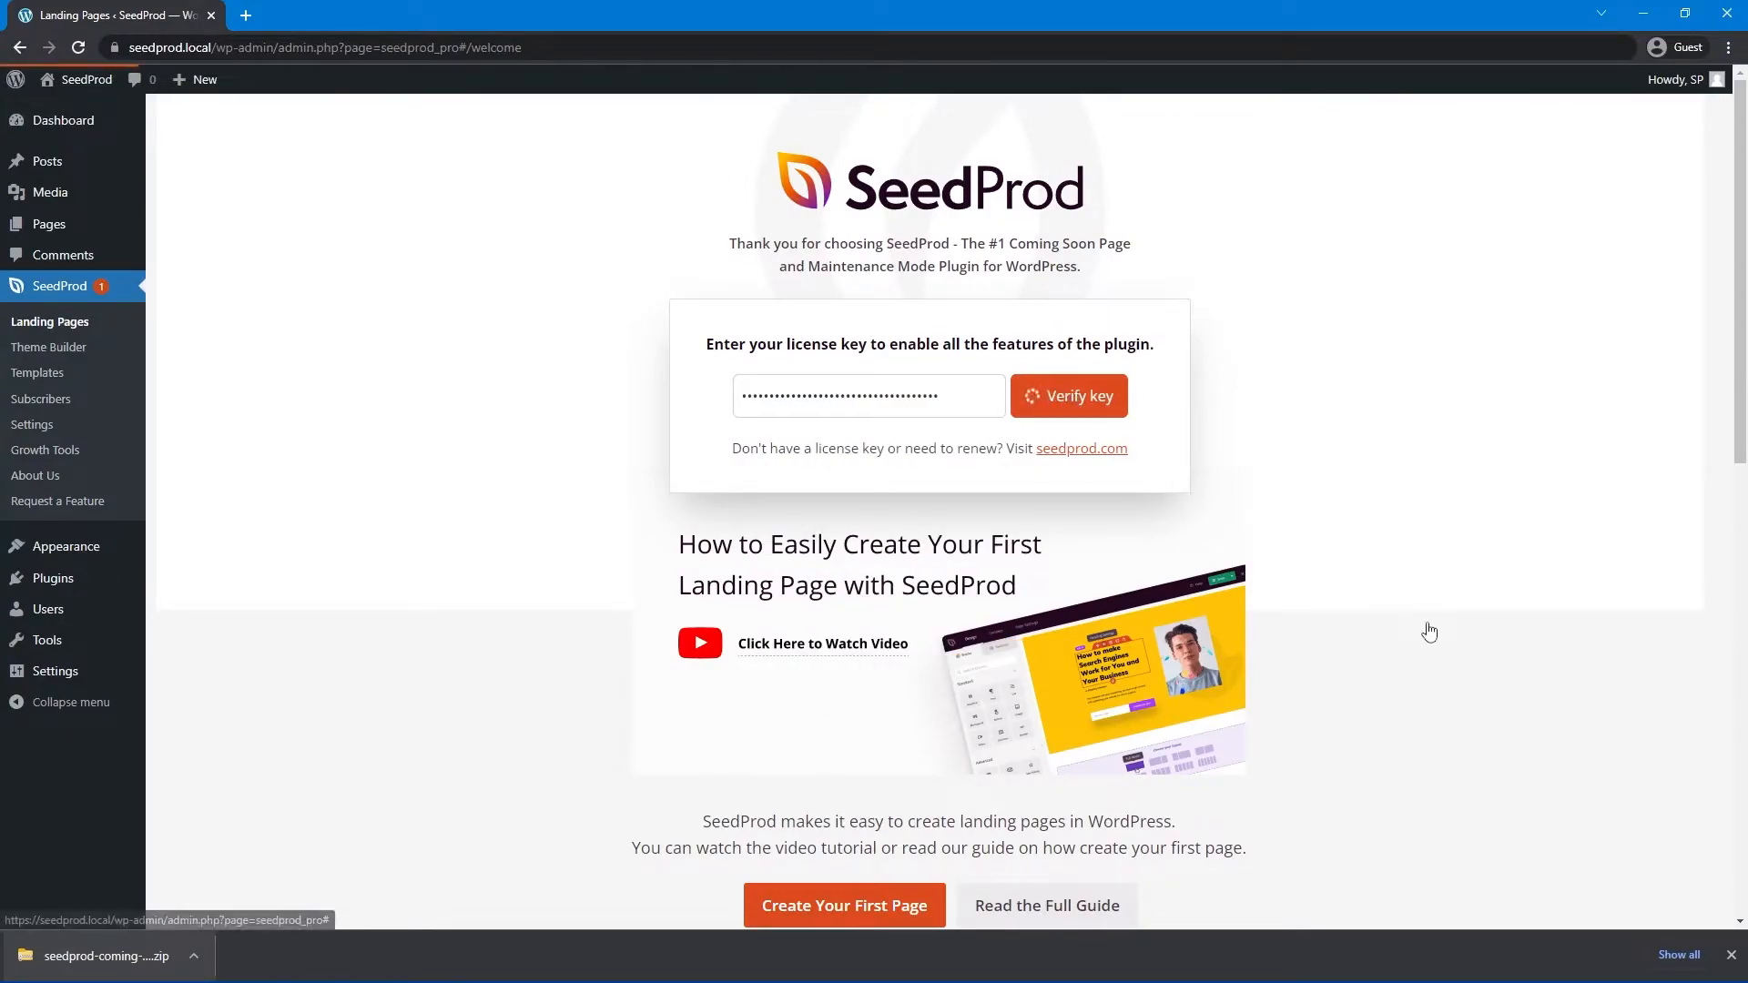
left_click(1068, 395)
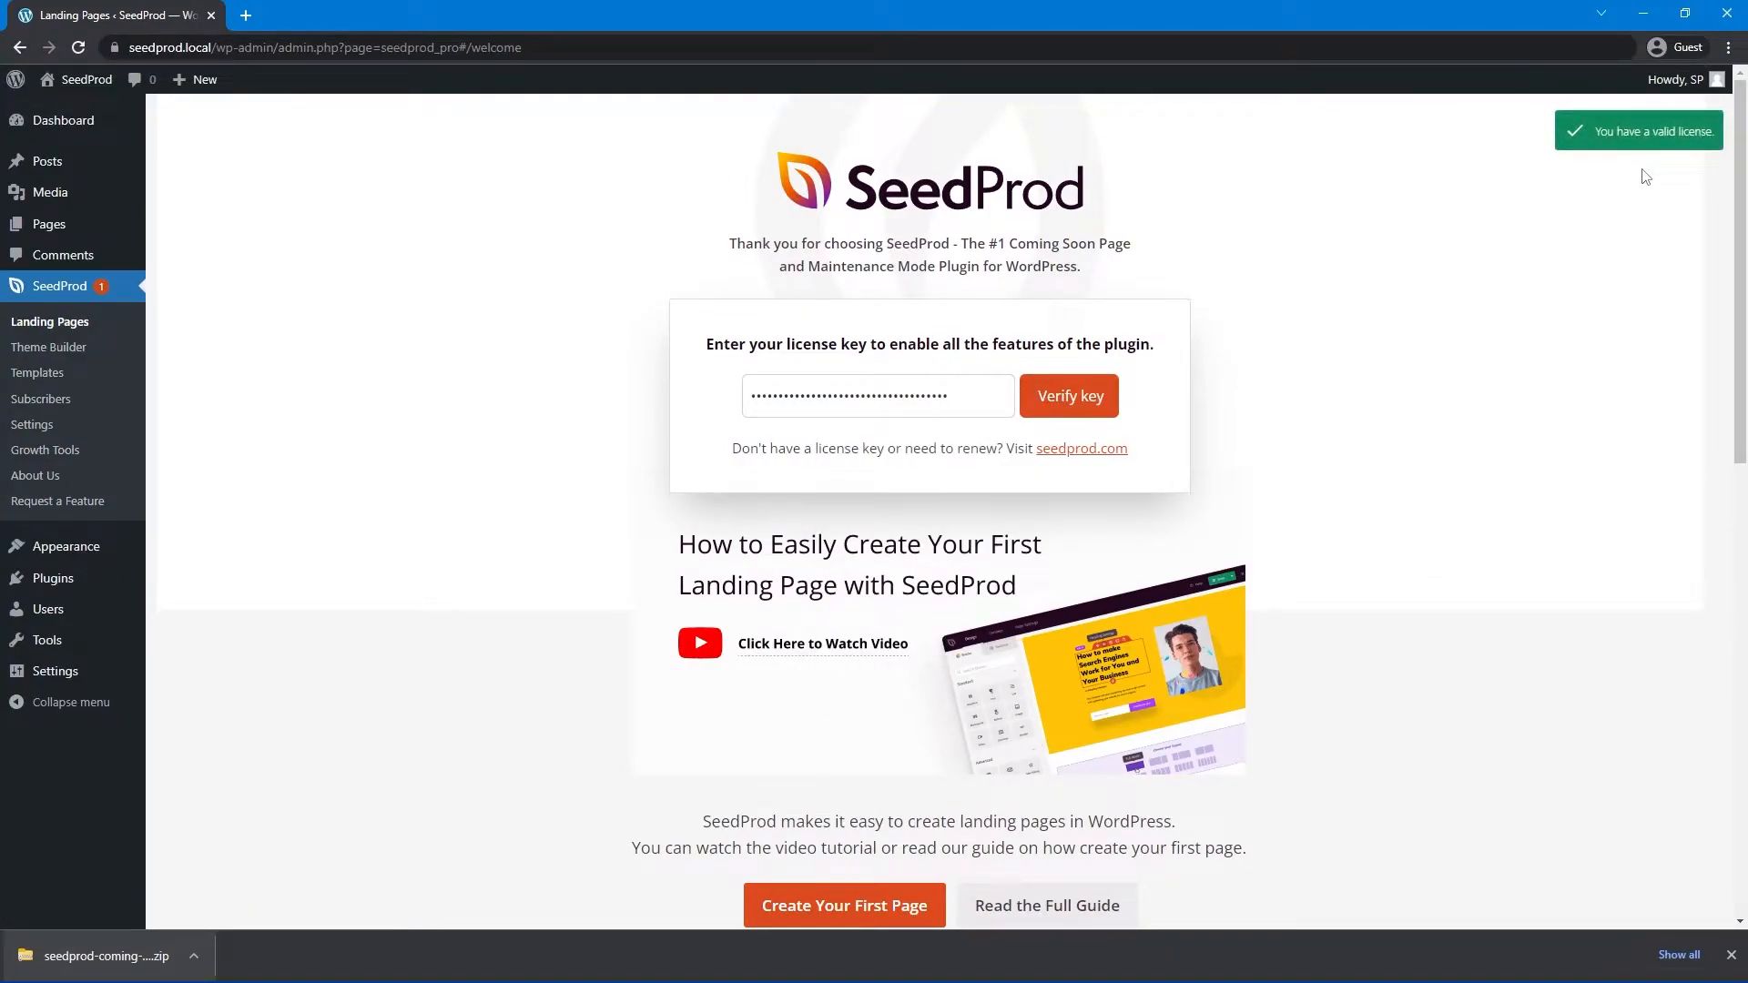
mouse_move(1723, 960)
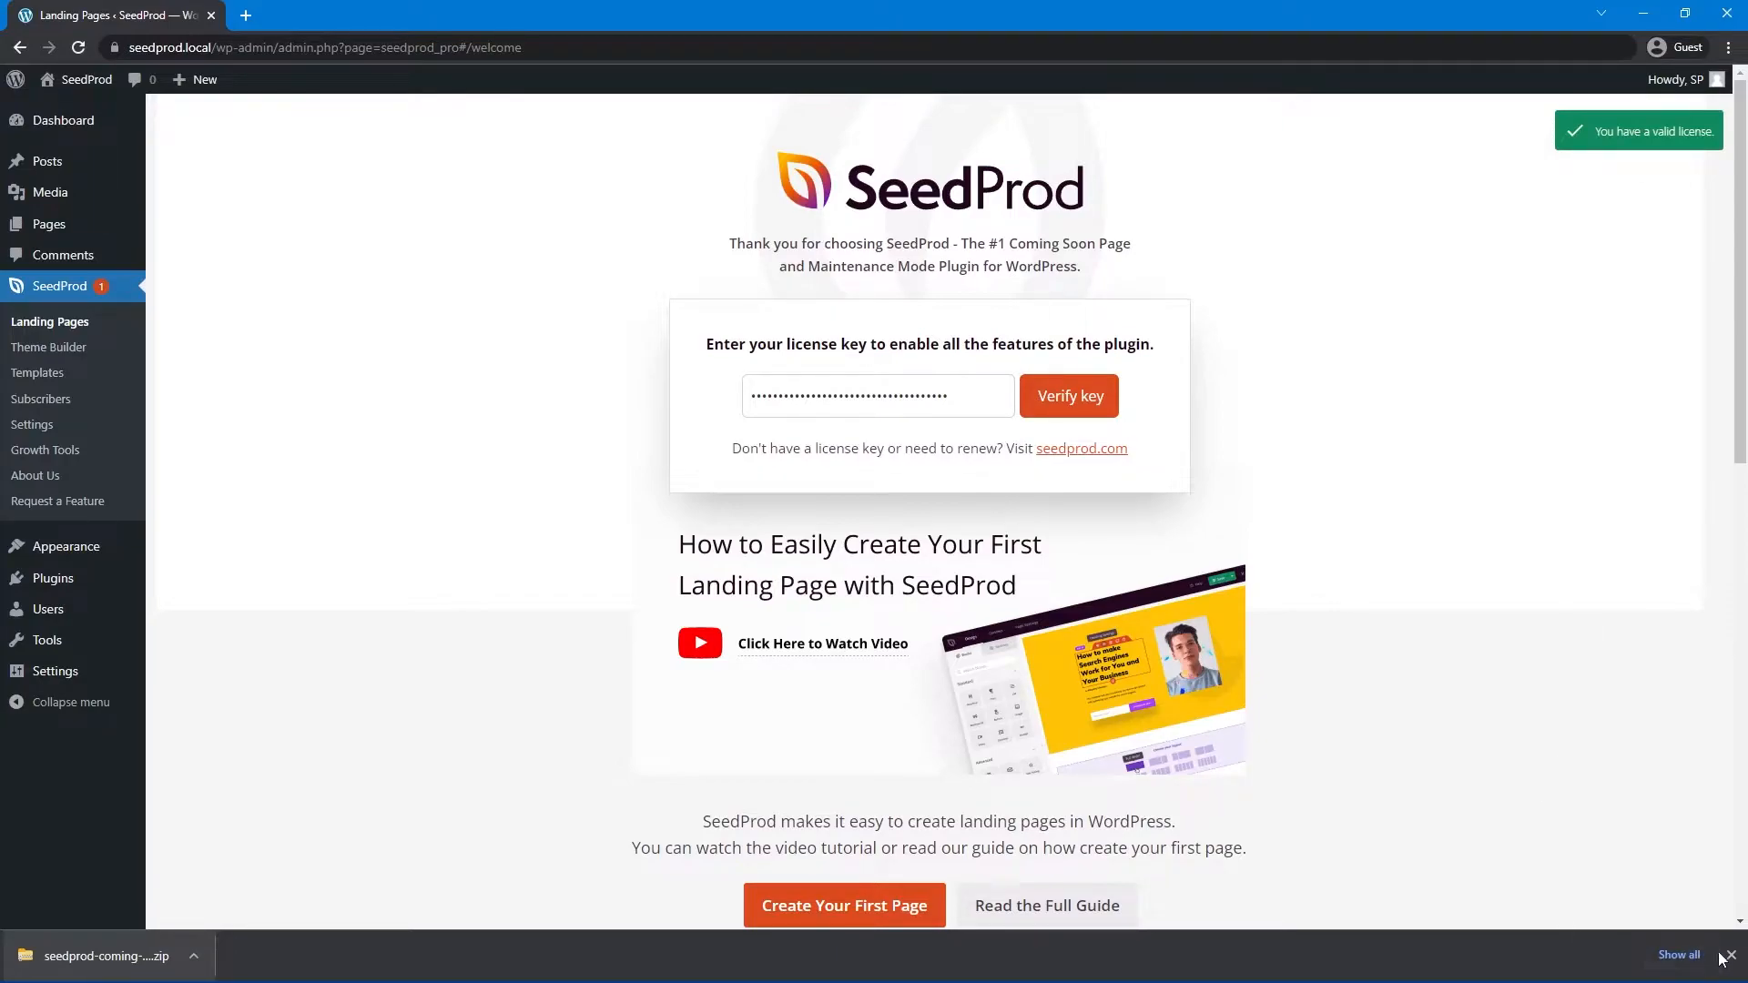
left_click(1728, 956)
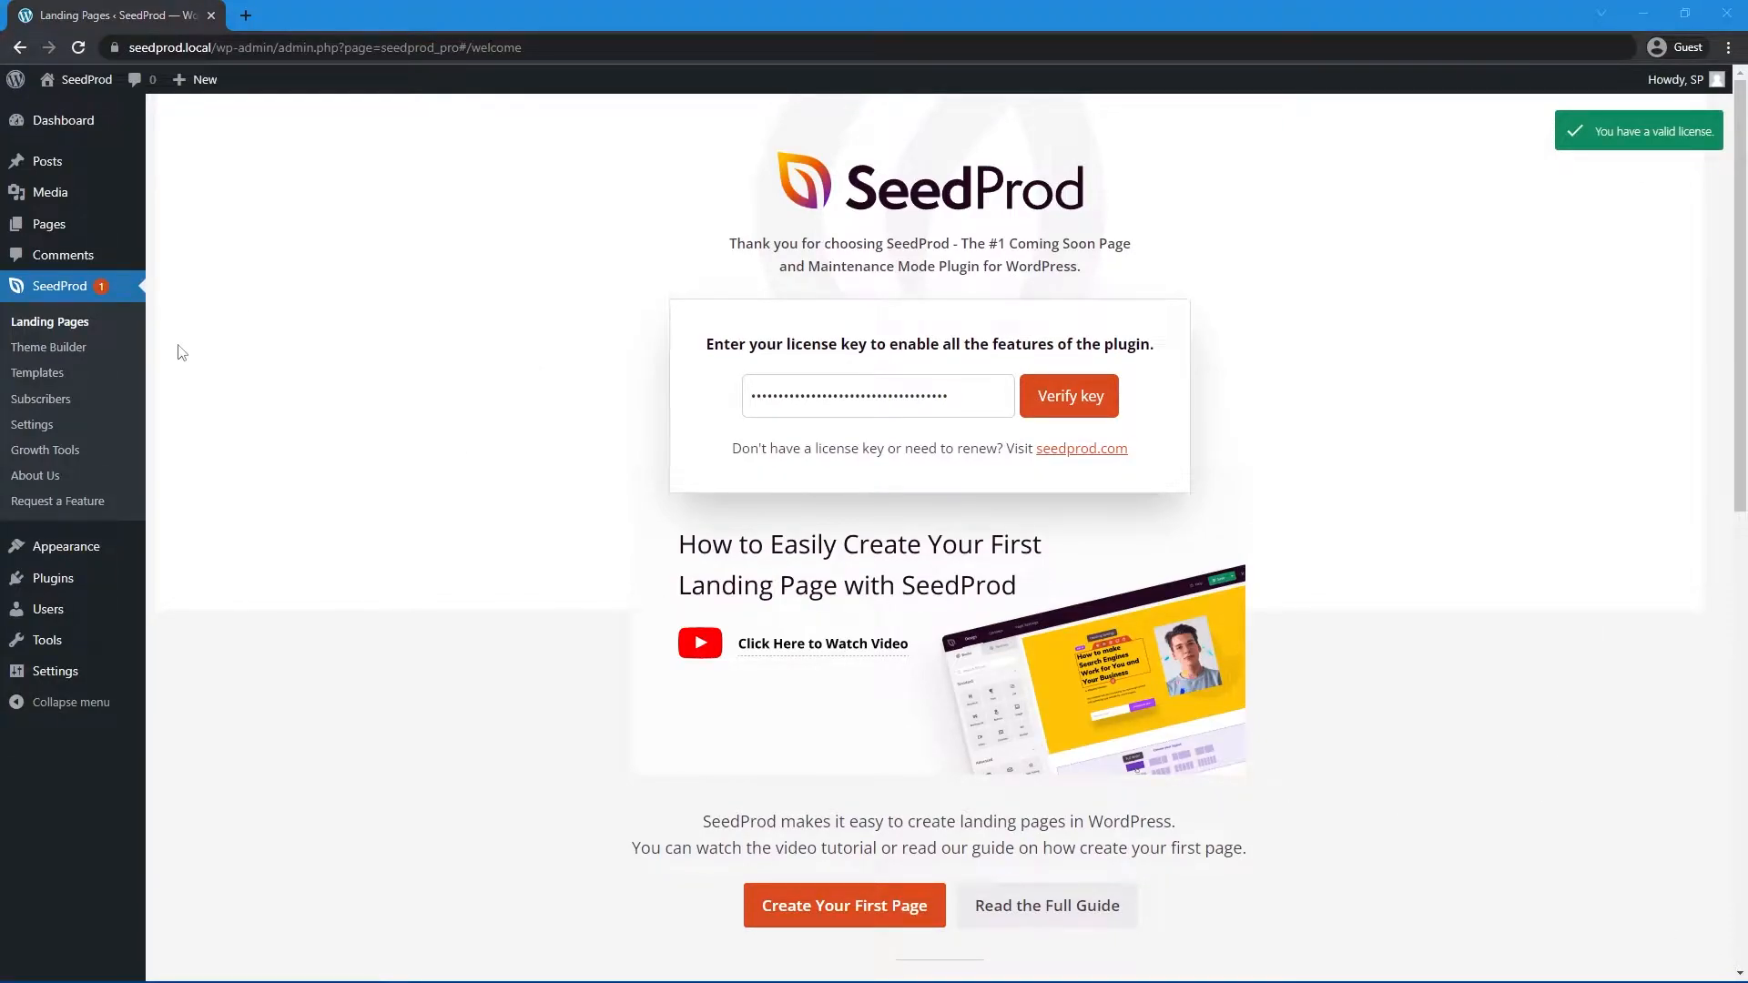
left_click(49, 346)
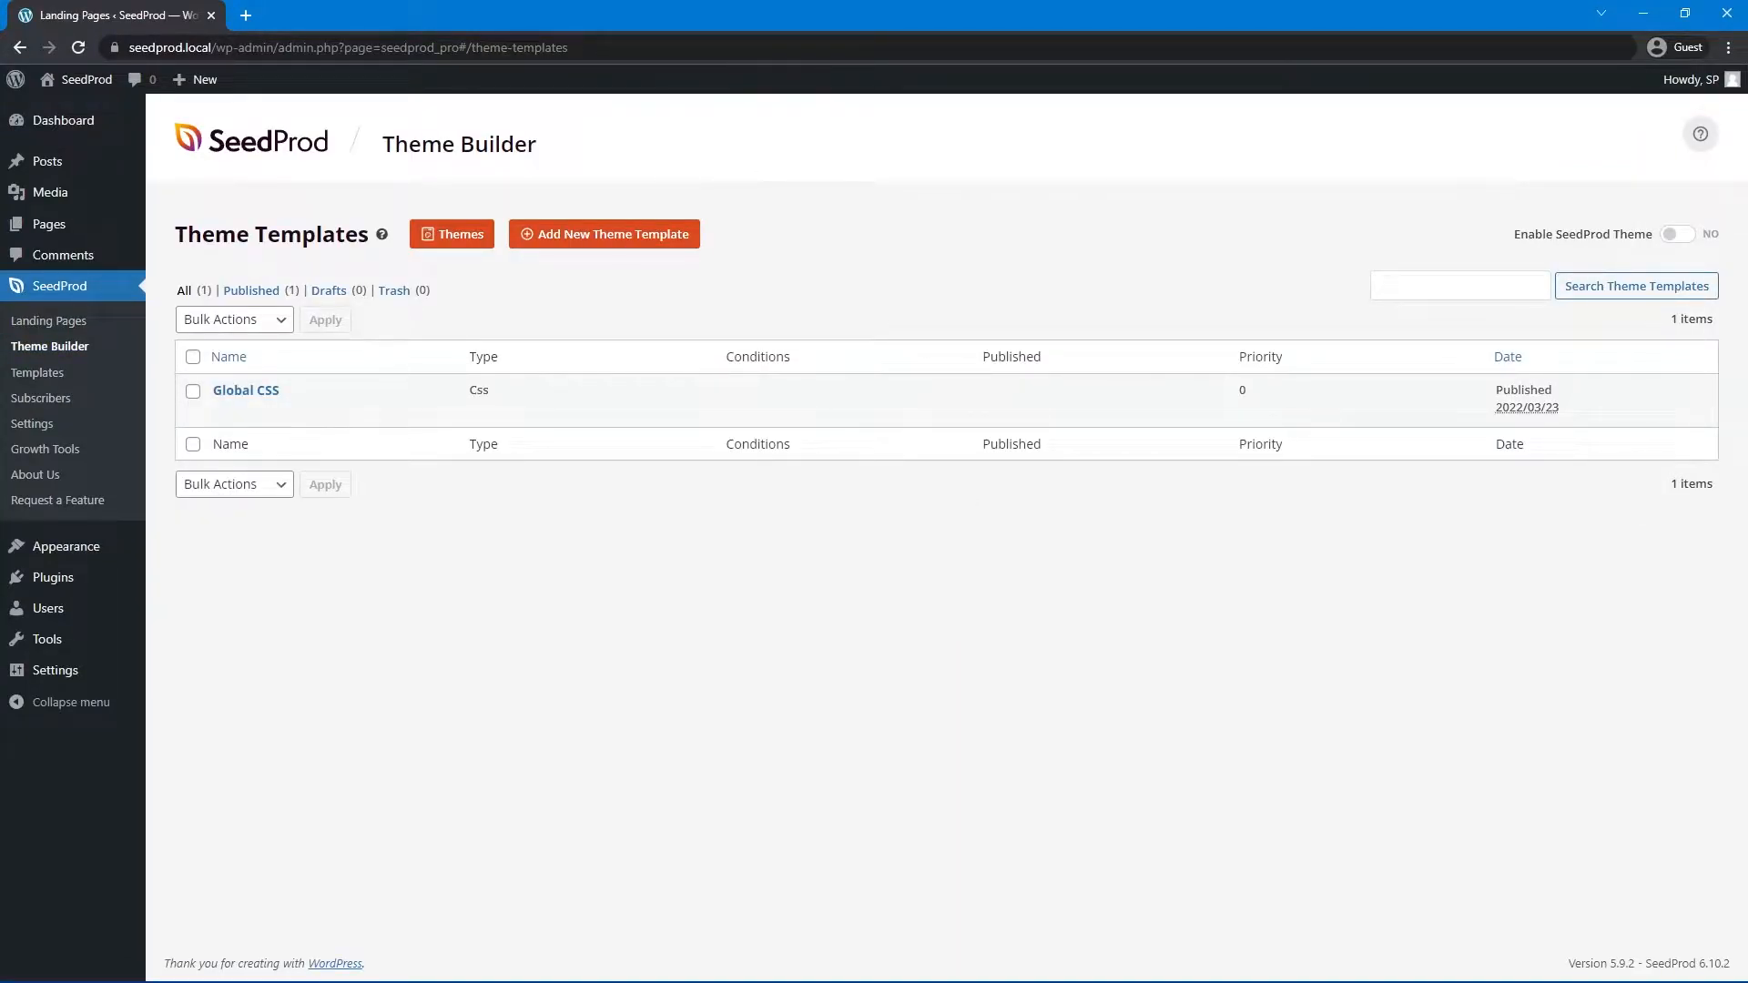
mouse_move(858, 537)
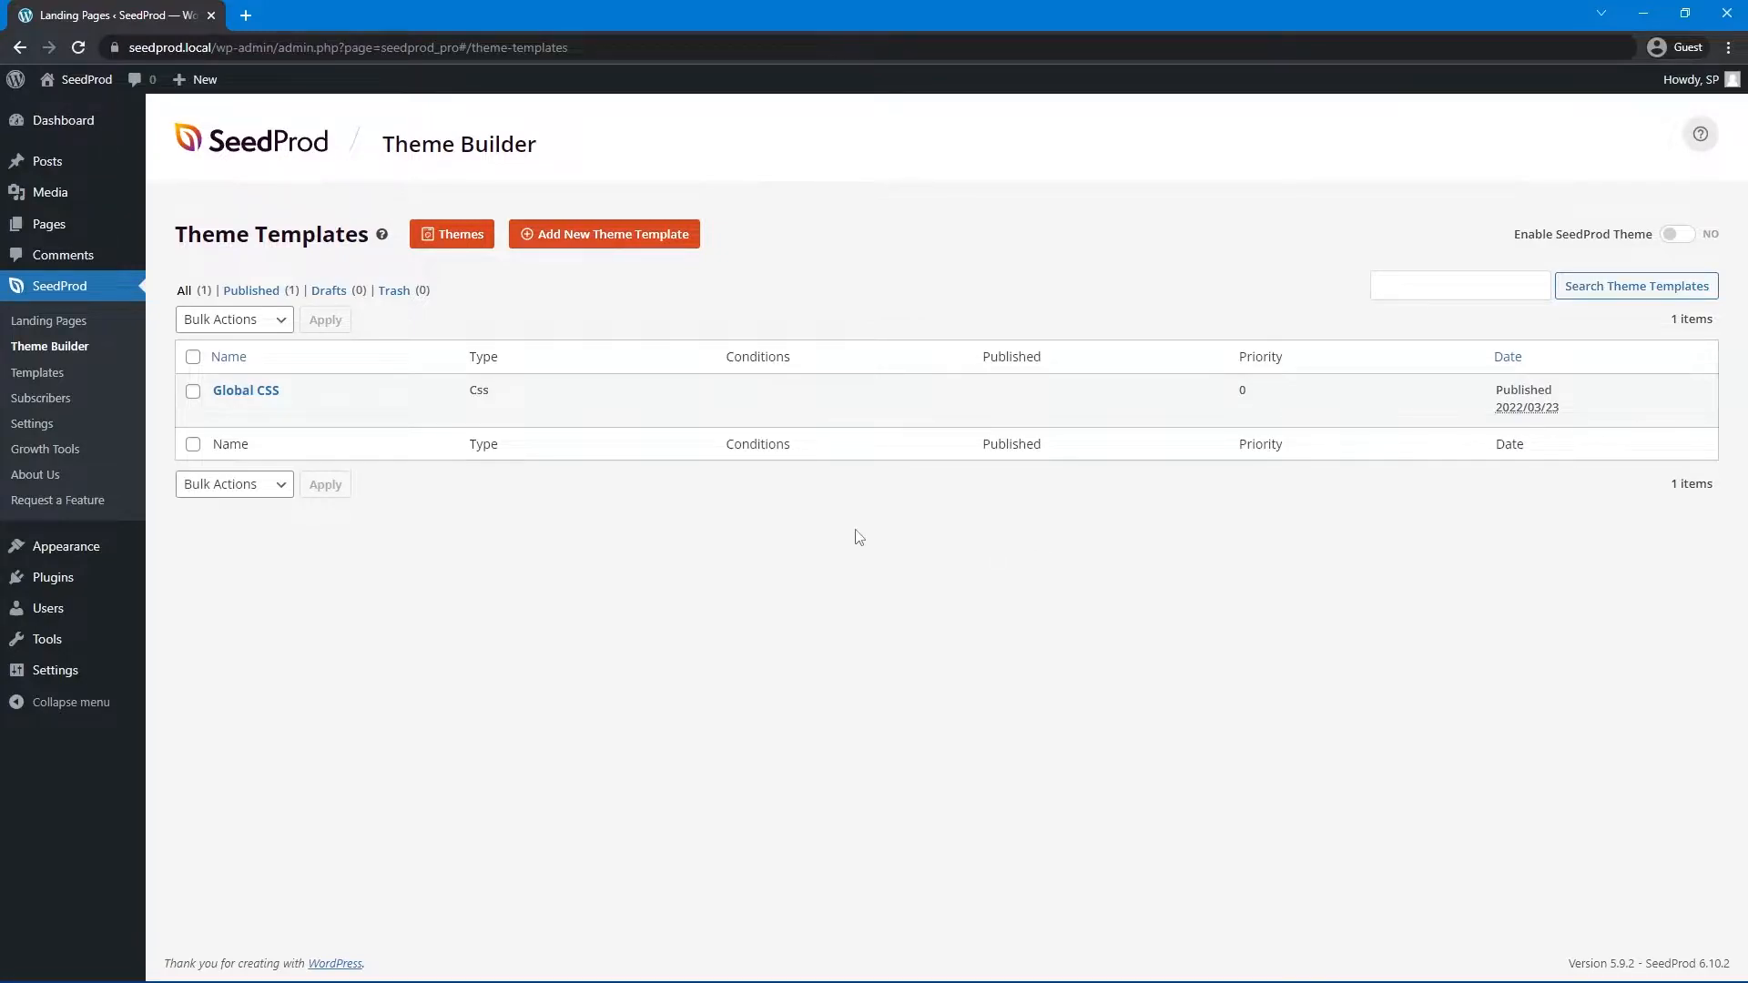
mouse_move(747, 544)
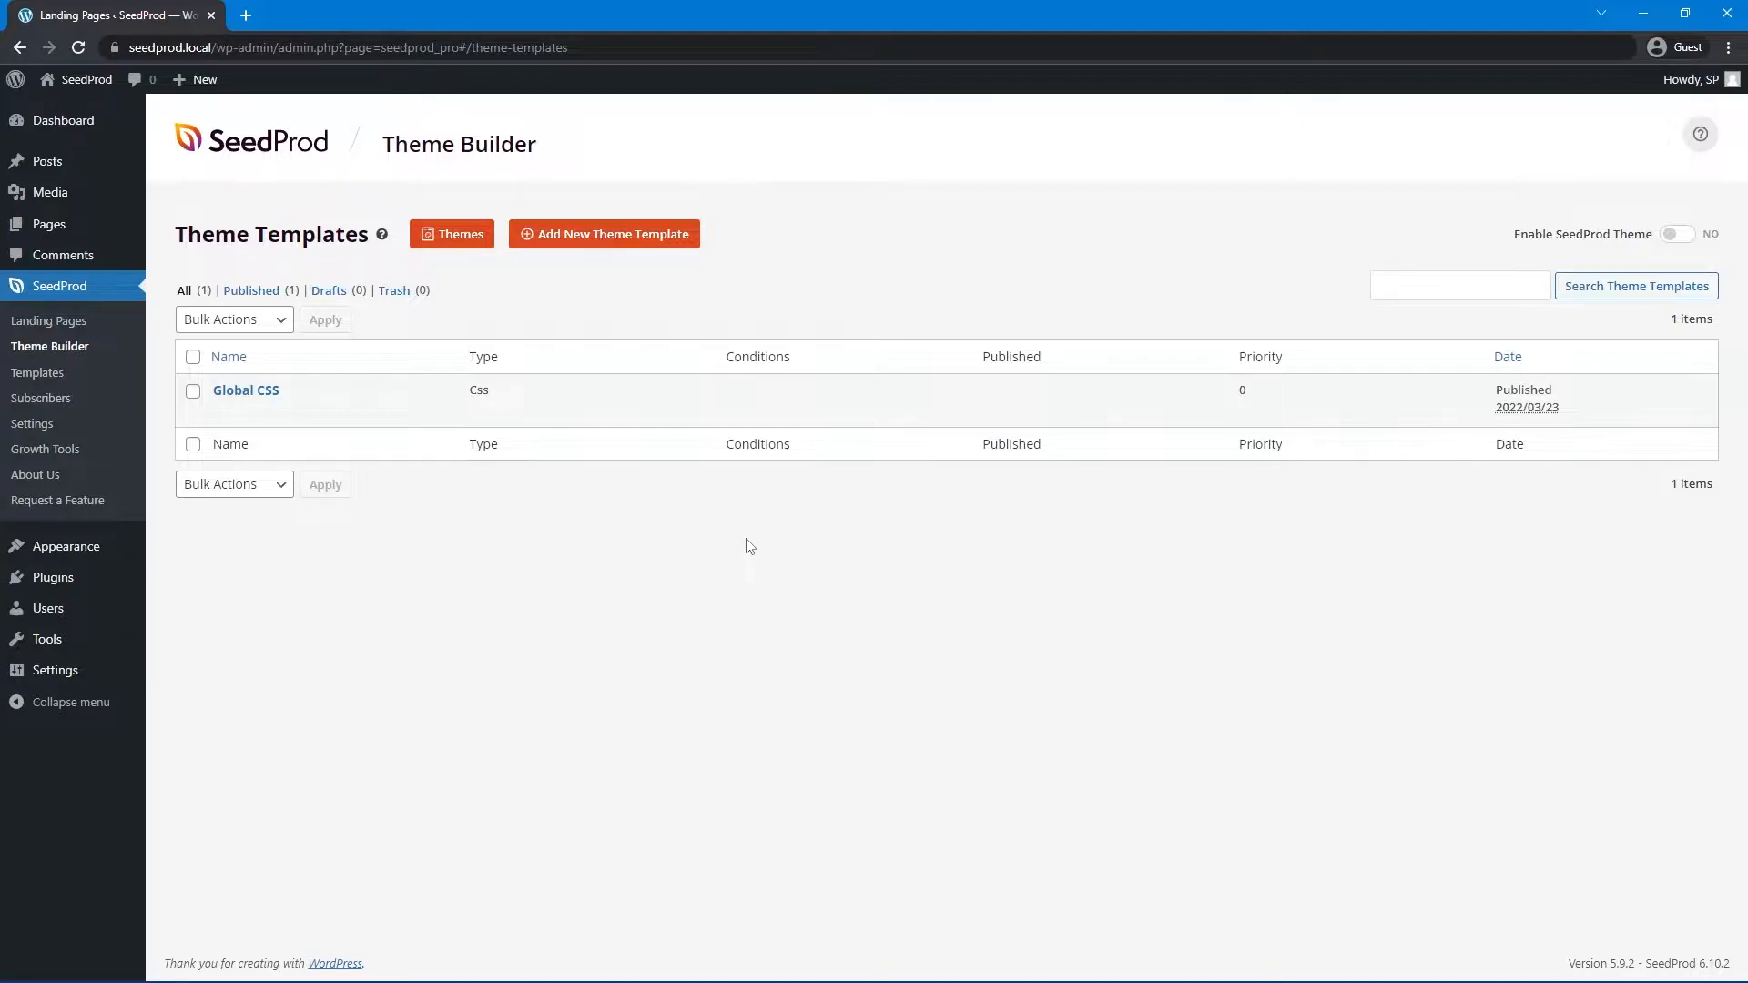
mouse_move(649, 264)
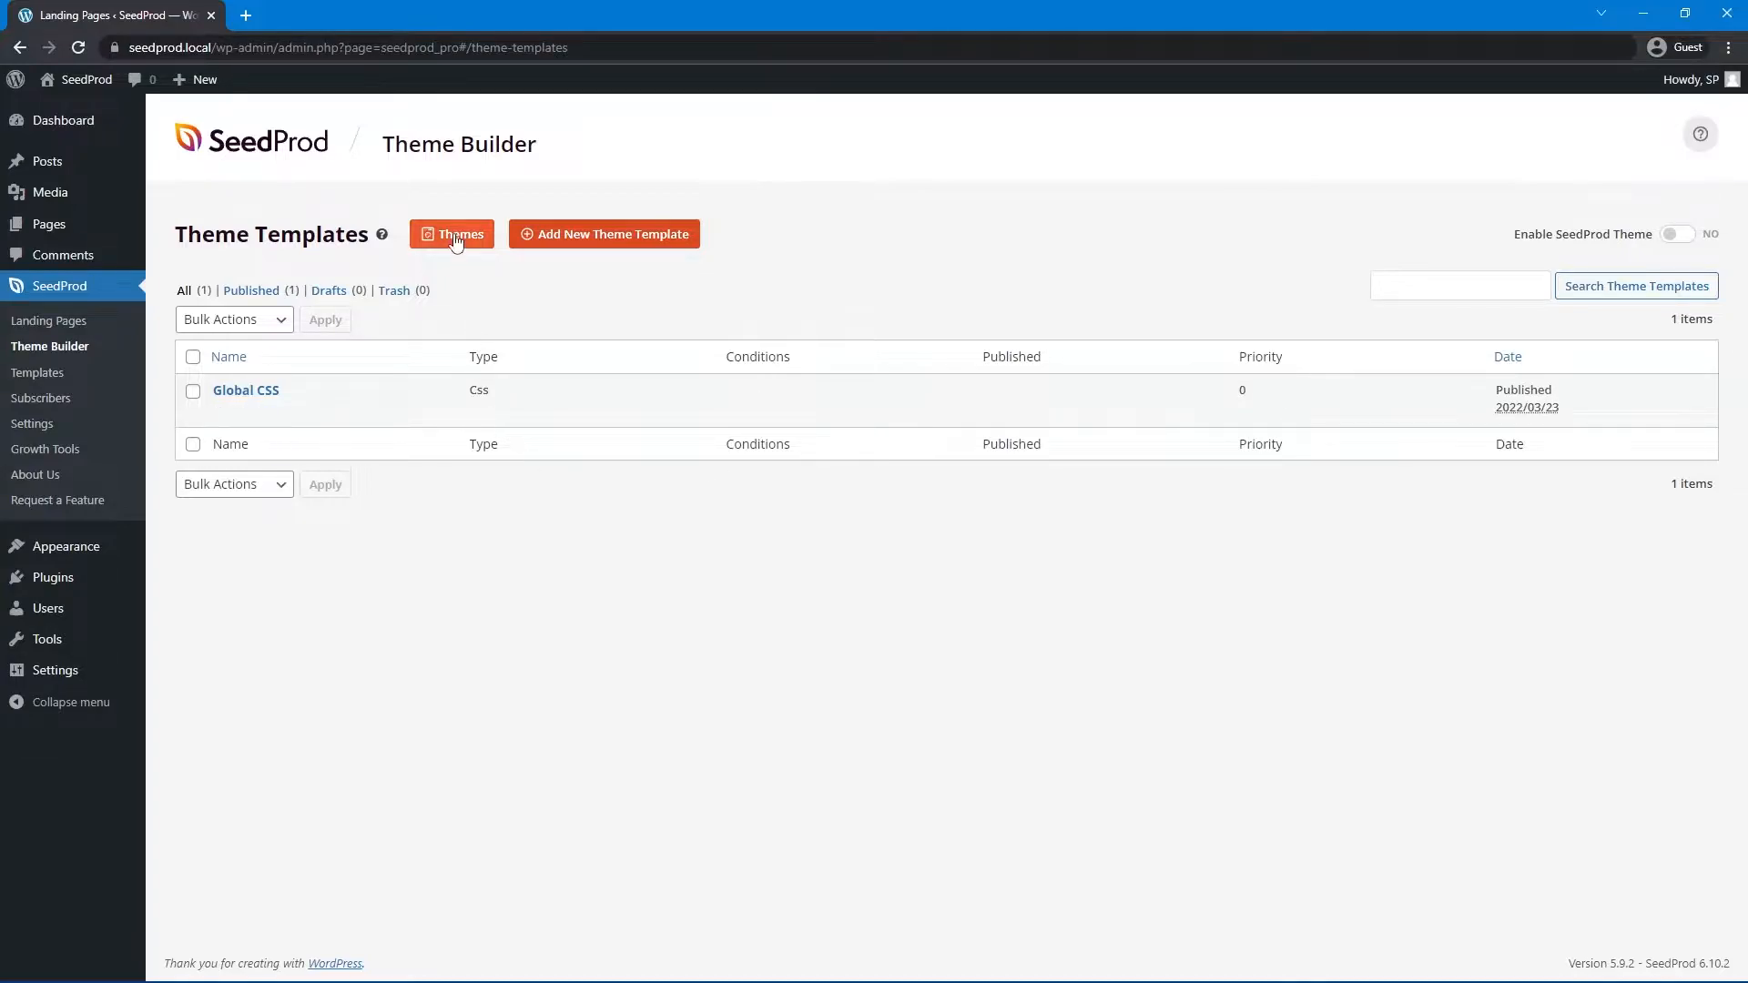
- Browse the starter theme gallery and import a theme adding Single Post, Header and Footer templates
left_click(450, 235)
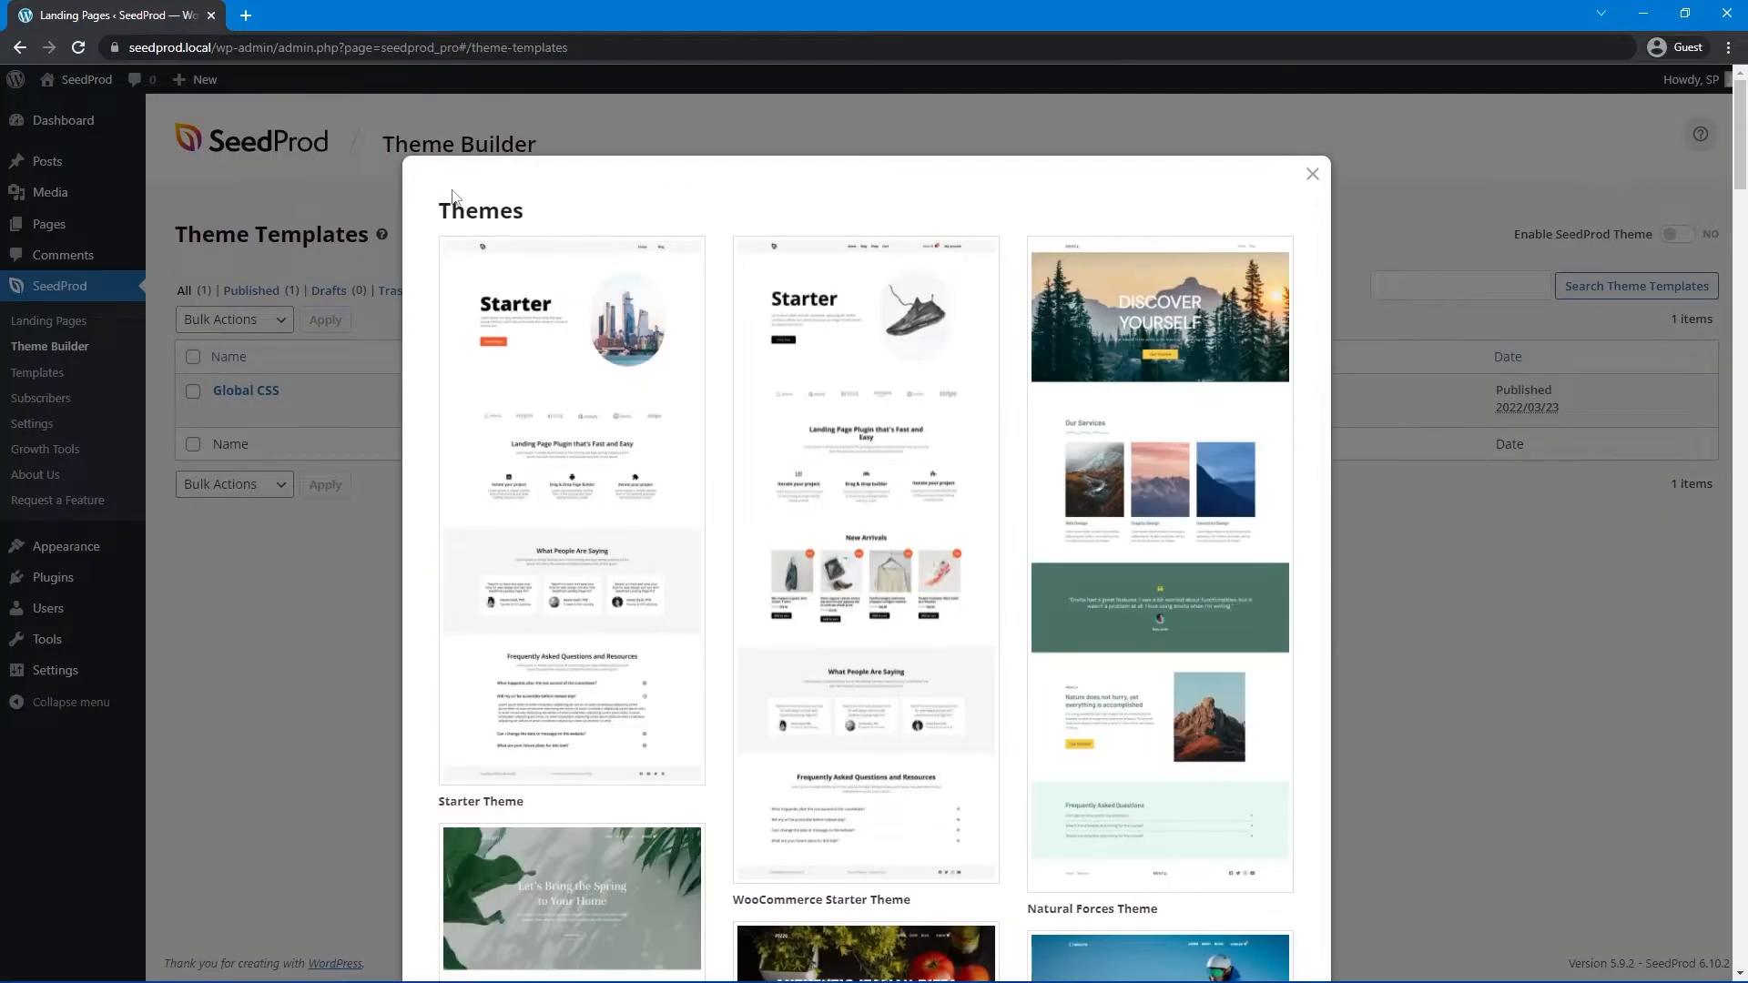
mouse_move(654, 198)
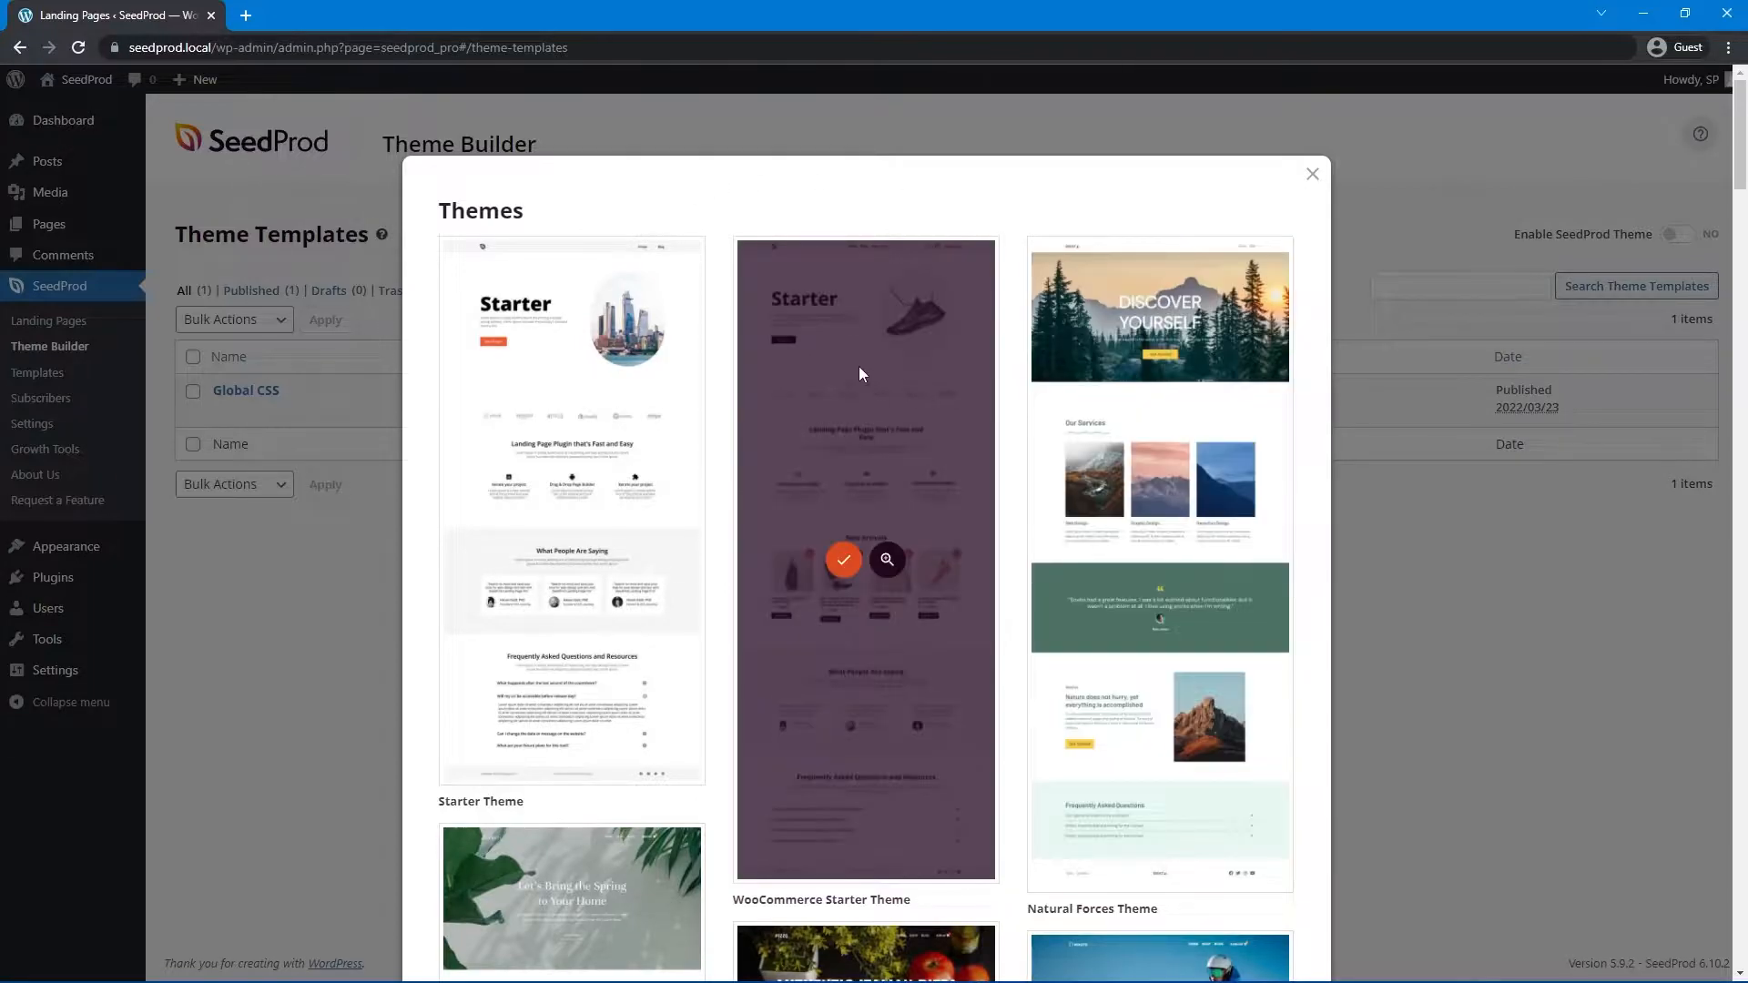
scroll("down", 3)
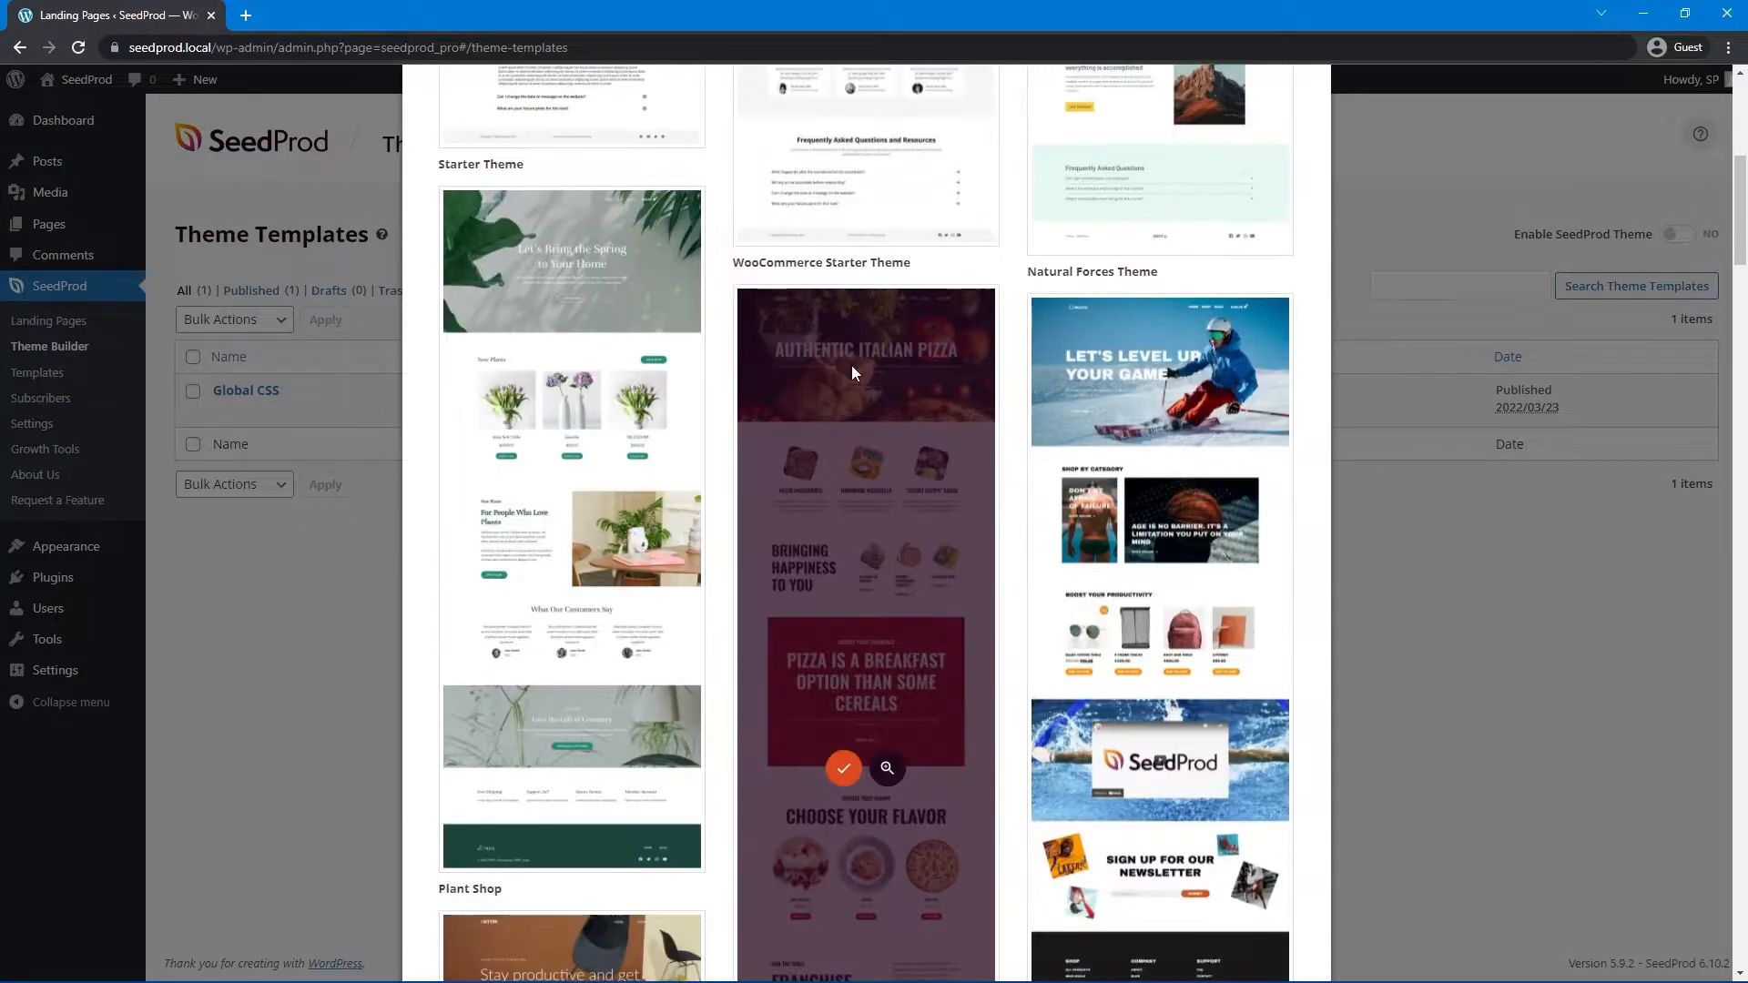
scroll("down", 3)
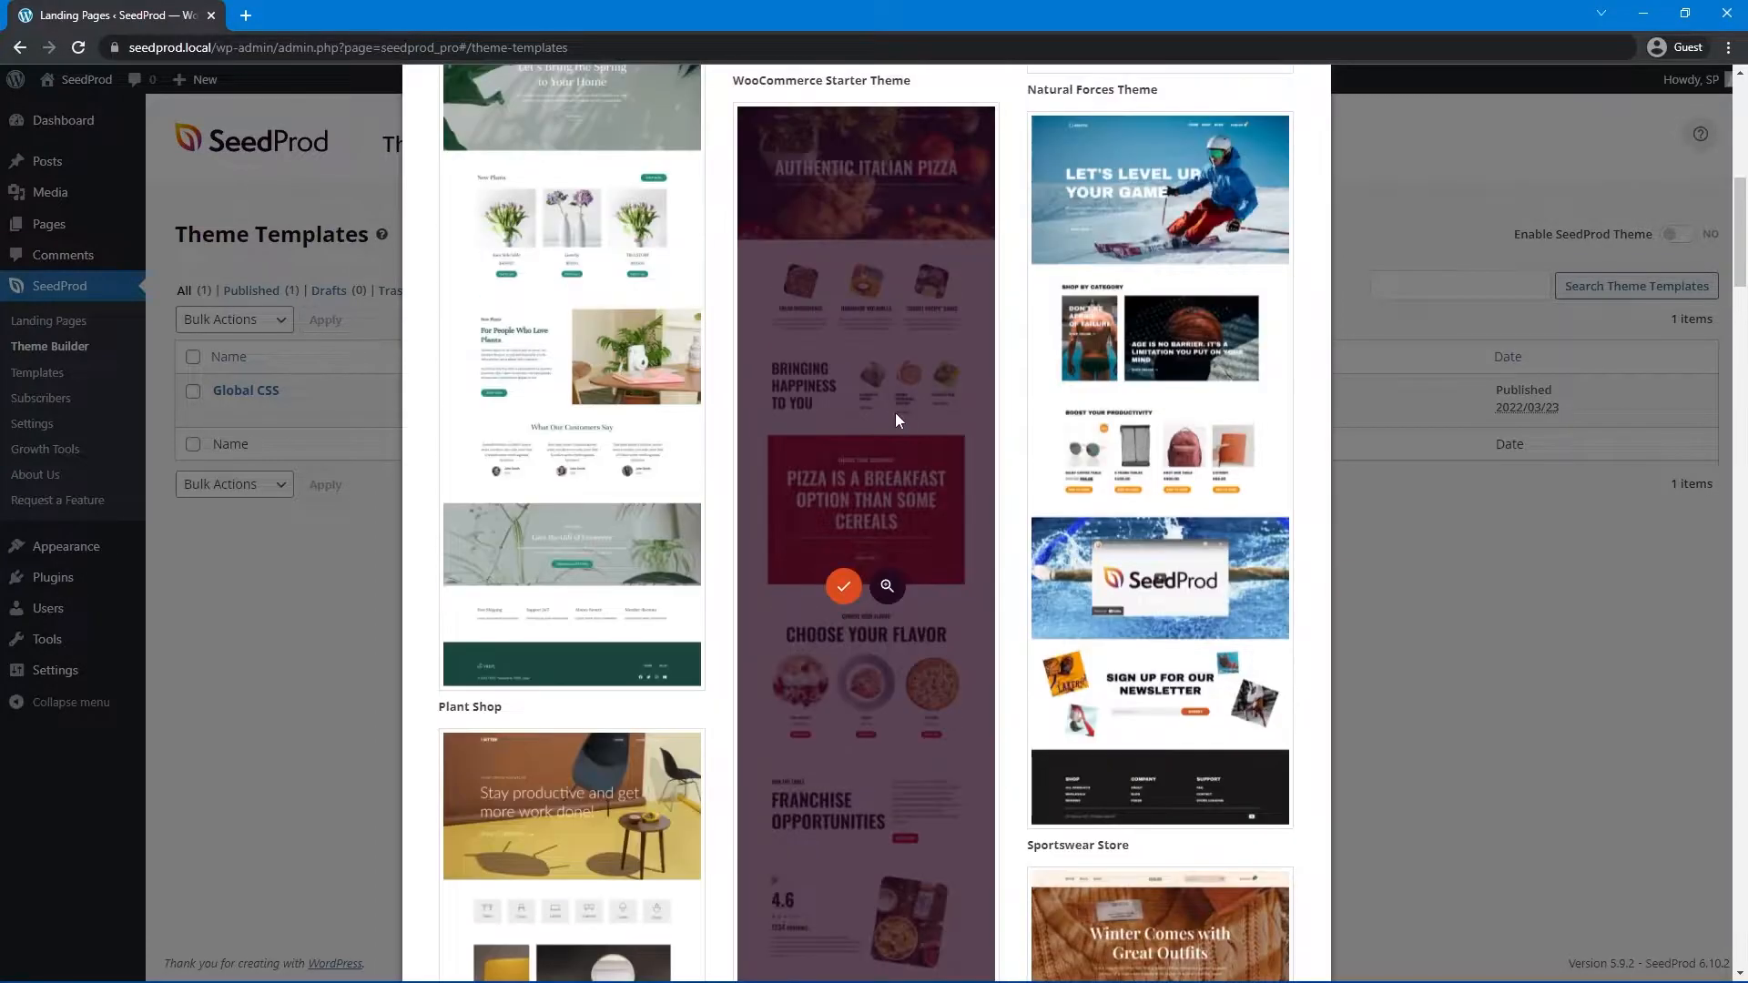
scroll("up", 3)
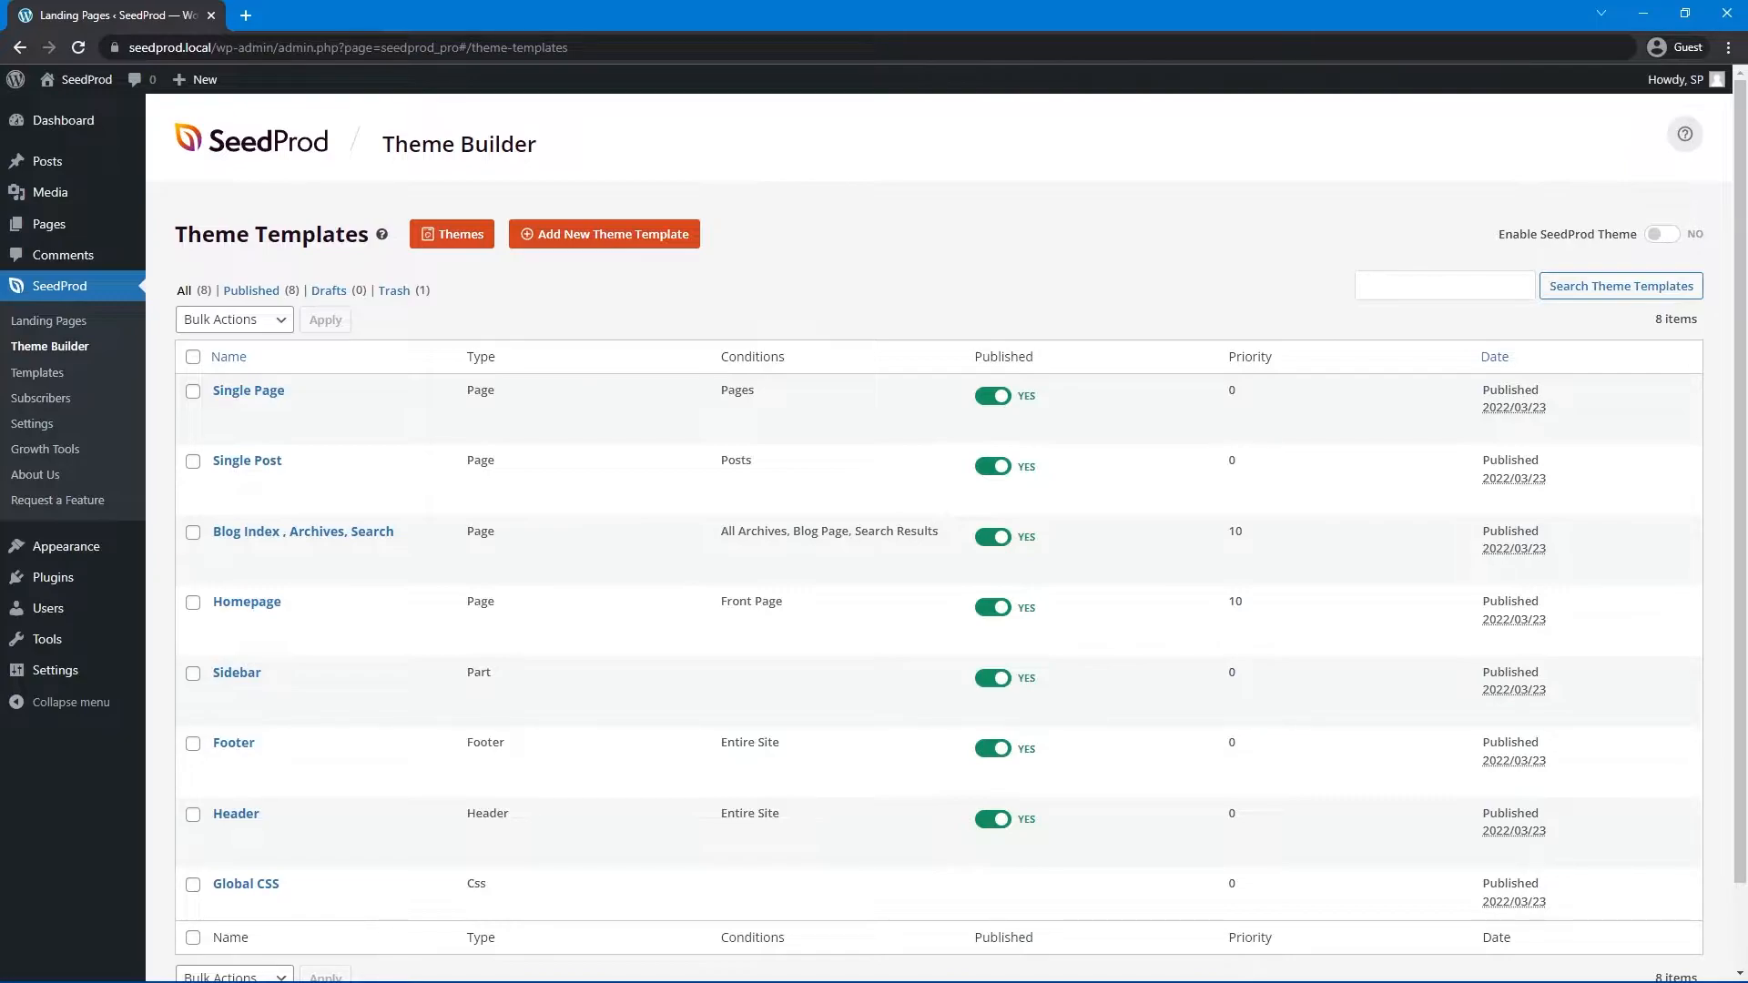
mouse_move(302, 530)
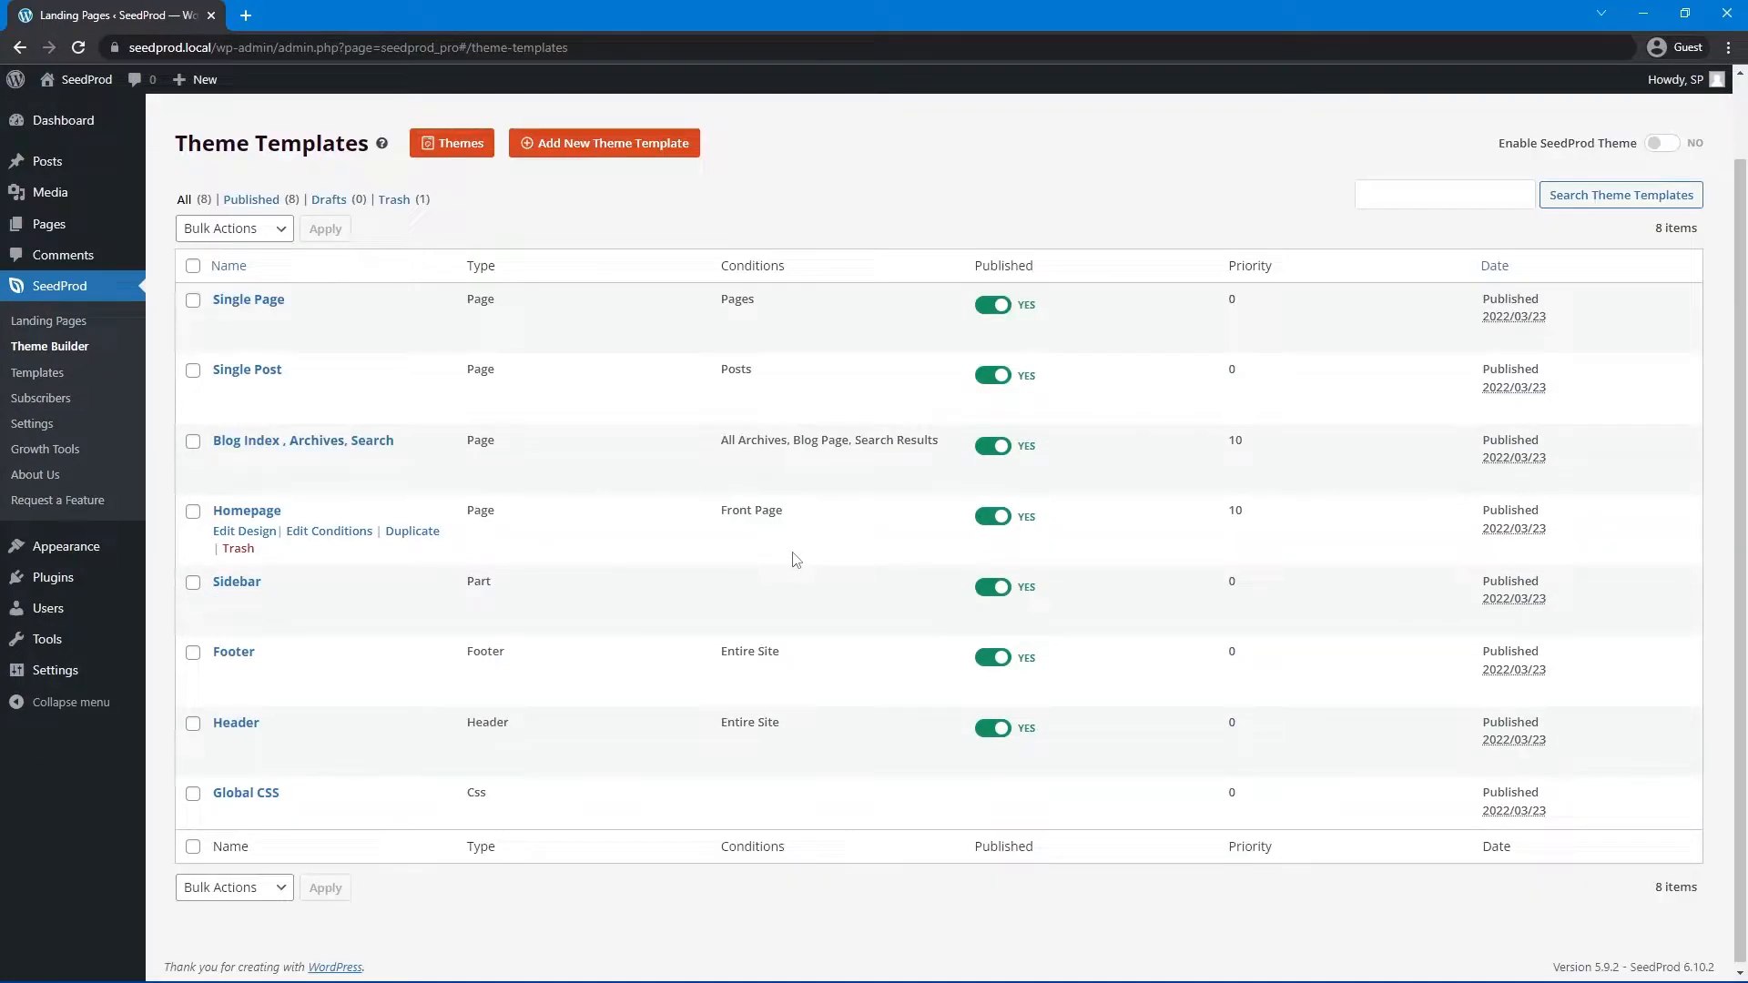
mouse_move(430, 384)
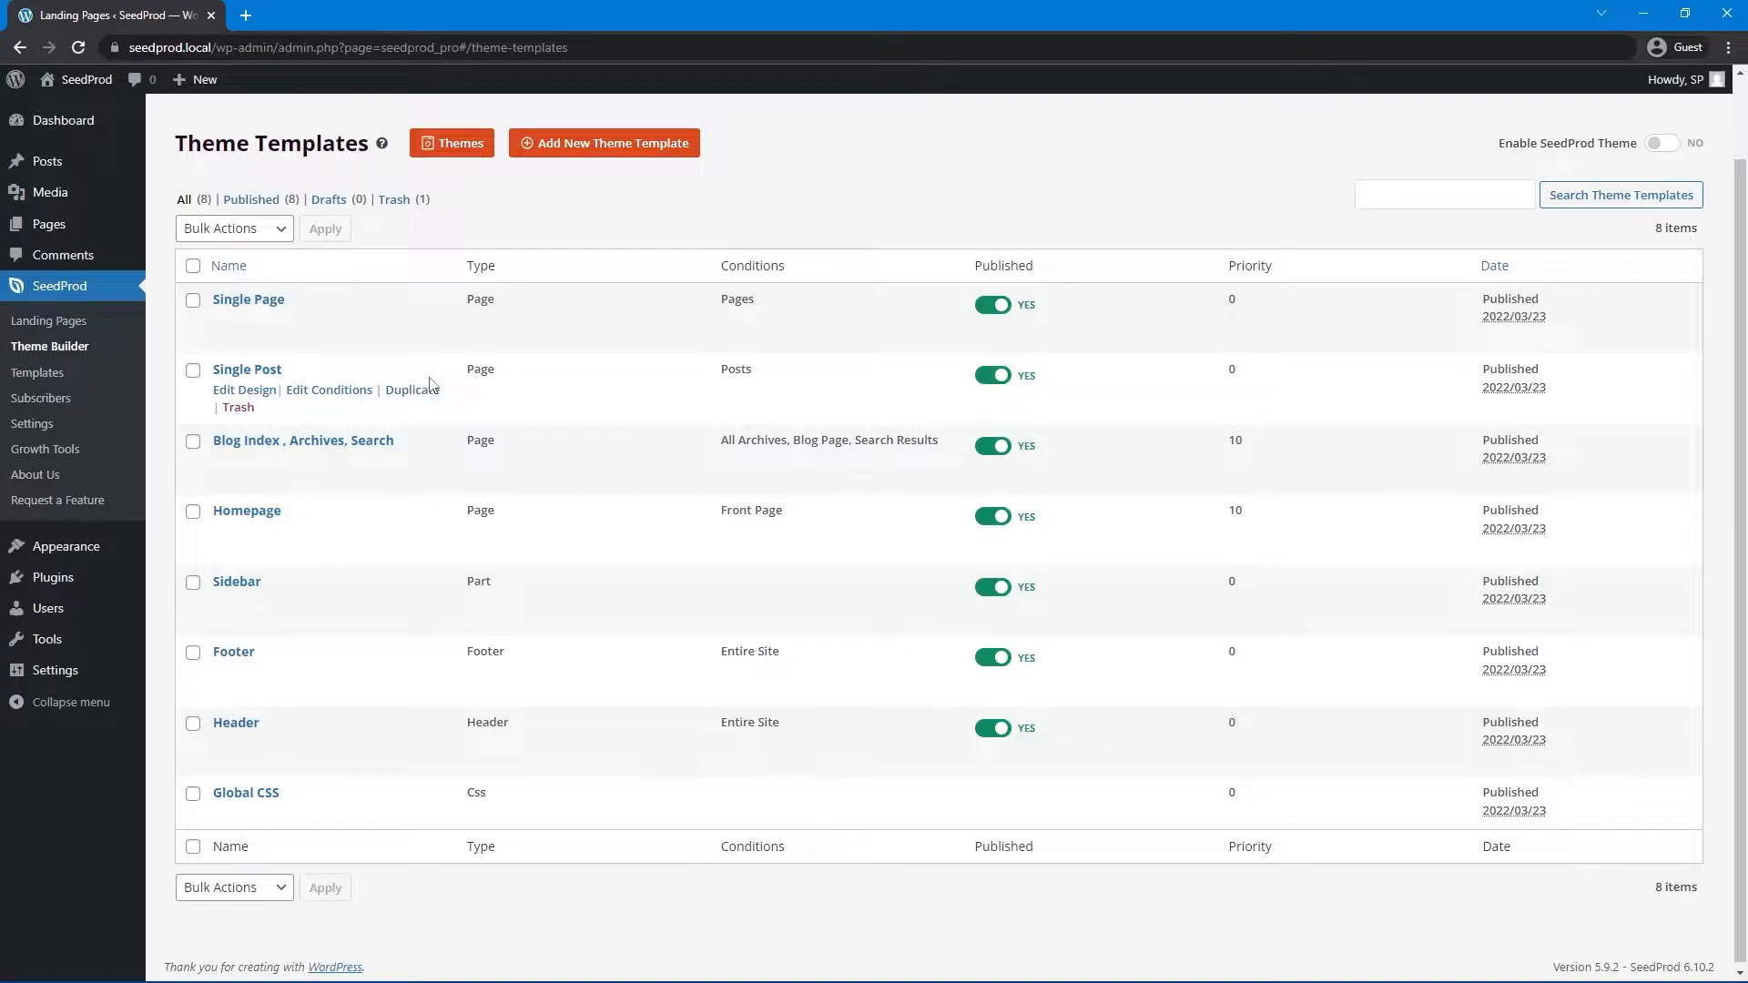
mouse_move(255, 399)
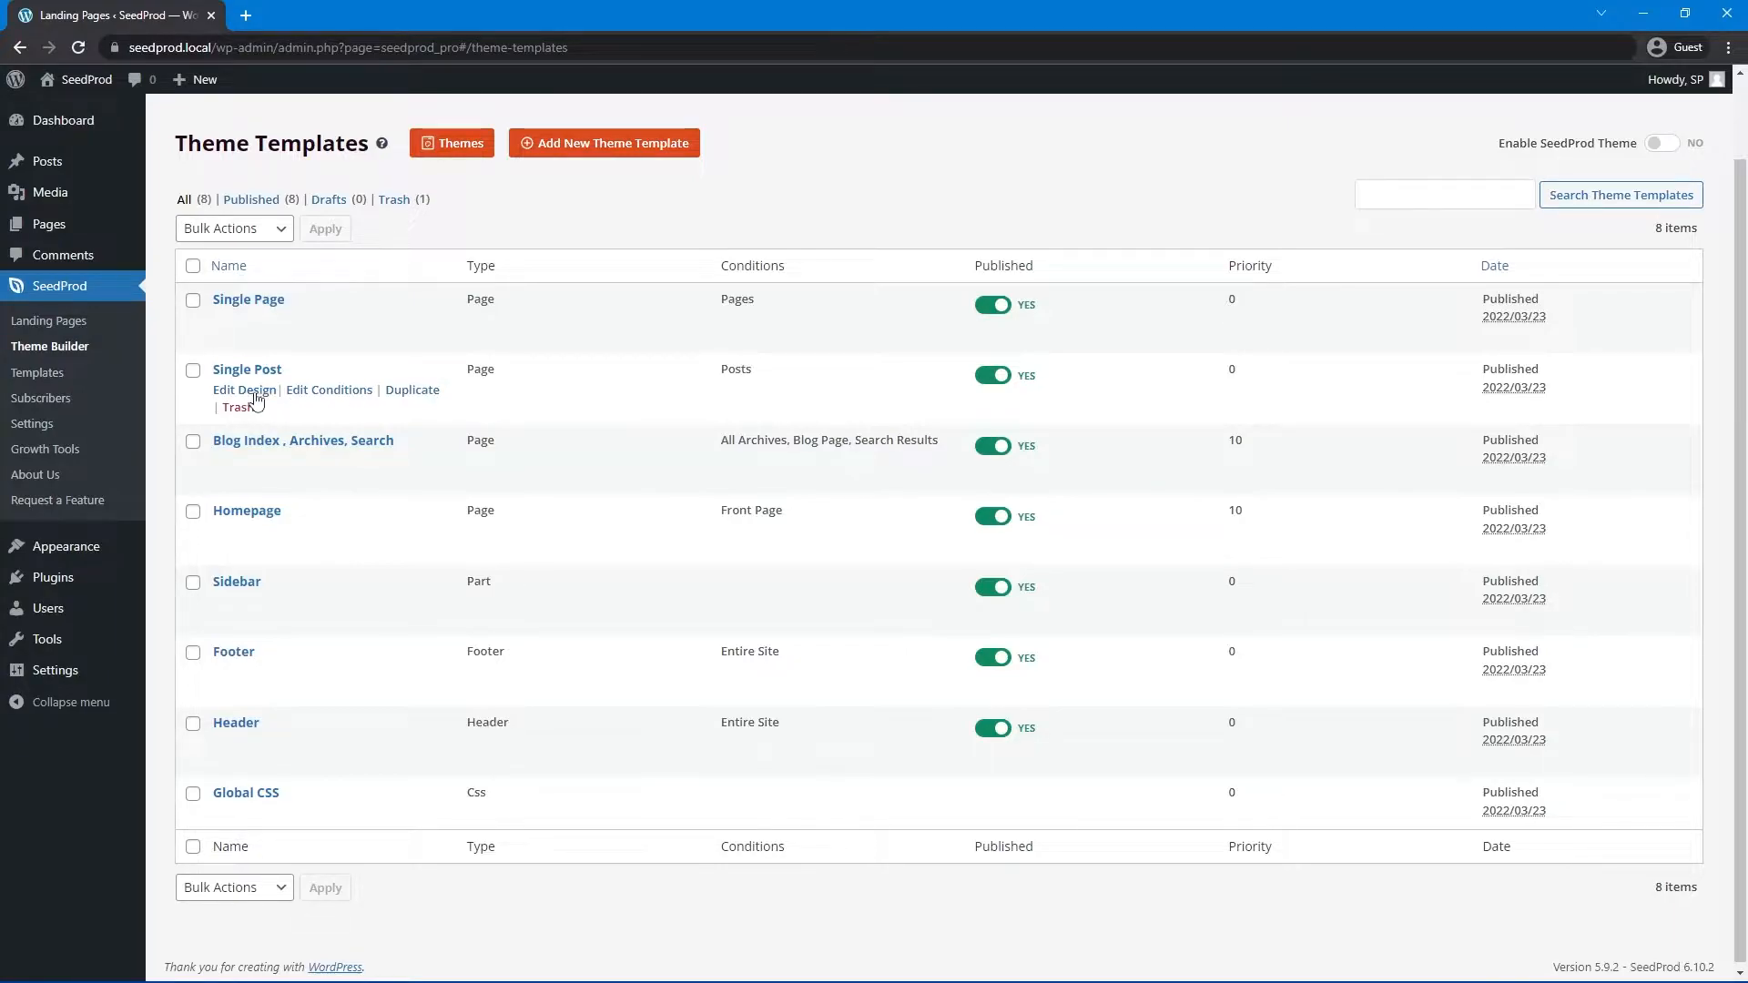
- Open the Single Post template's Edit Design view in the visual builder
left_click(242, 389)
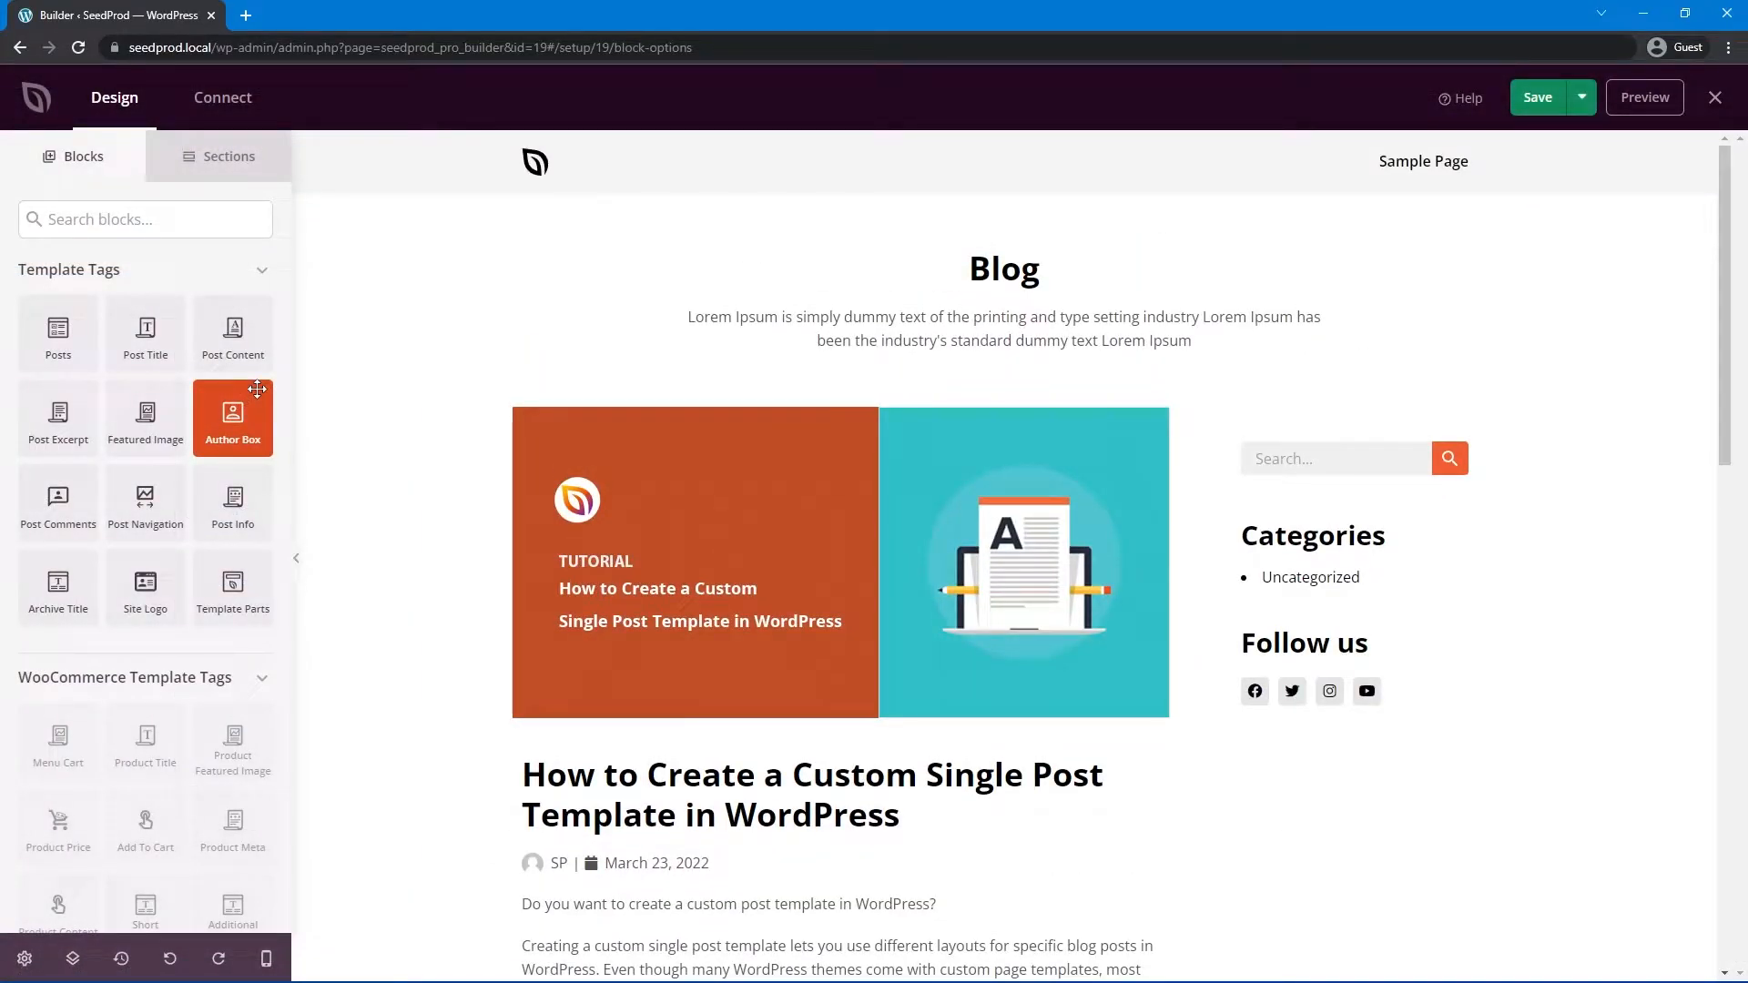
- Add Post Title, Post Info and Post Content blocks under the featured image and inspect the title's dynamic tag
left_click(1001, 332)
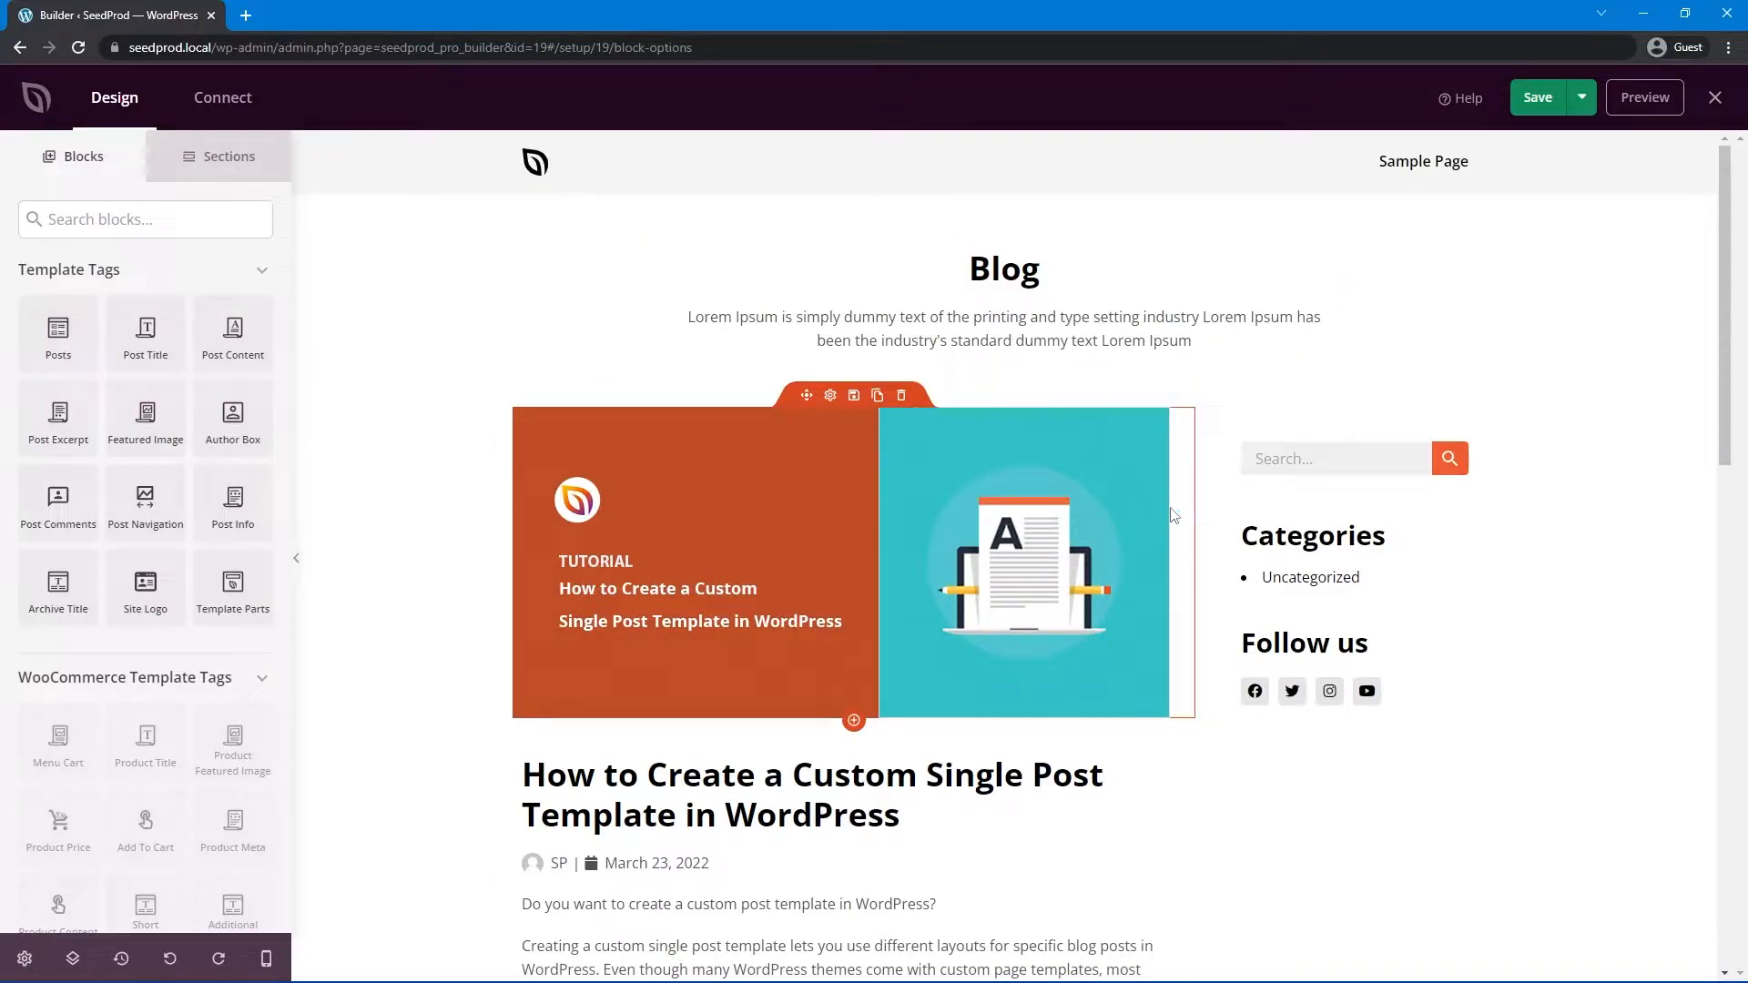
scroll("down", 3)
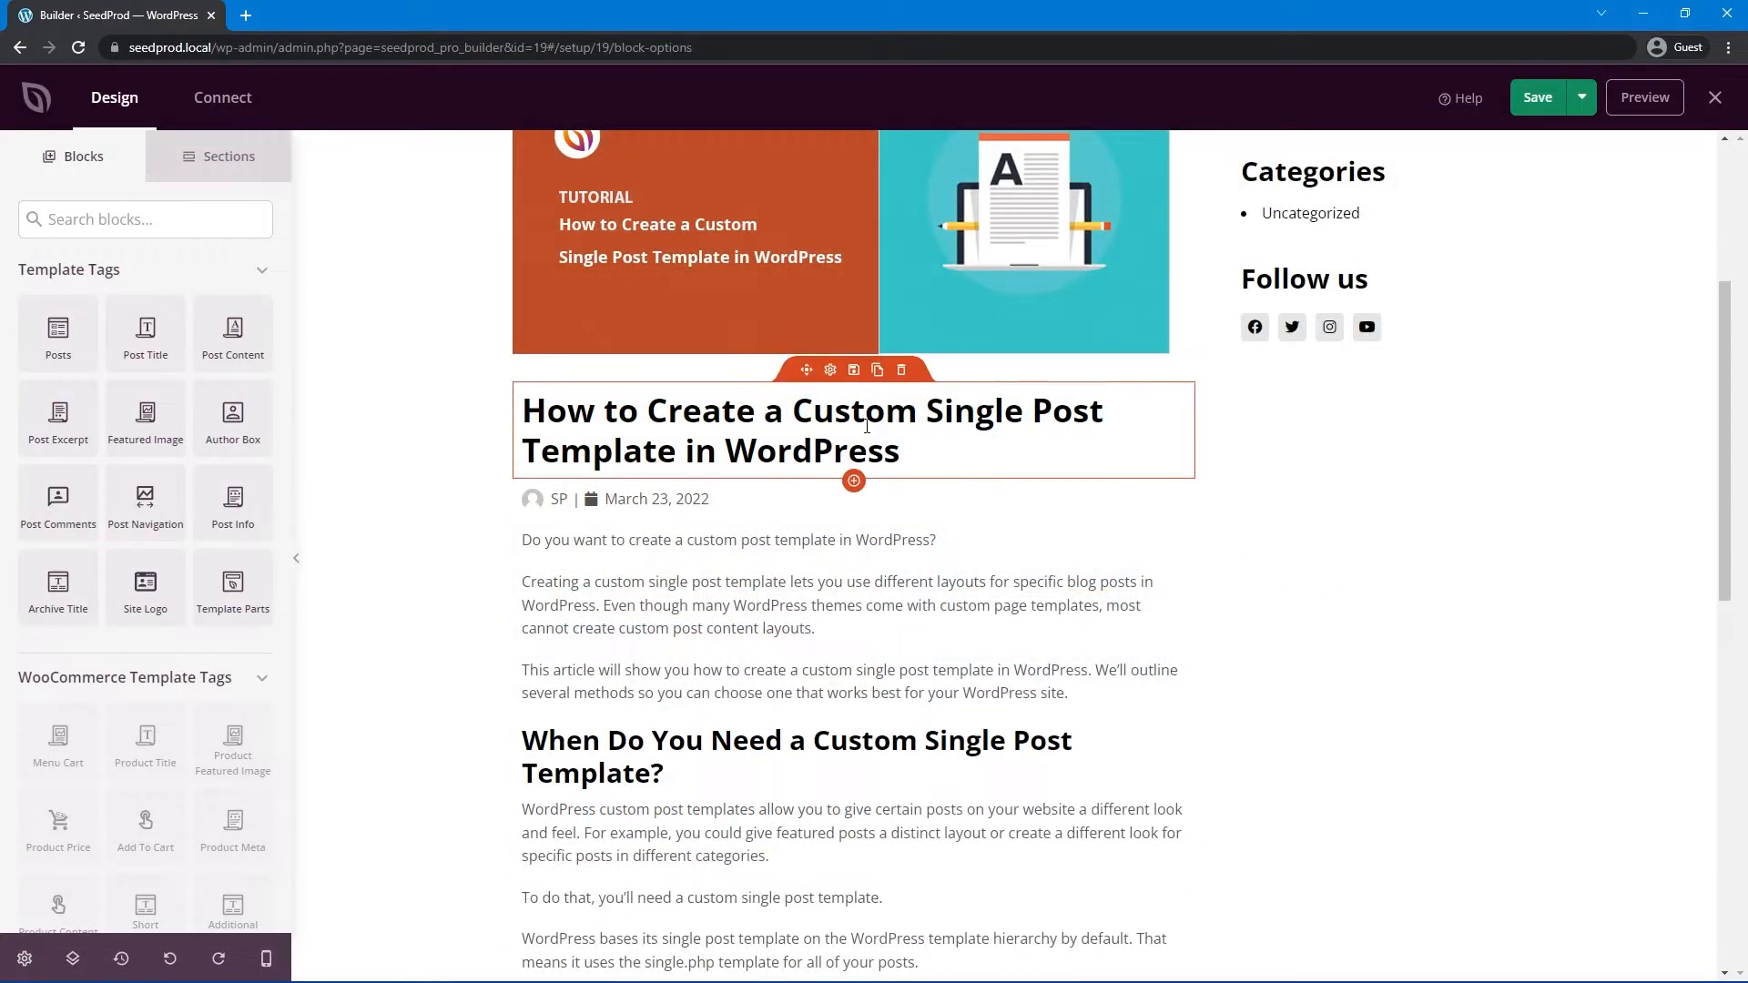
mouse_move(814, 430)
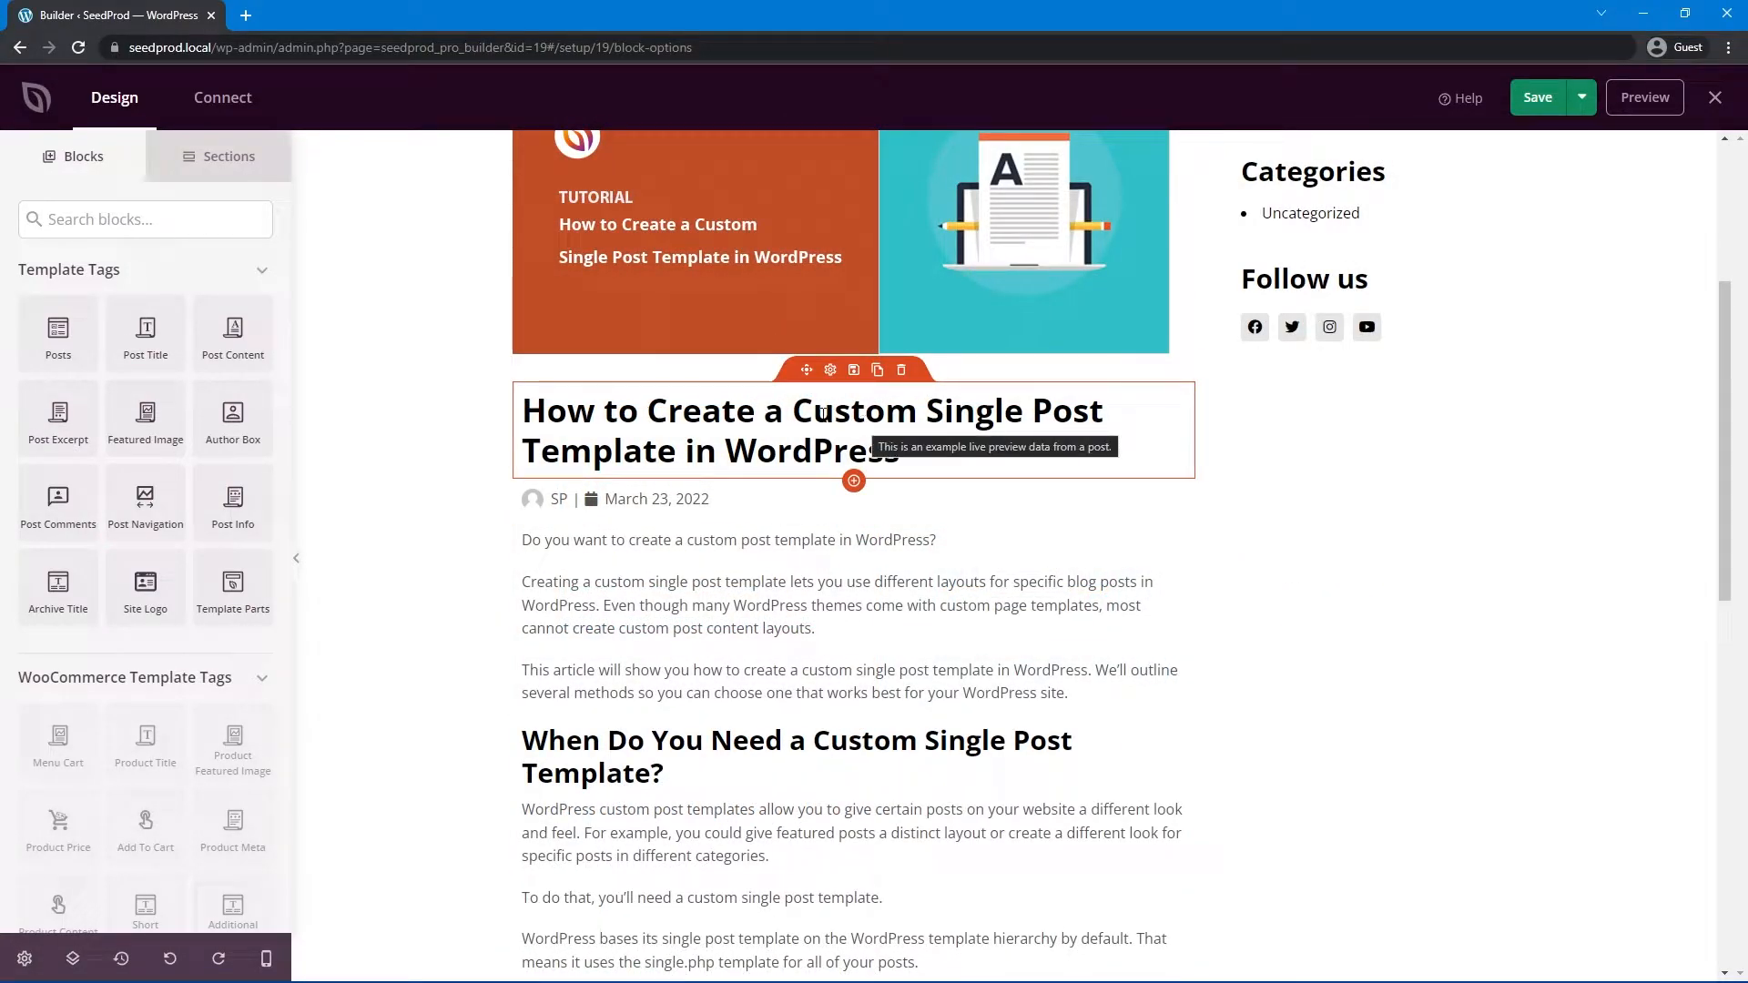
left_click(831, 370)
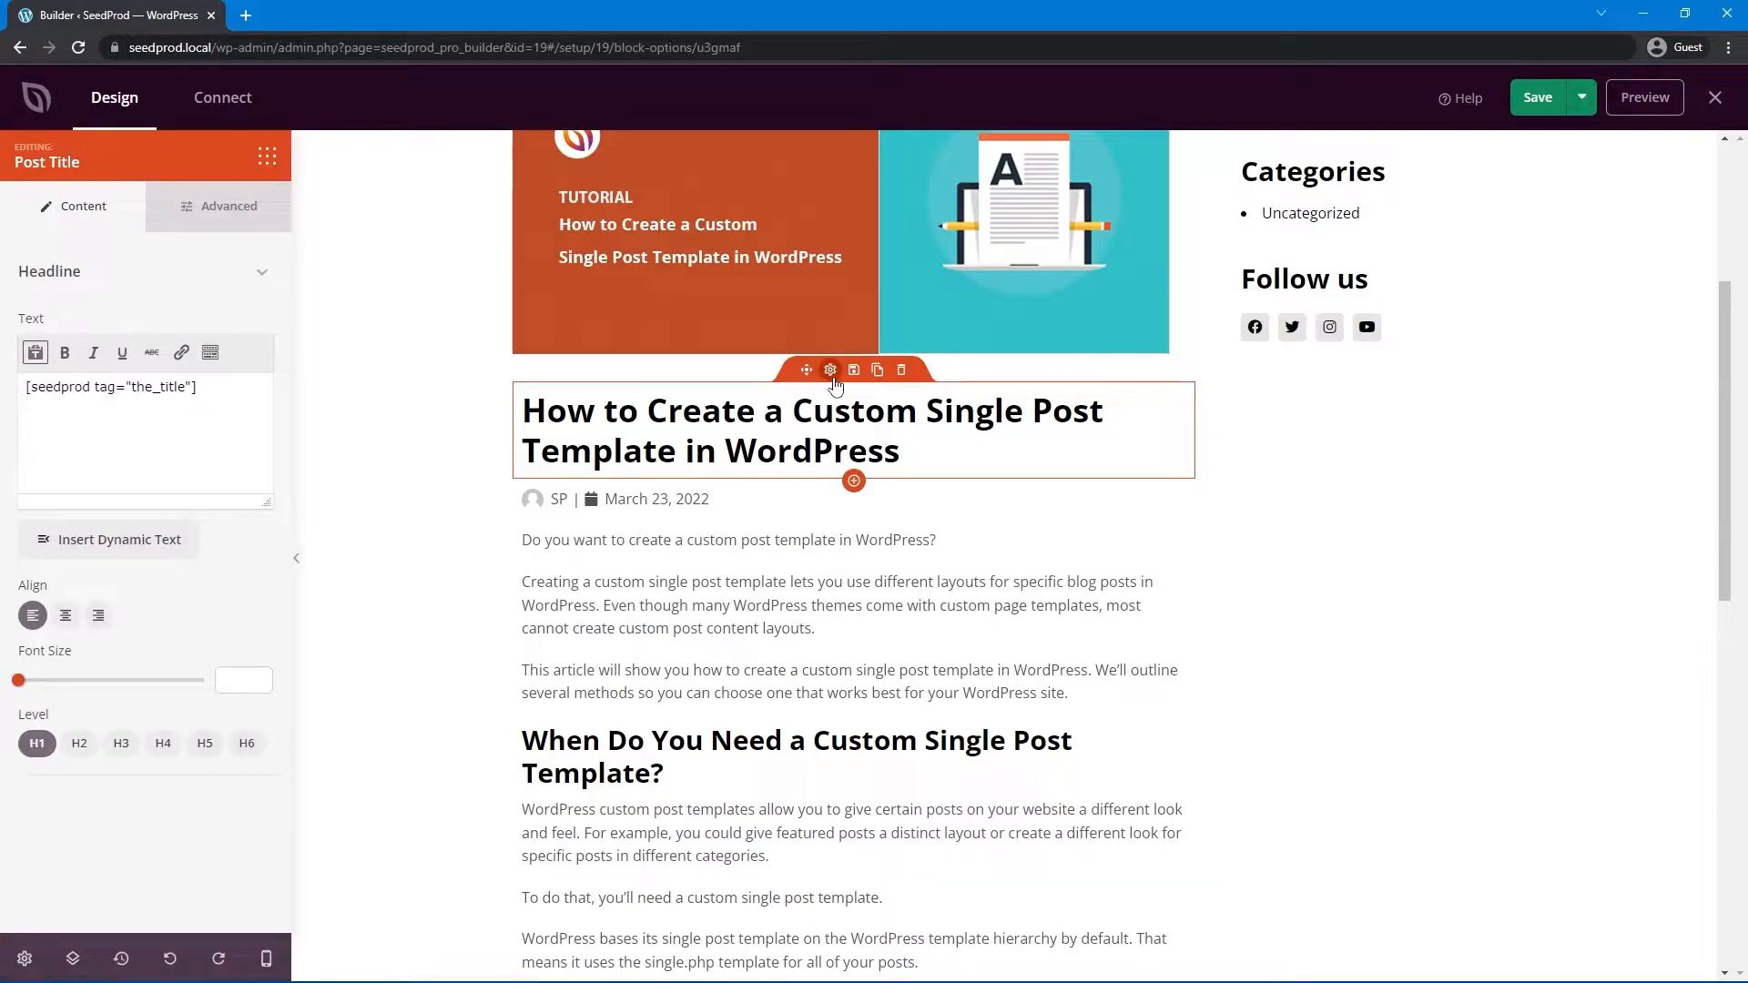
mouse_move(293, 568)
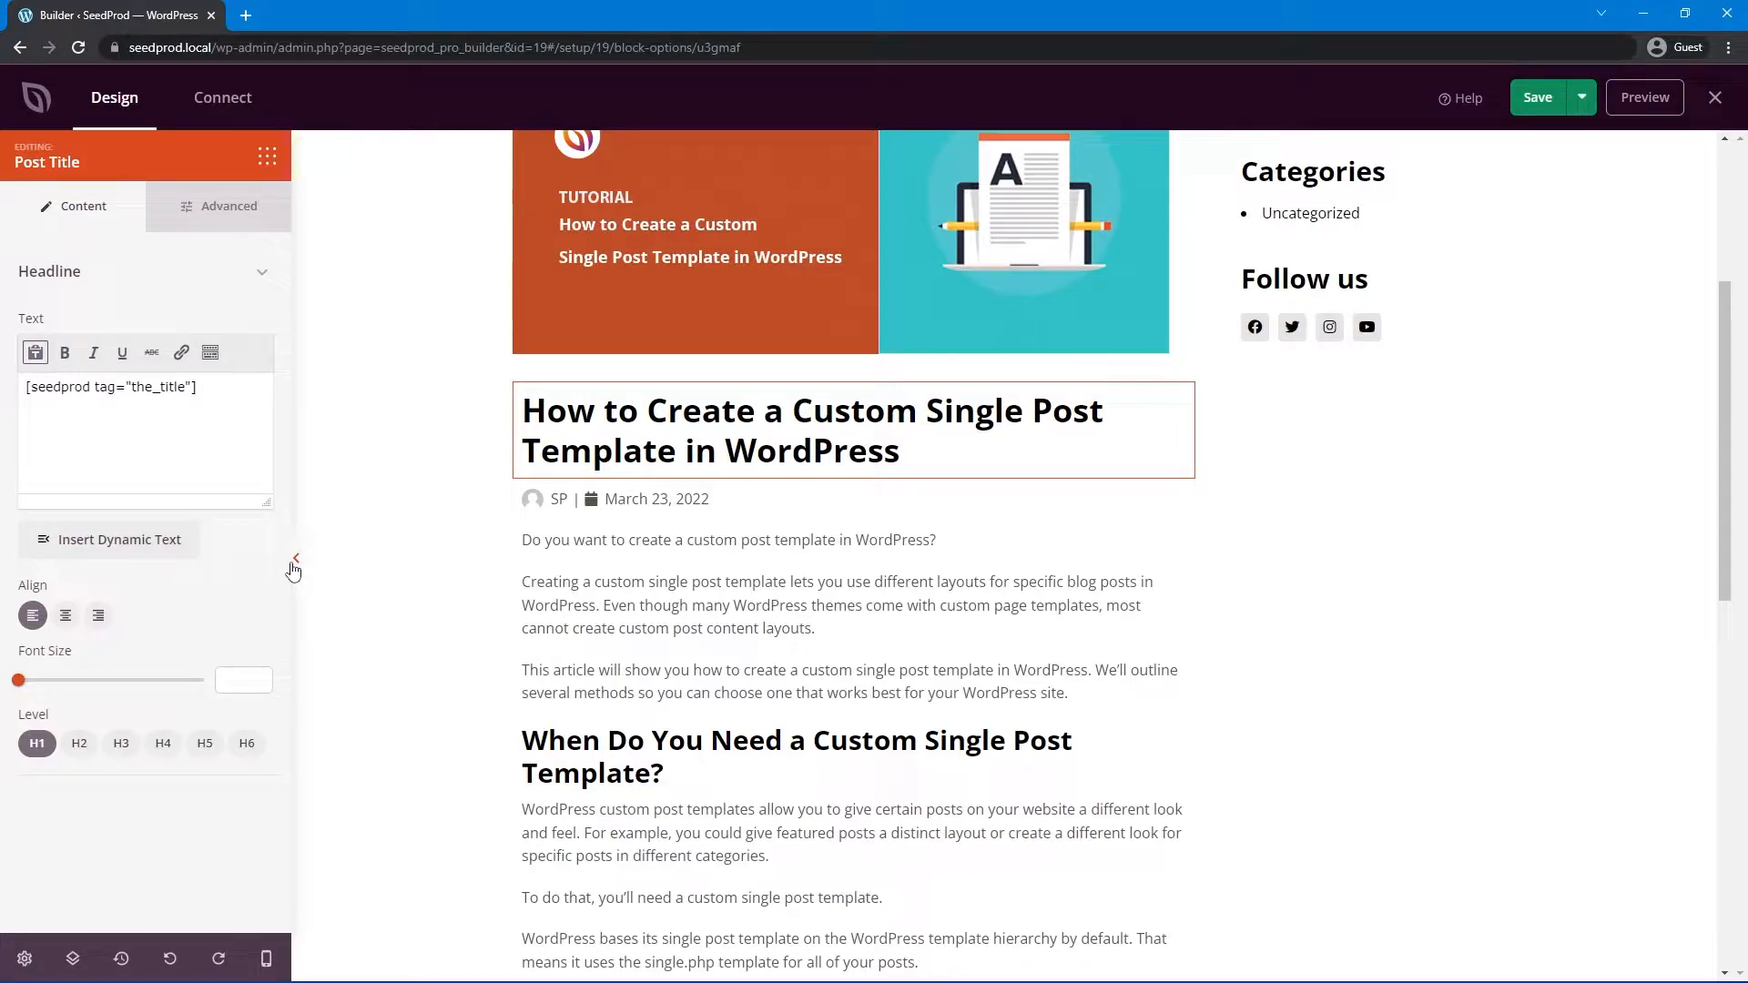
left_click(229, 206)
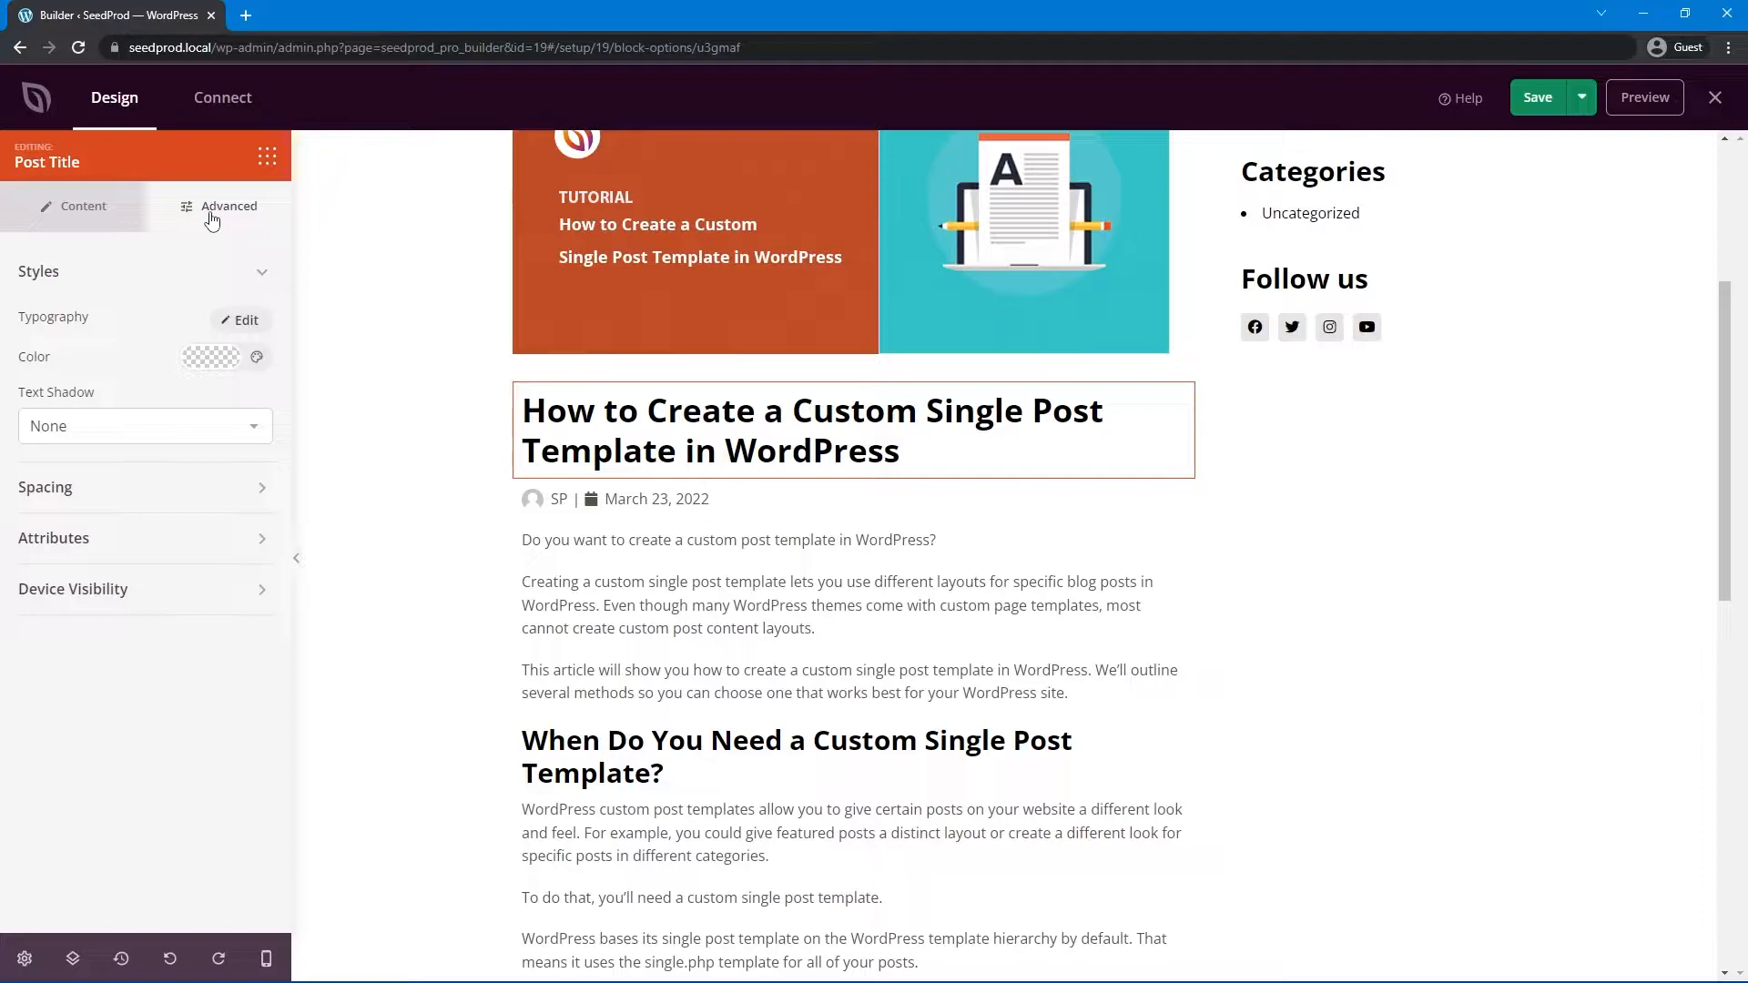
left_click(82, 206)
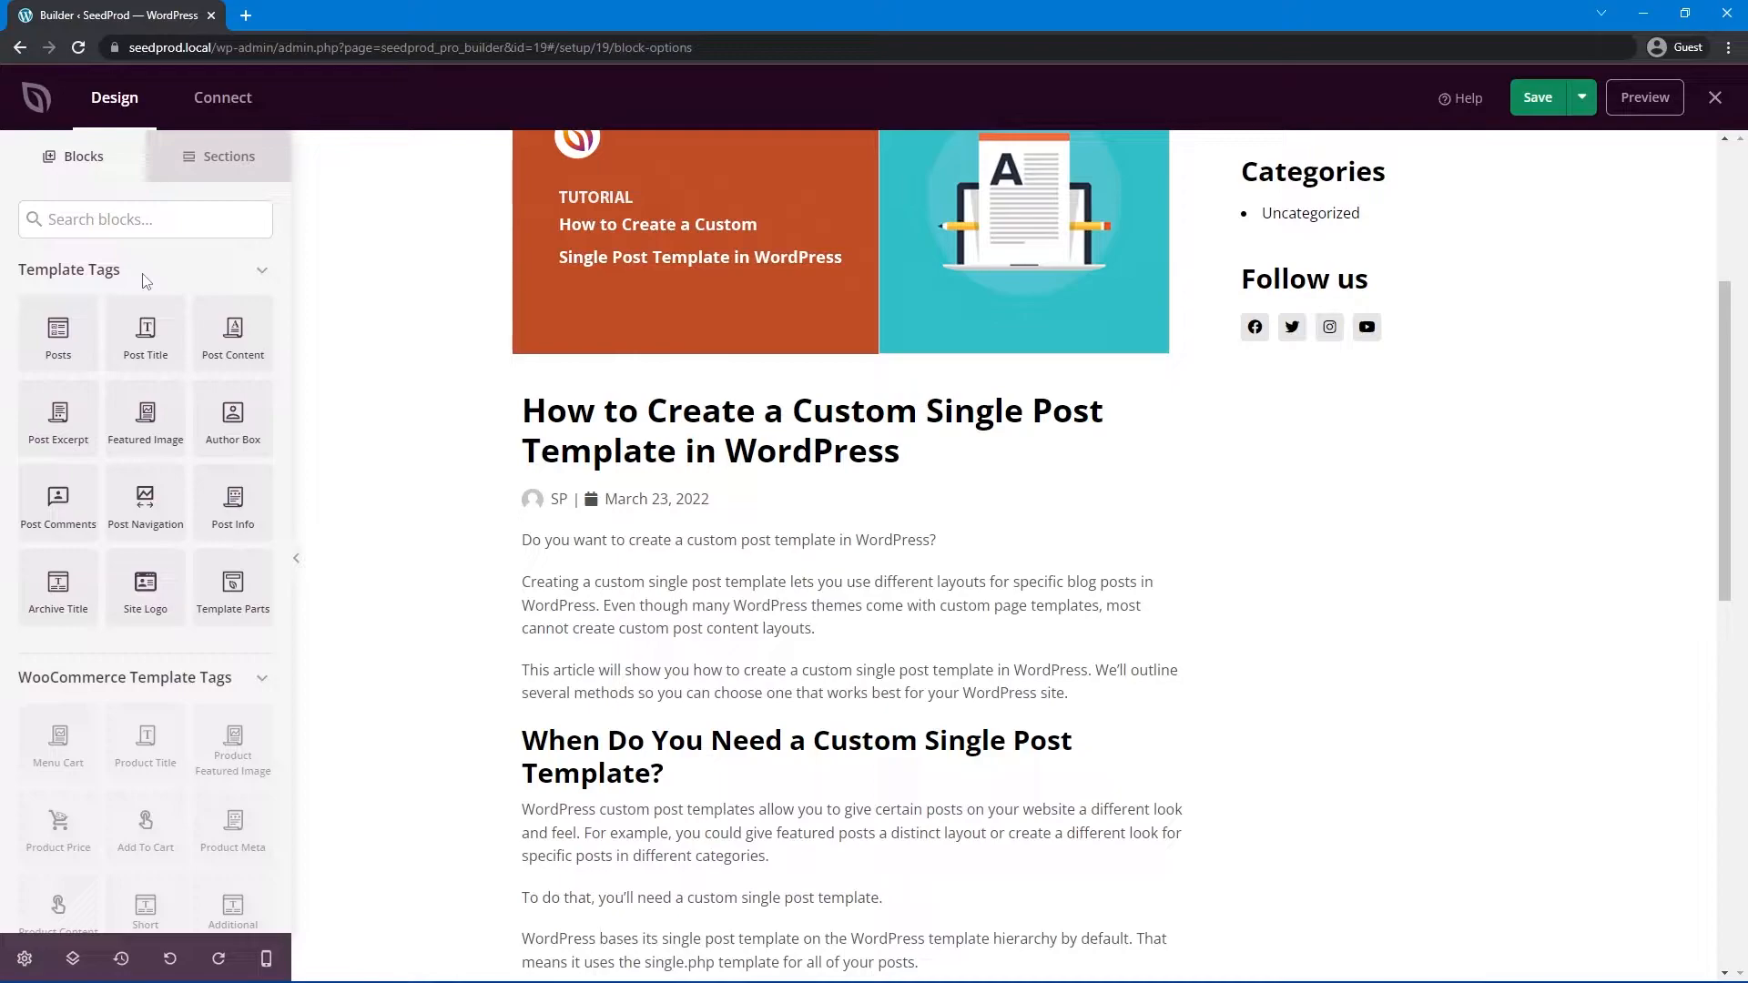
left_click(728, 539)
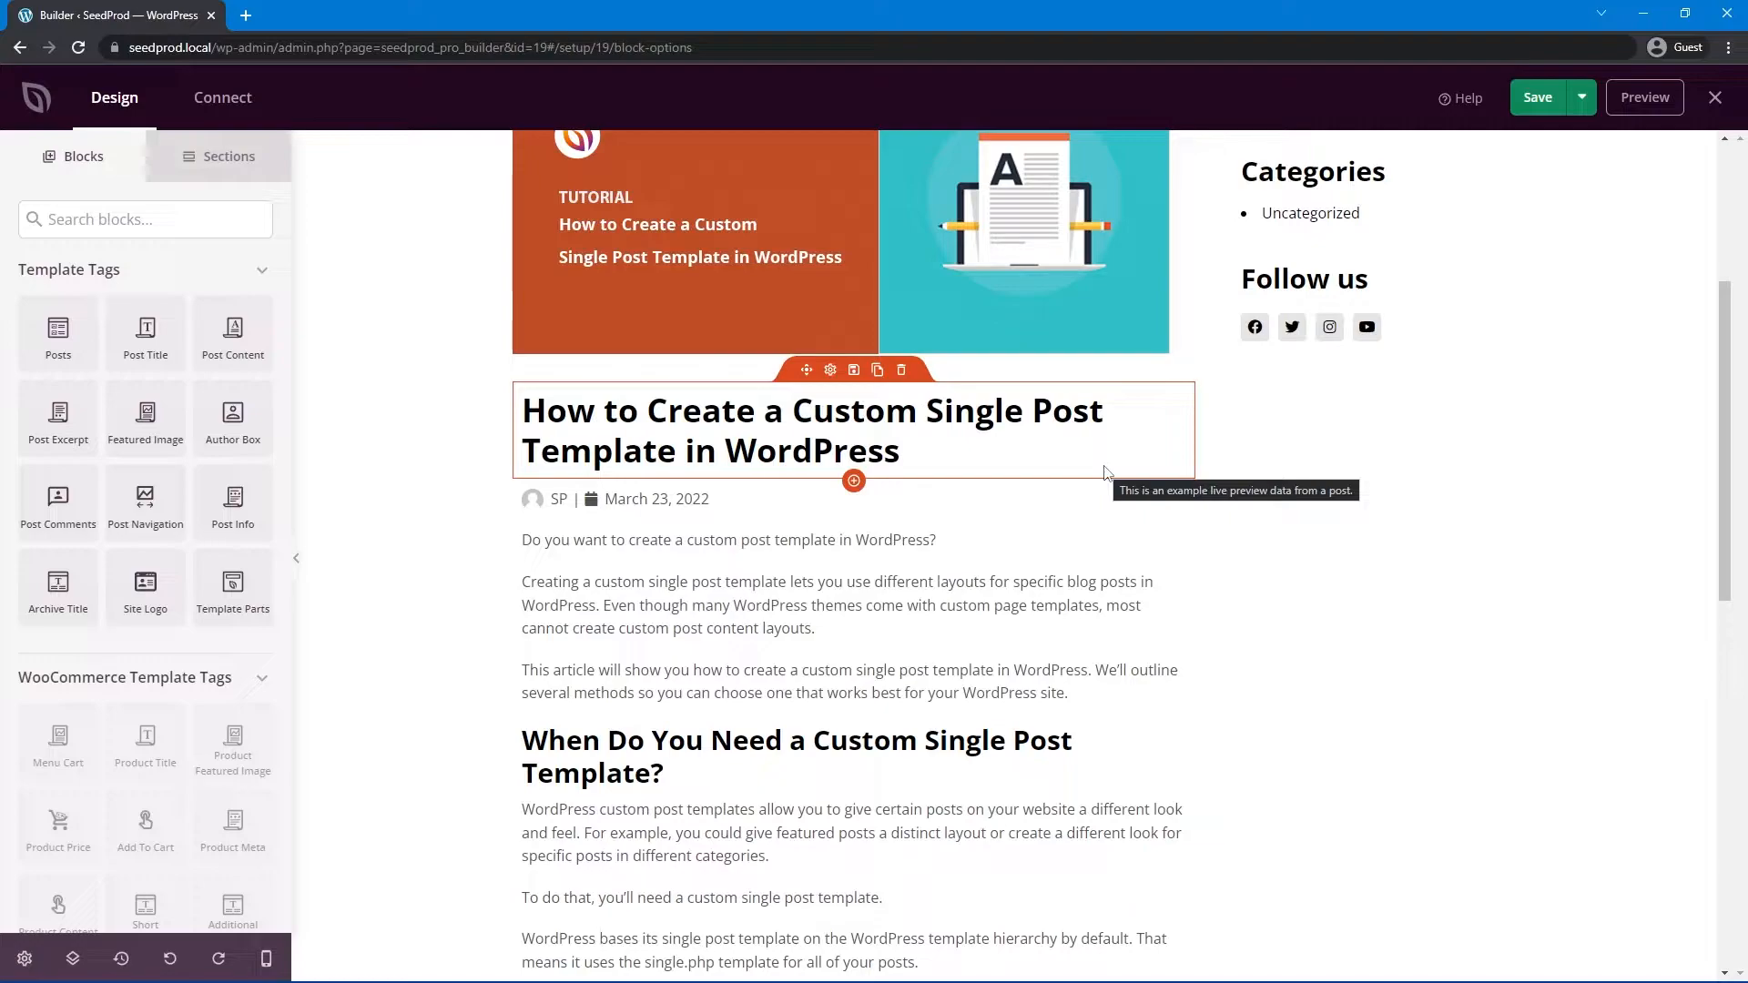
- Place a Posts listing below the article and set it to Query By Tag(s), leaving author filtering off
scroll("down", 3)
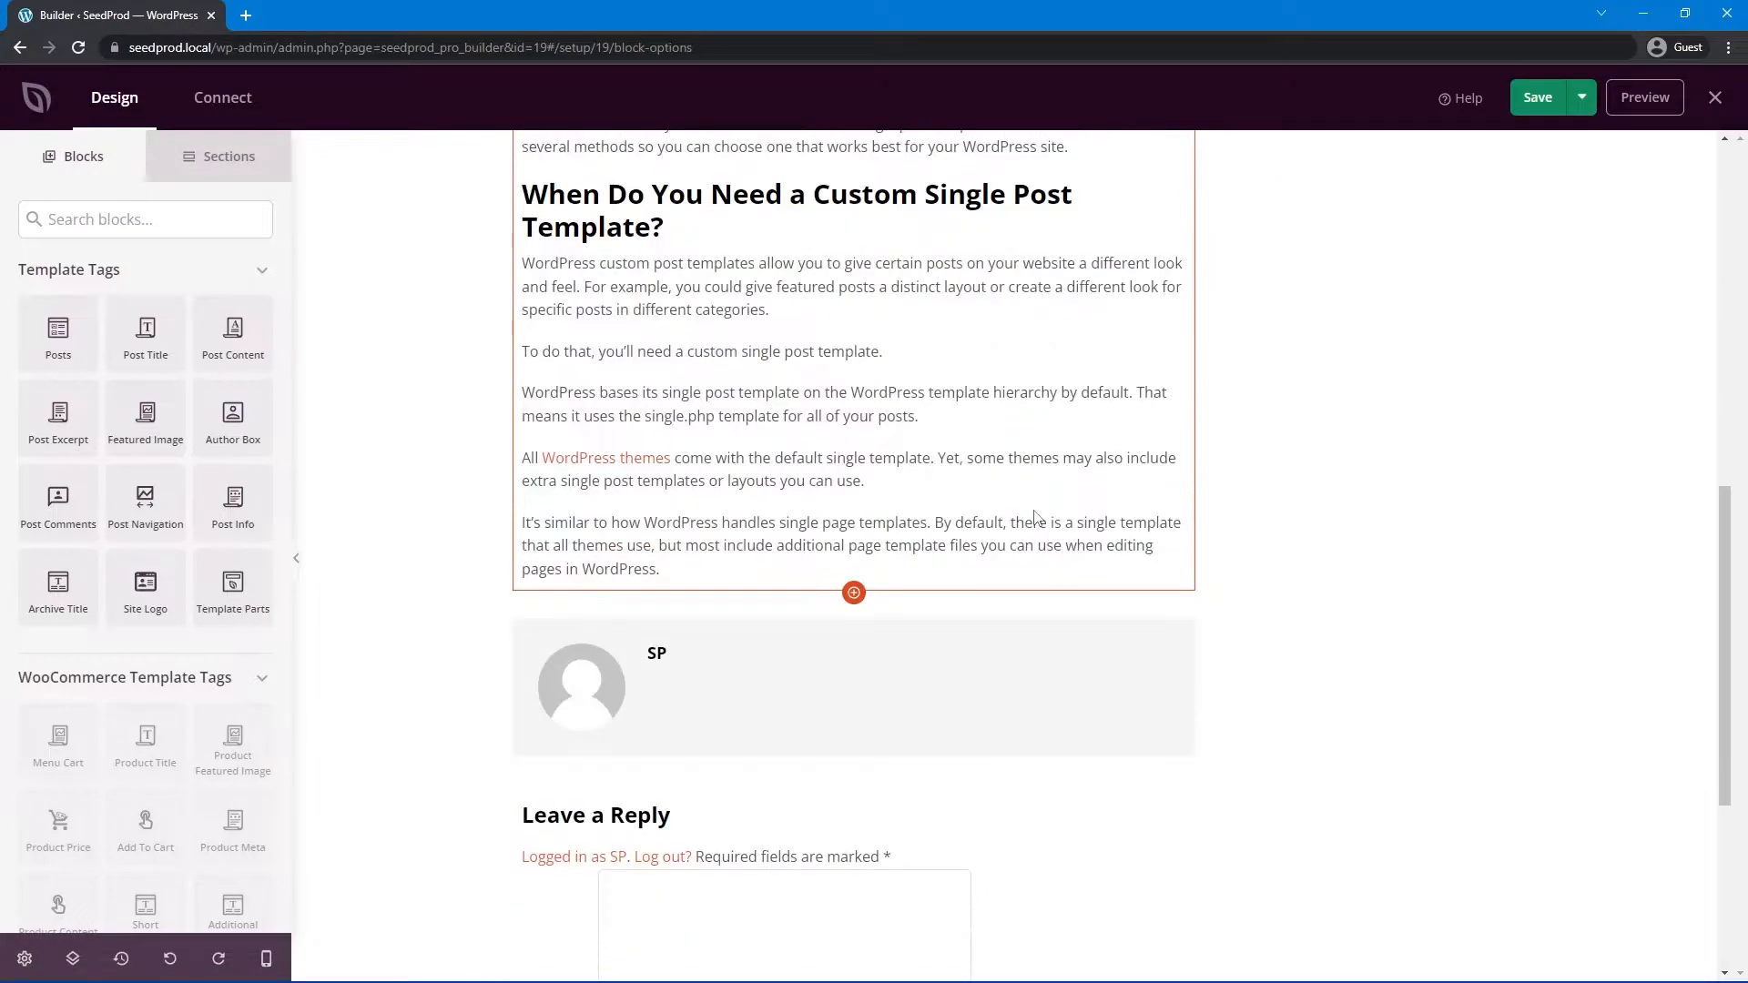
mouse_move(641, 475)
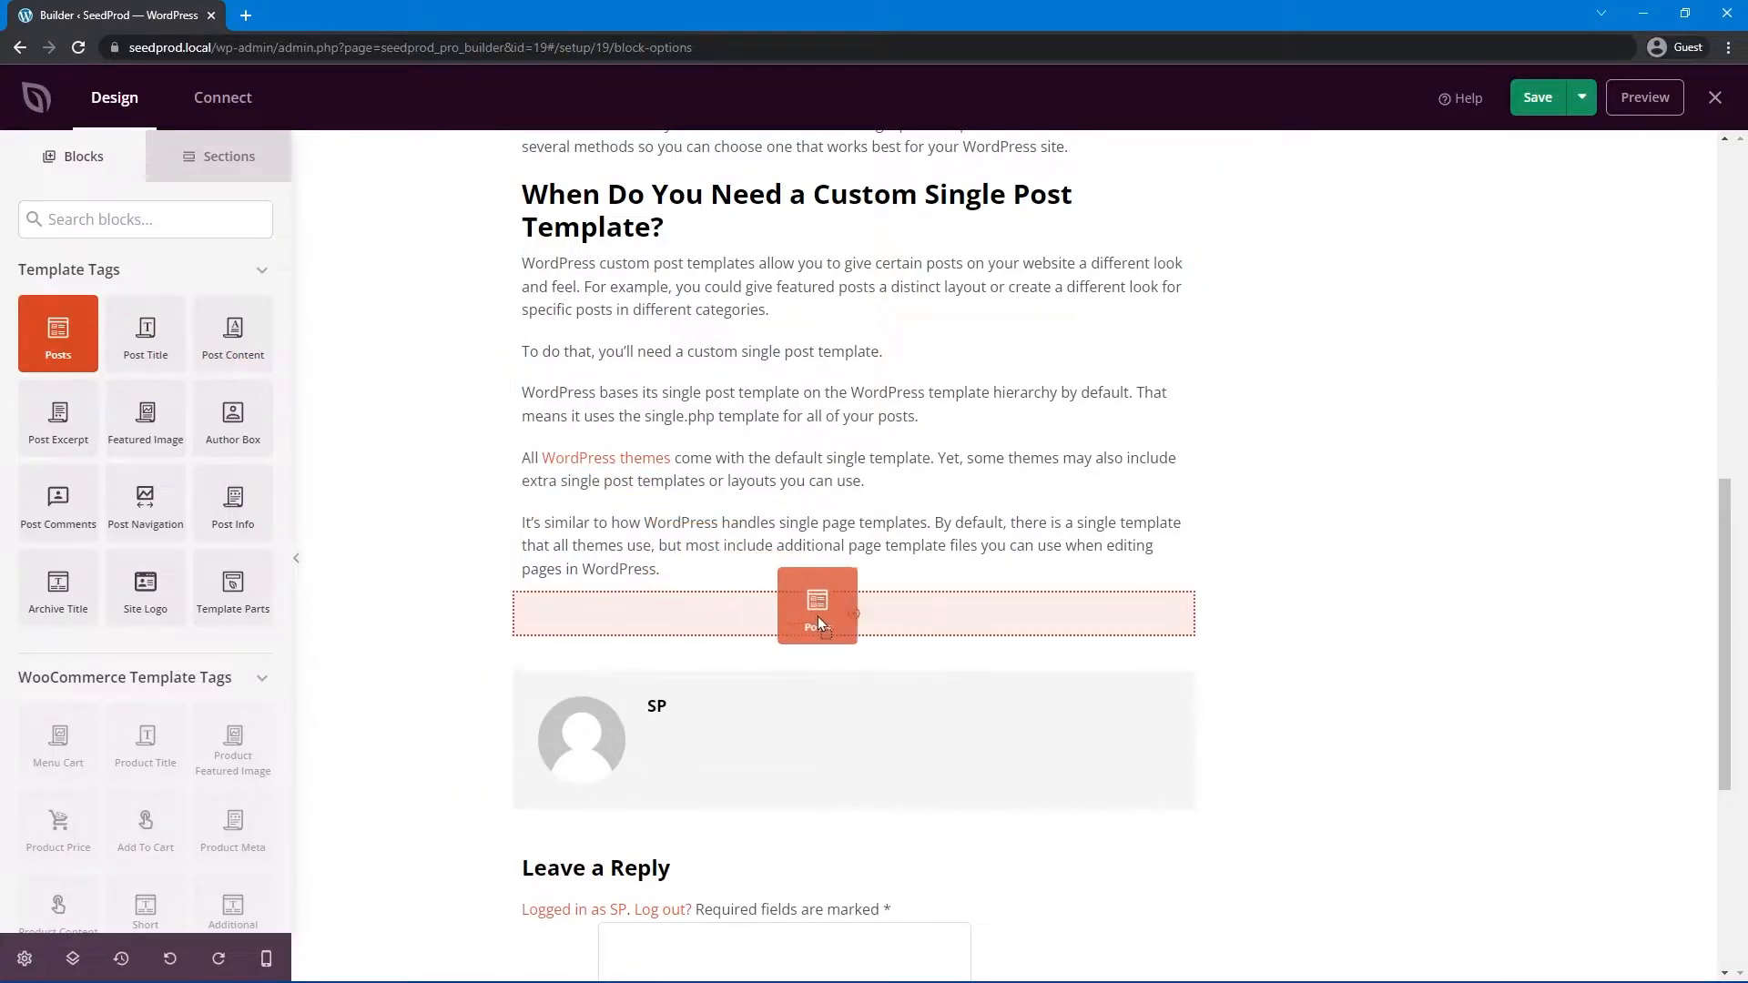
left_click(816, 605)
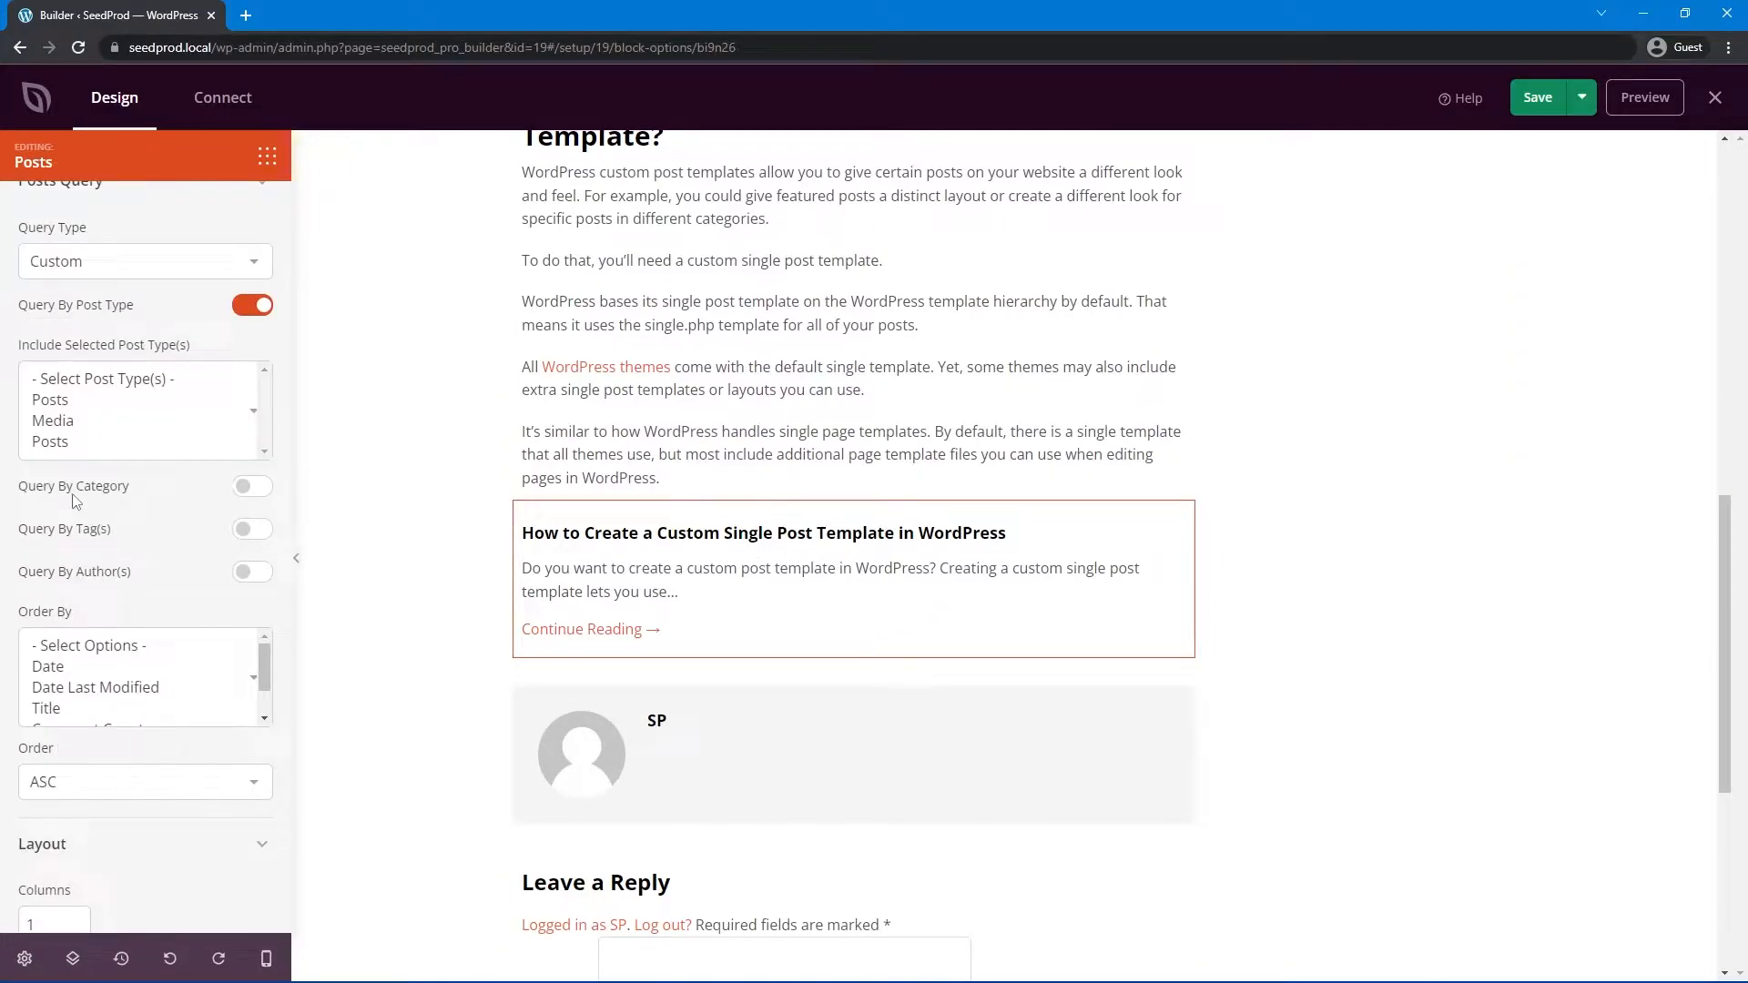
mouse_move(177, 570)
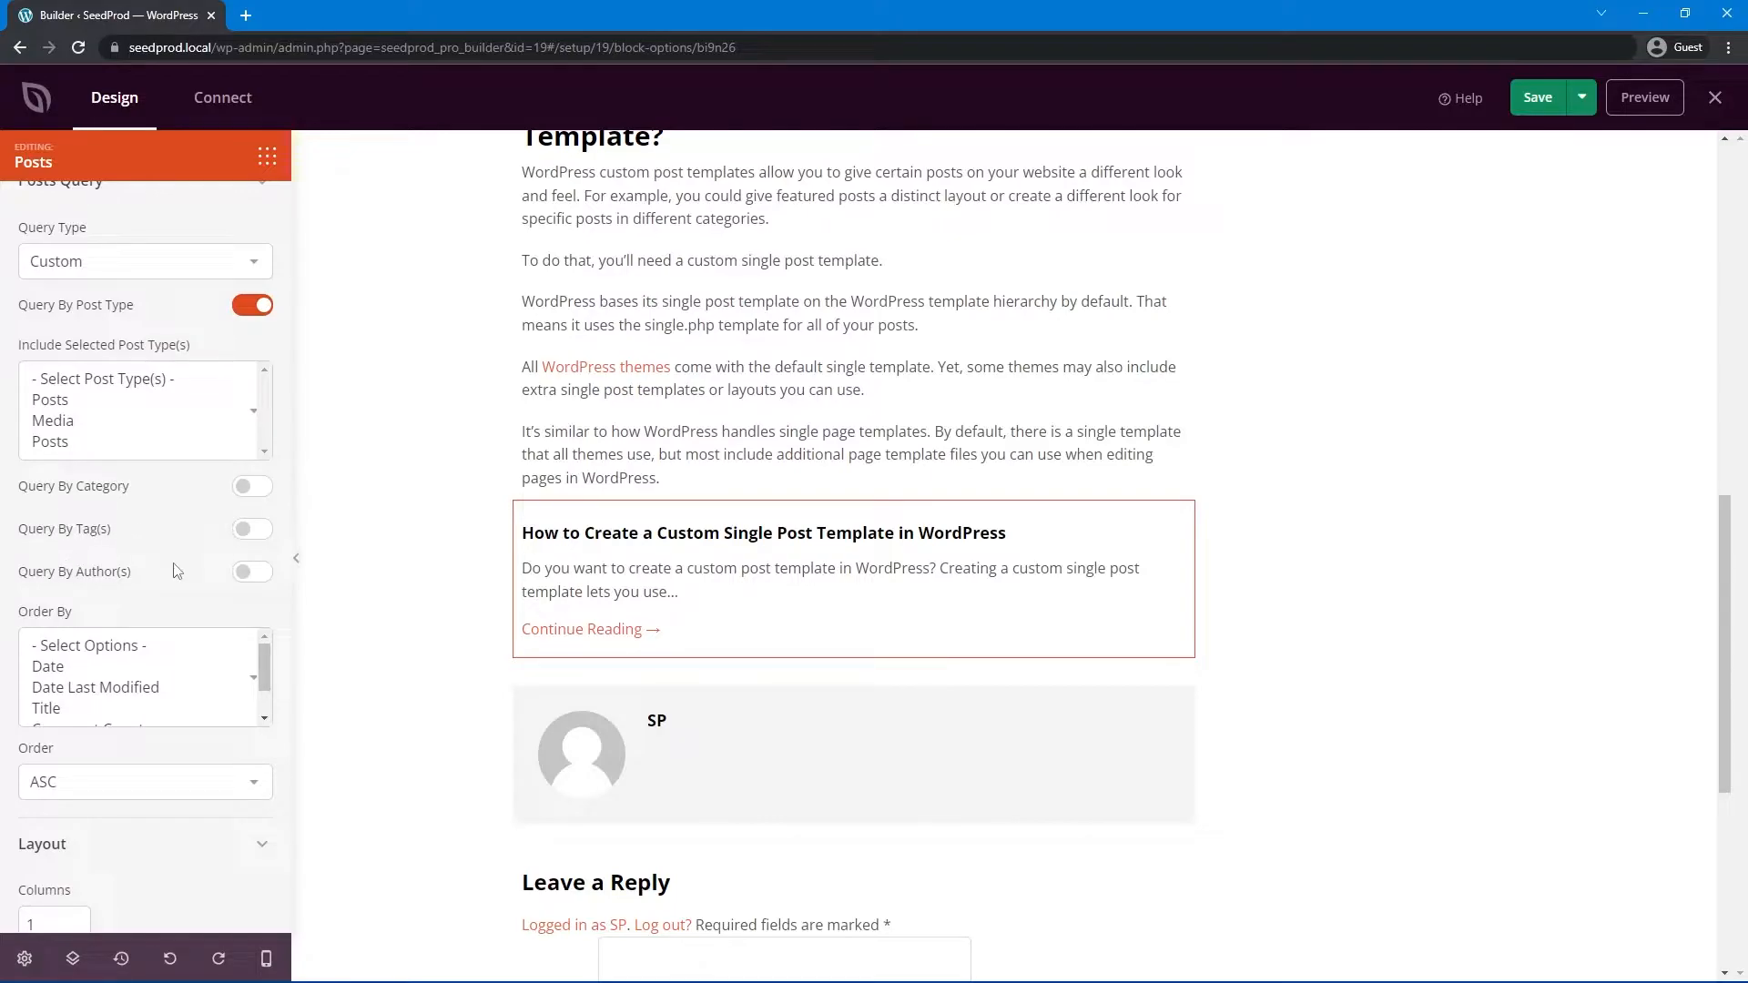
scroll("up", 3)
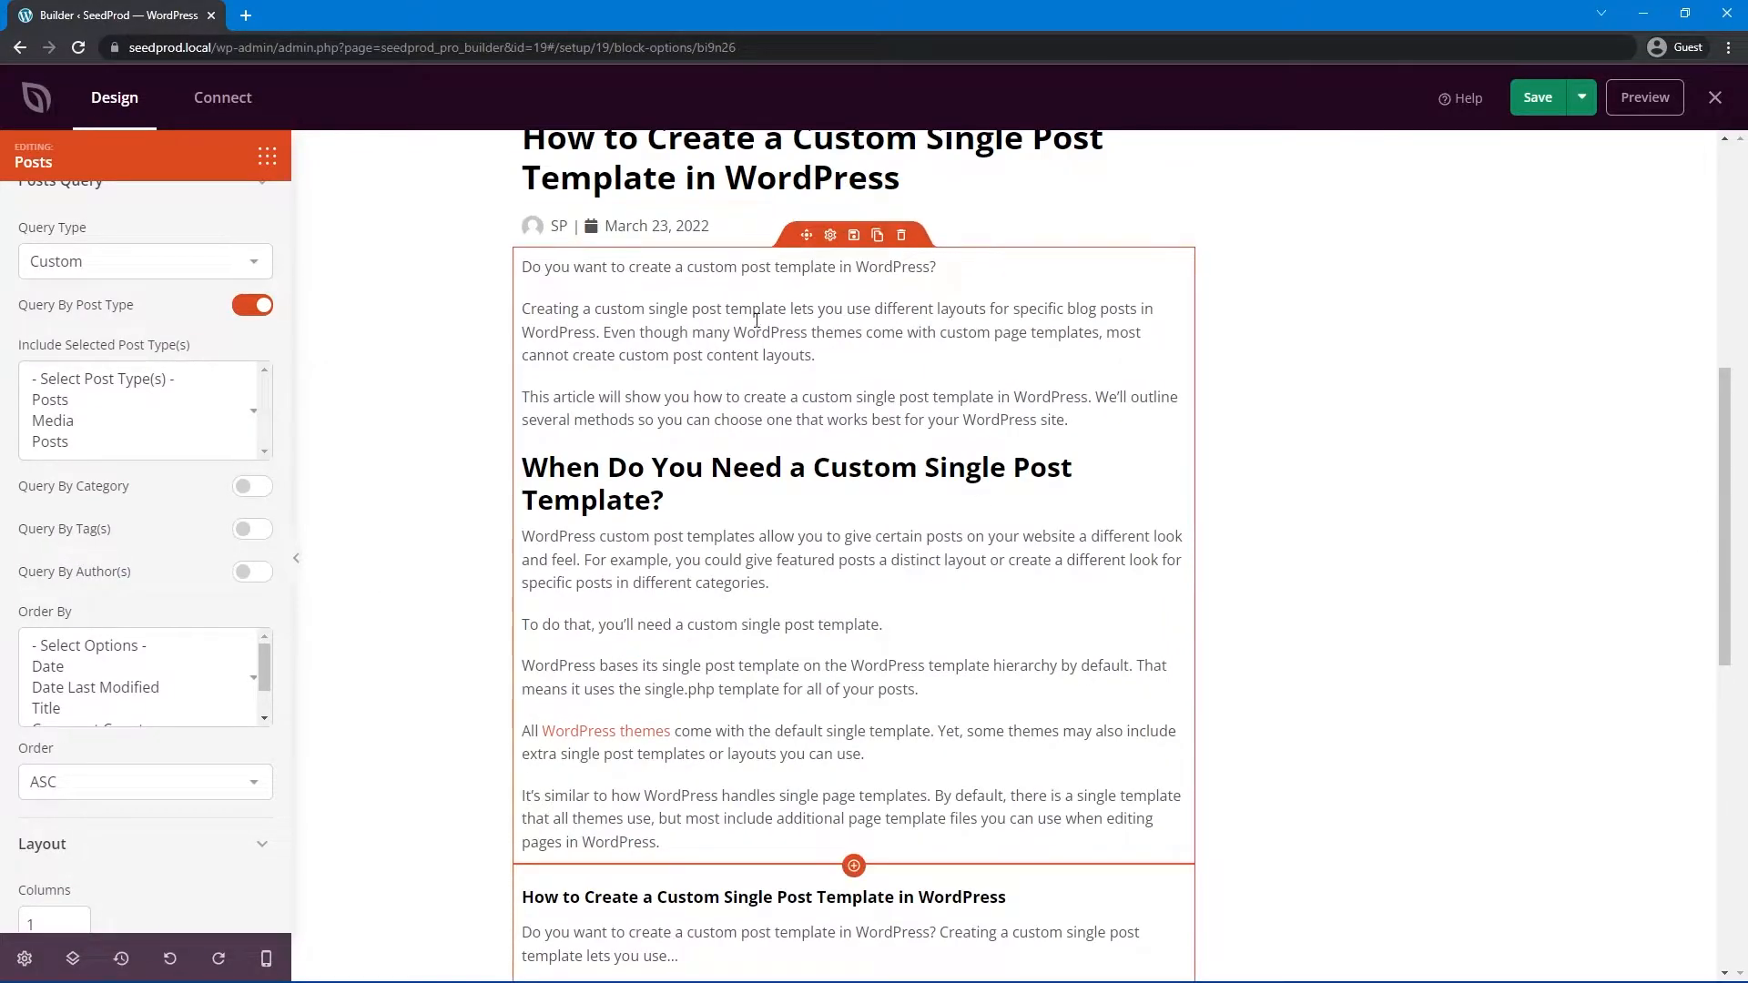
scroll("down", 3)
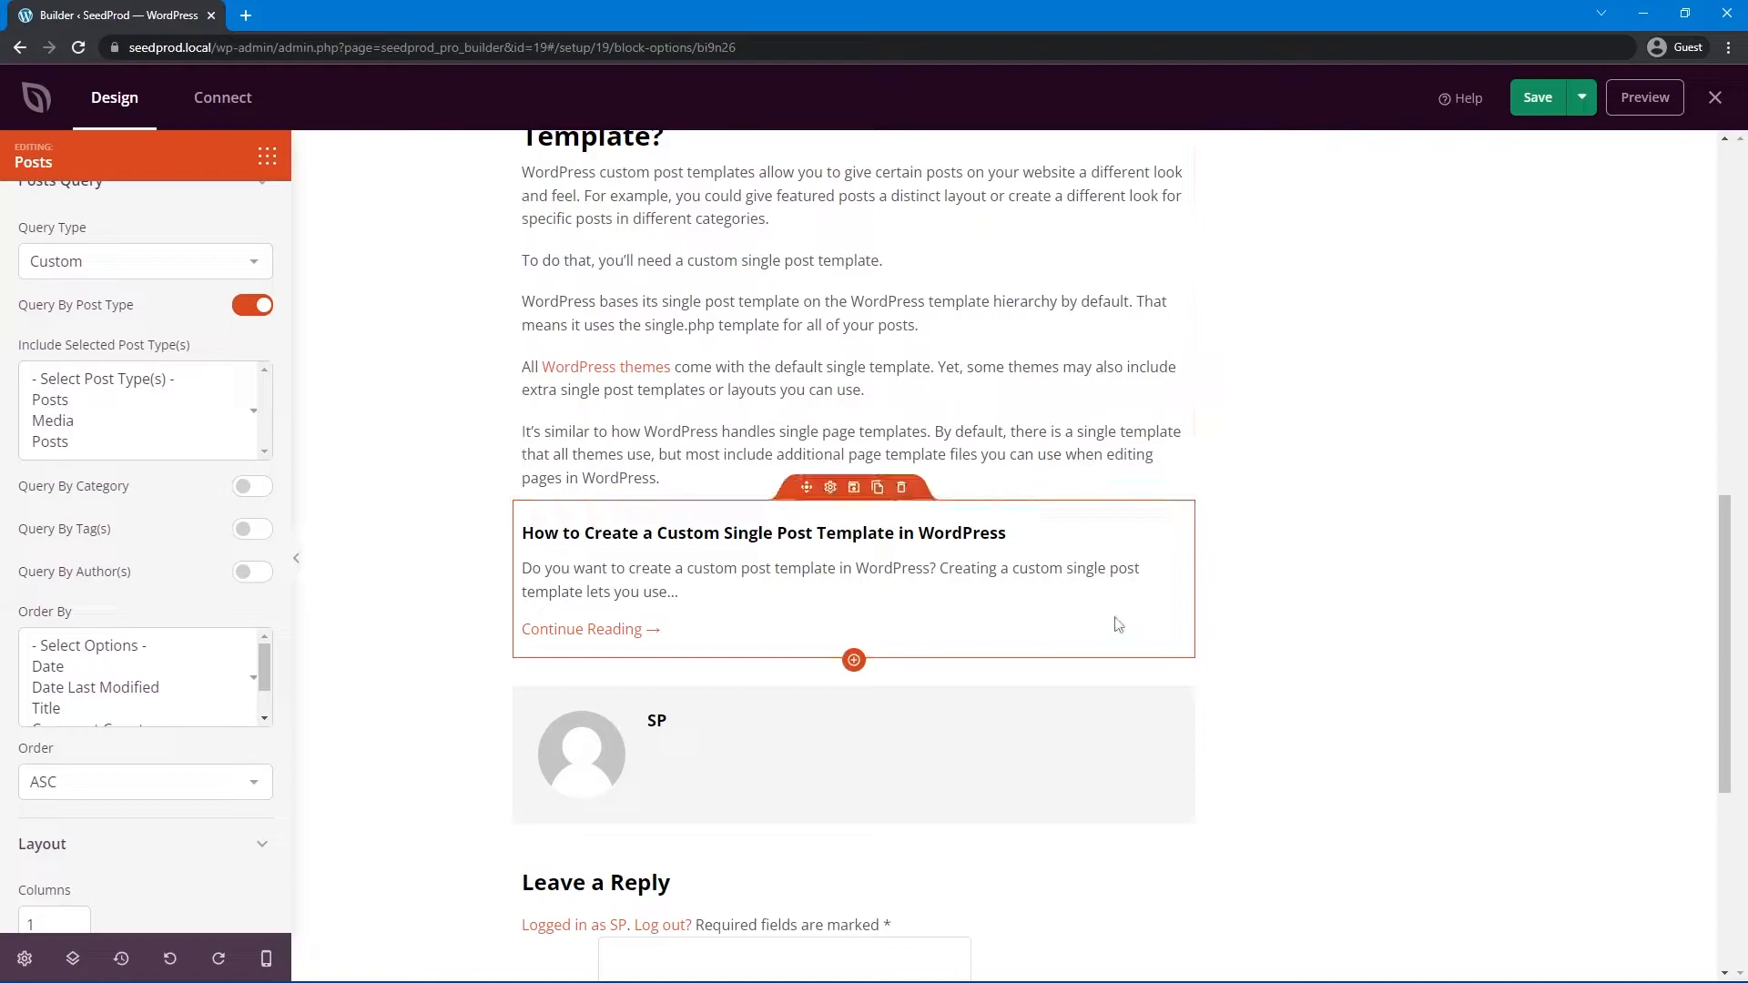
left_click(252, 570)
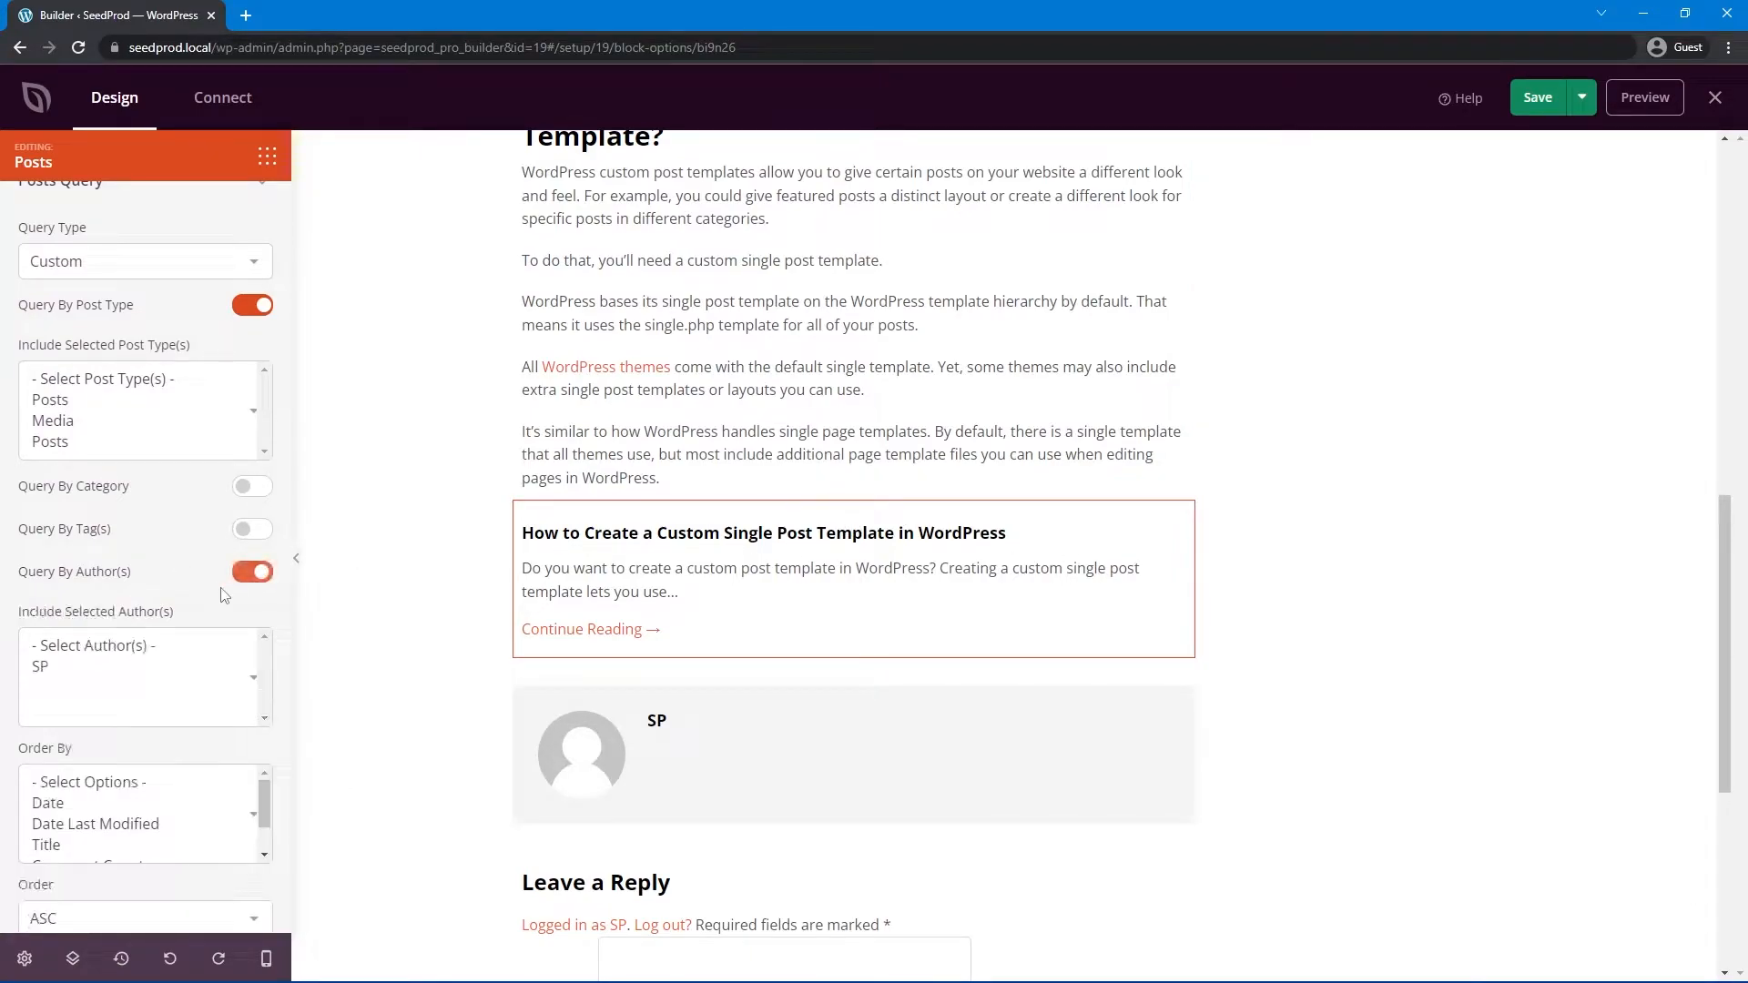
left_click(251, 571)
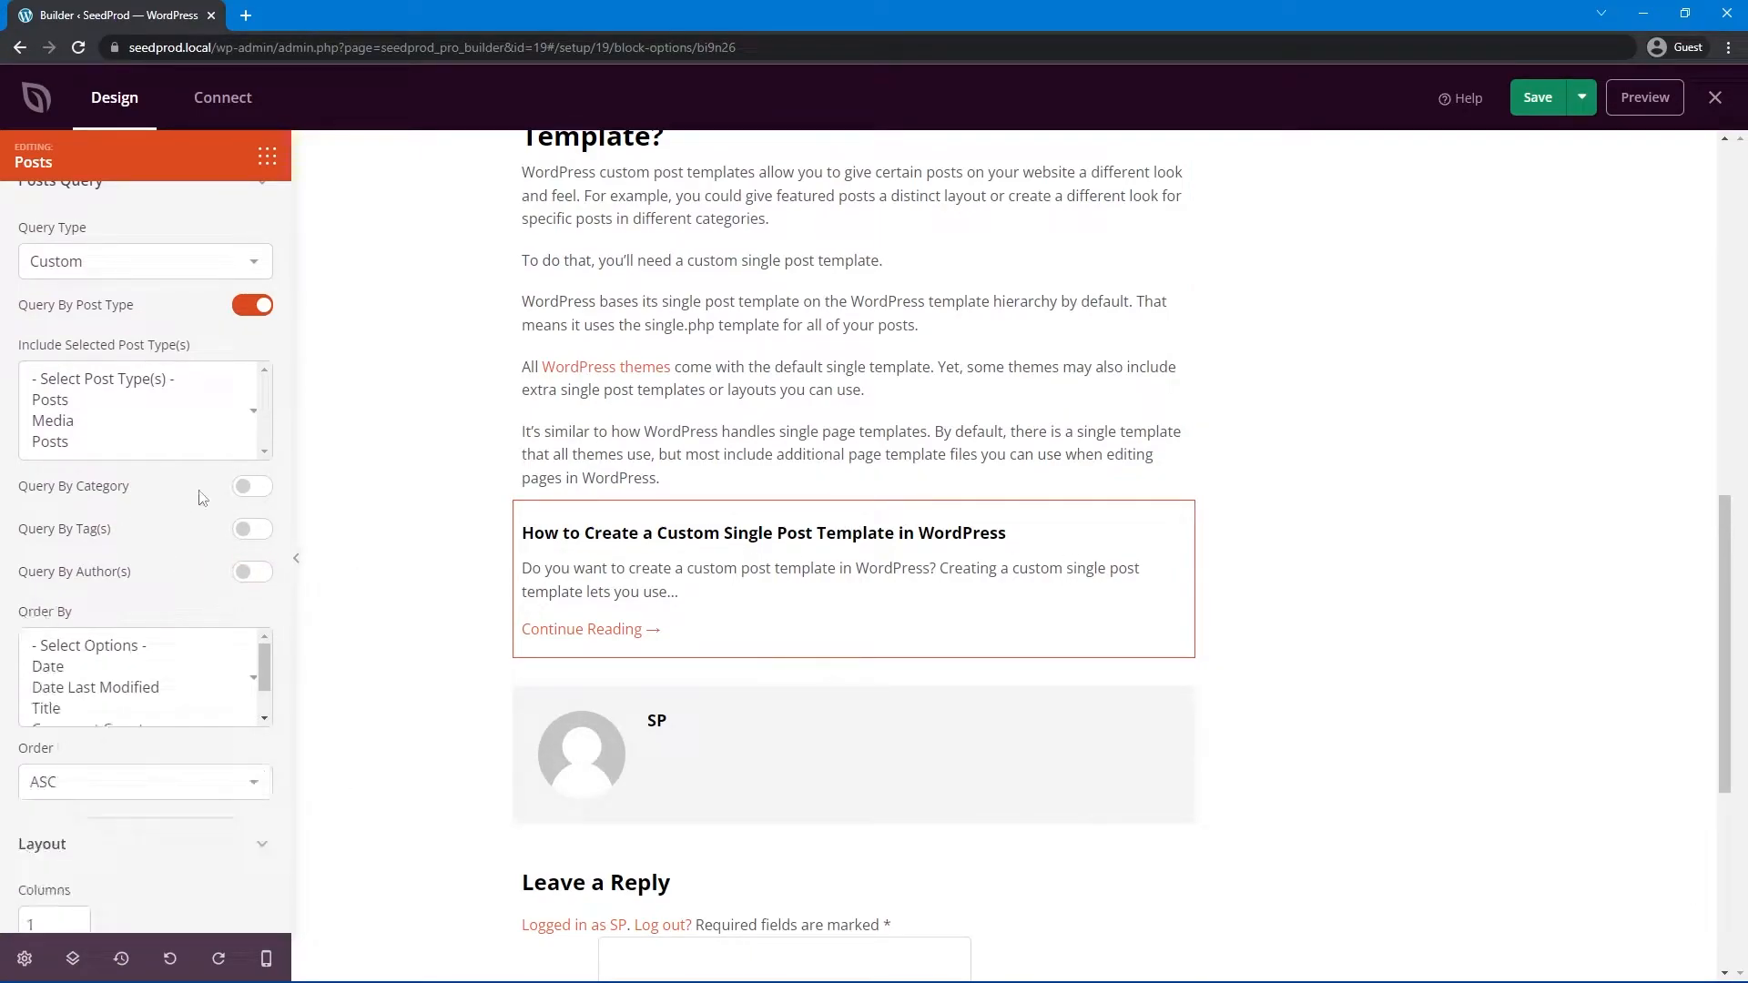
left_click(251, 528)
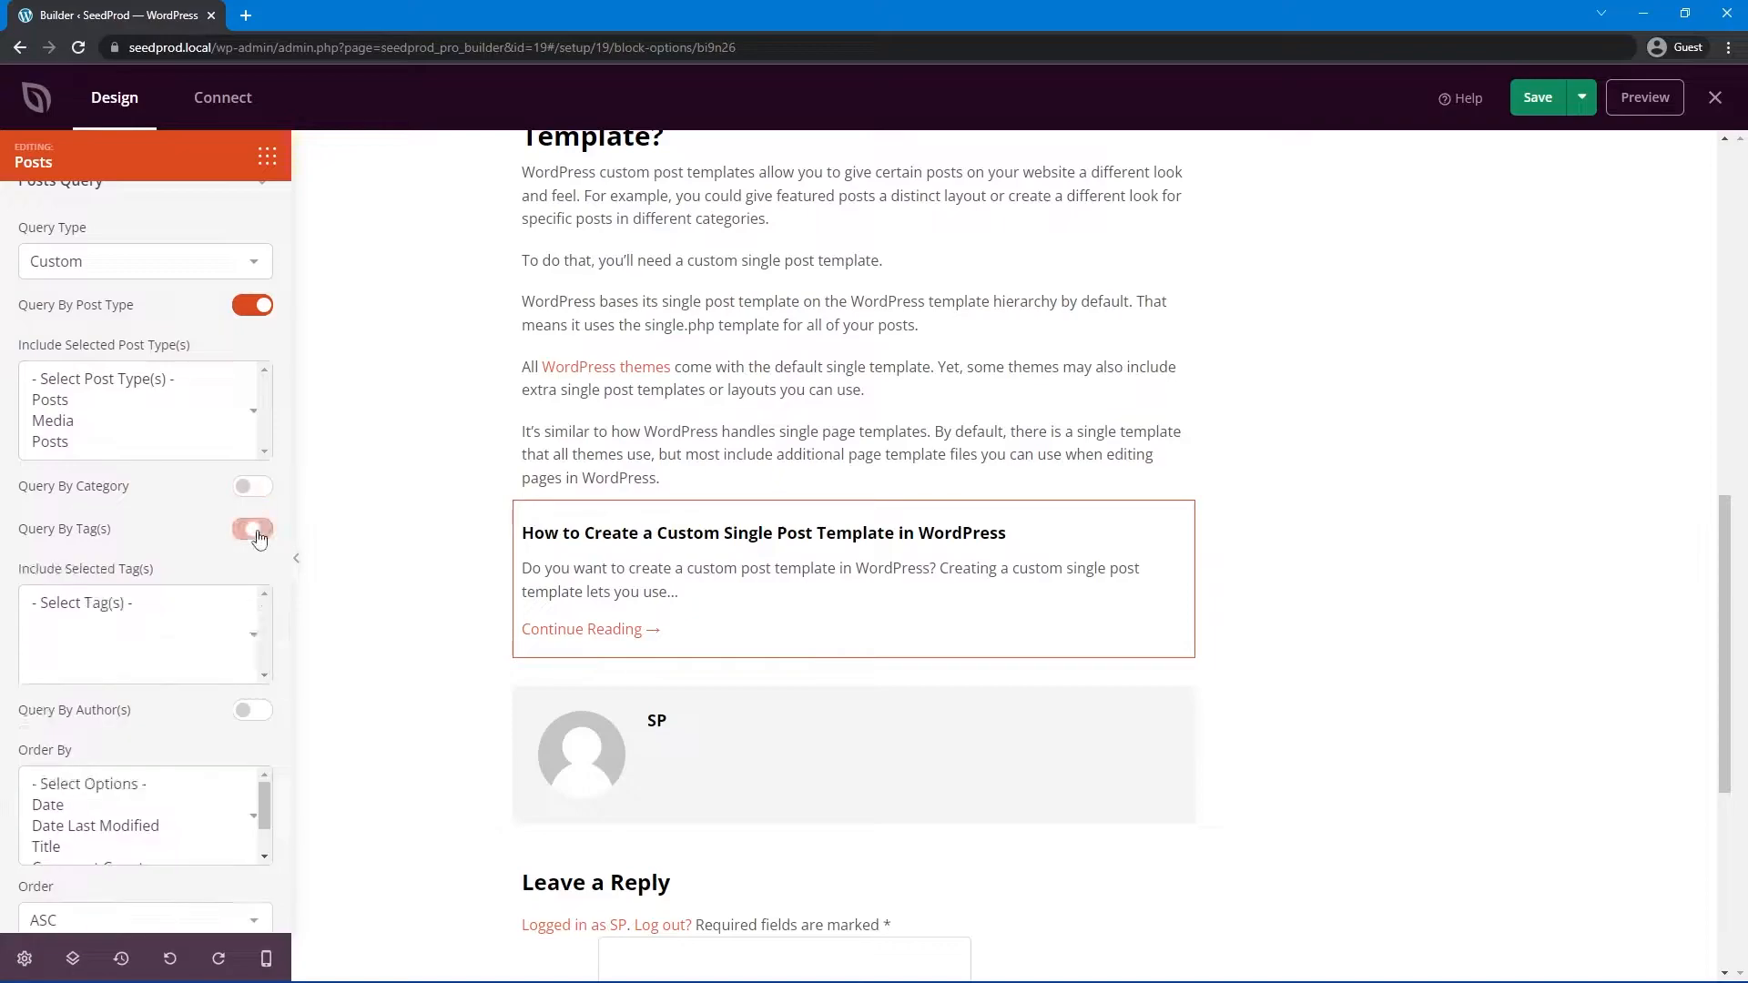
- Enable Show Feature Image in the Posts block's Layout settings
scroll("down", 3)
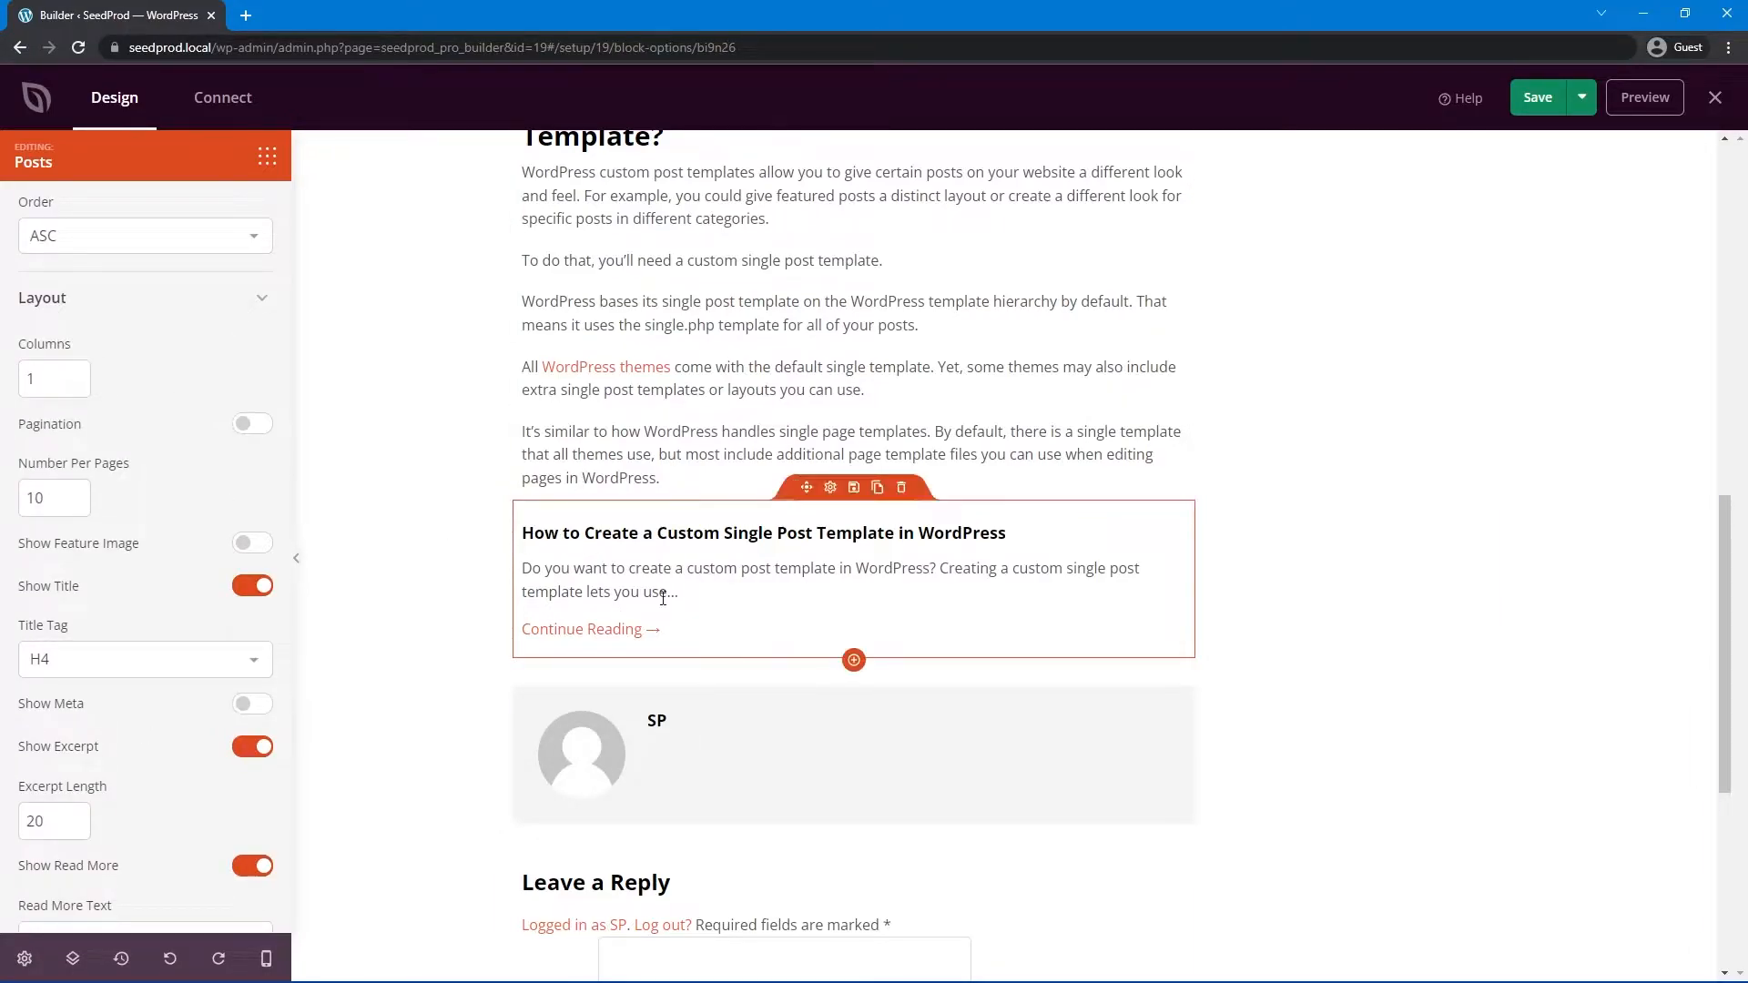
mouse_move(1025, 556)
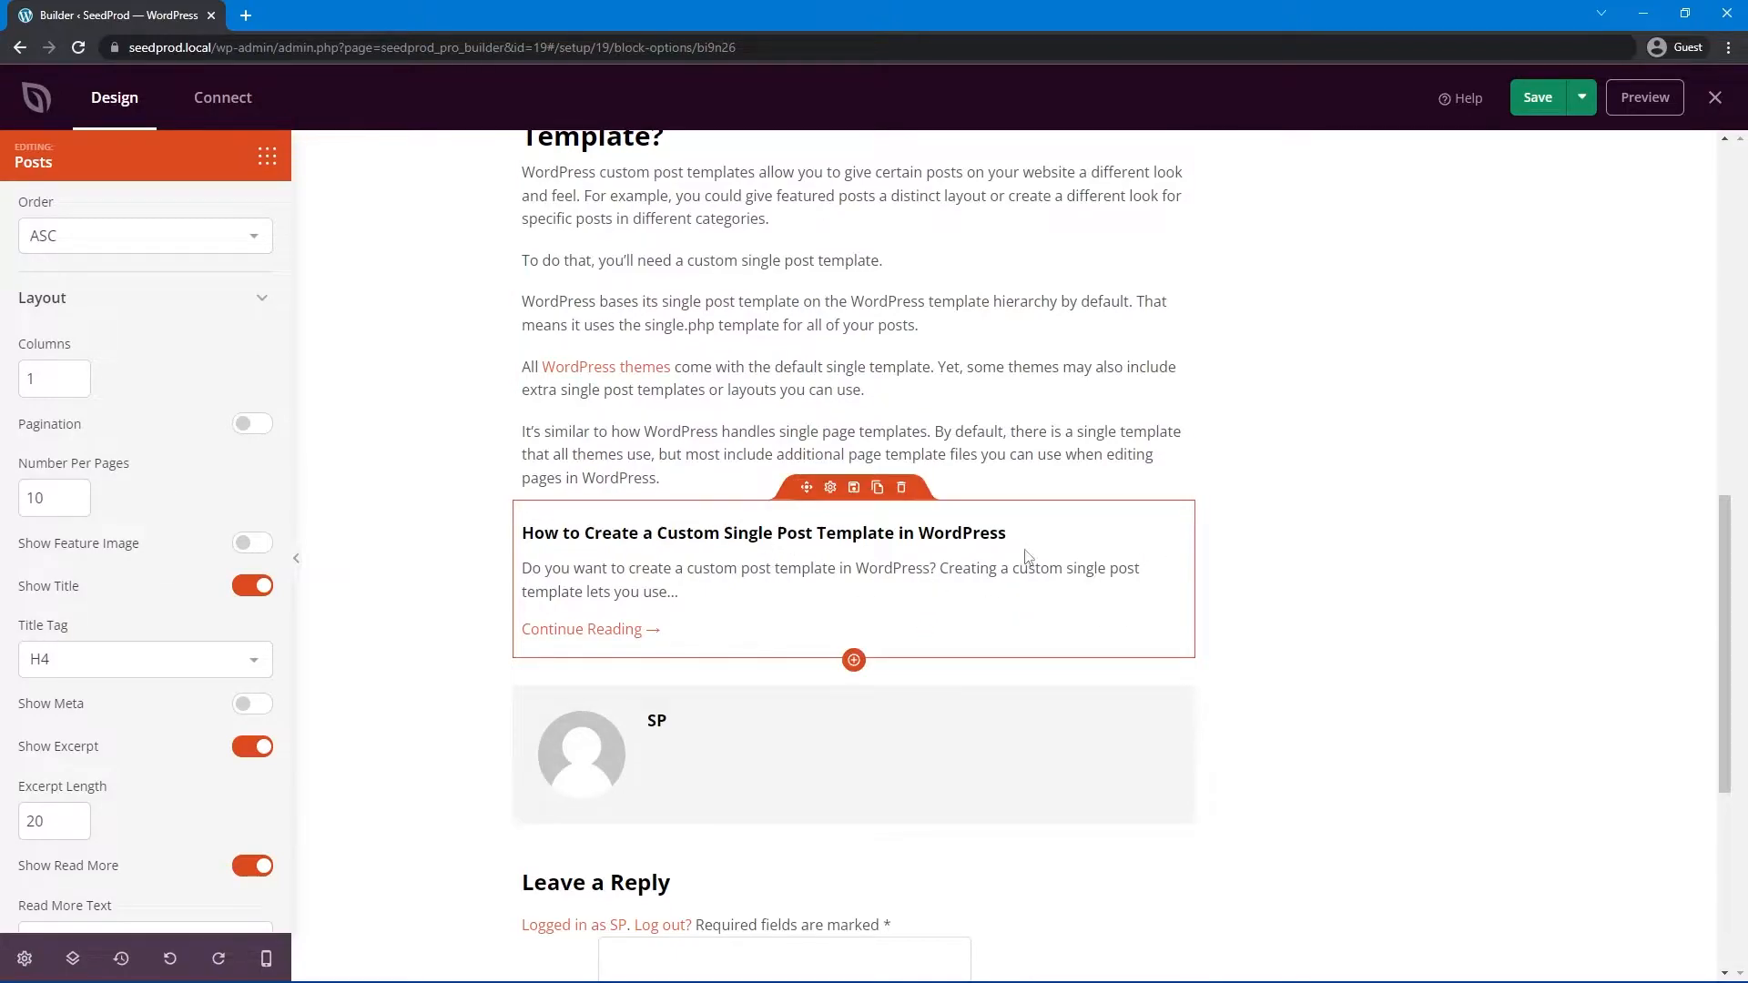
left_click(251, 477)
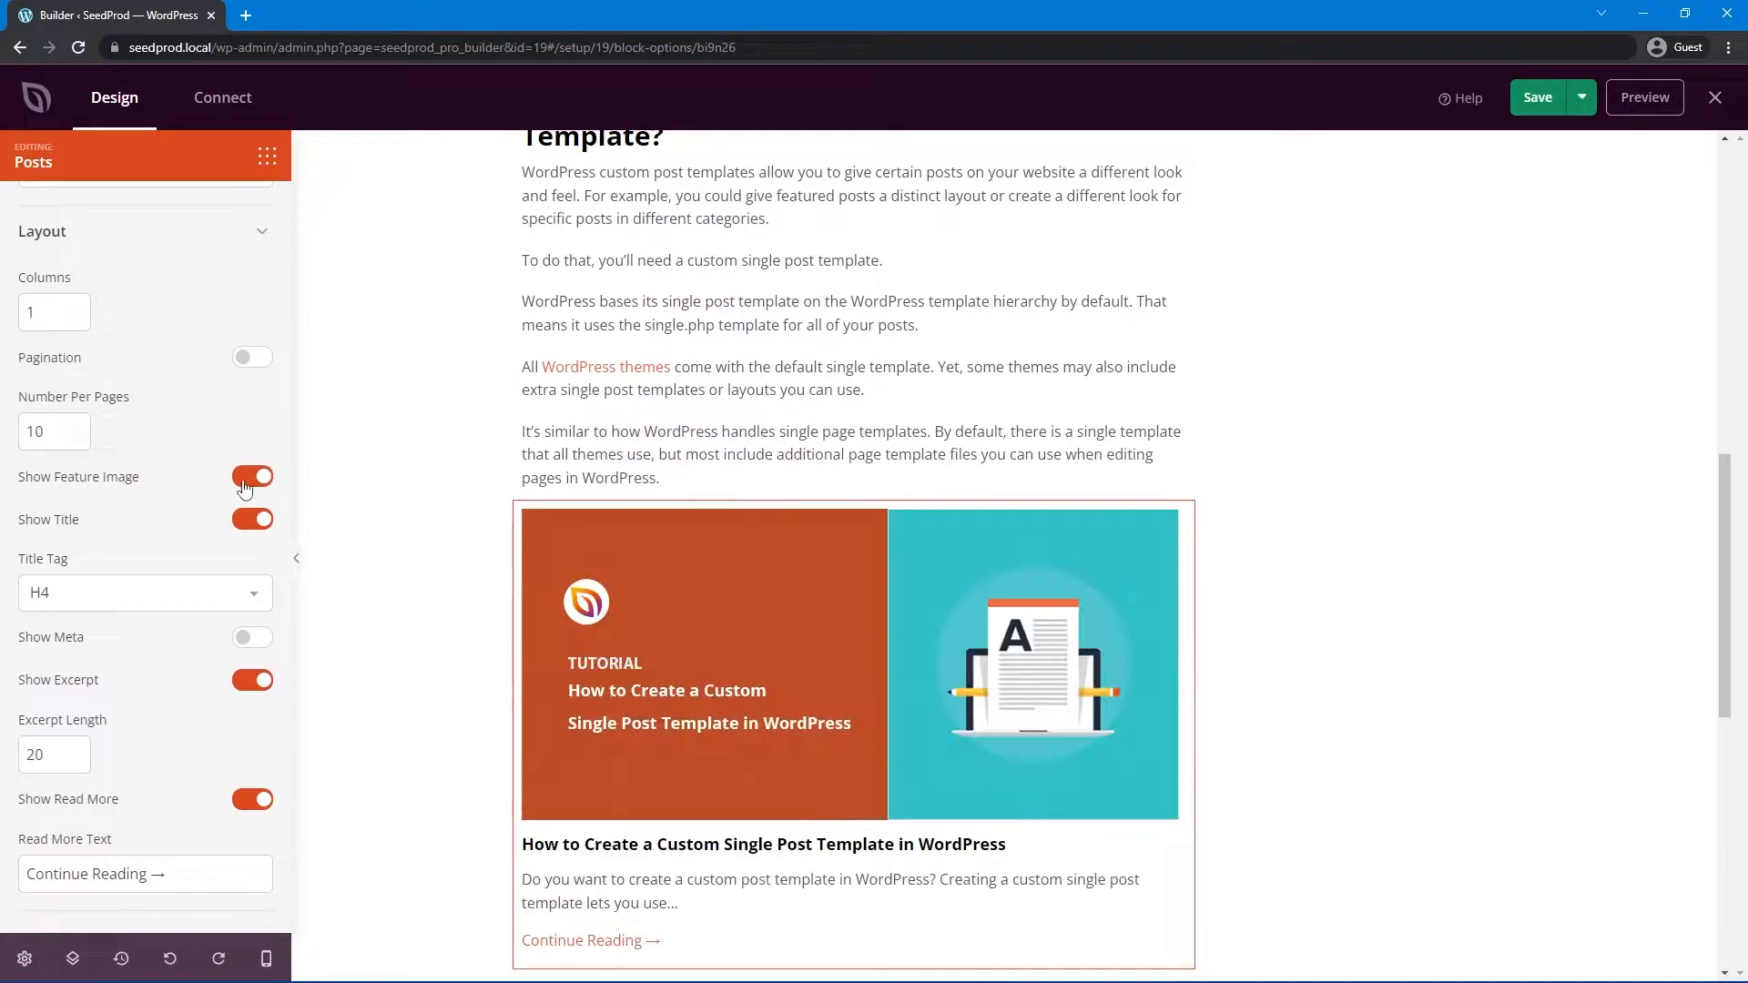
scroll("down", 3)
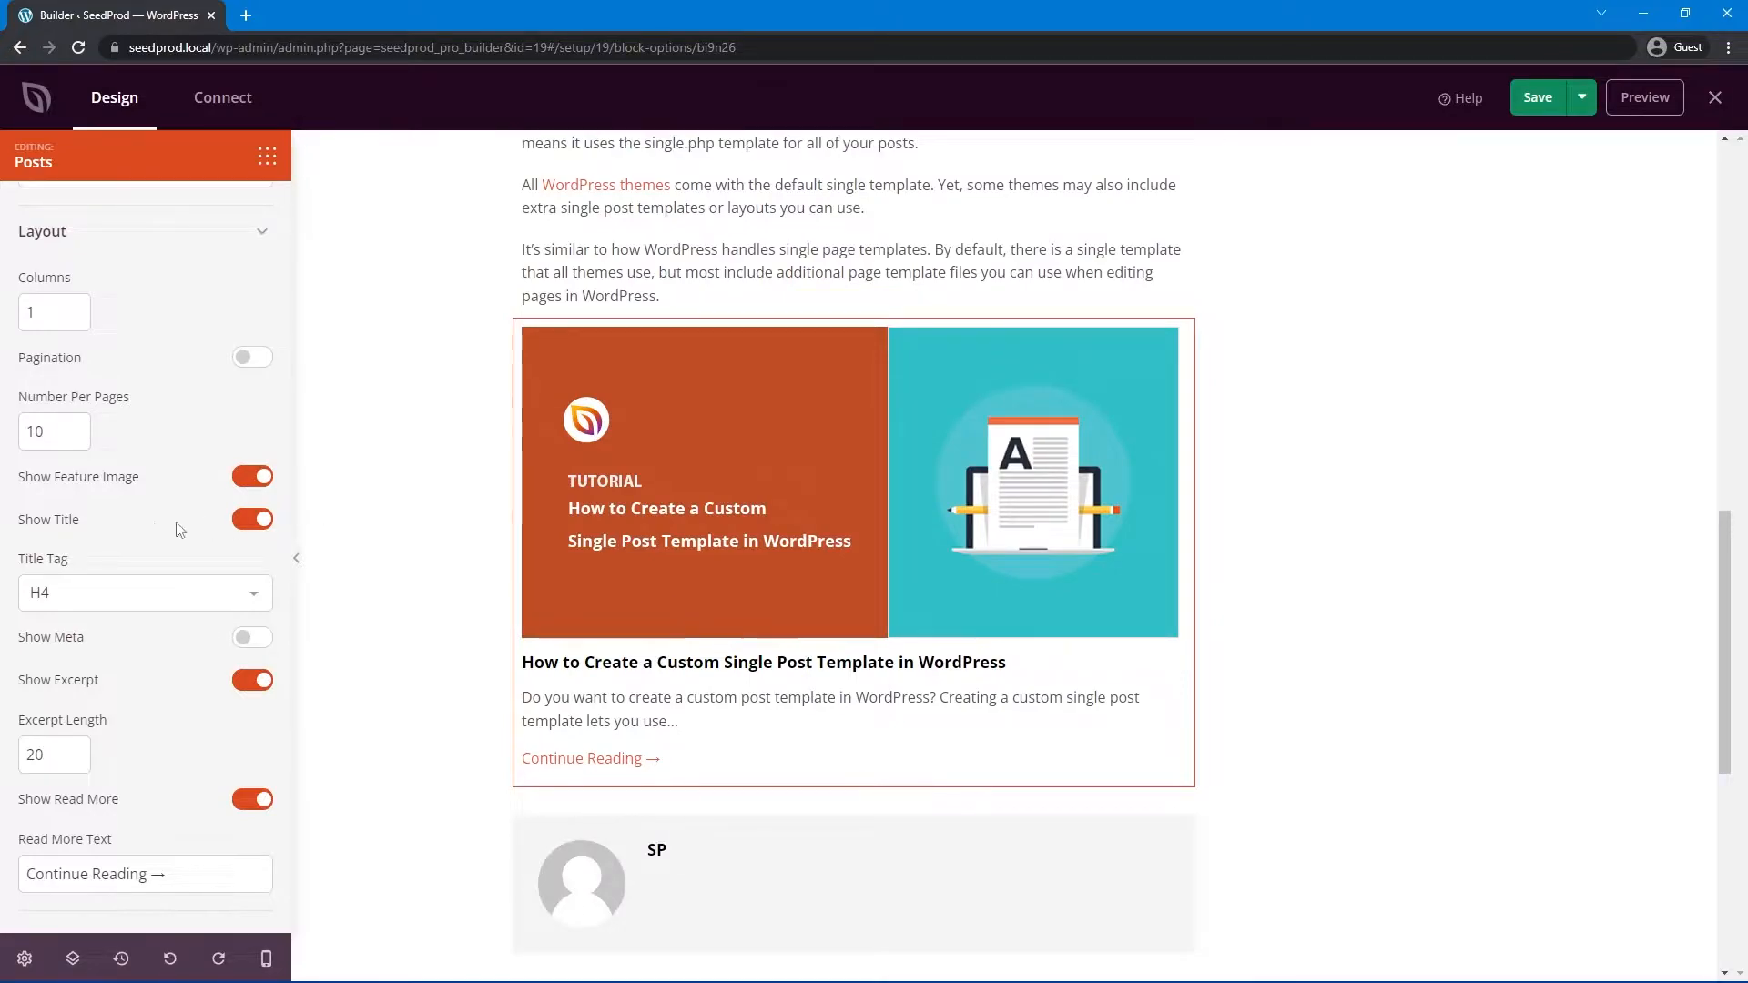
mouse_move(125, 650)
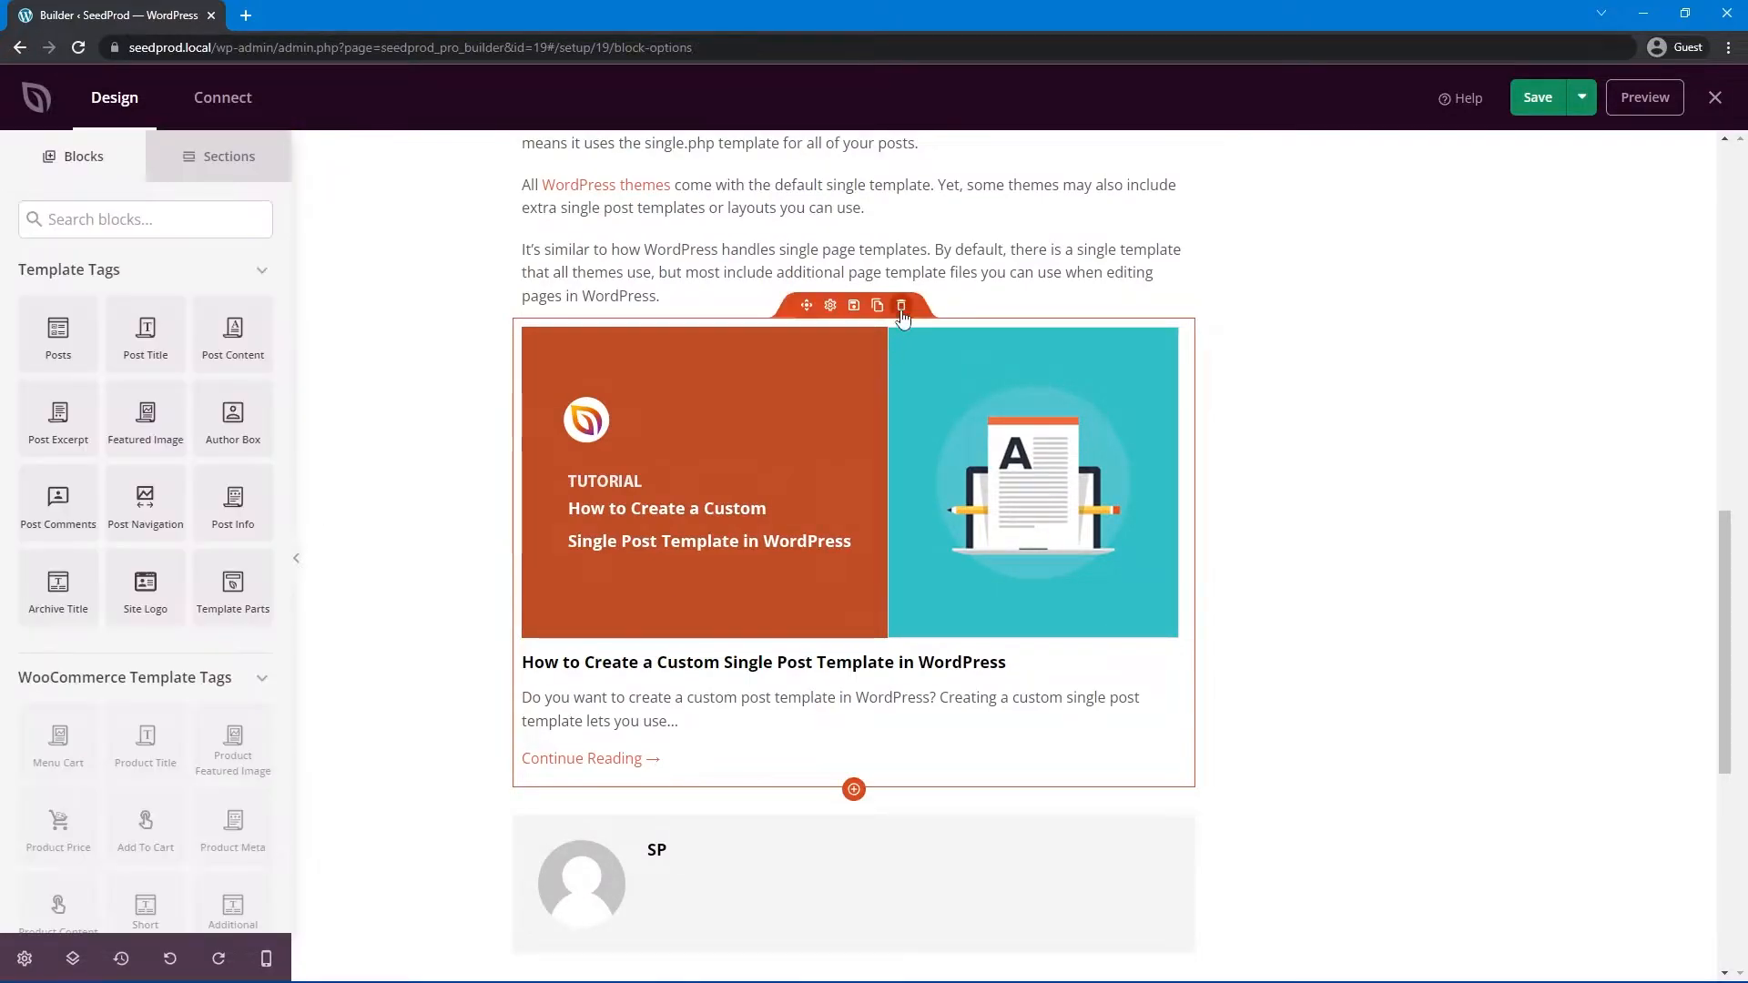
- Delete the Posts listing and the Post Info author-and-date line from the template
left_click(901, 304)
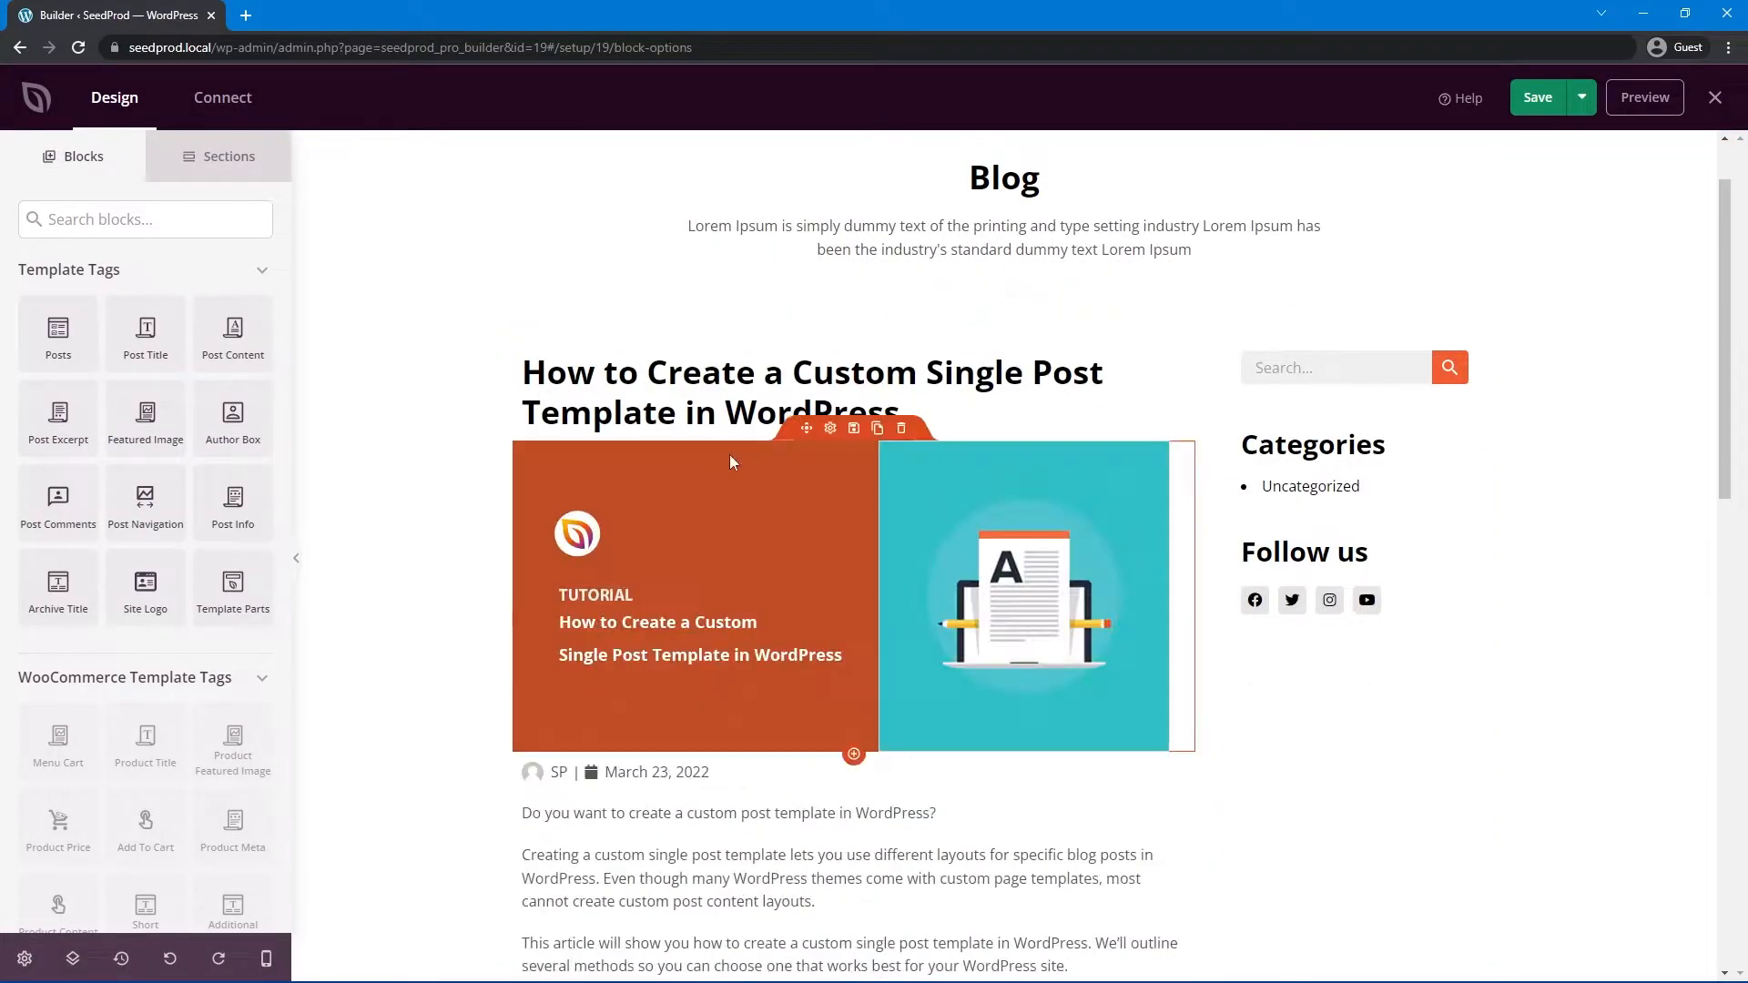
left_click(902, 428)
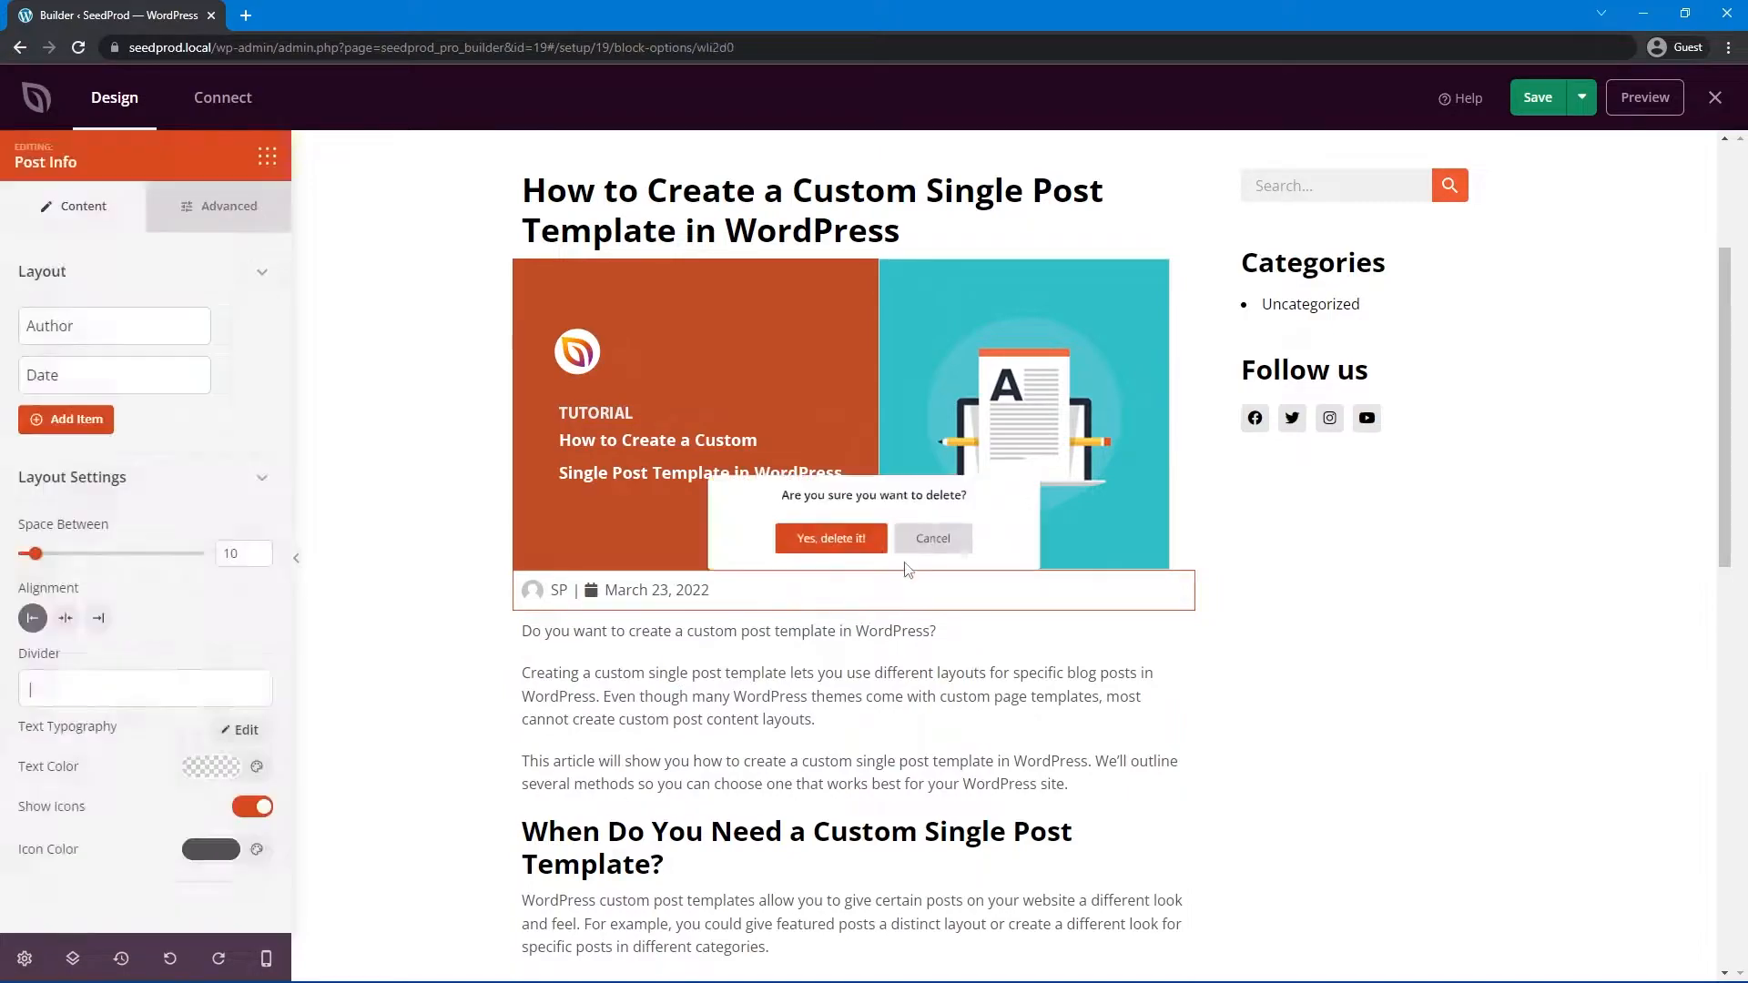
left_click(830, 538)
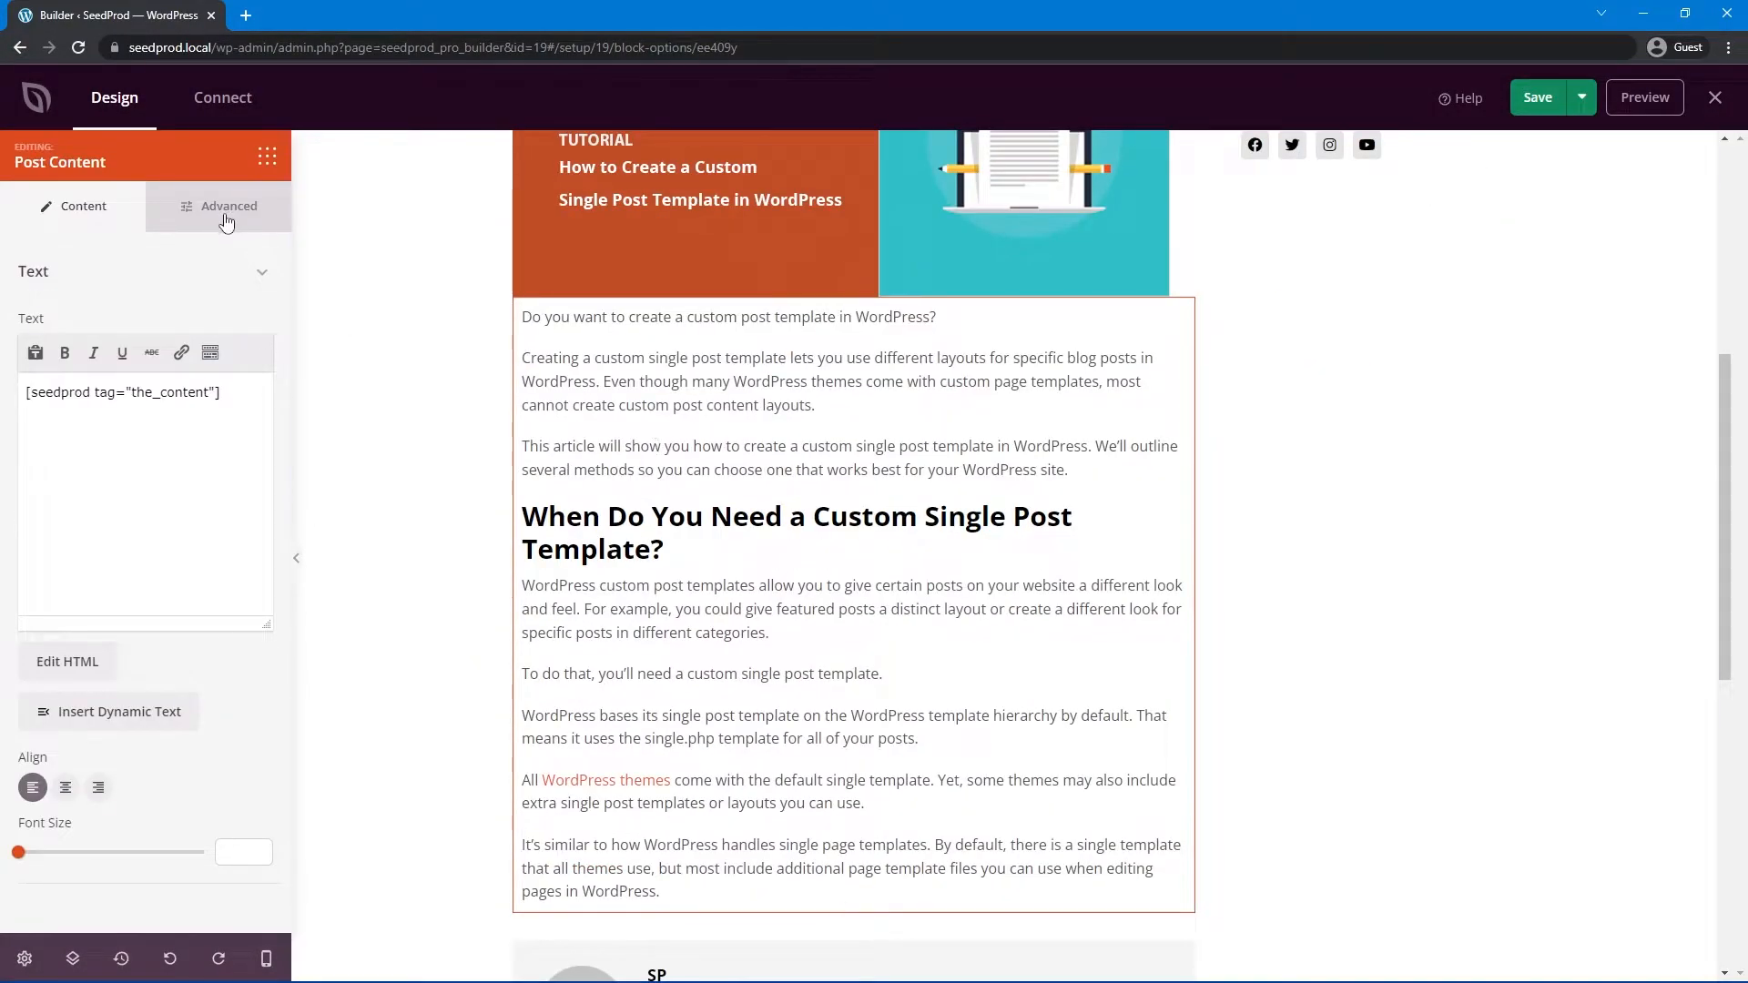
- Give Post Content font size 20, line height 1.7 and a grey text colour in Advanced > Typography
left_click(229, 205)
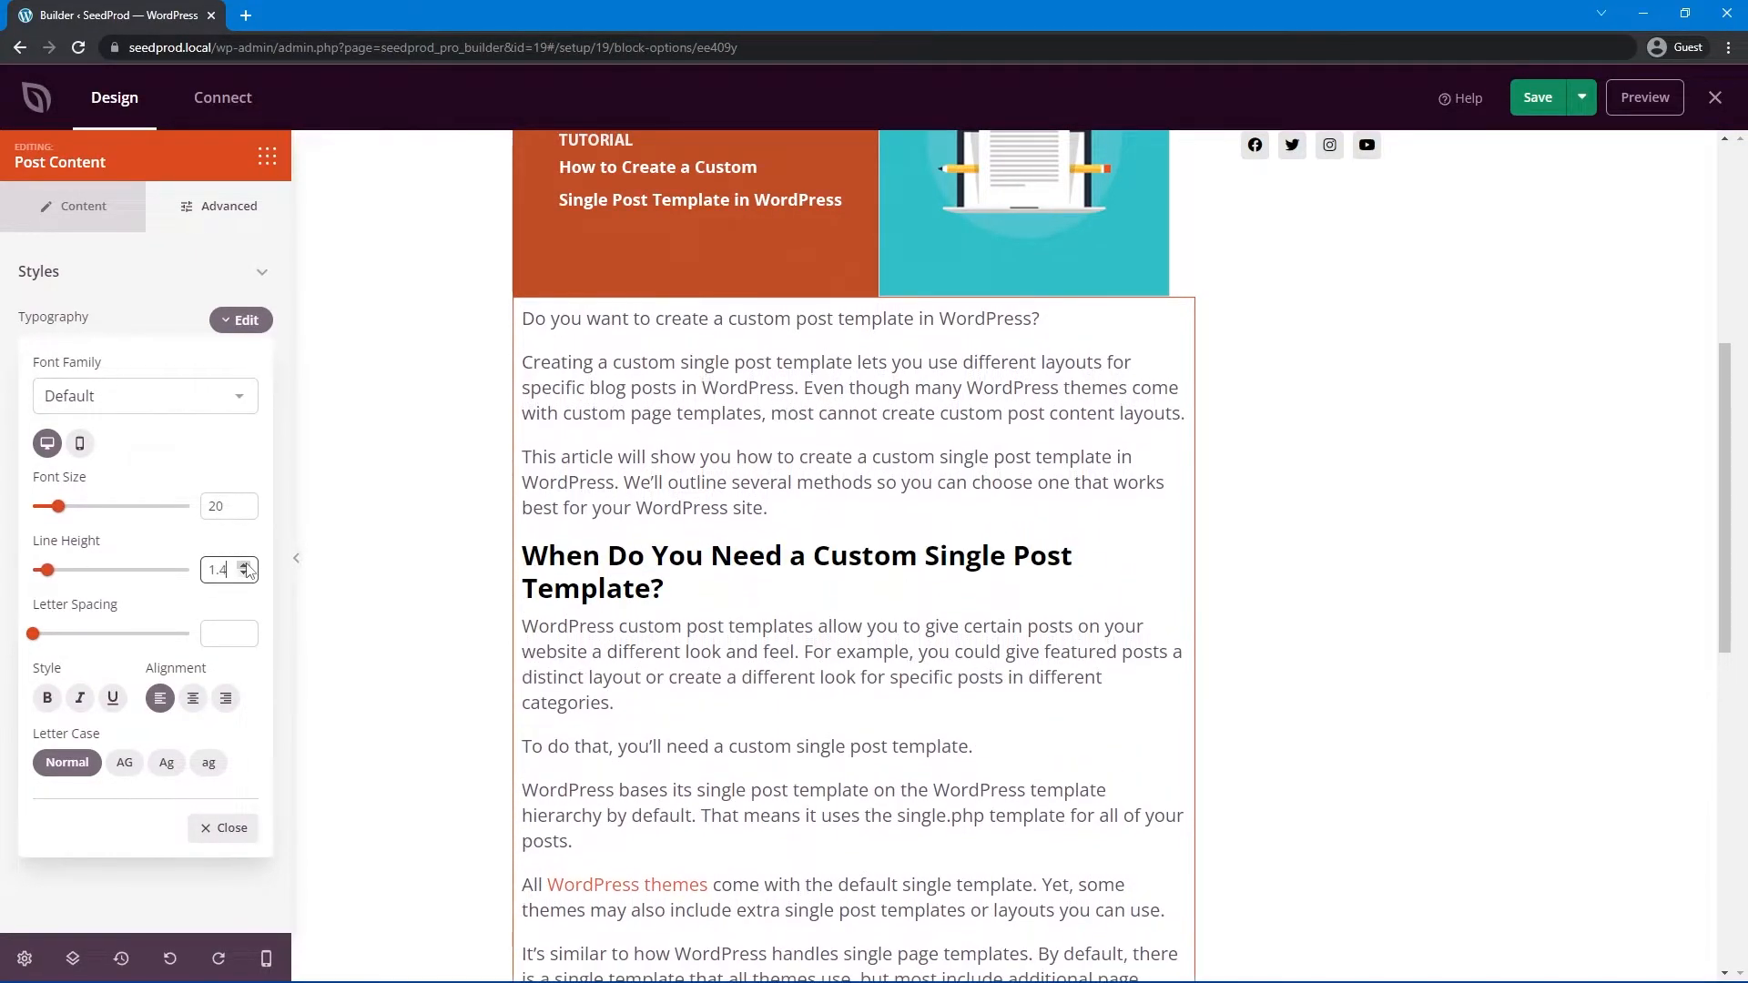
left_click(243, 563)
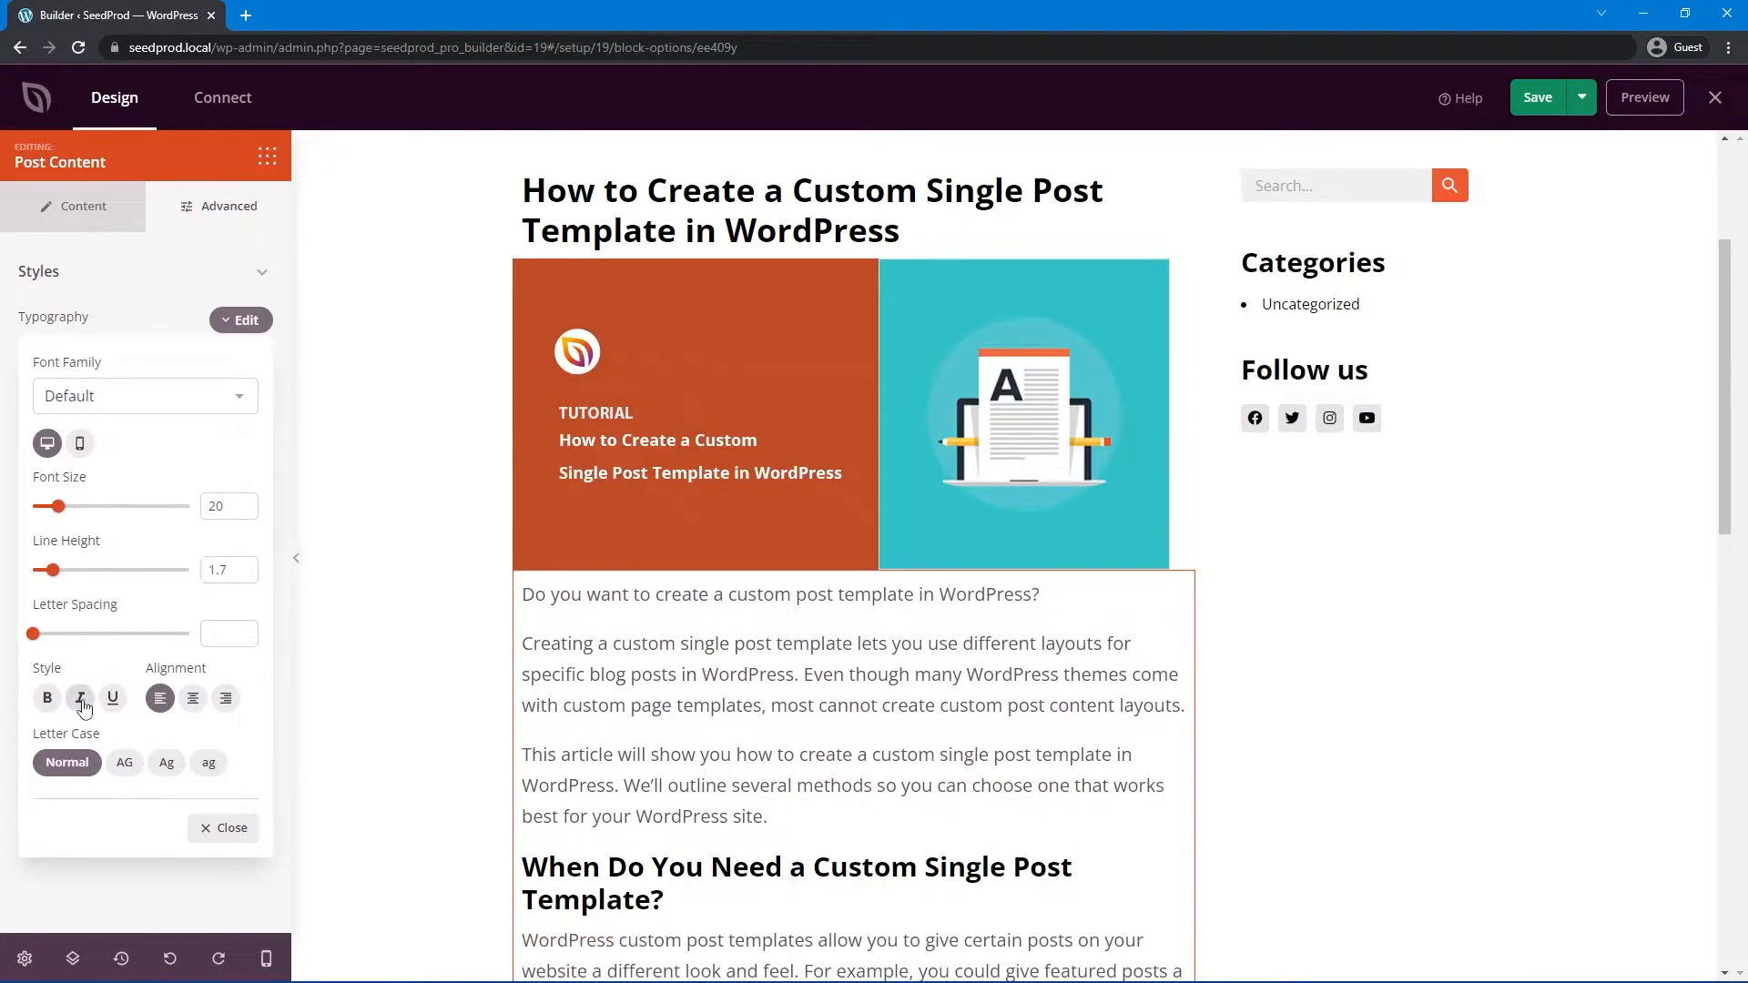
left_click(113, 700)
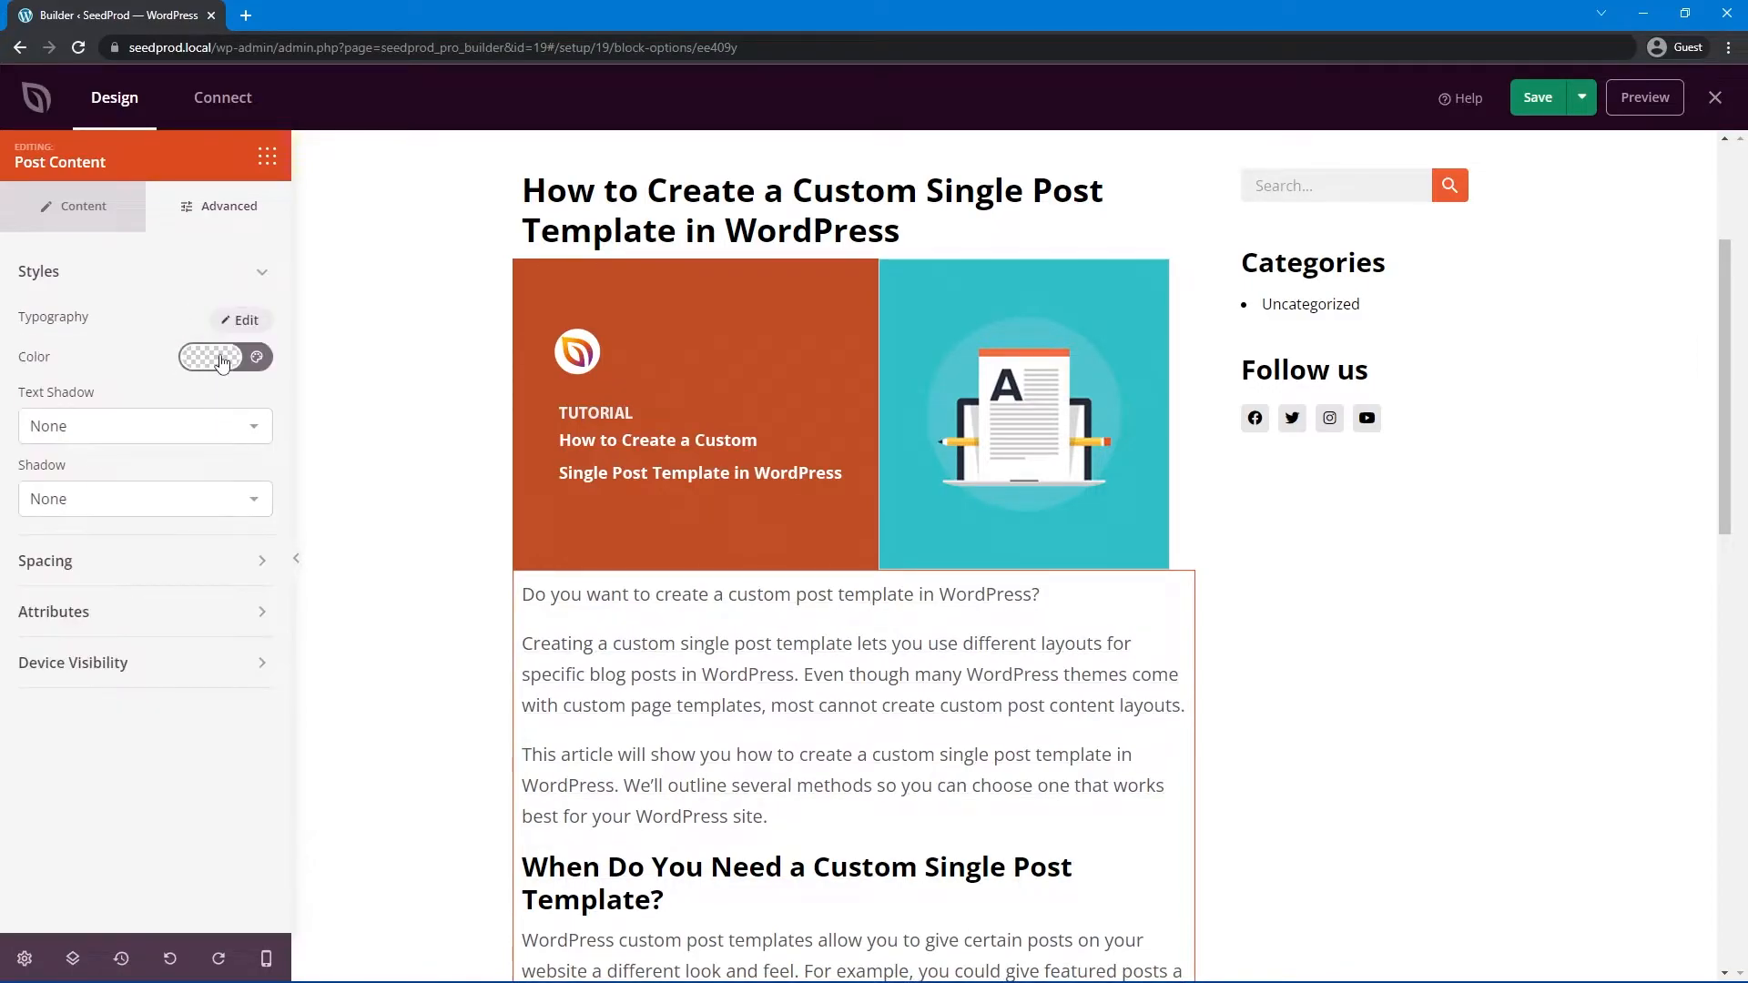
left_click(211, 357)
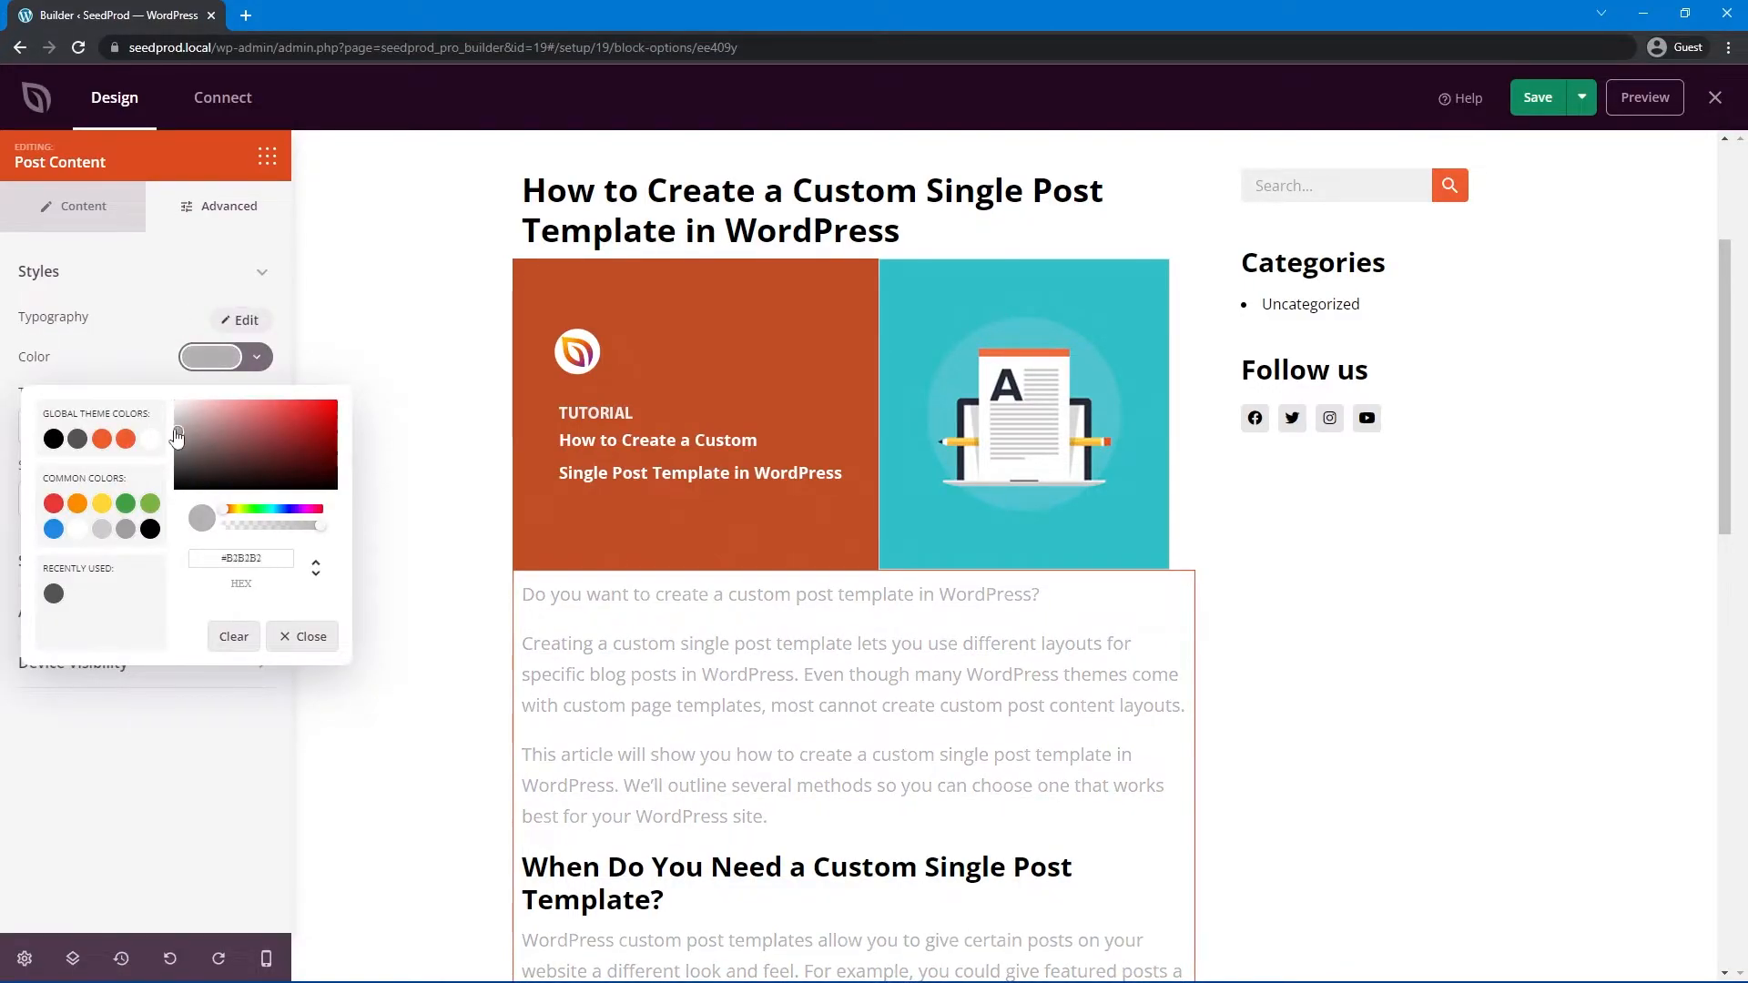
left_click(302, 636)
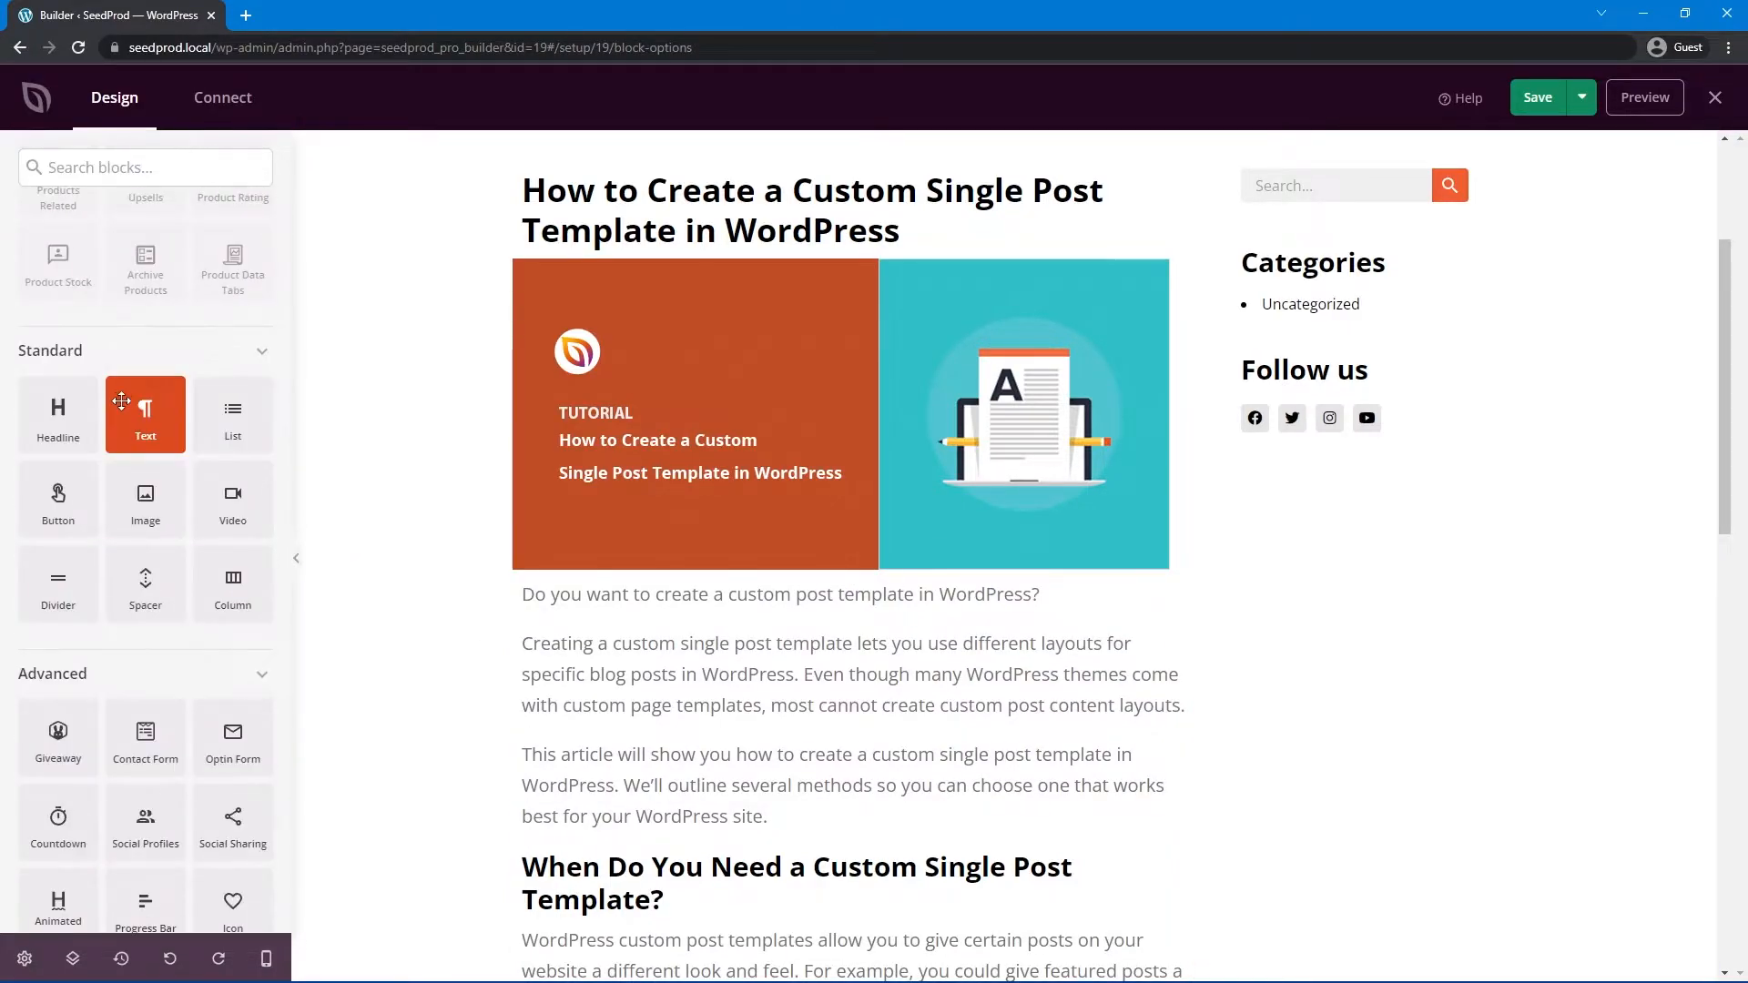
scroll("down", 3)
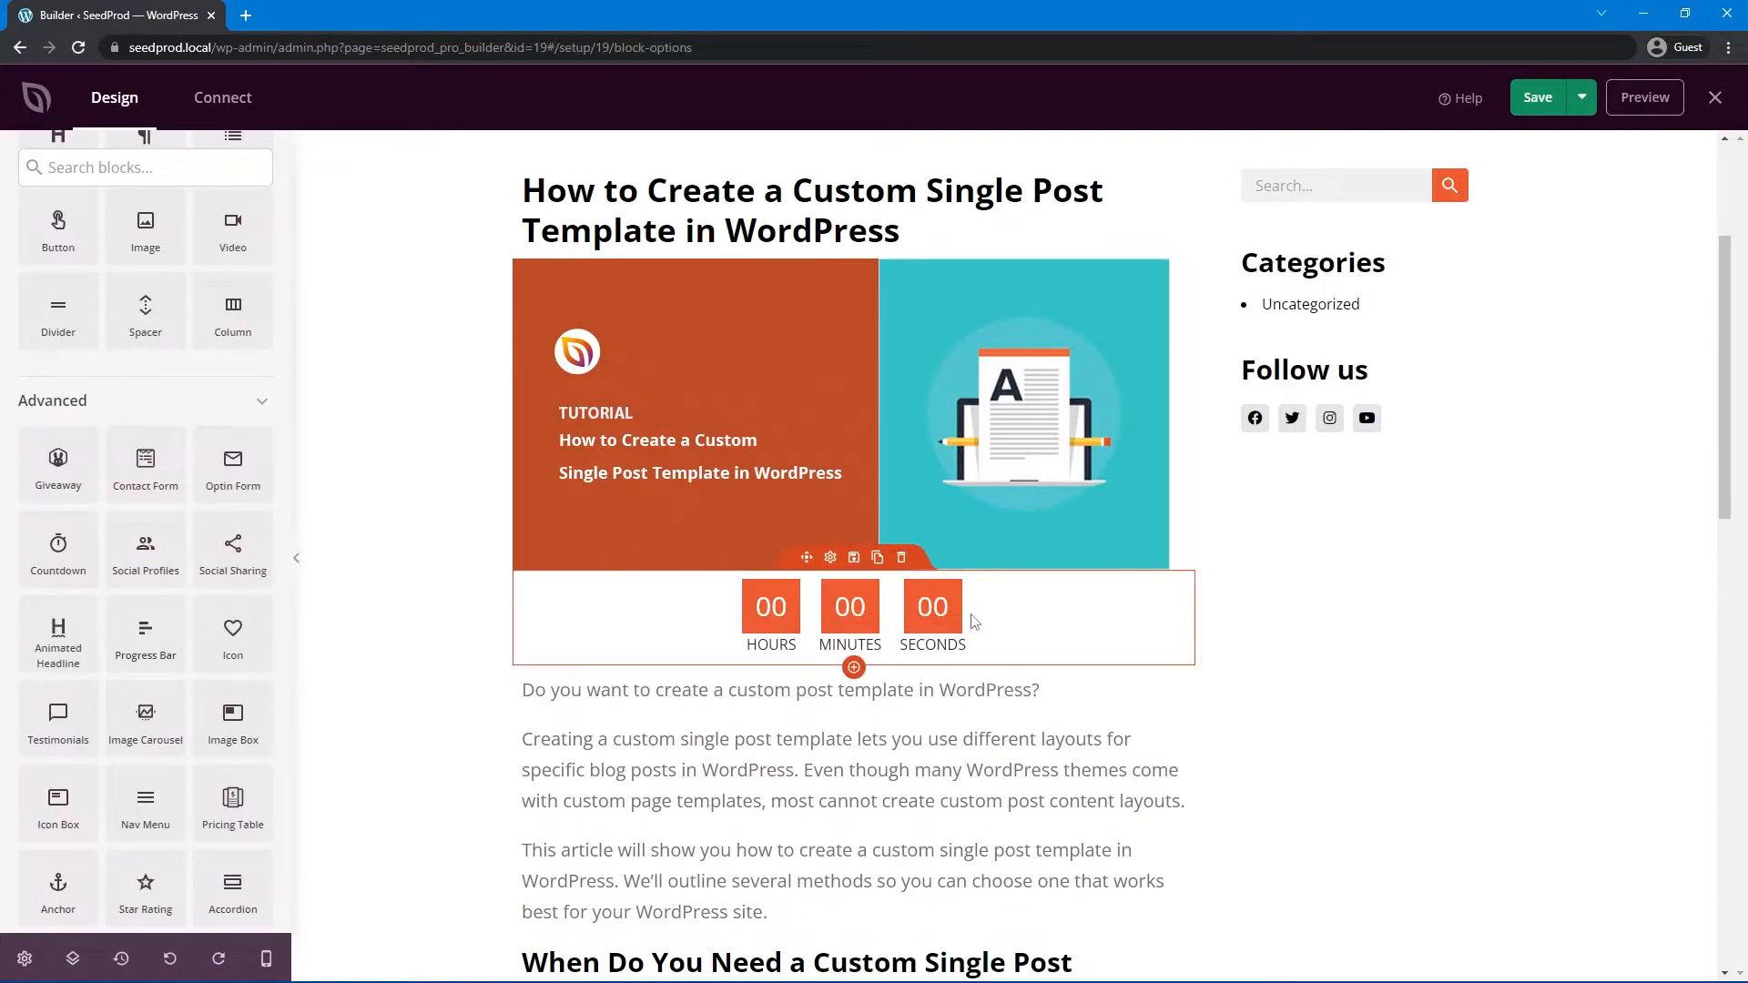
left_click(902, 558)
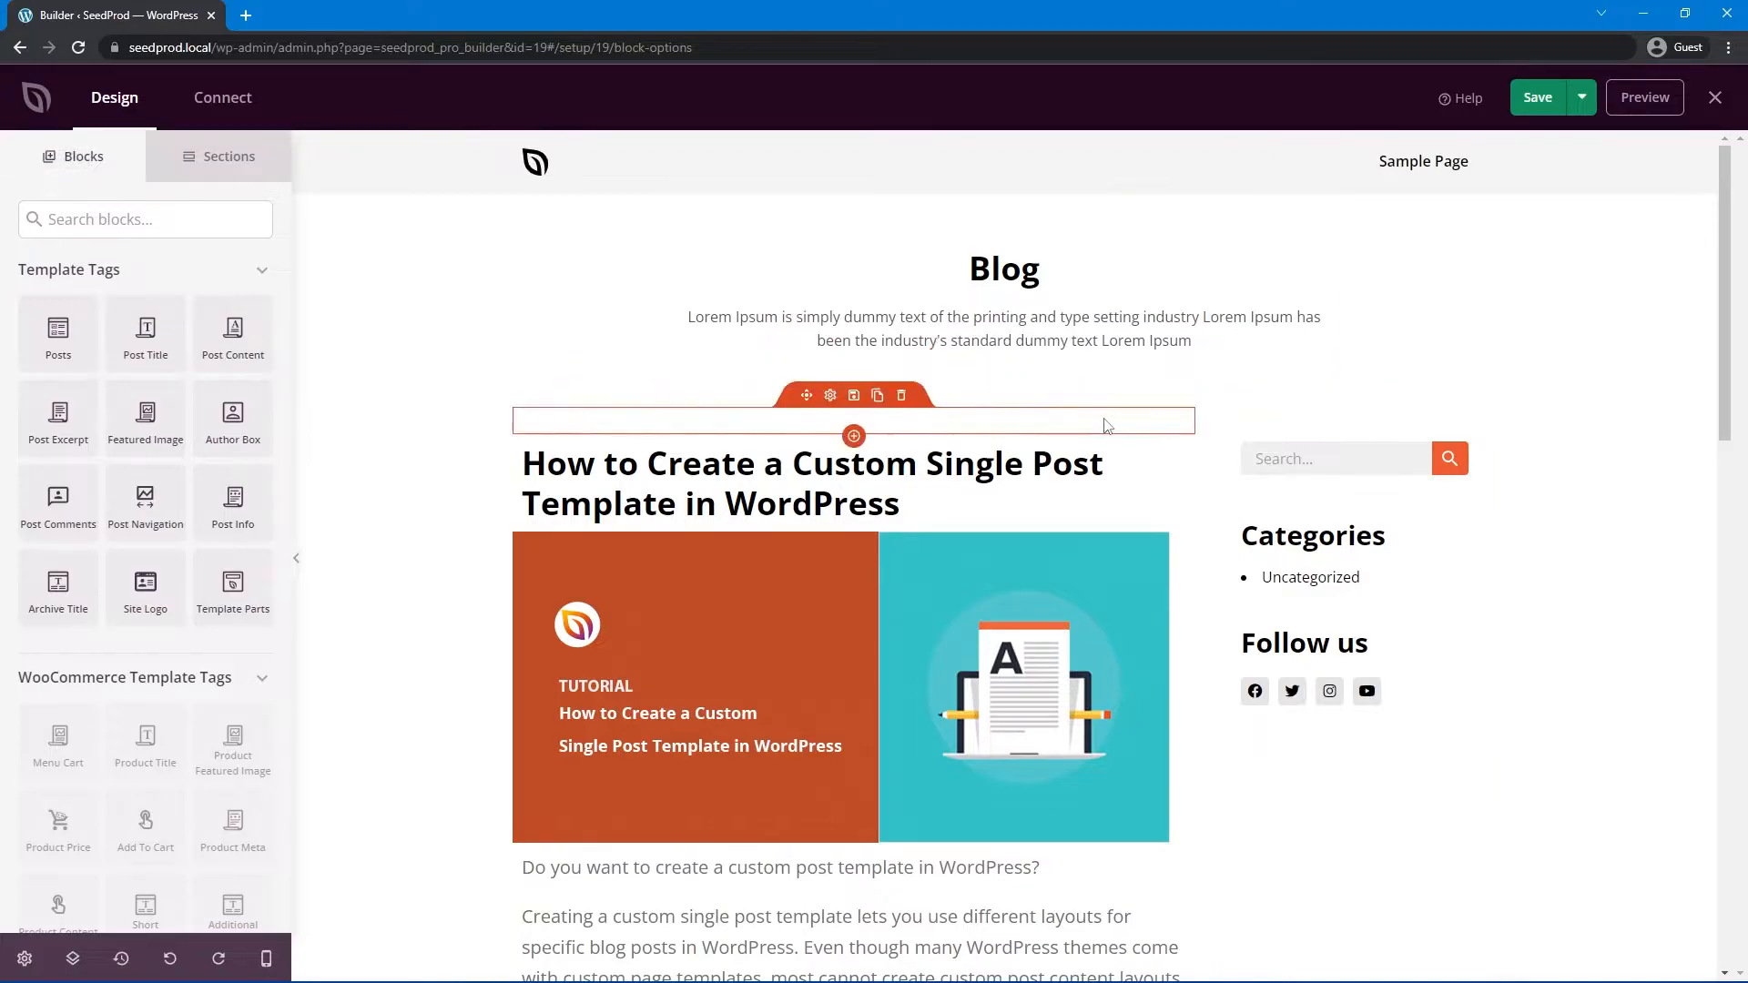
mouse_move(1069, 417)
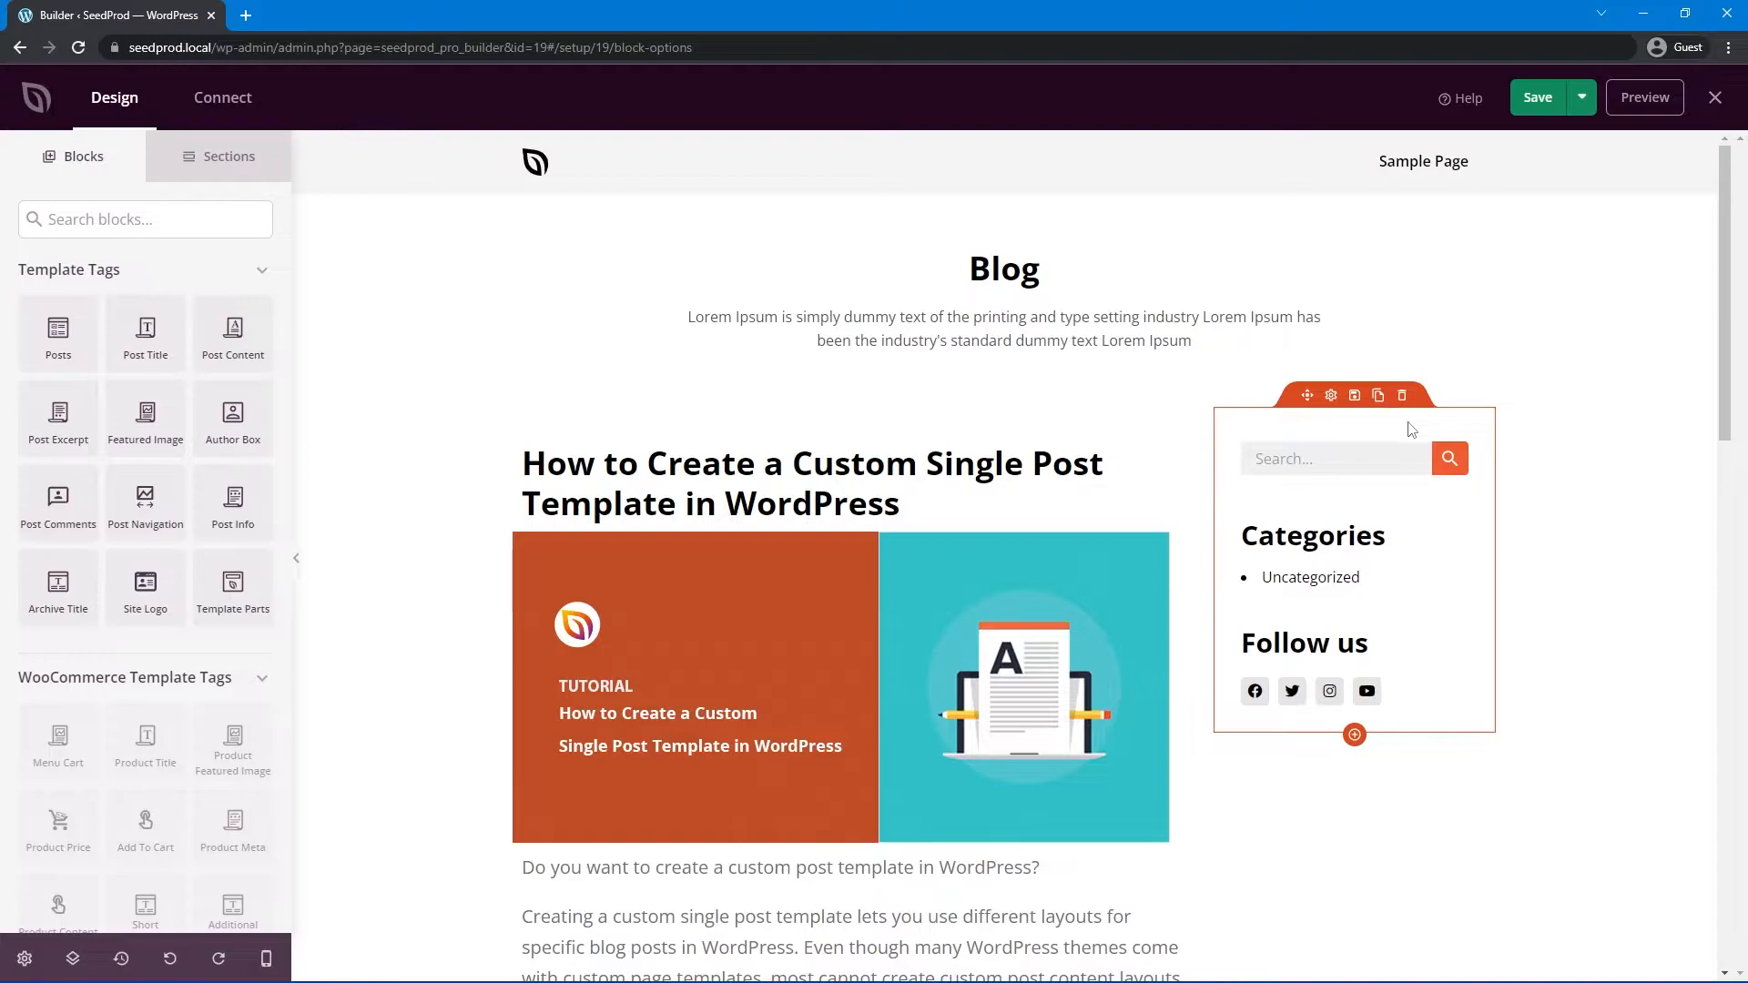
mouse_move(1327, 441)
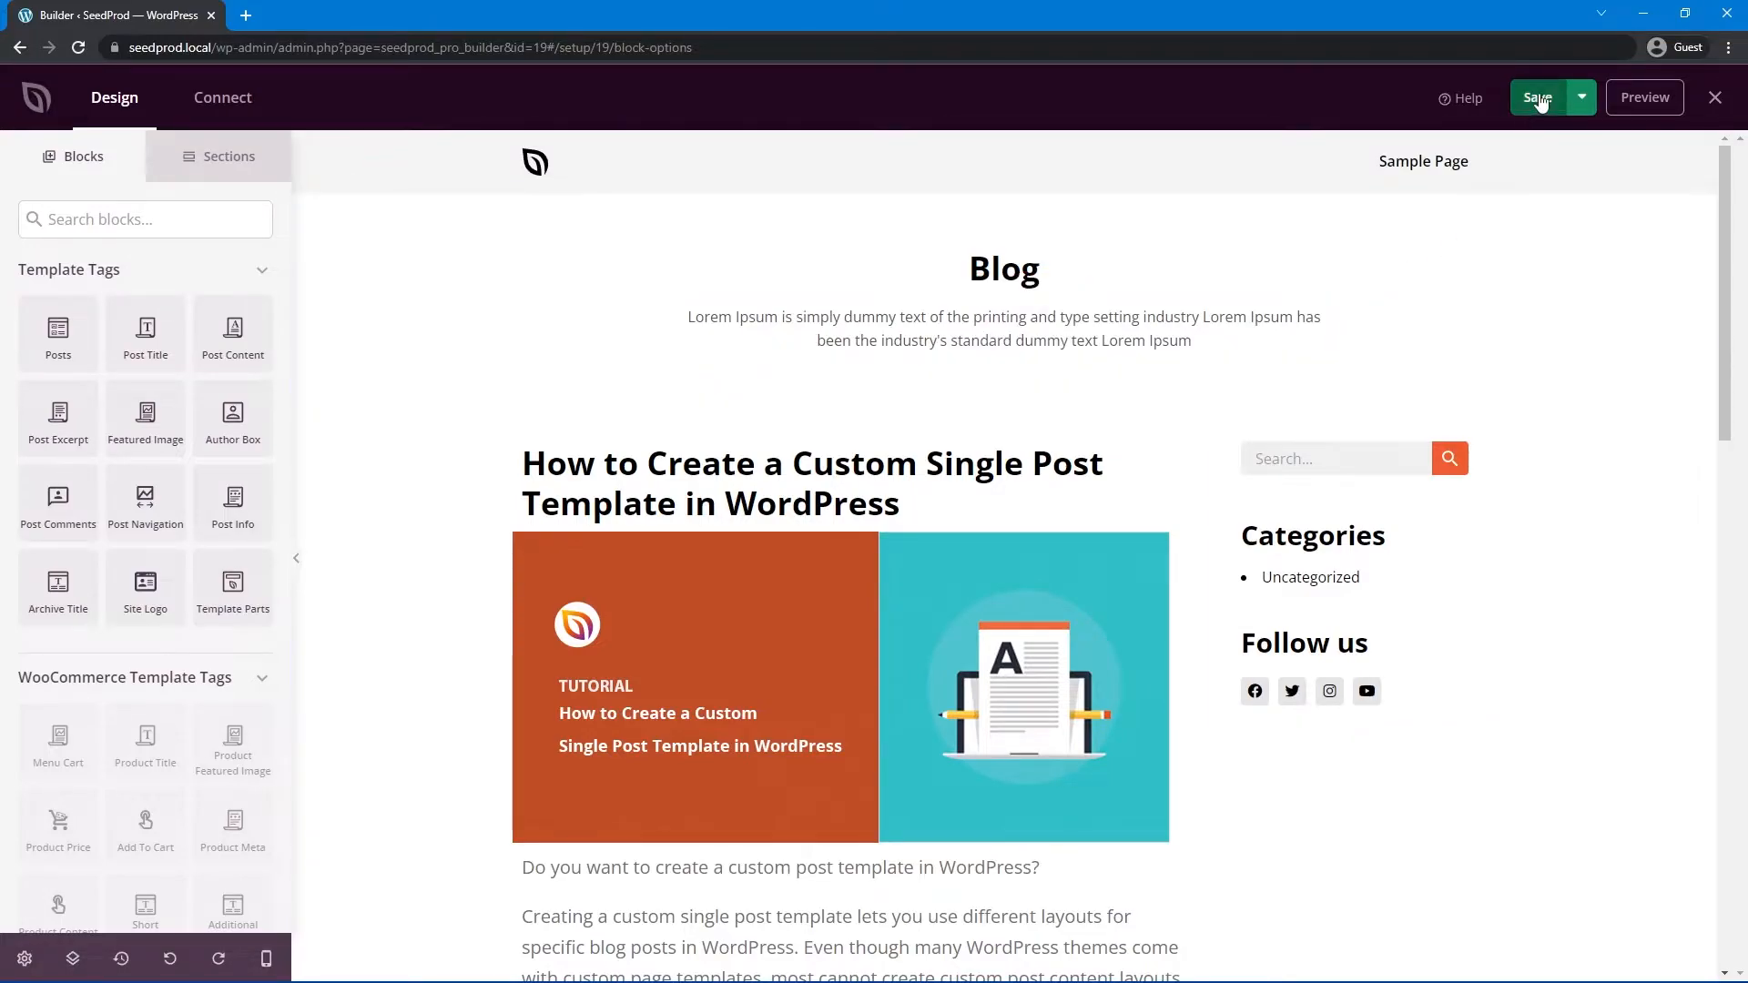
- Save the single post template, enable the SeedProd theme and accept creating Home and Blog pages
left_click(1538, 98)
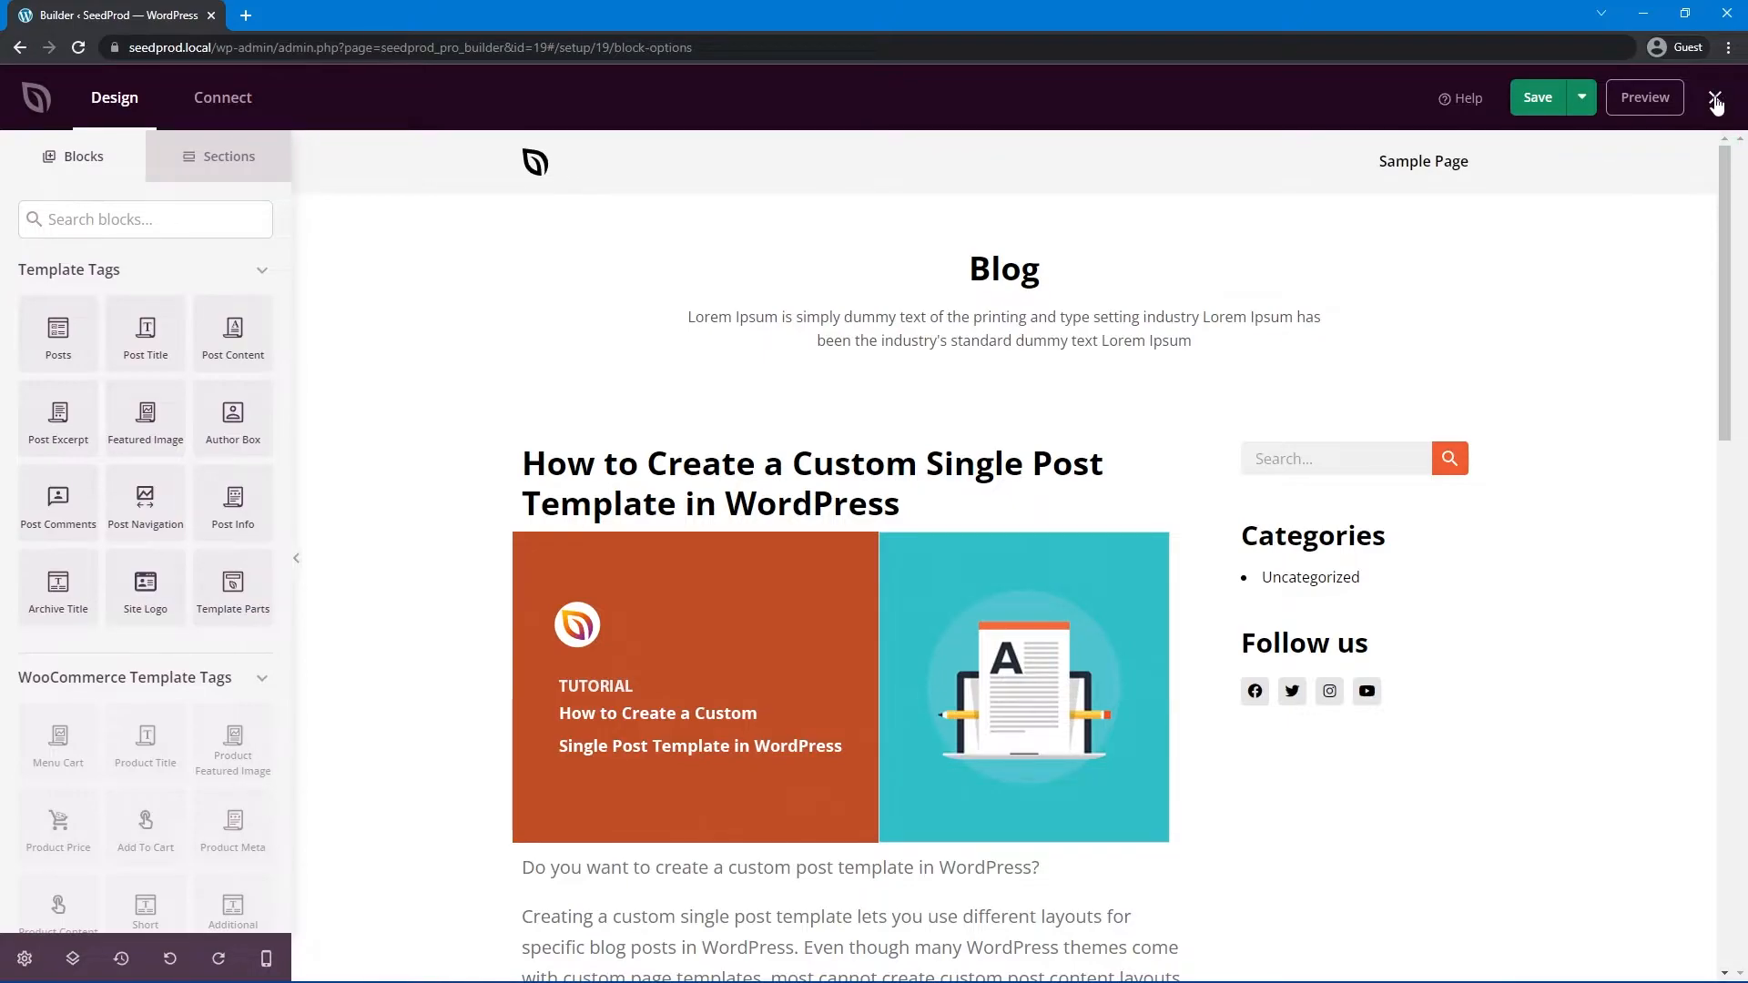
left_click(1717, 97)
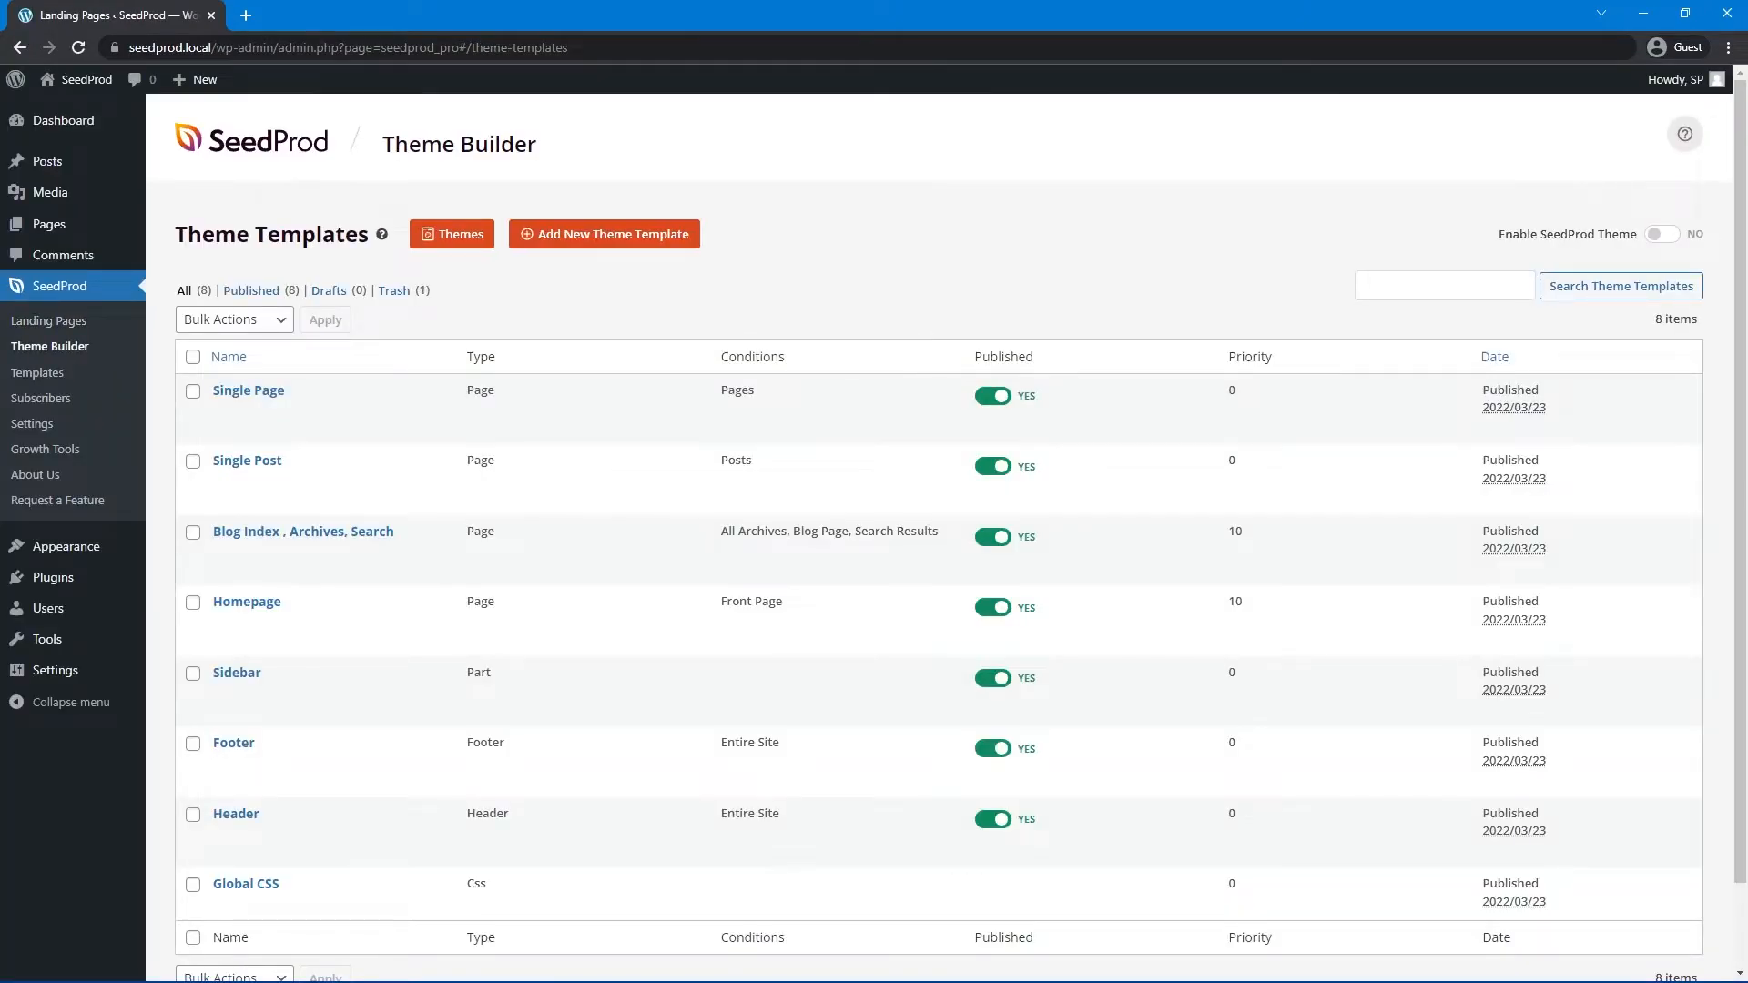
mouse_move(1599, 188)
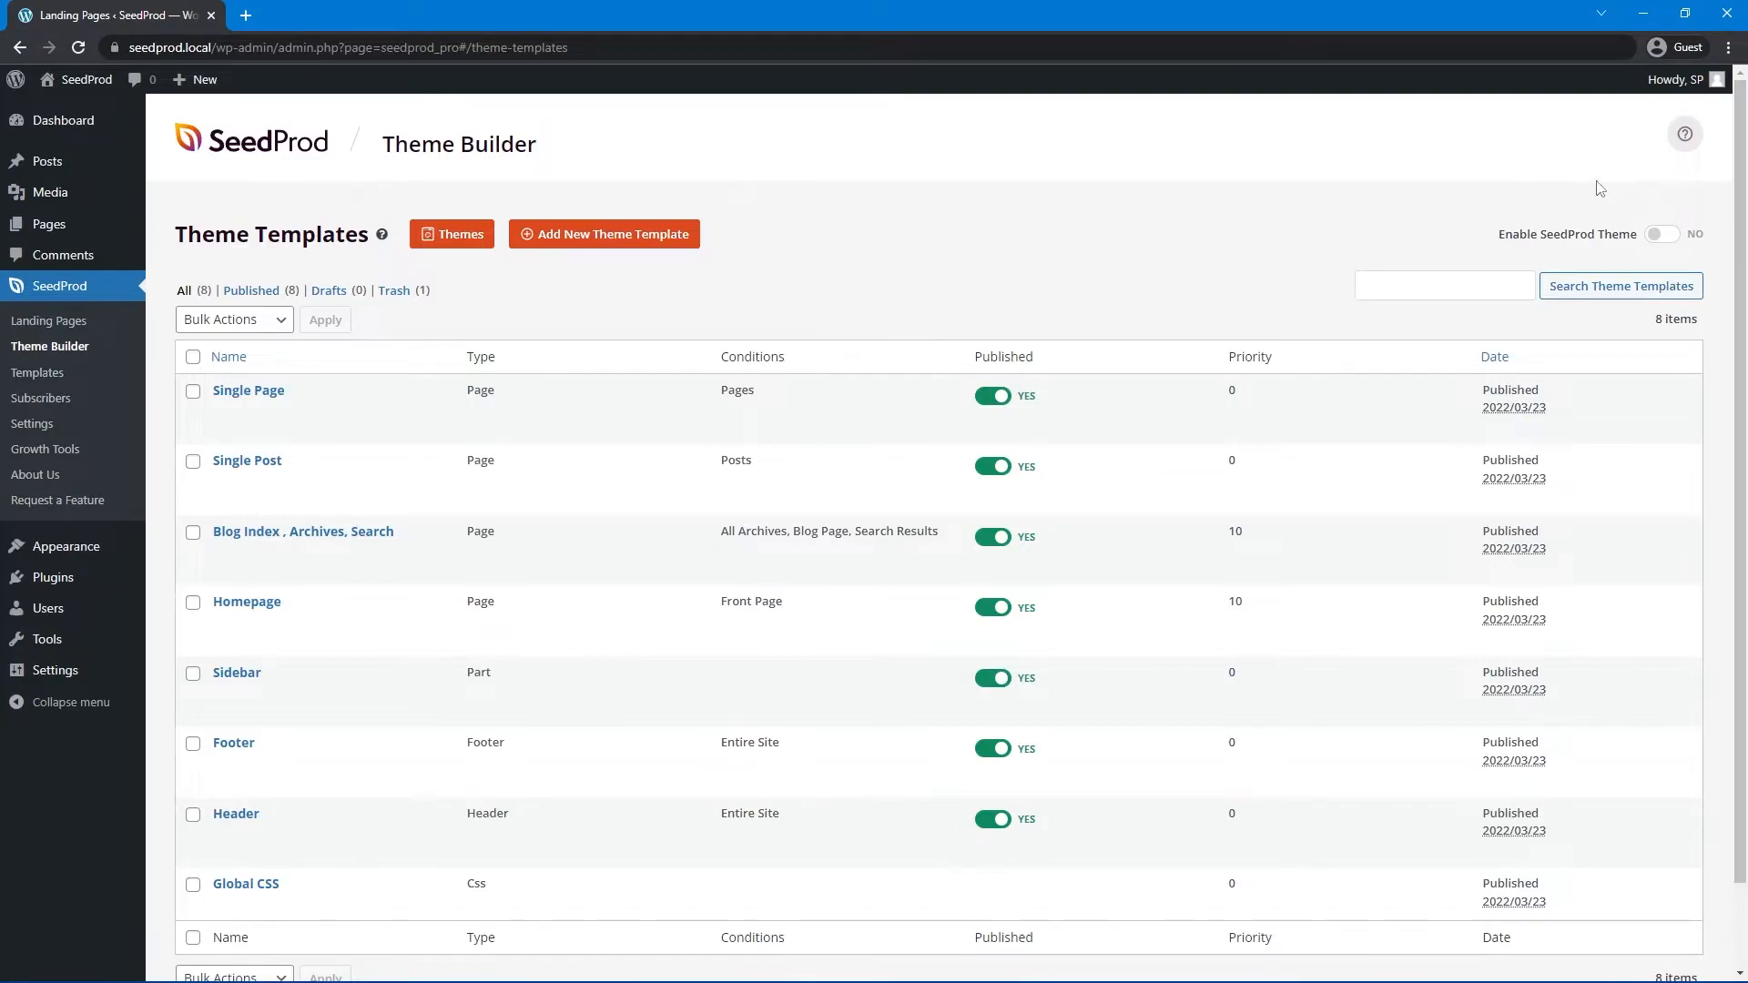
left_click(1661, 235)
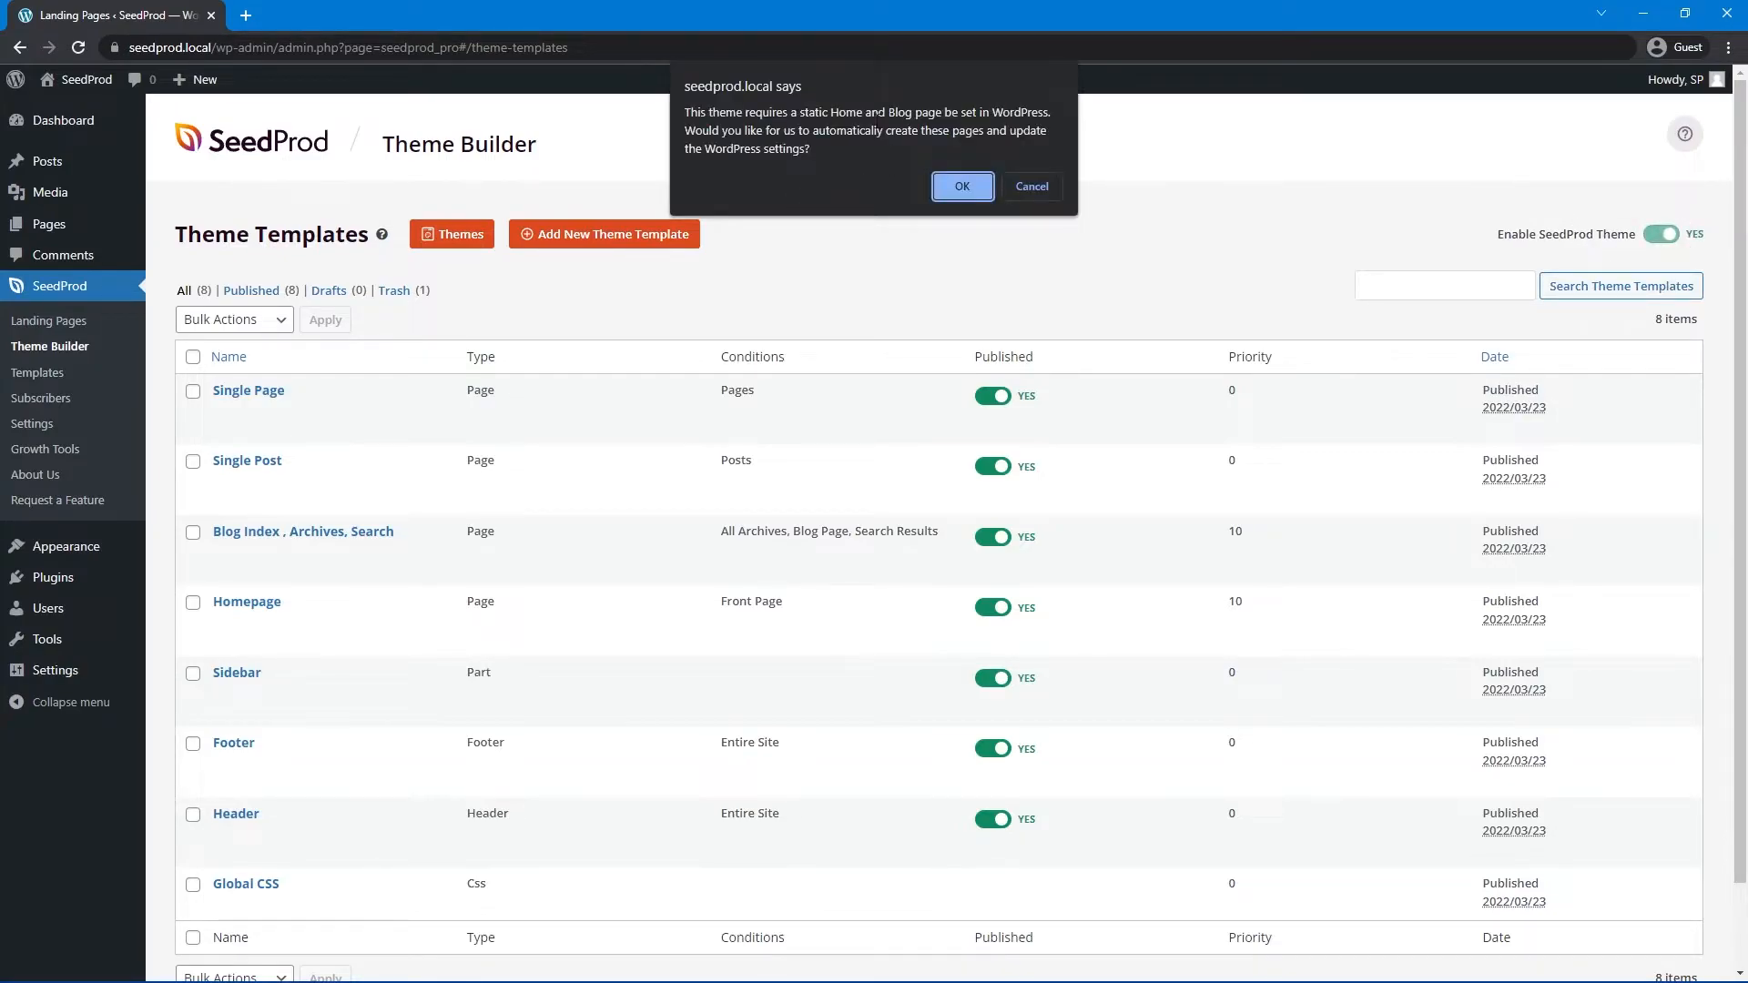
mouse_move(869, 173)
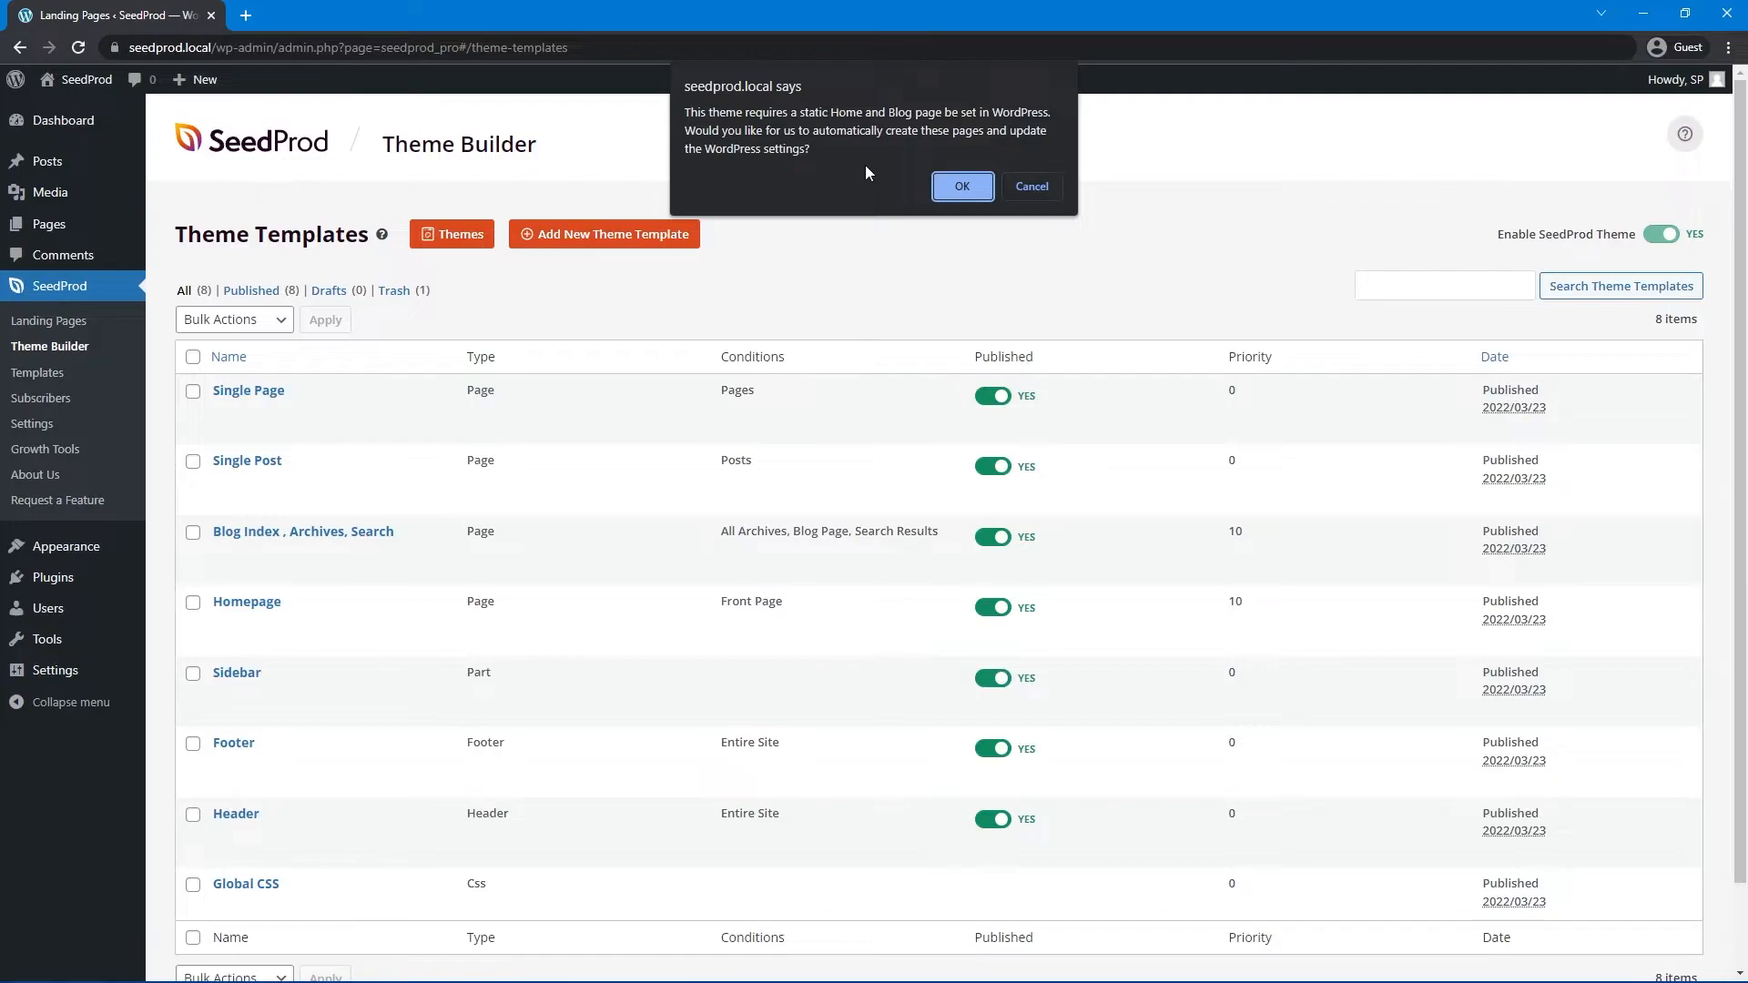
left_click(962, 186)
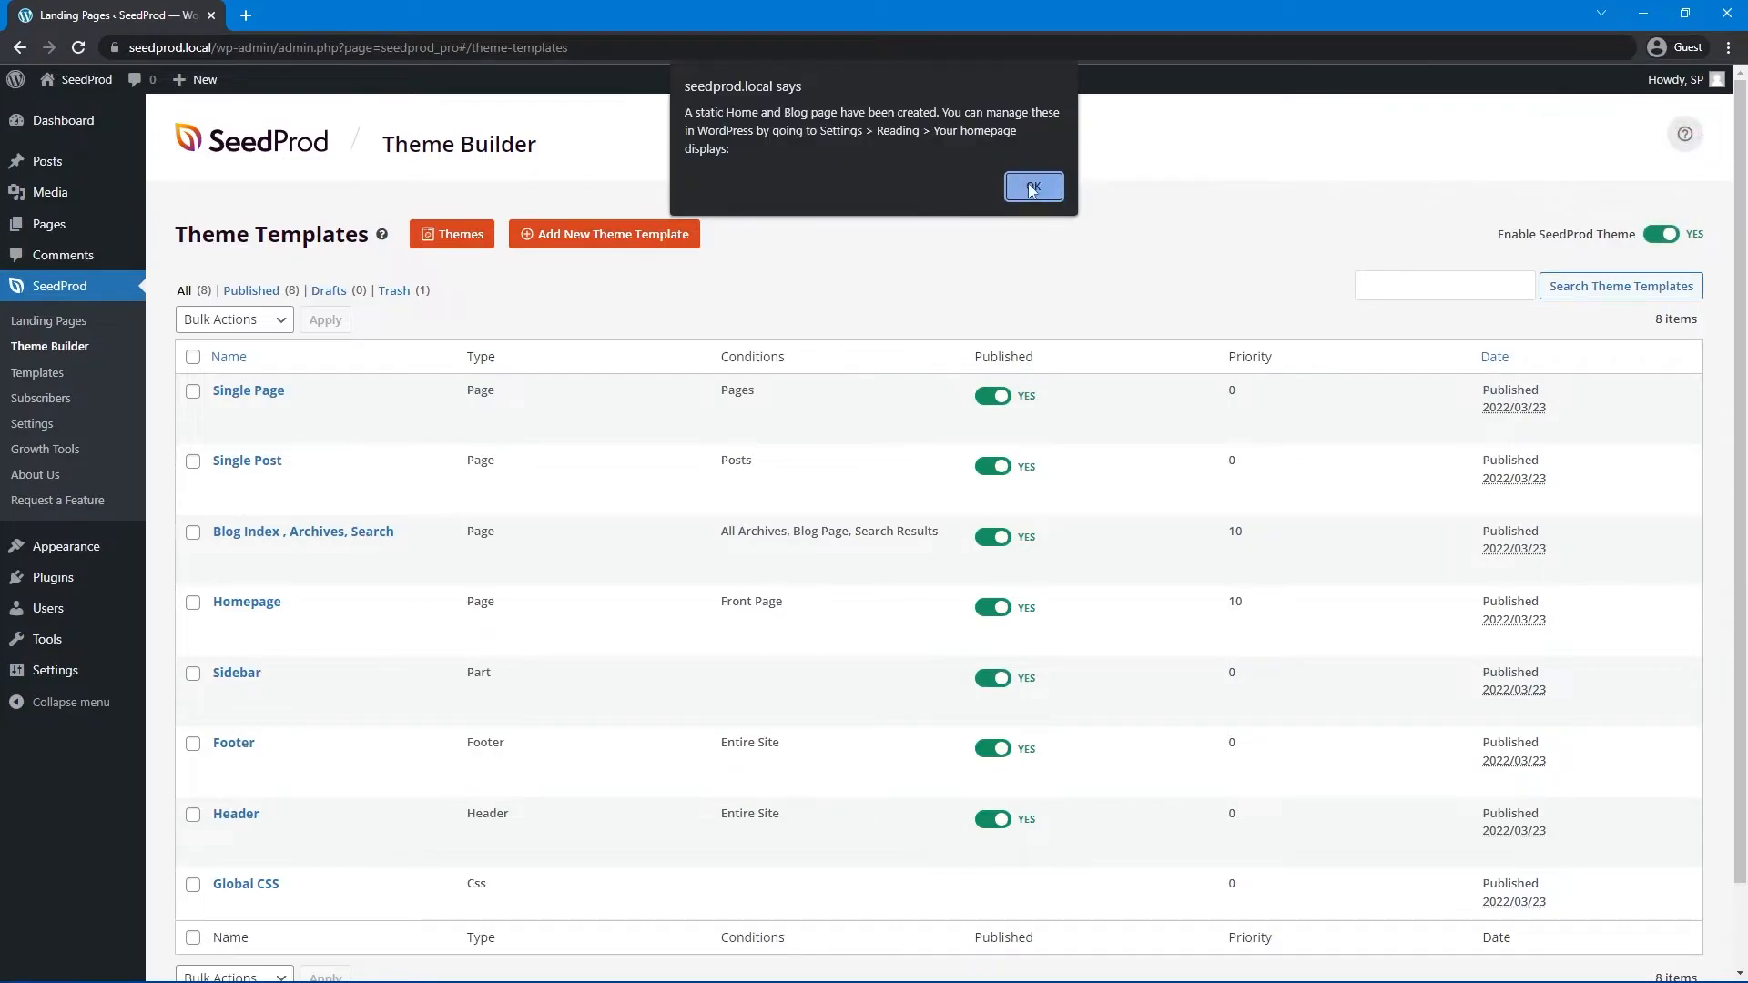
- Dismiss the pages-created notice and review the live post with its new layout and sidebar
left_click(1032, 186)
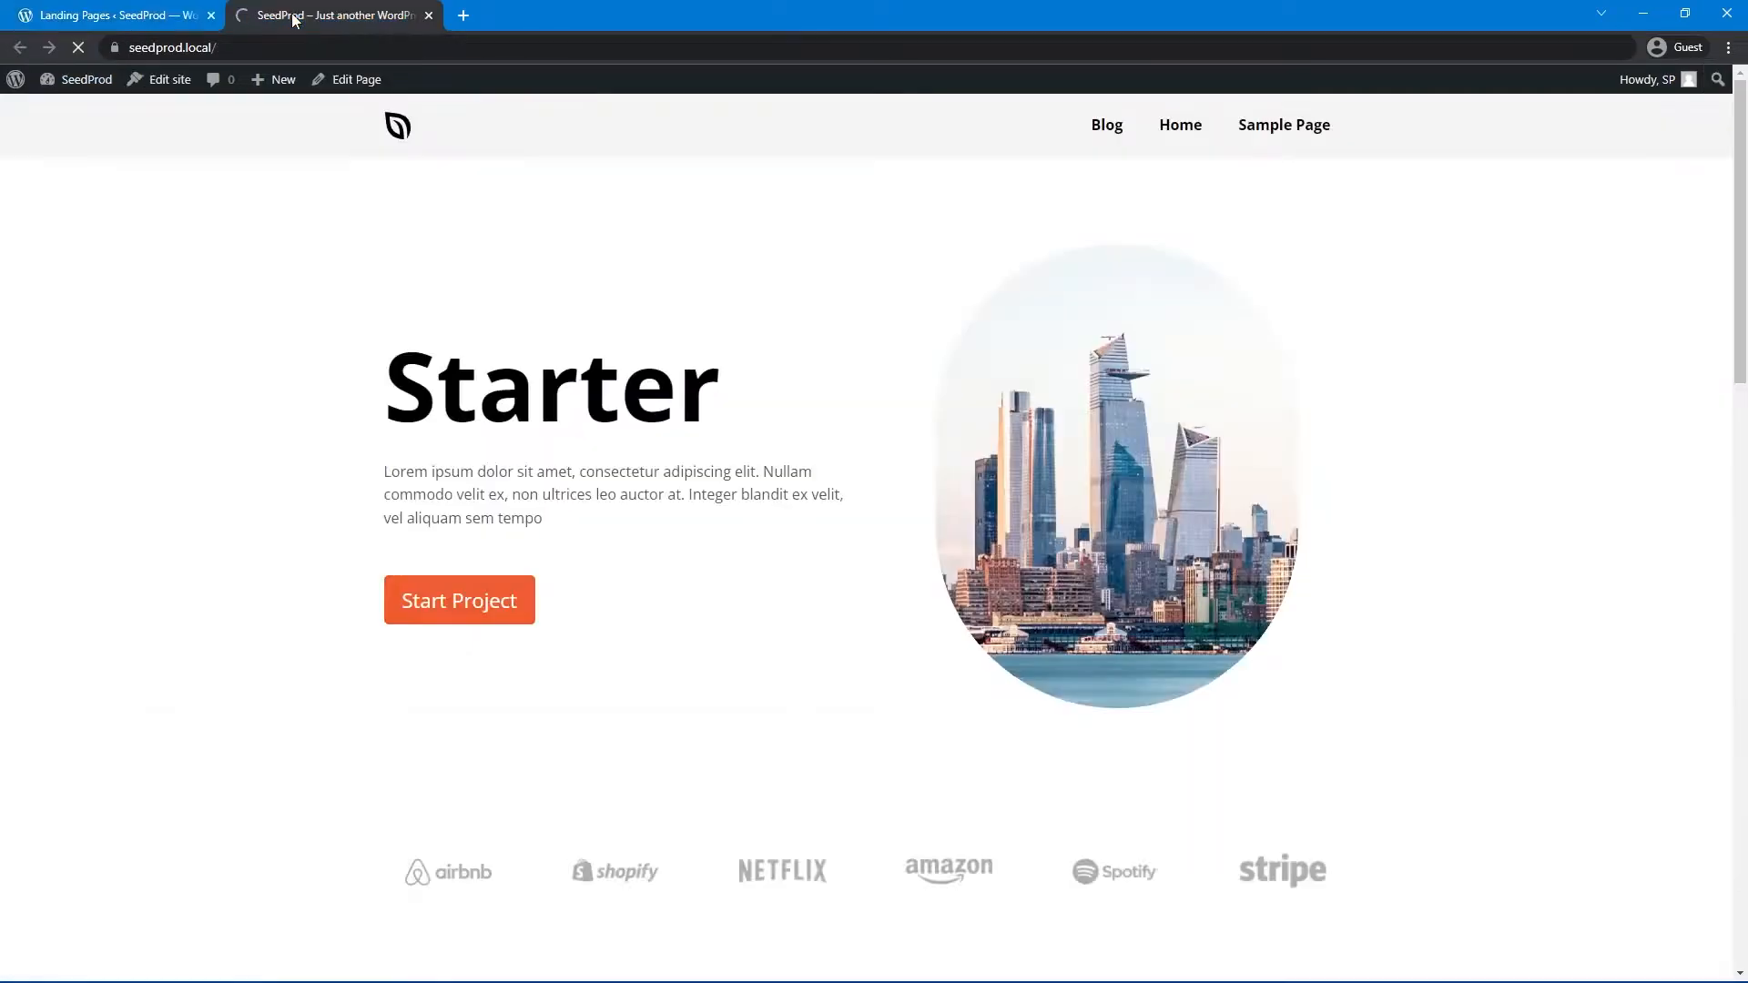
scroll("down", 3)
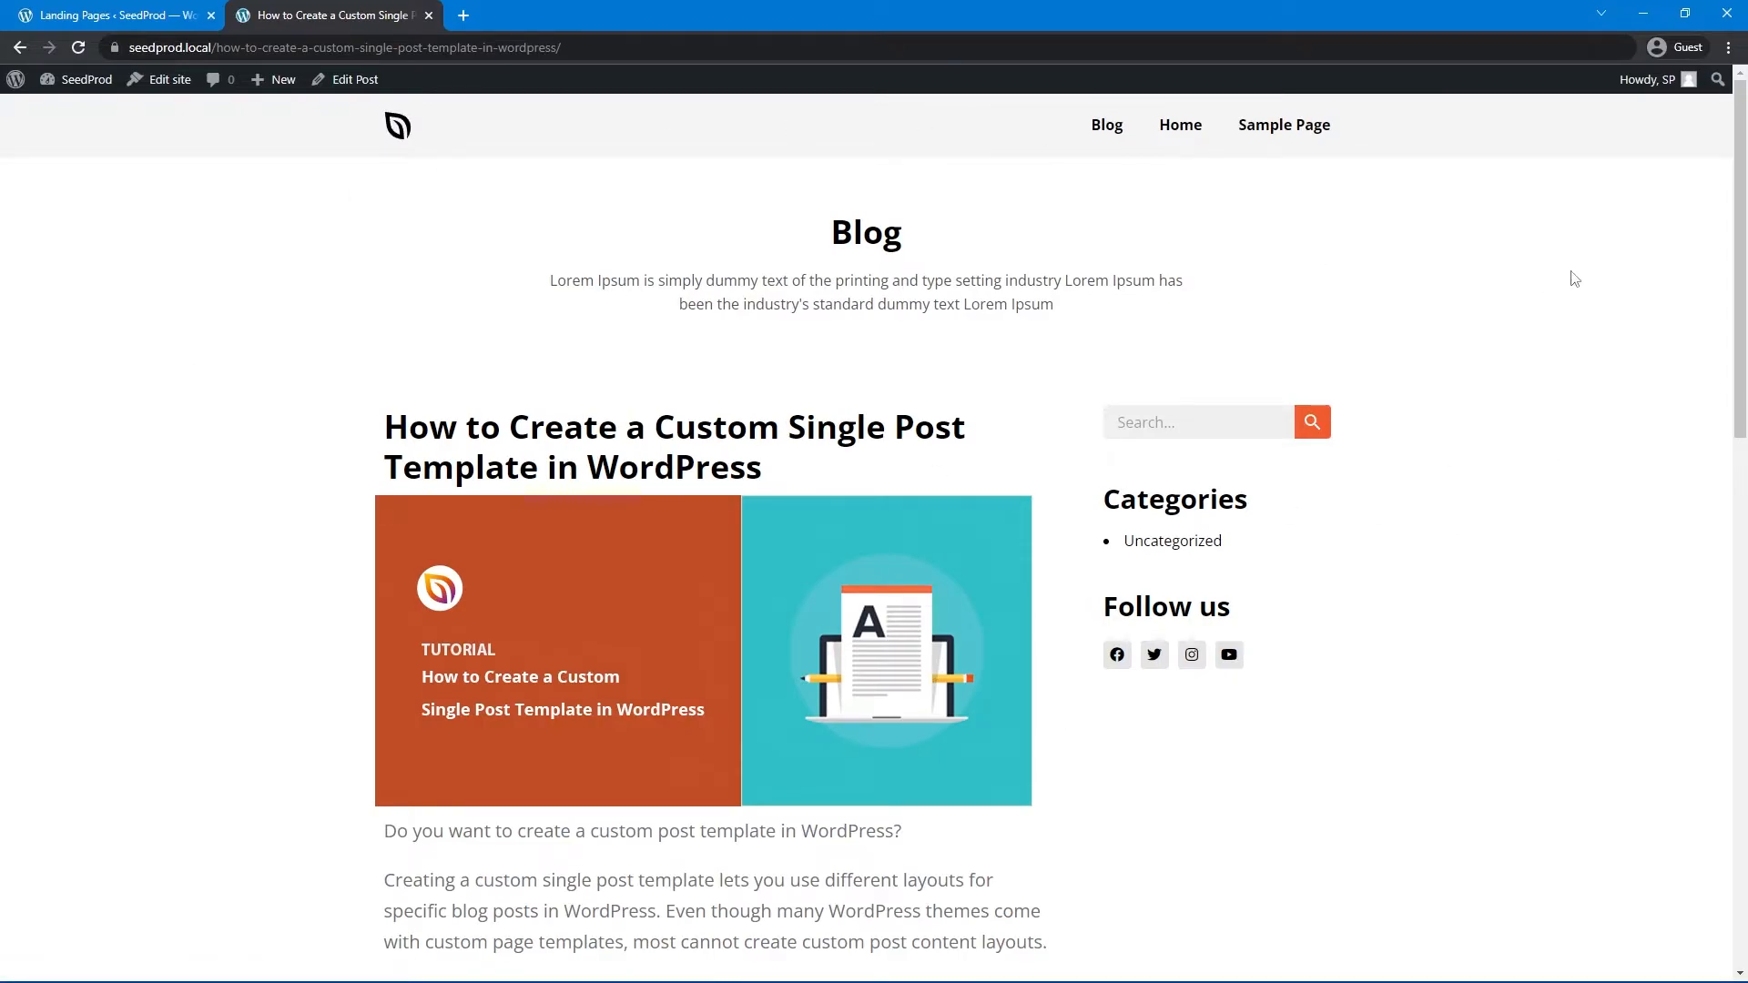
scroll("down", 3)
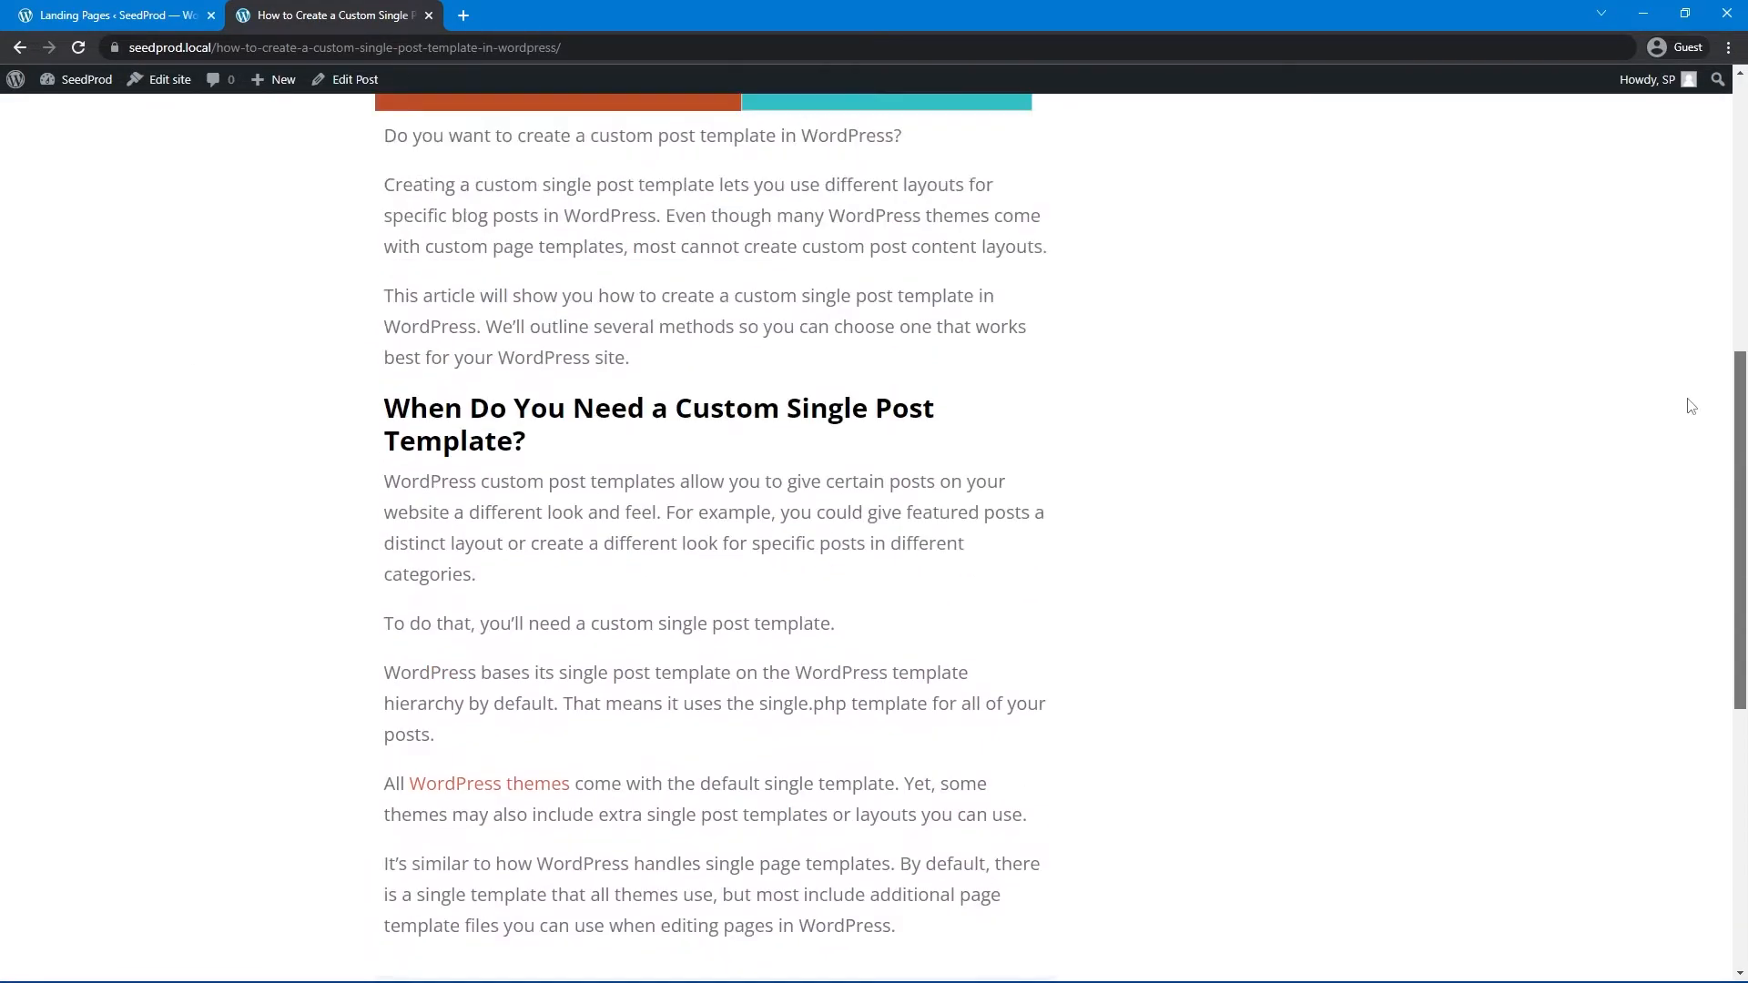
scroll("up", 3)
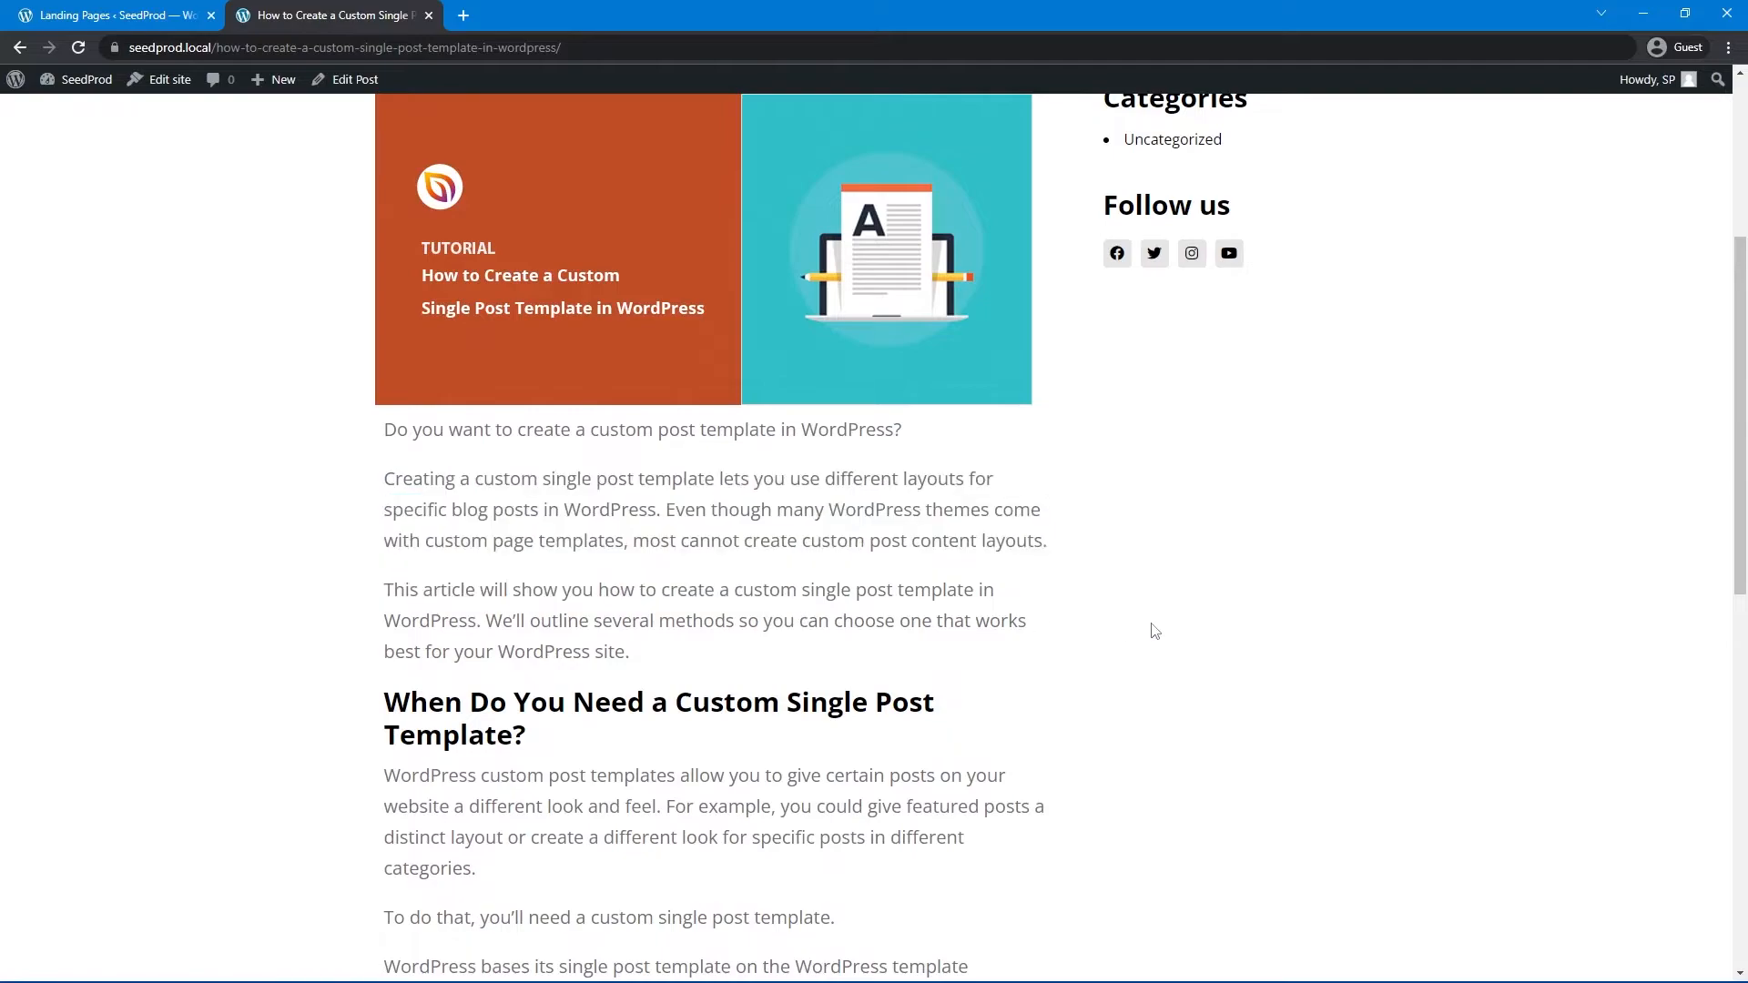
mouse_move(1730, 310)
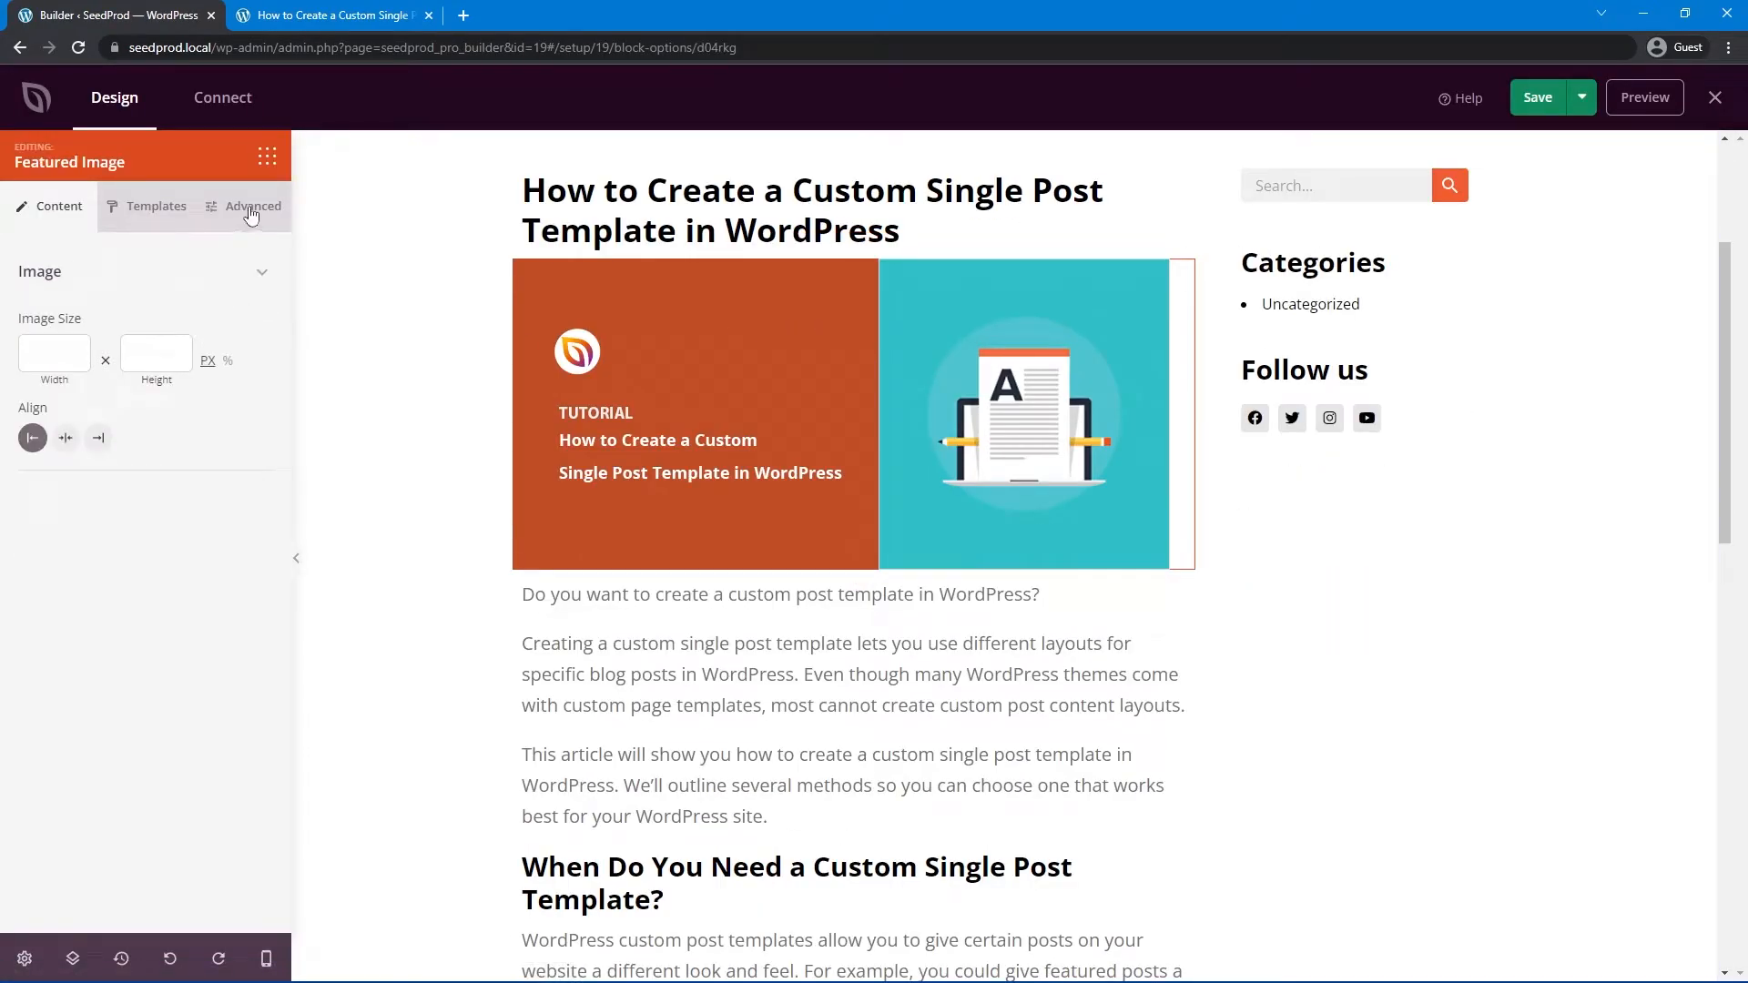
- Give the featured image border radius 100, width 10 and a light grey border colour
left_click(255, 206)
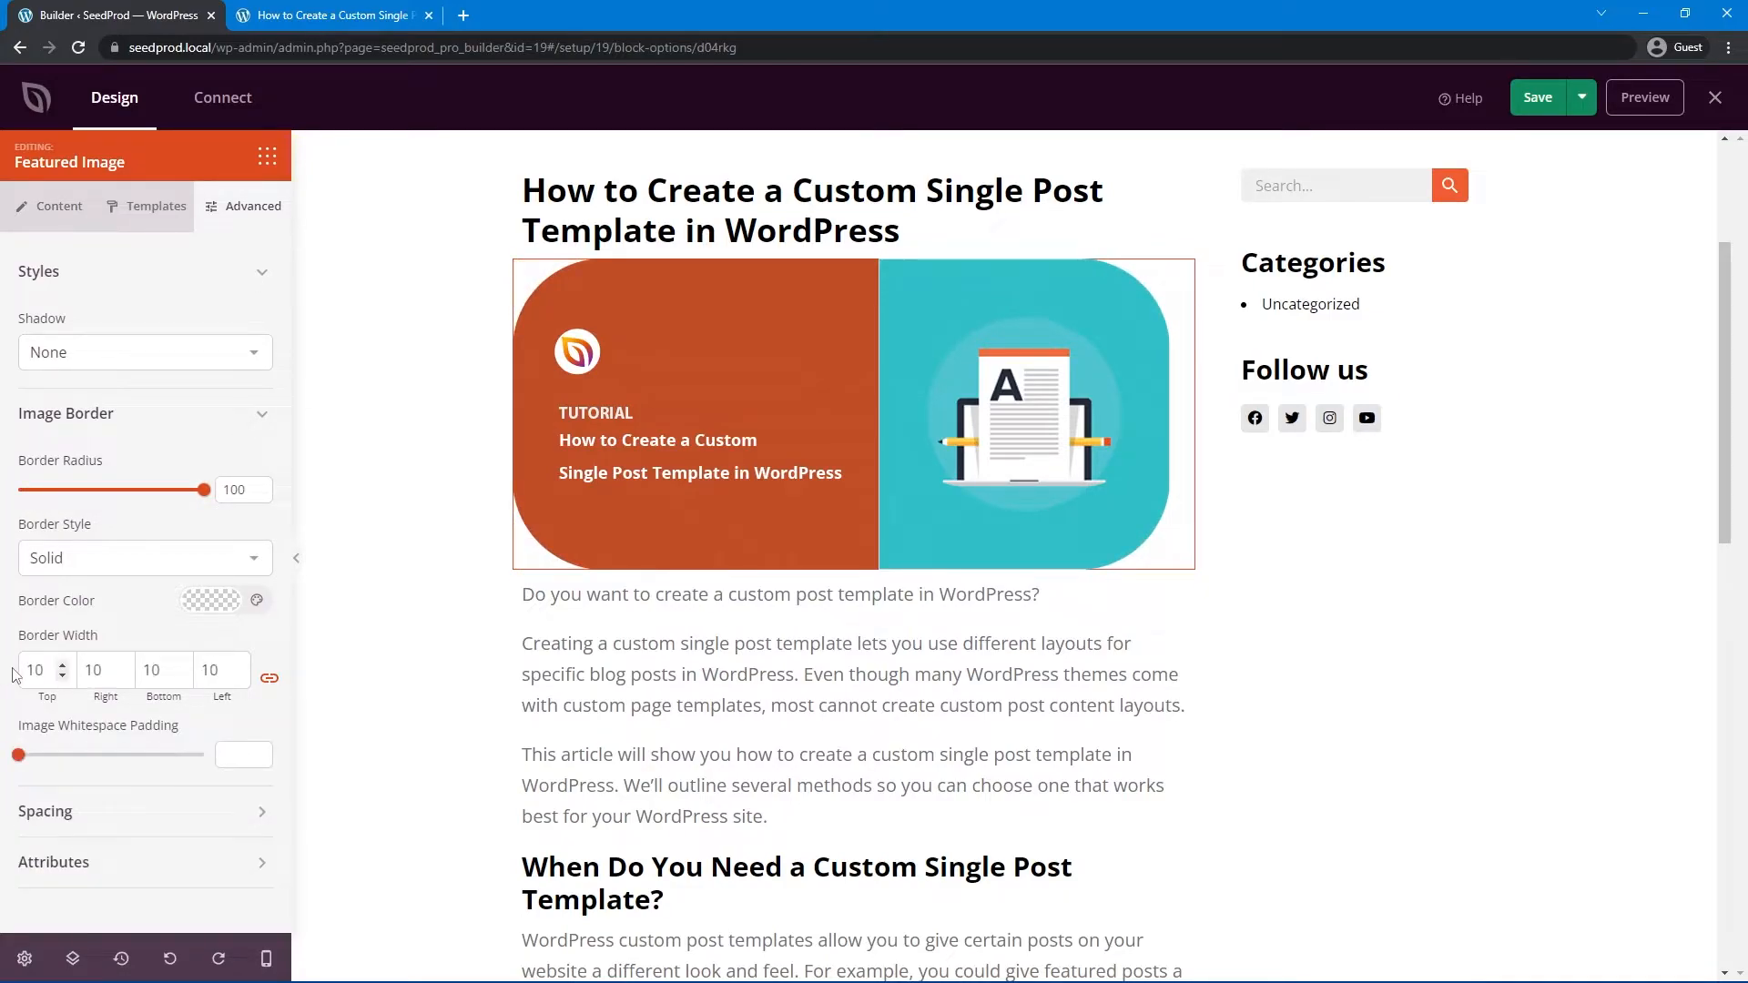
left_click(211, 599)
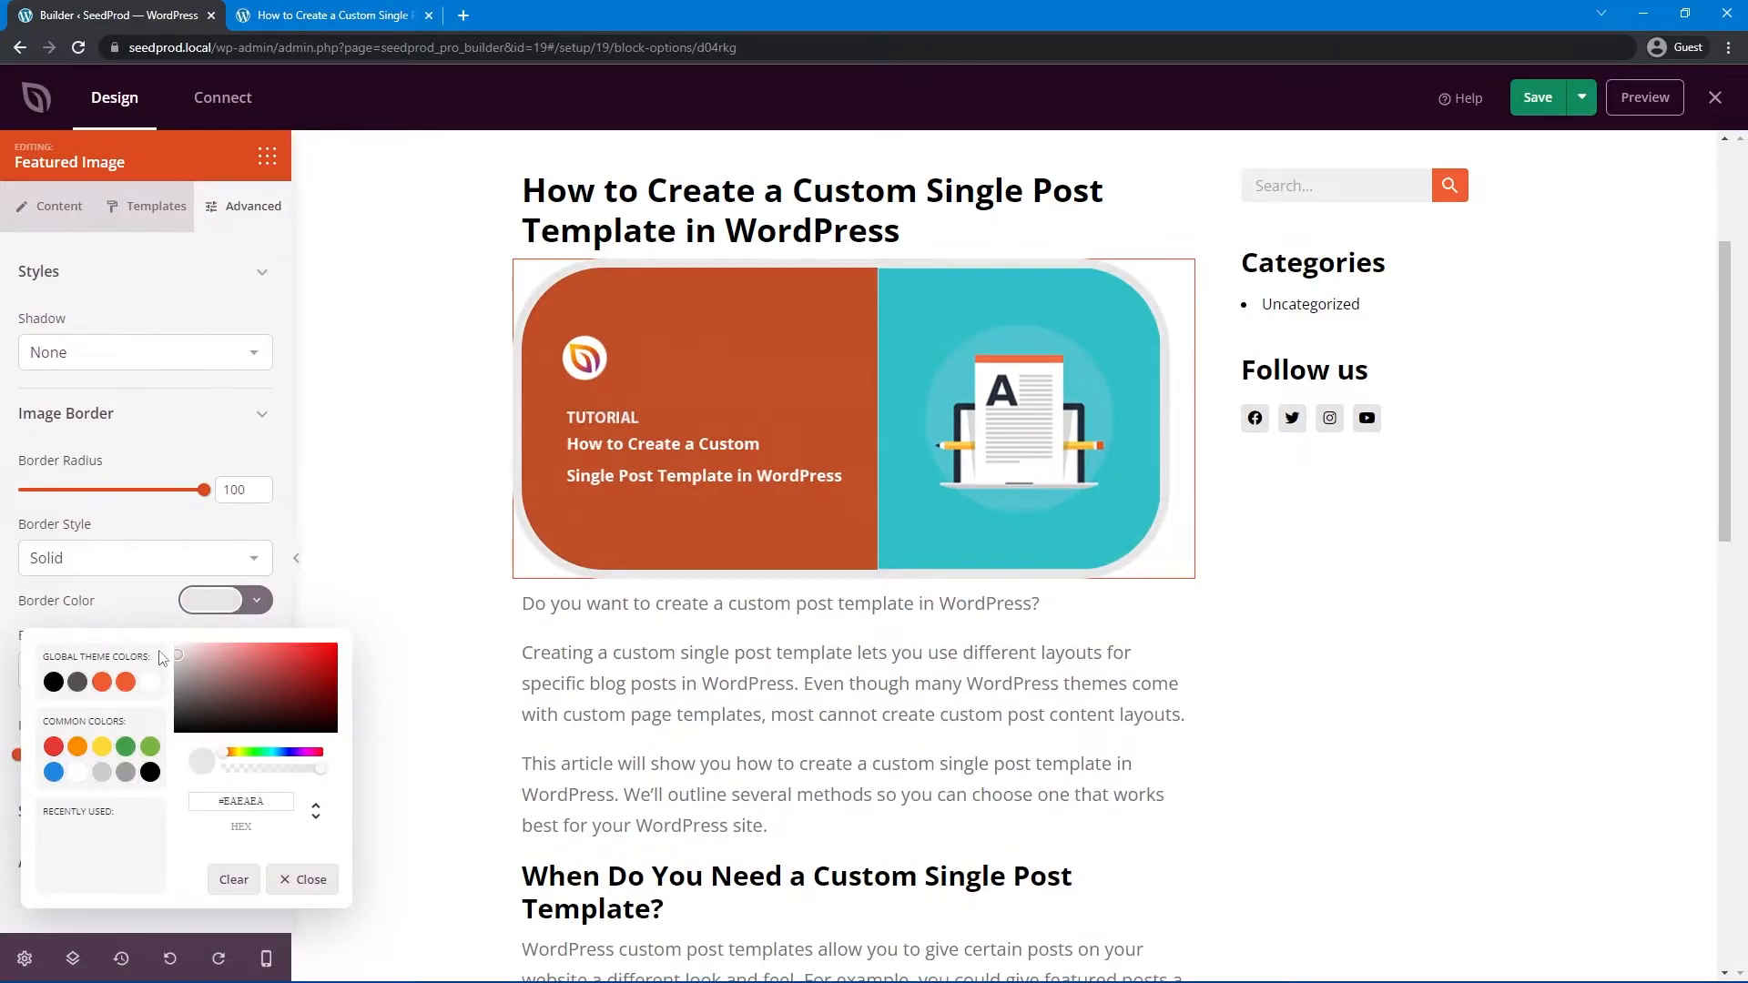
left_click(301, 880)
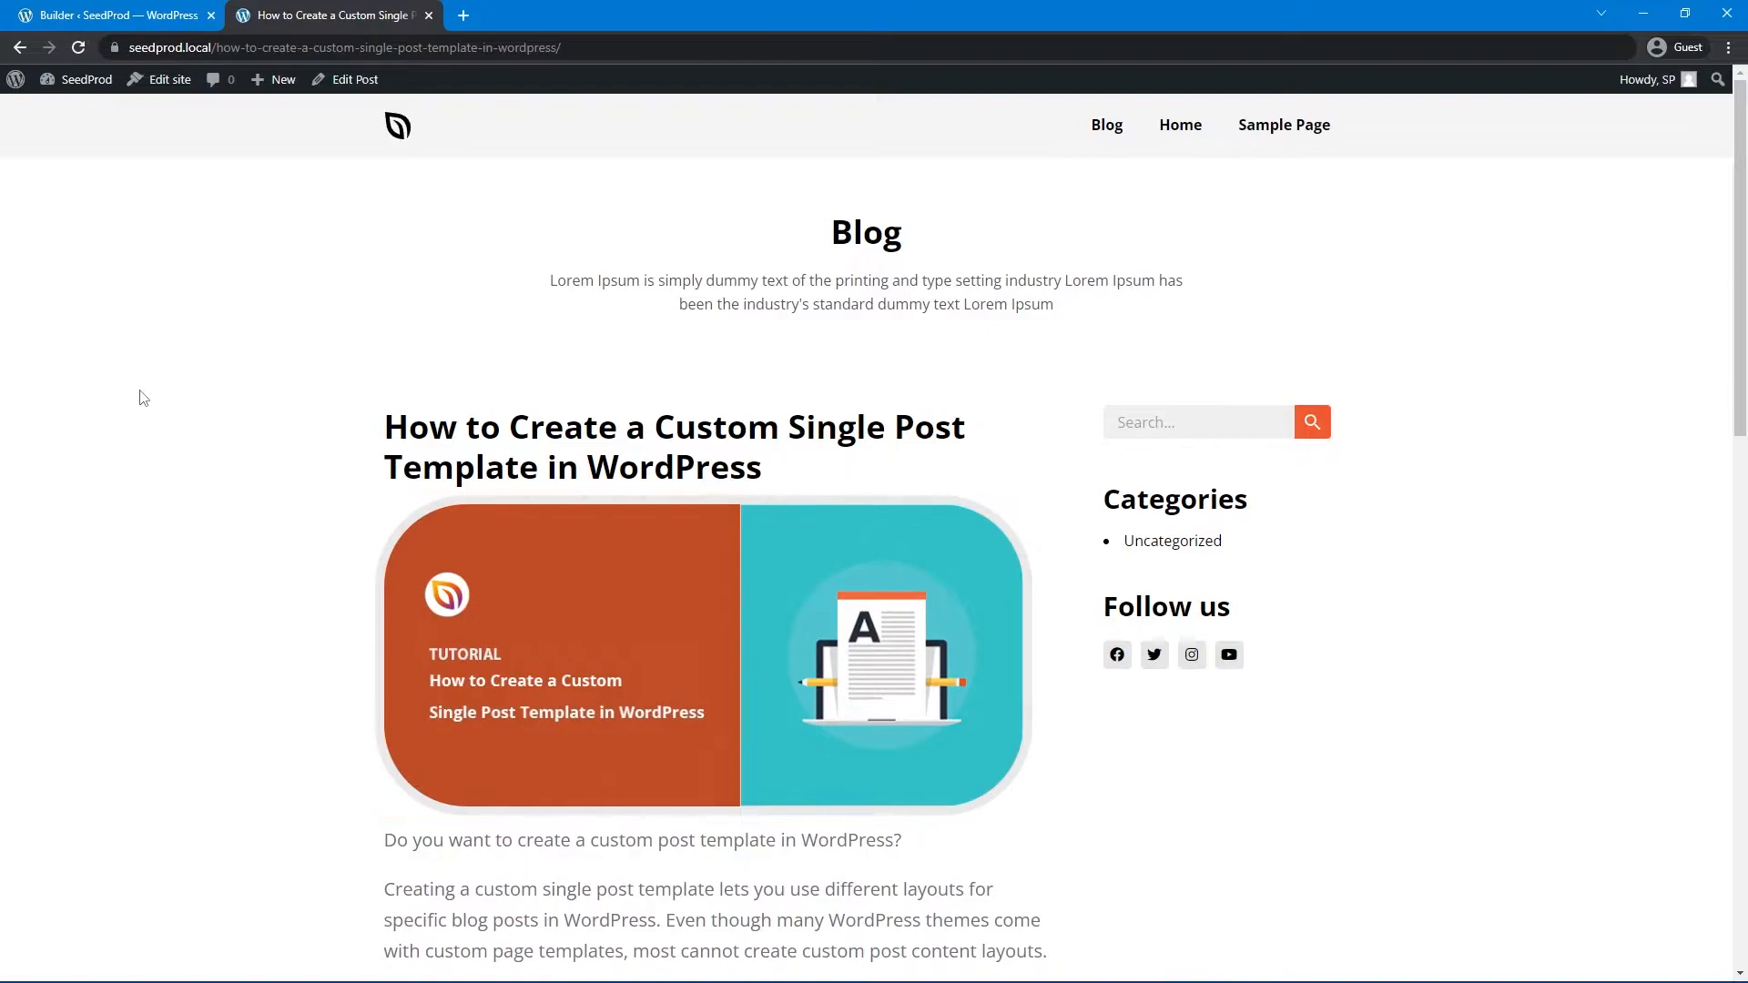
mouse_move(1472, 571)
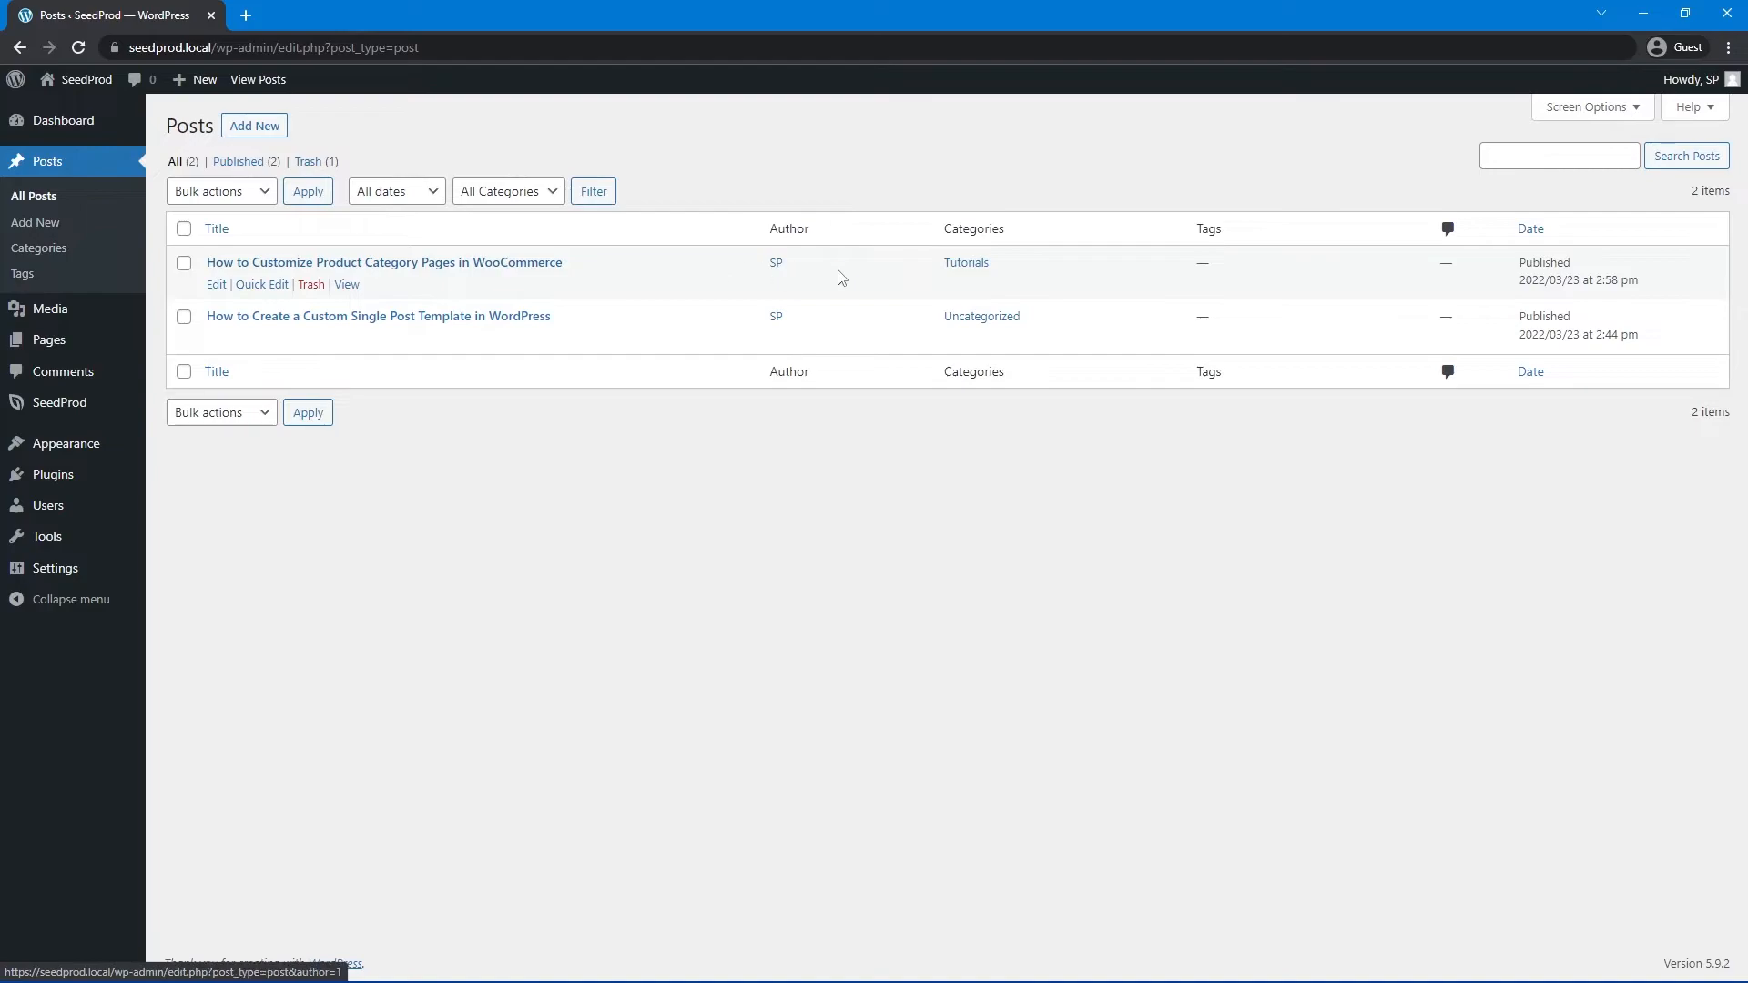
mouse_move(987, 280)
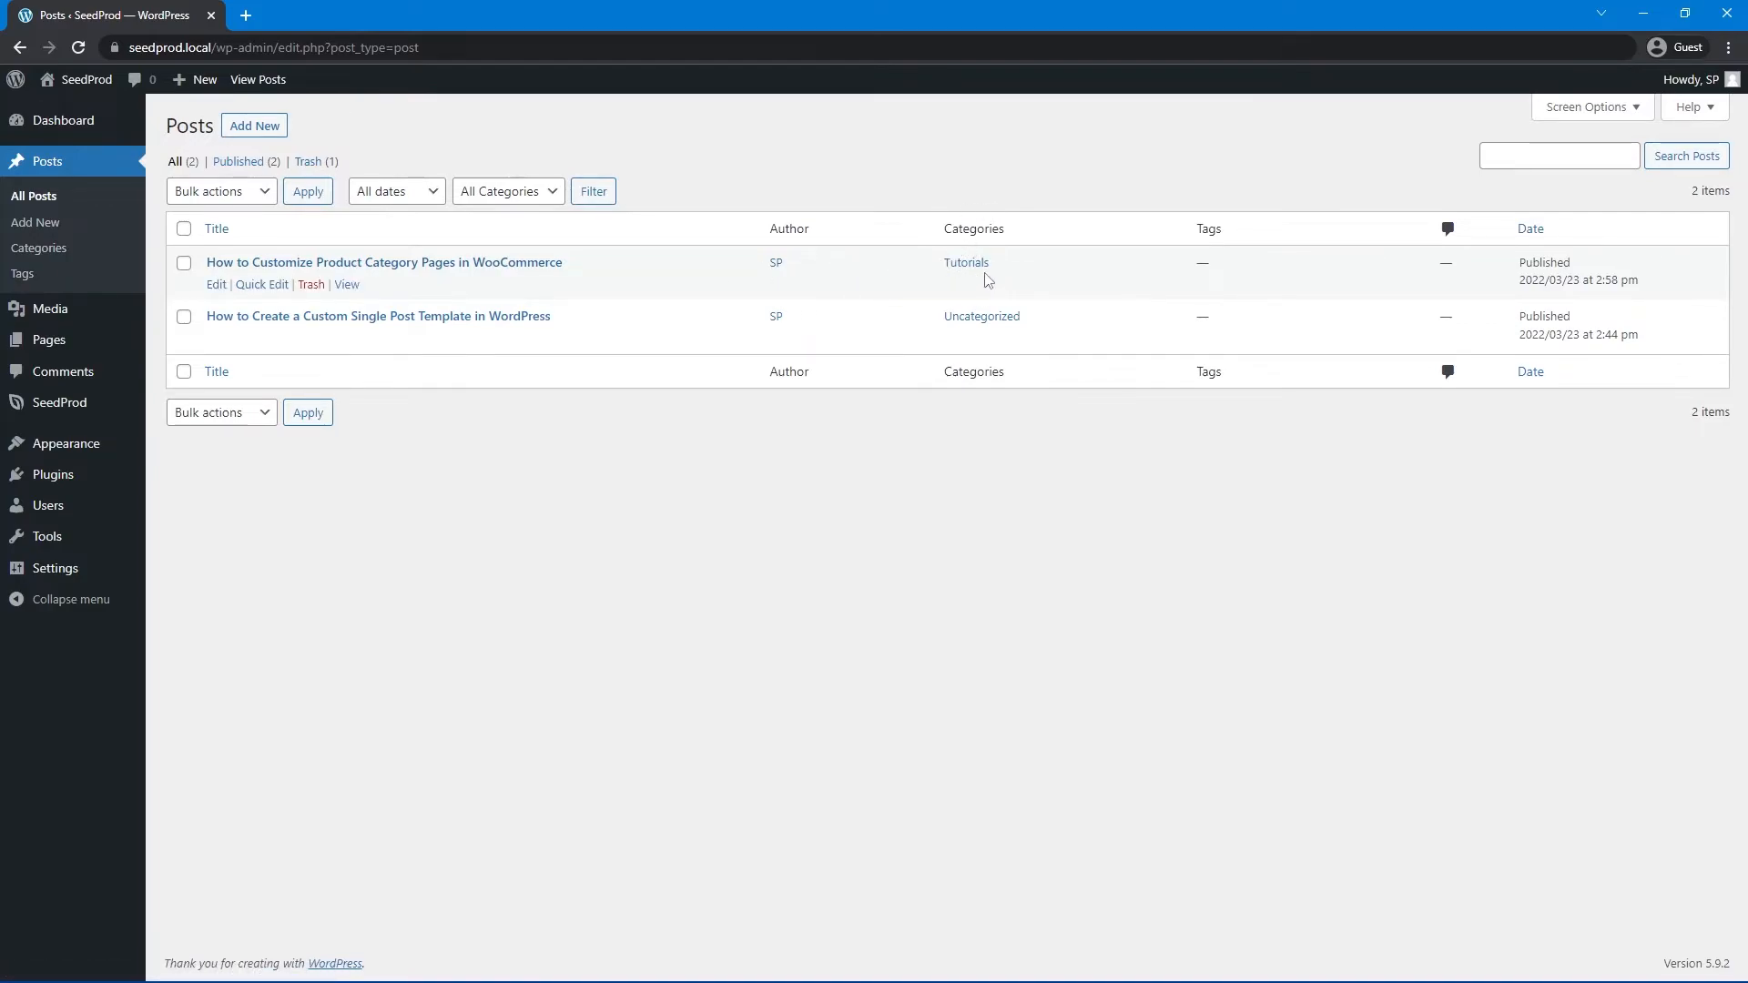
mouse_move(669, 459)
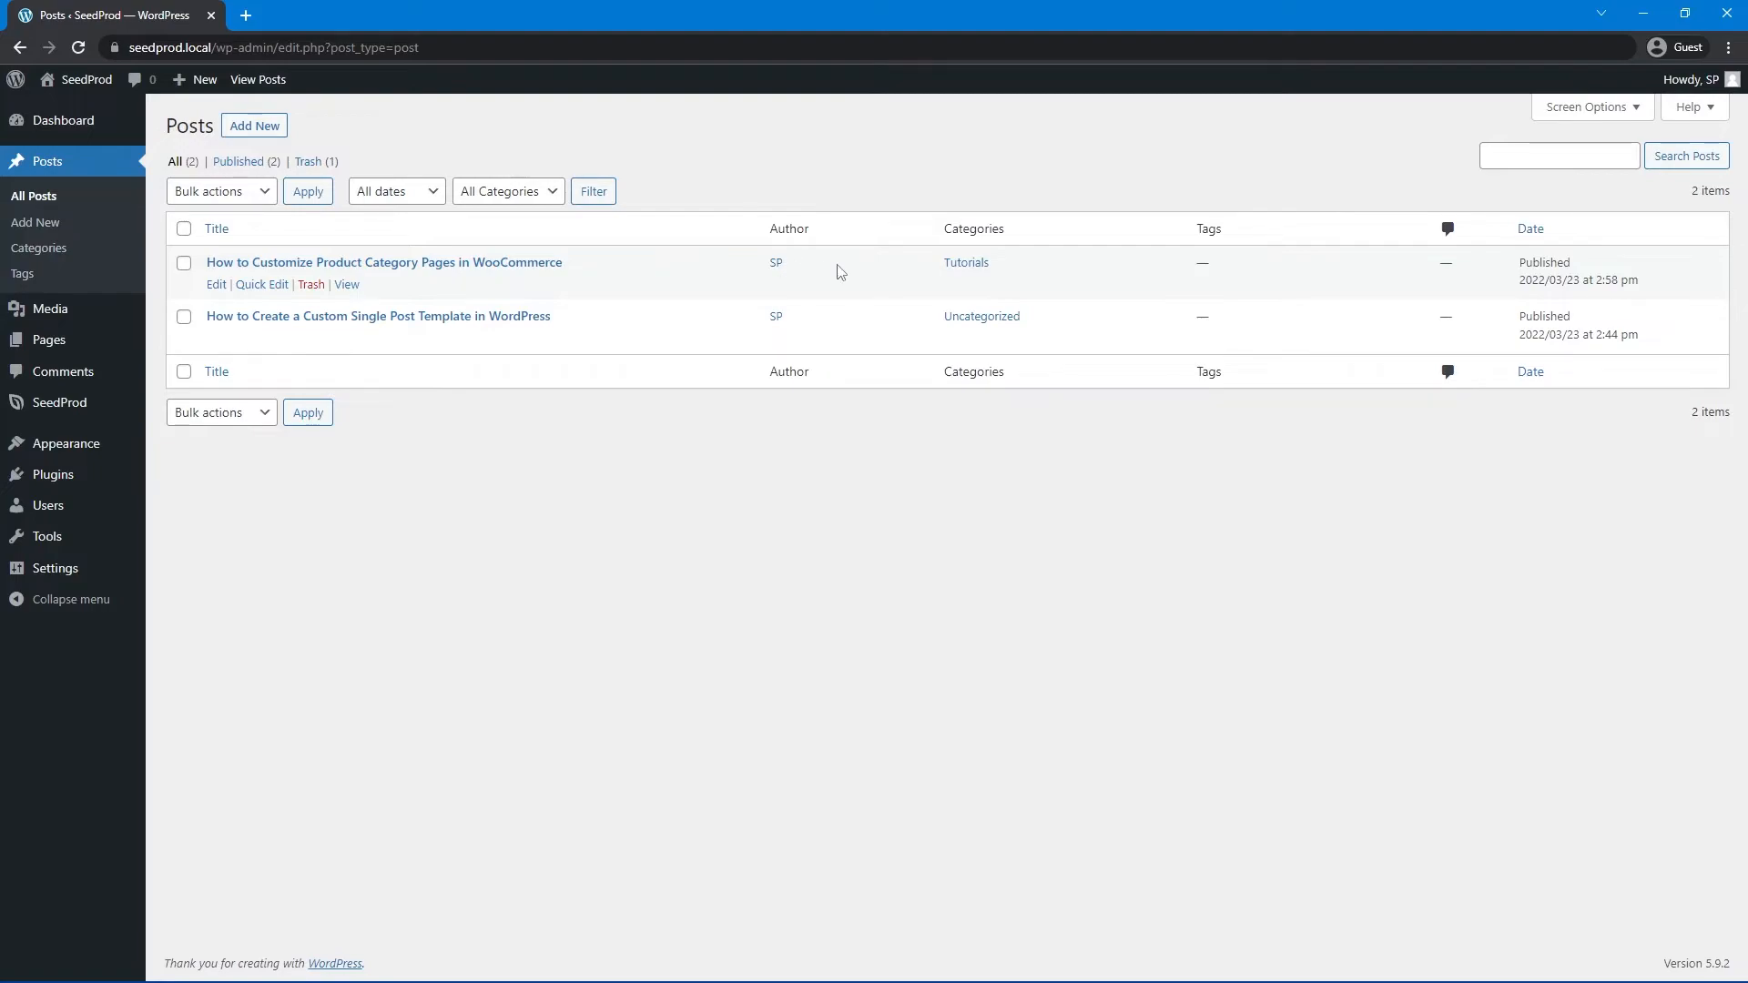
mouse_move(1000, 278)
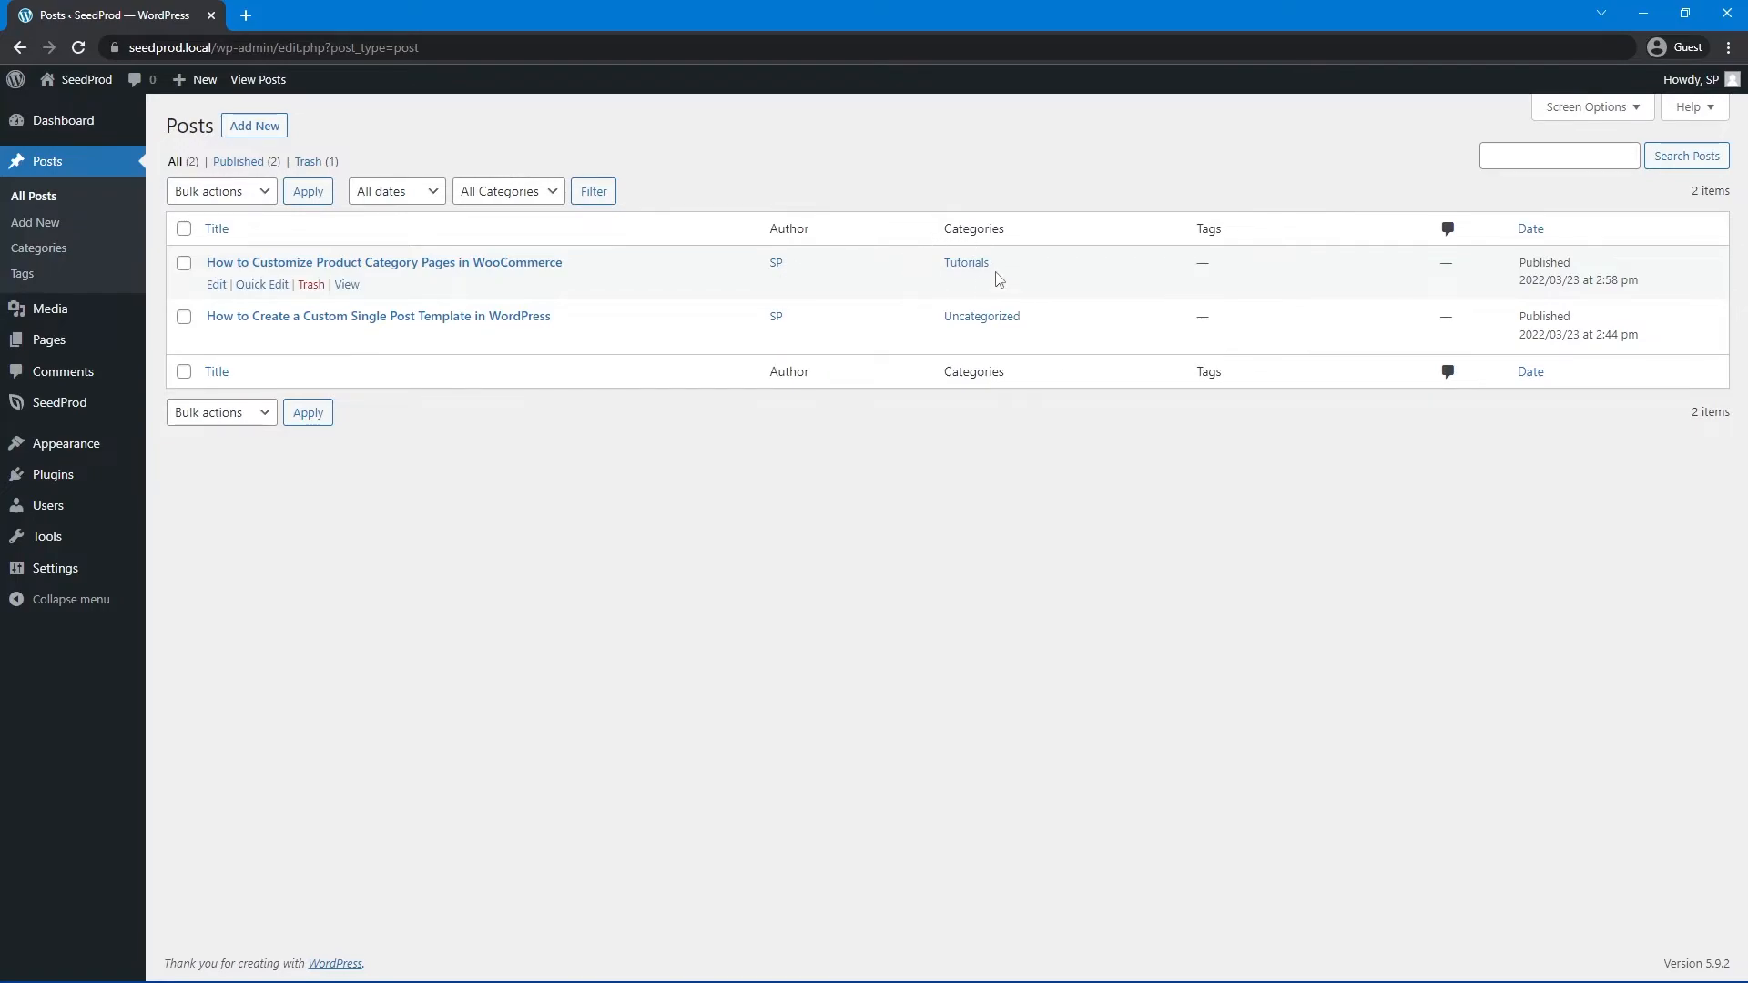
mouse_move(1213, 235)
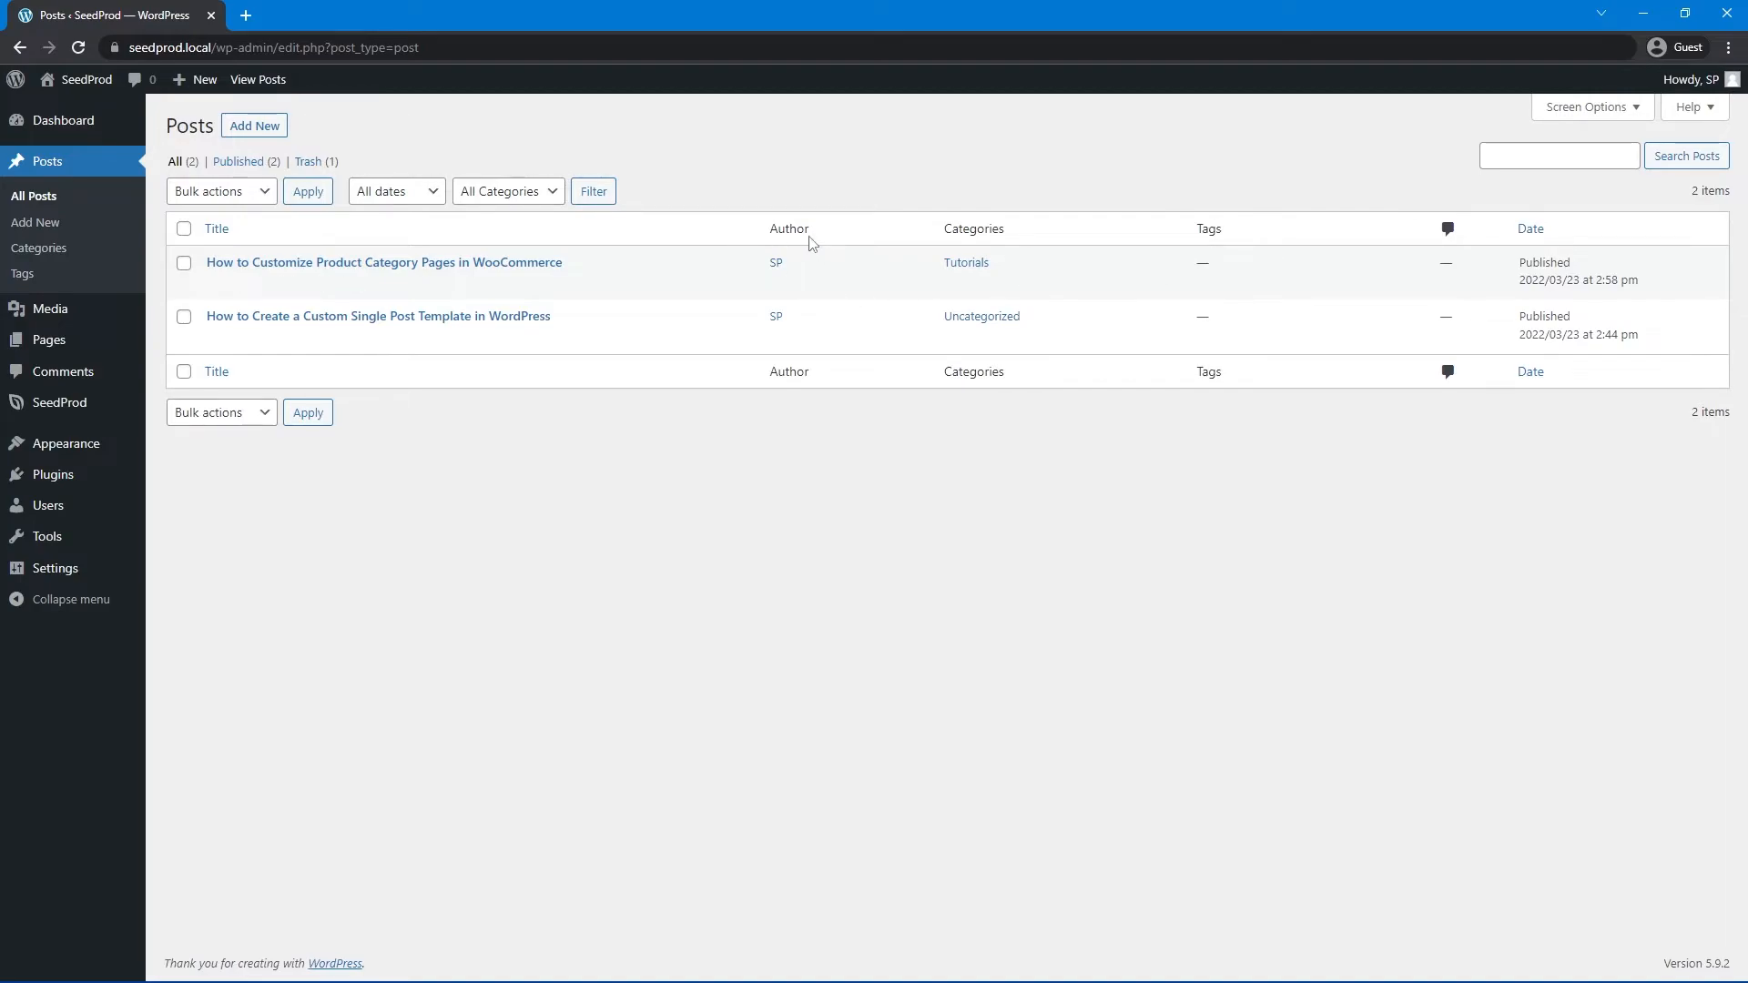
mouse_move(60, 403)
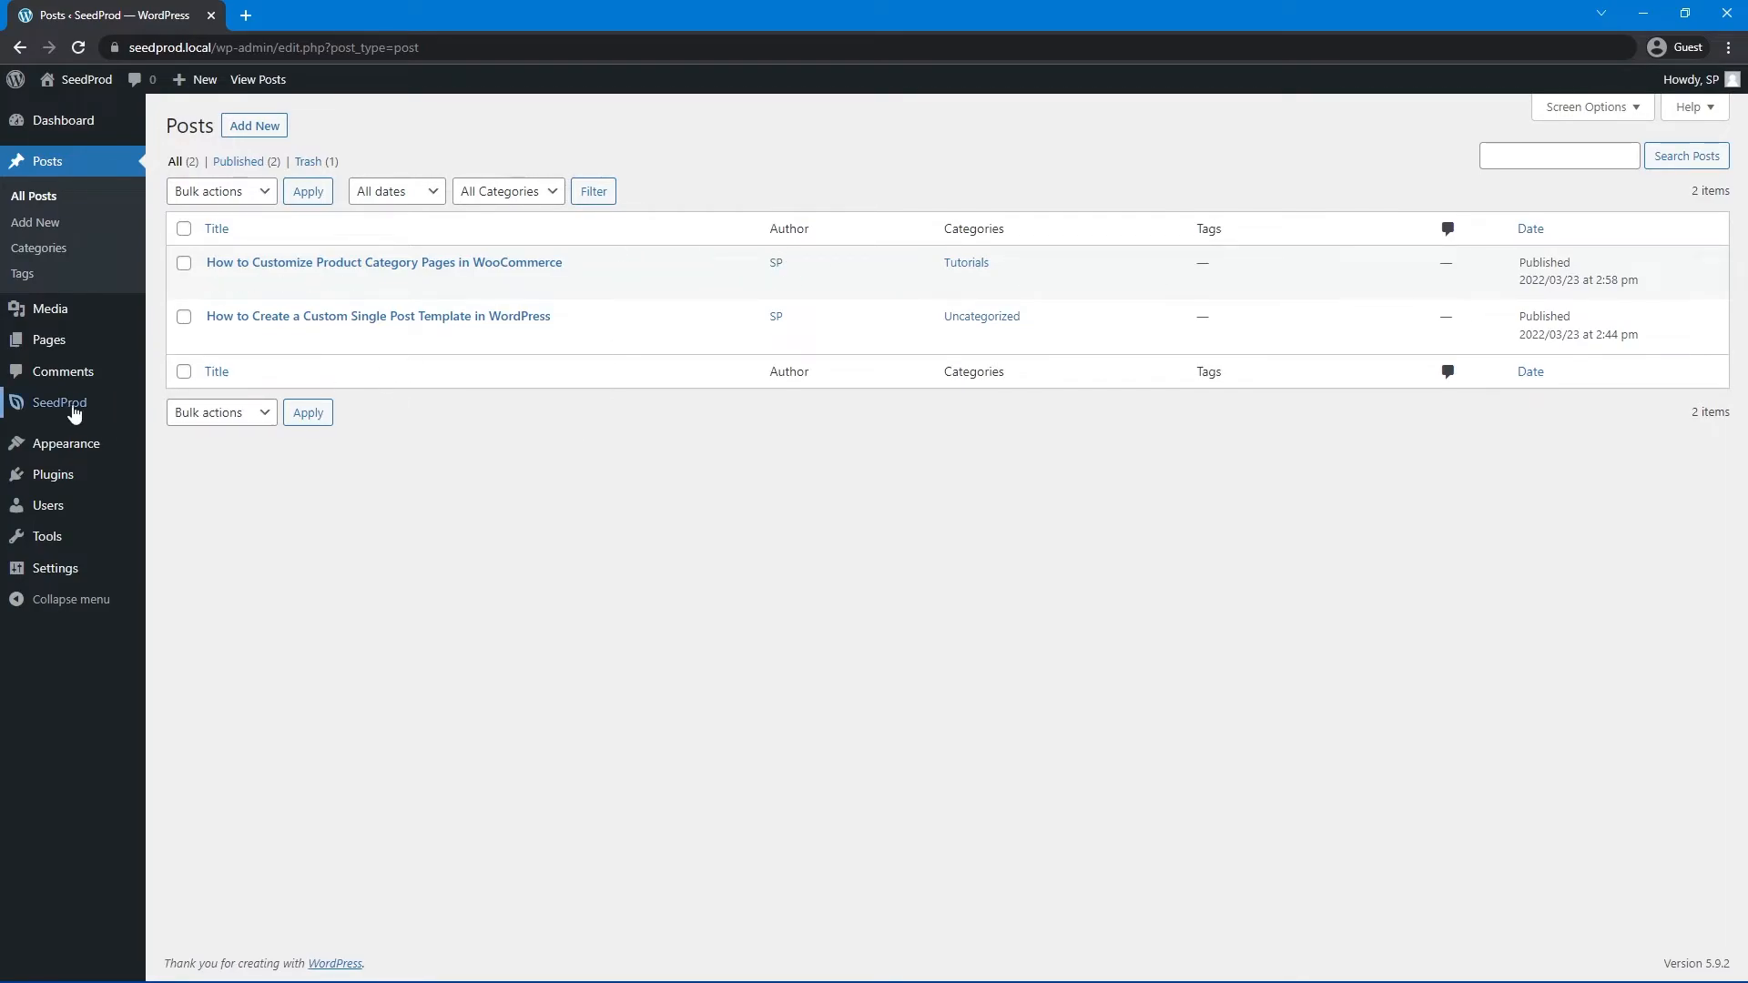
- Duplicate the Single Post template in the Theme Builder as 'Single Post- Copy'
left_click(60, 402)
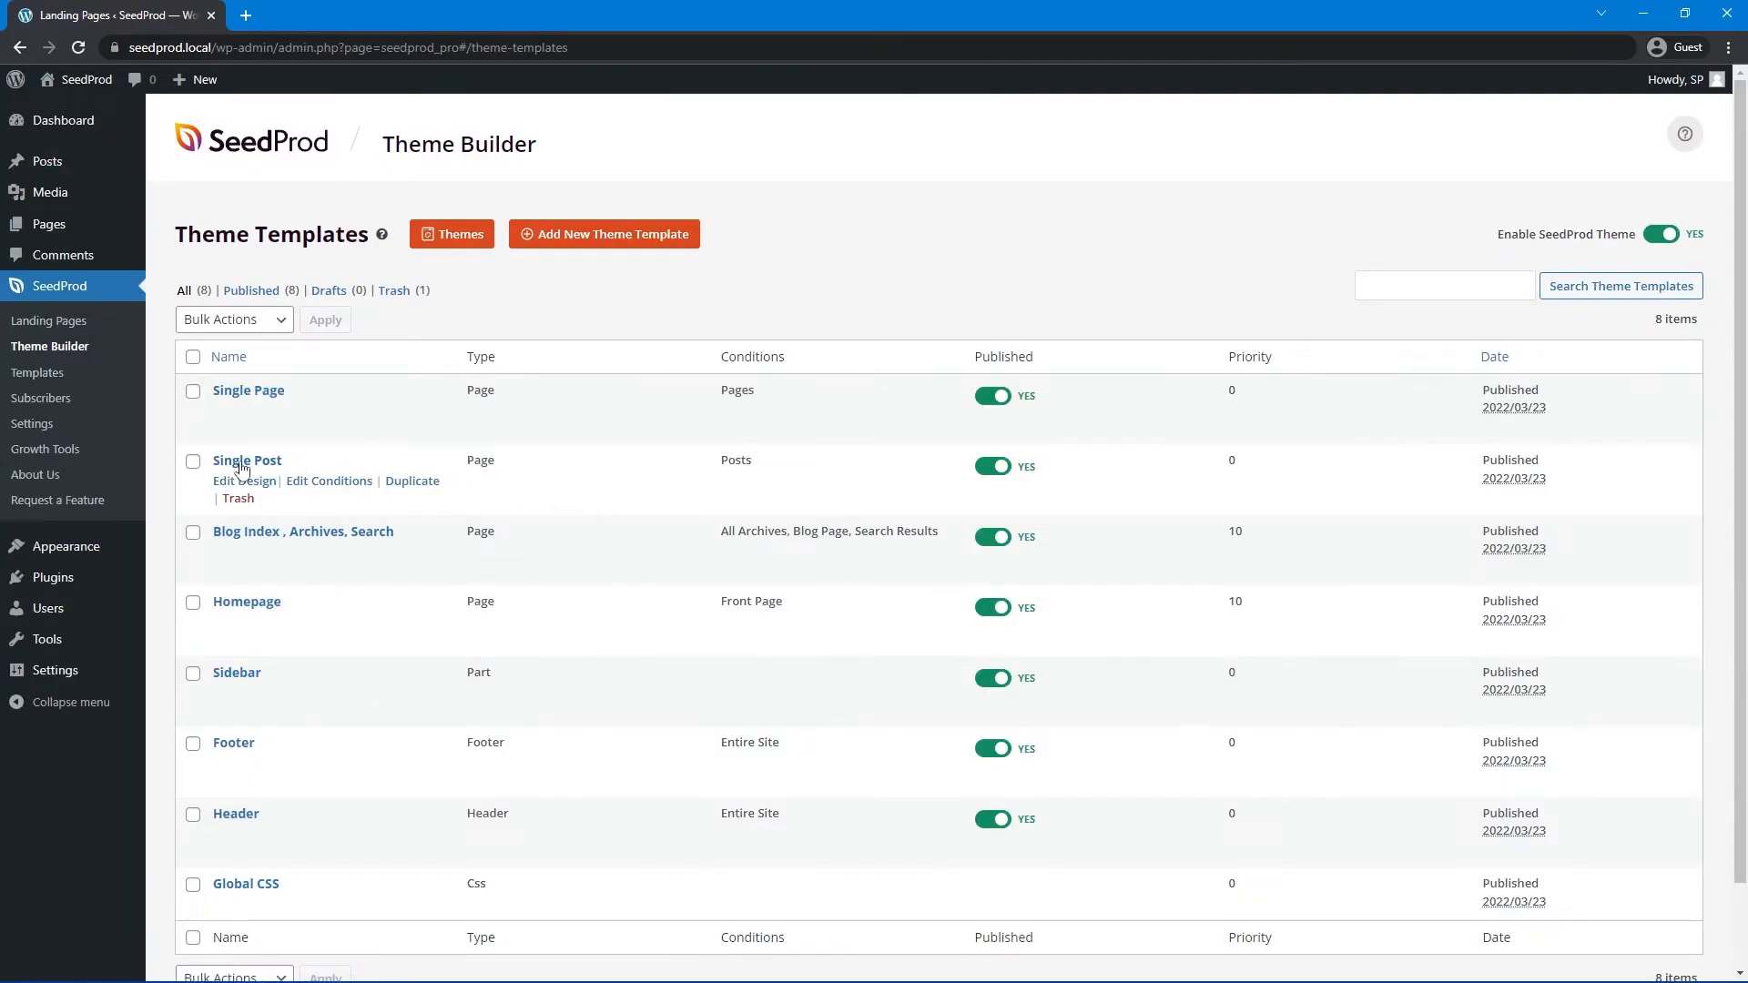
mouse_move(330, 481)
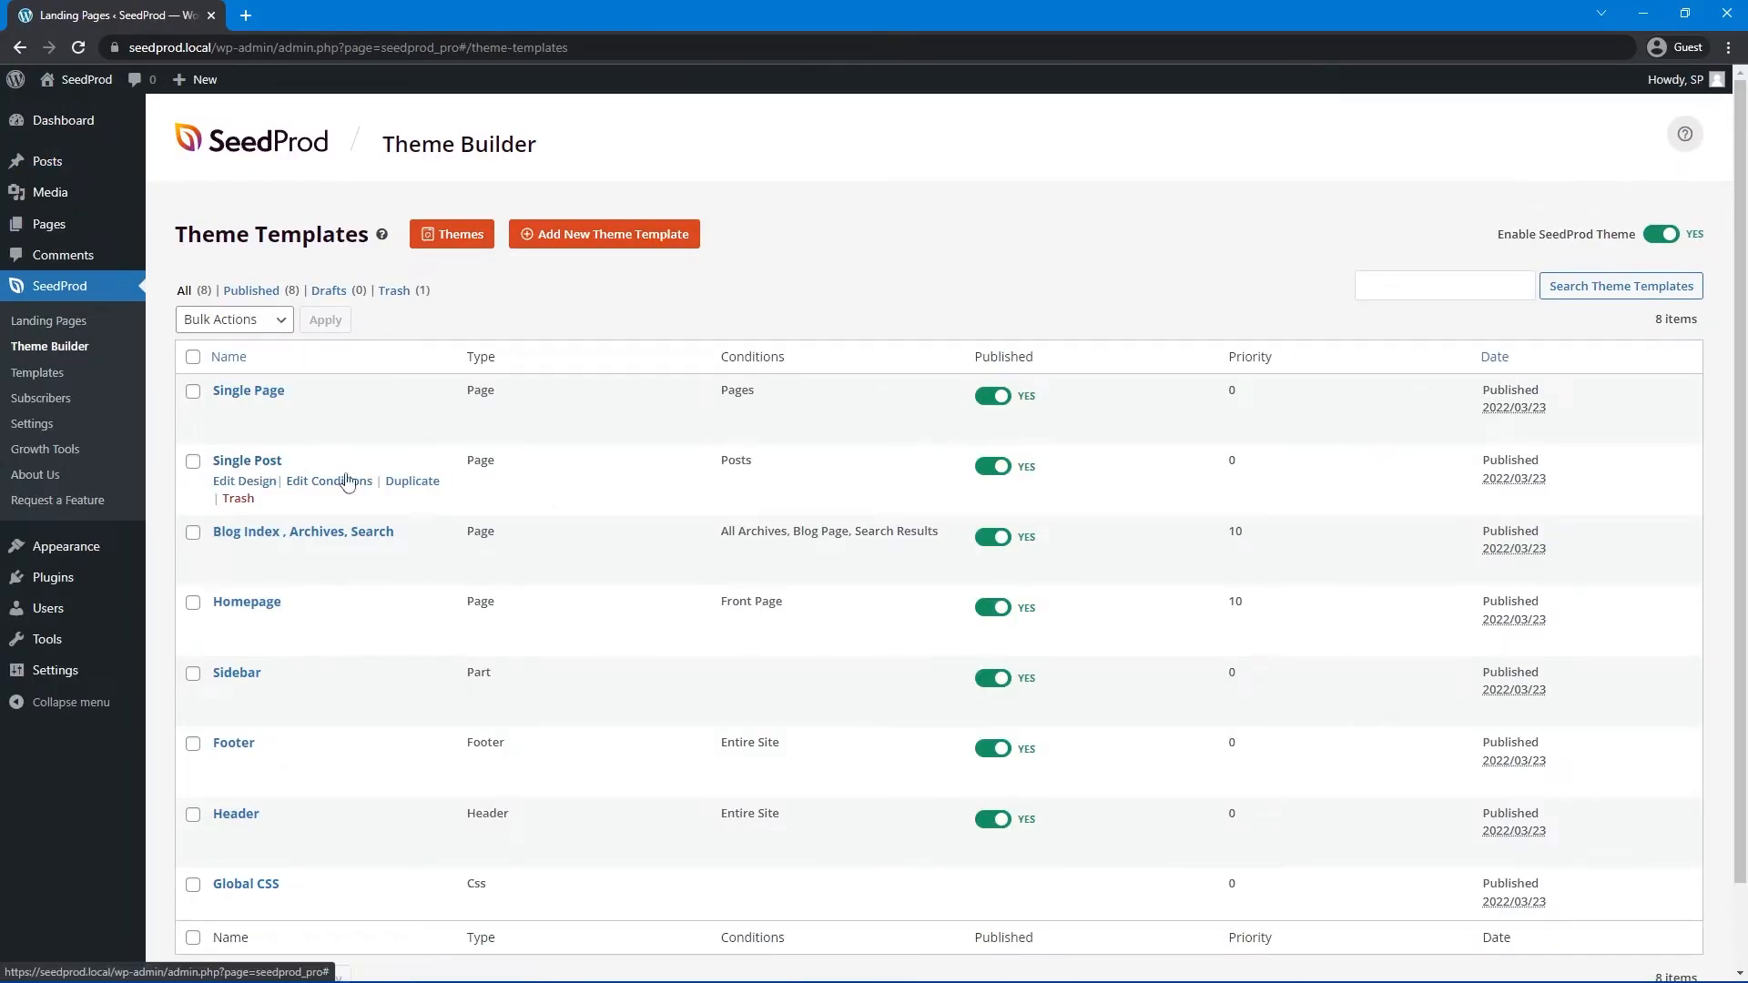
left_click(412, 481)
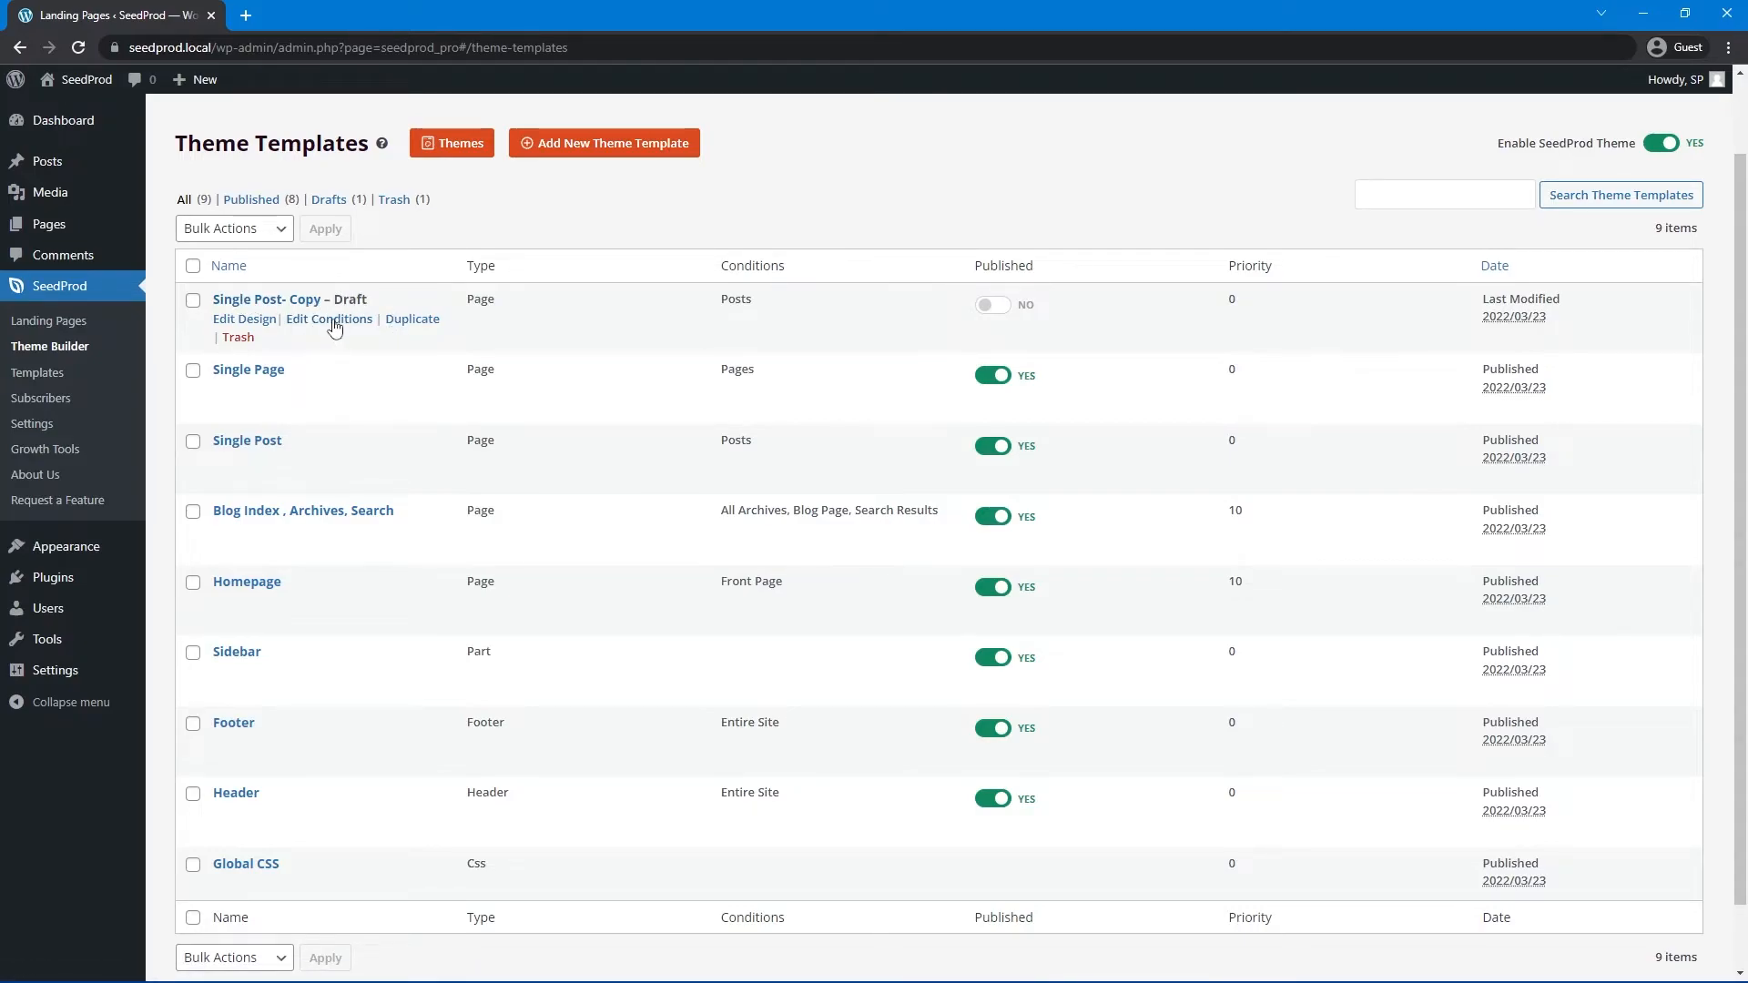
- Rename the copy to 'Single Post- Tutorials' and set its priority to 10
left_click(329, 319)
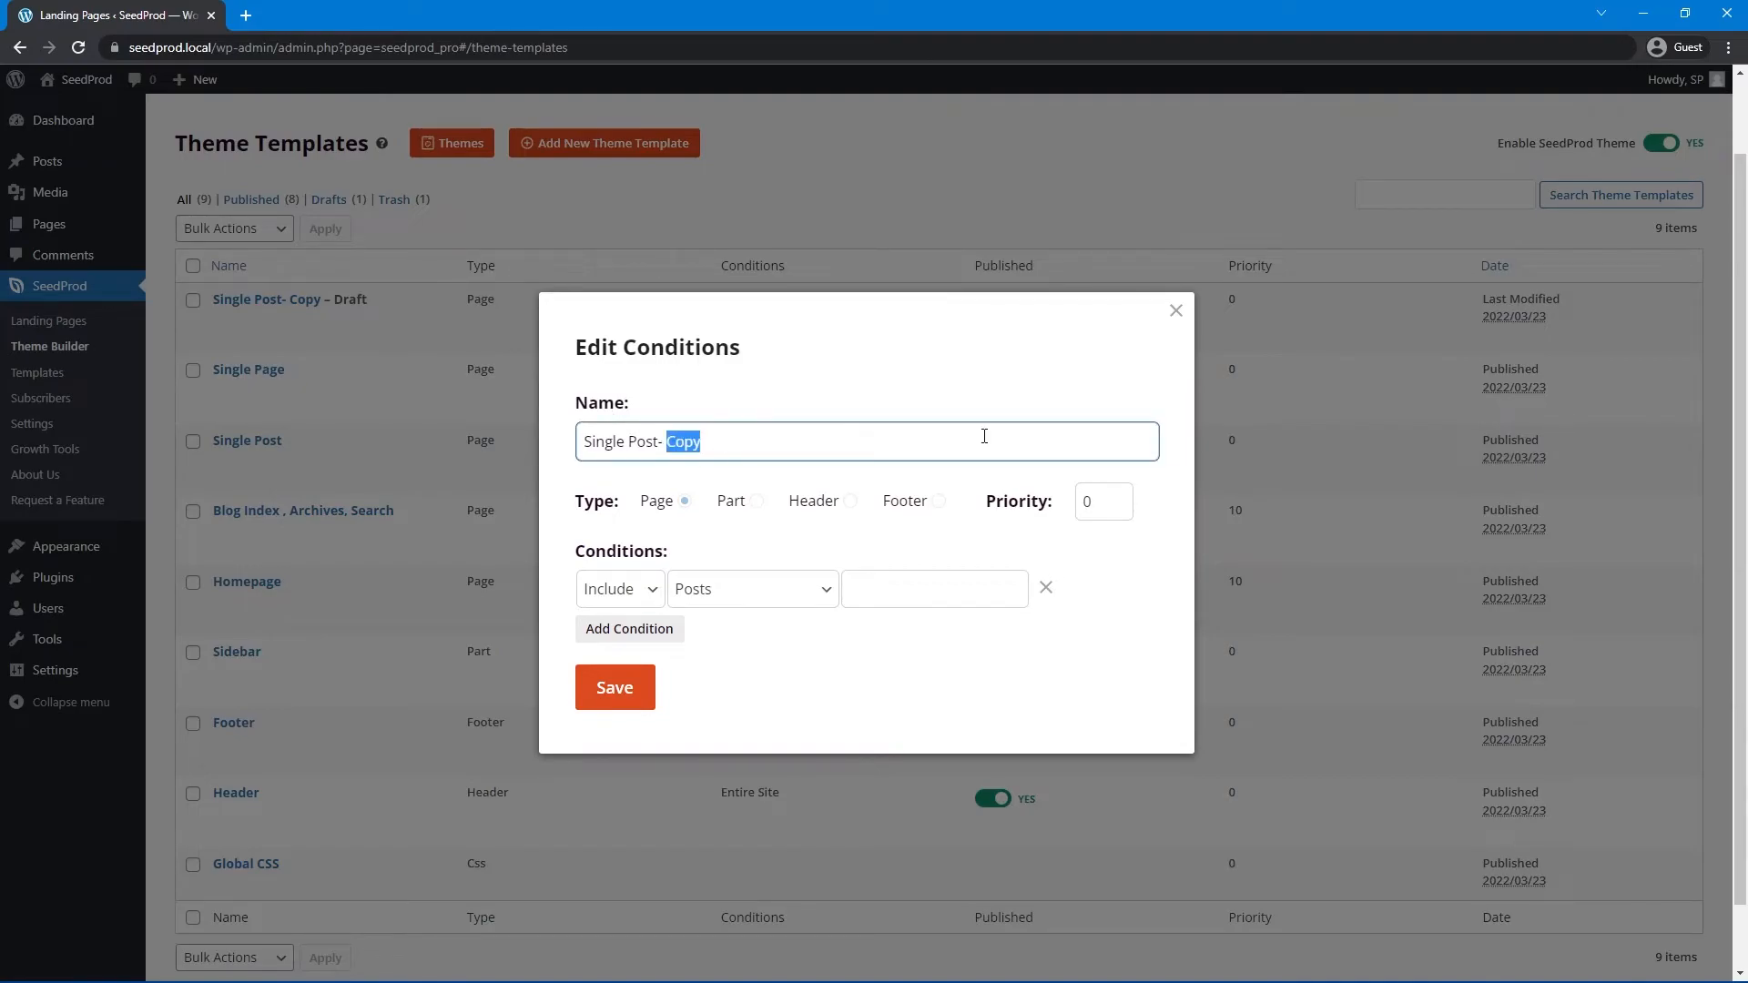
type("Tutorial")
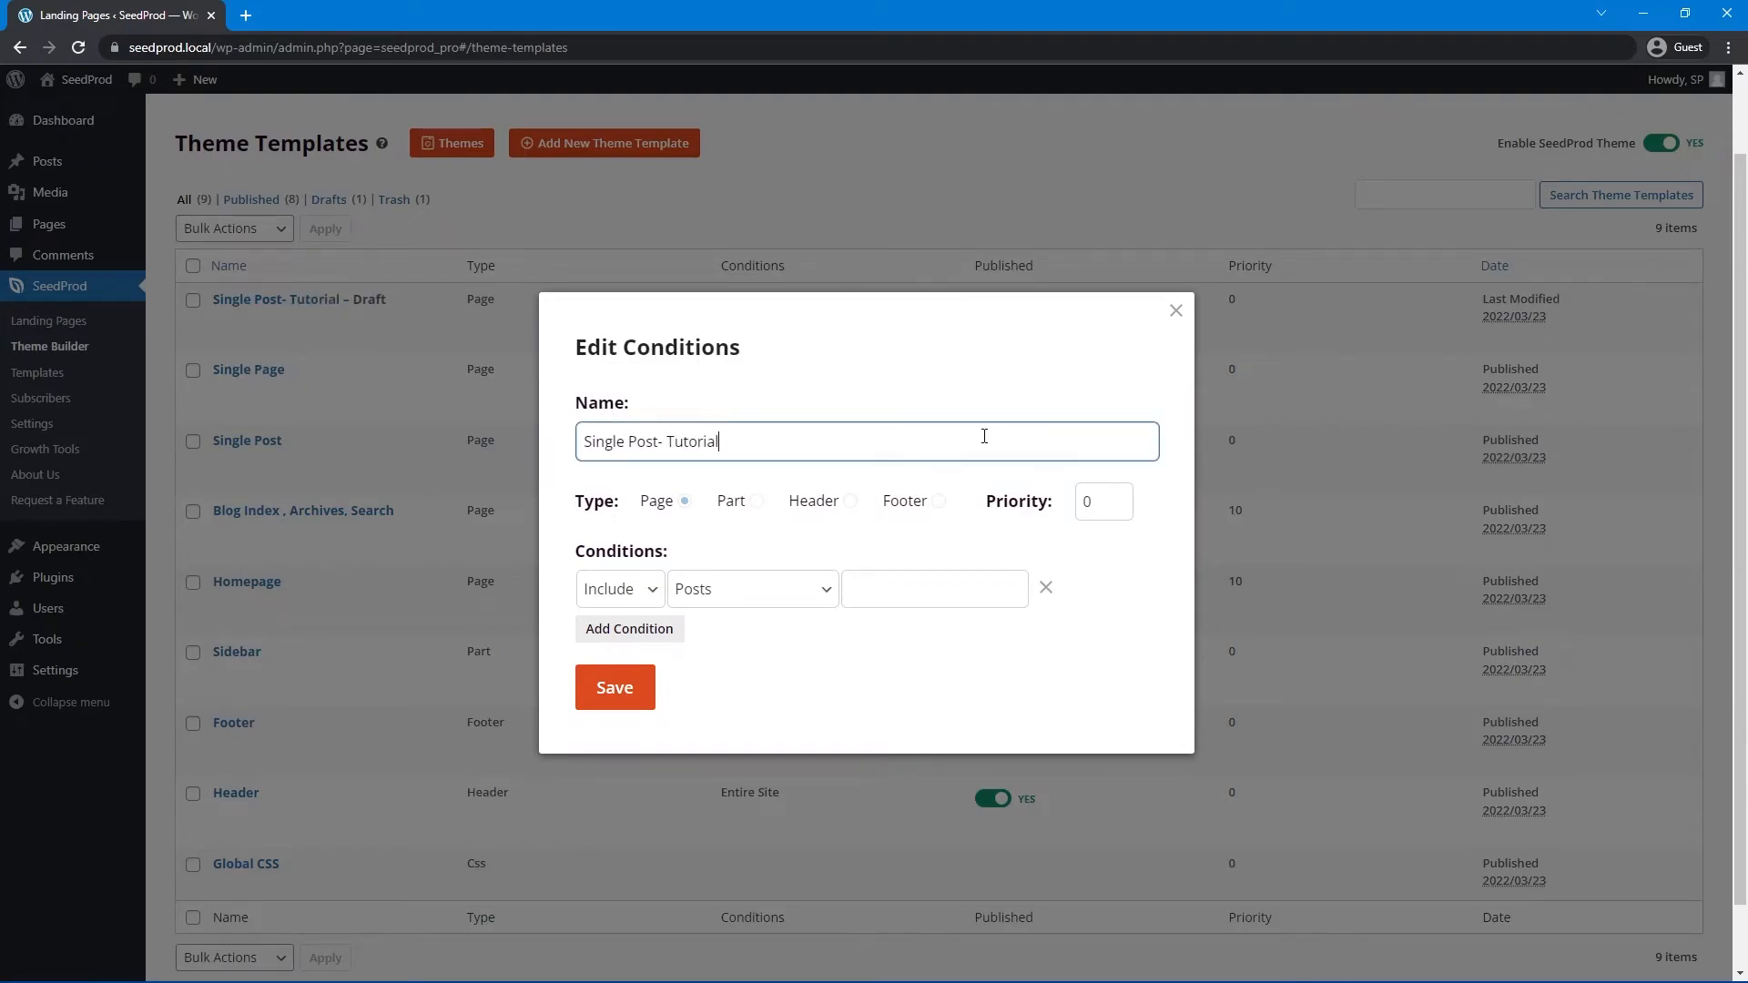
type("s")
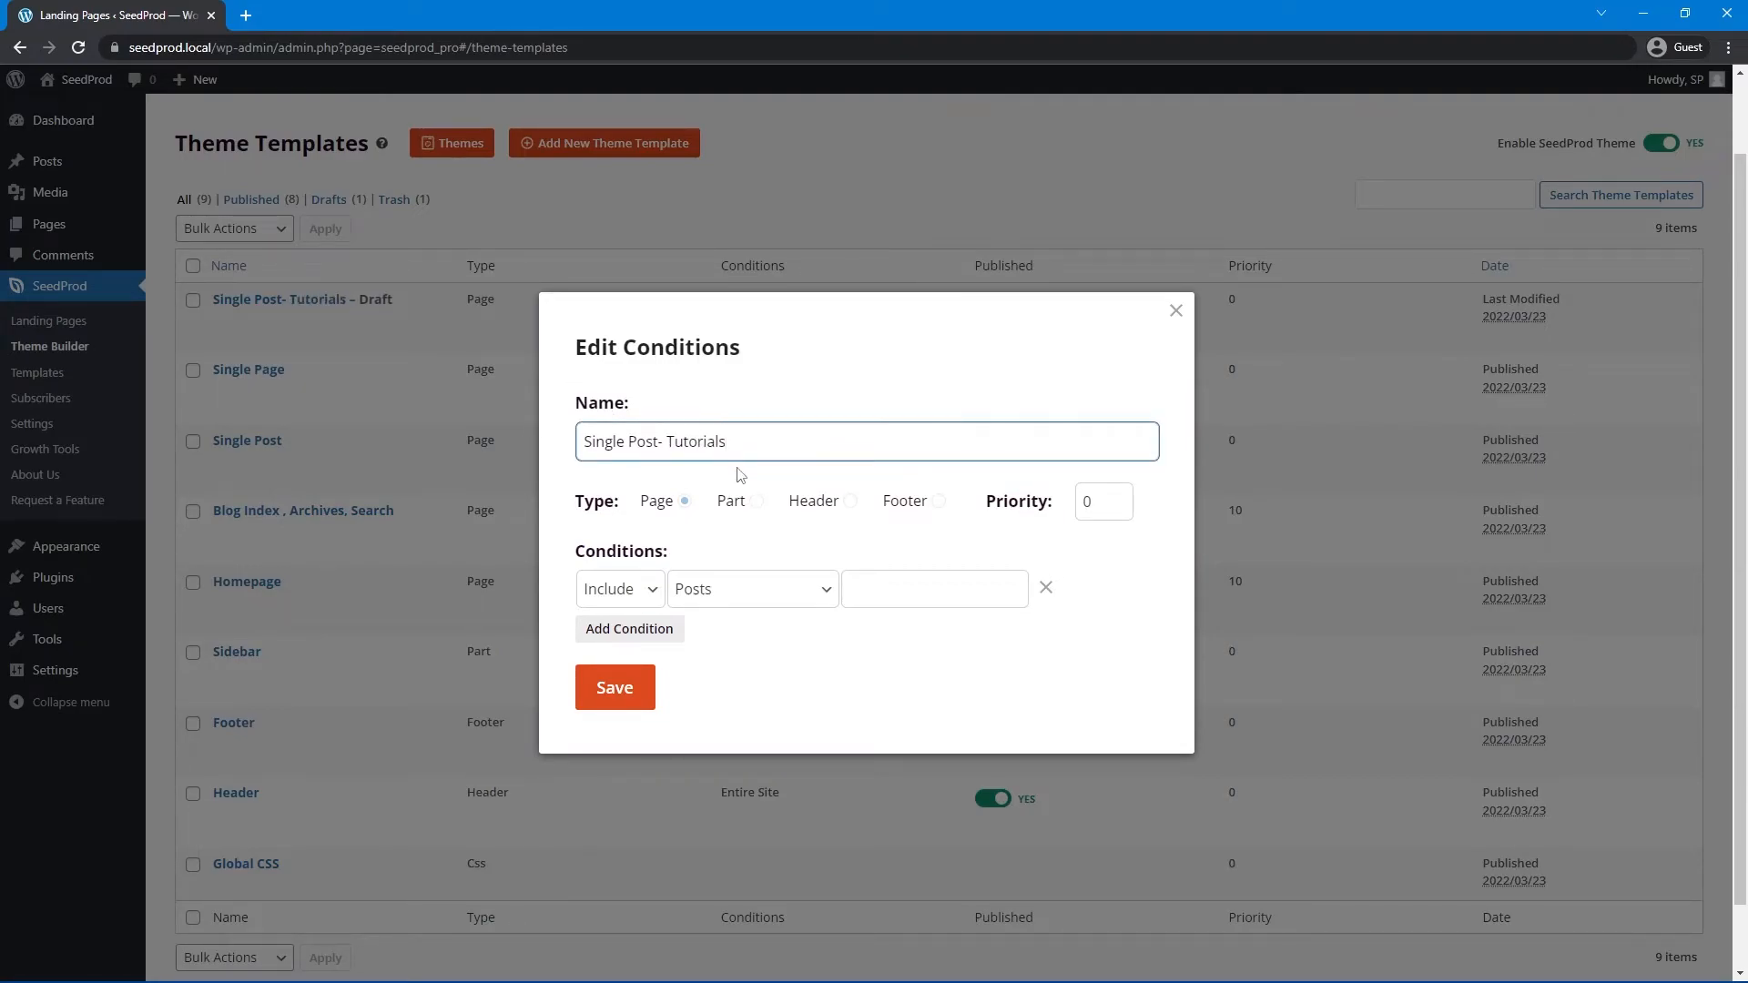
mouse_move(761, 590)
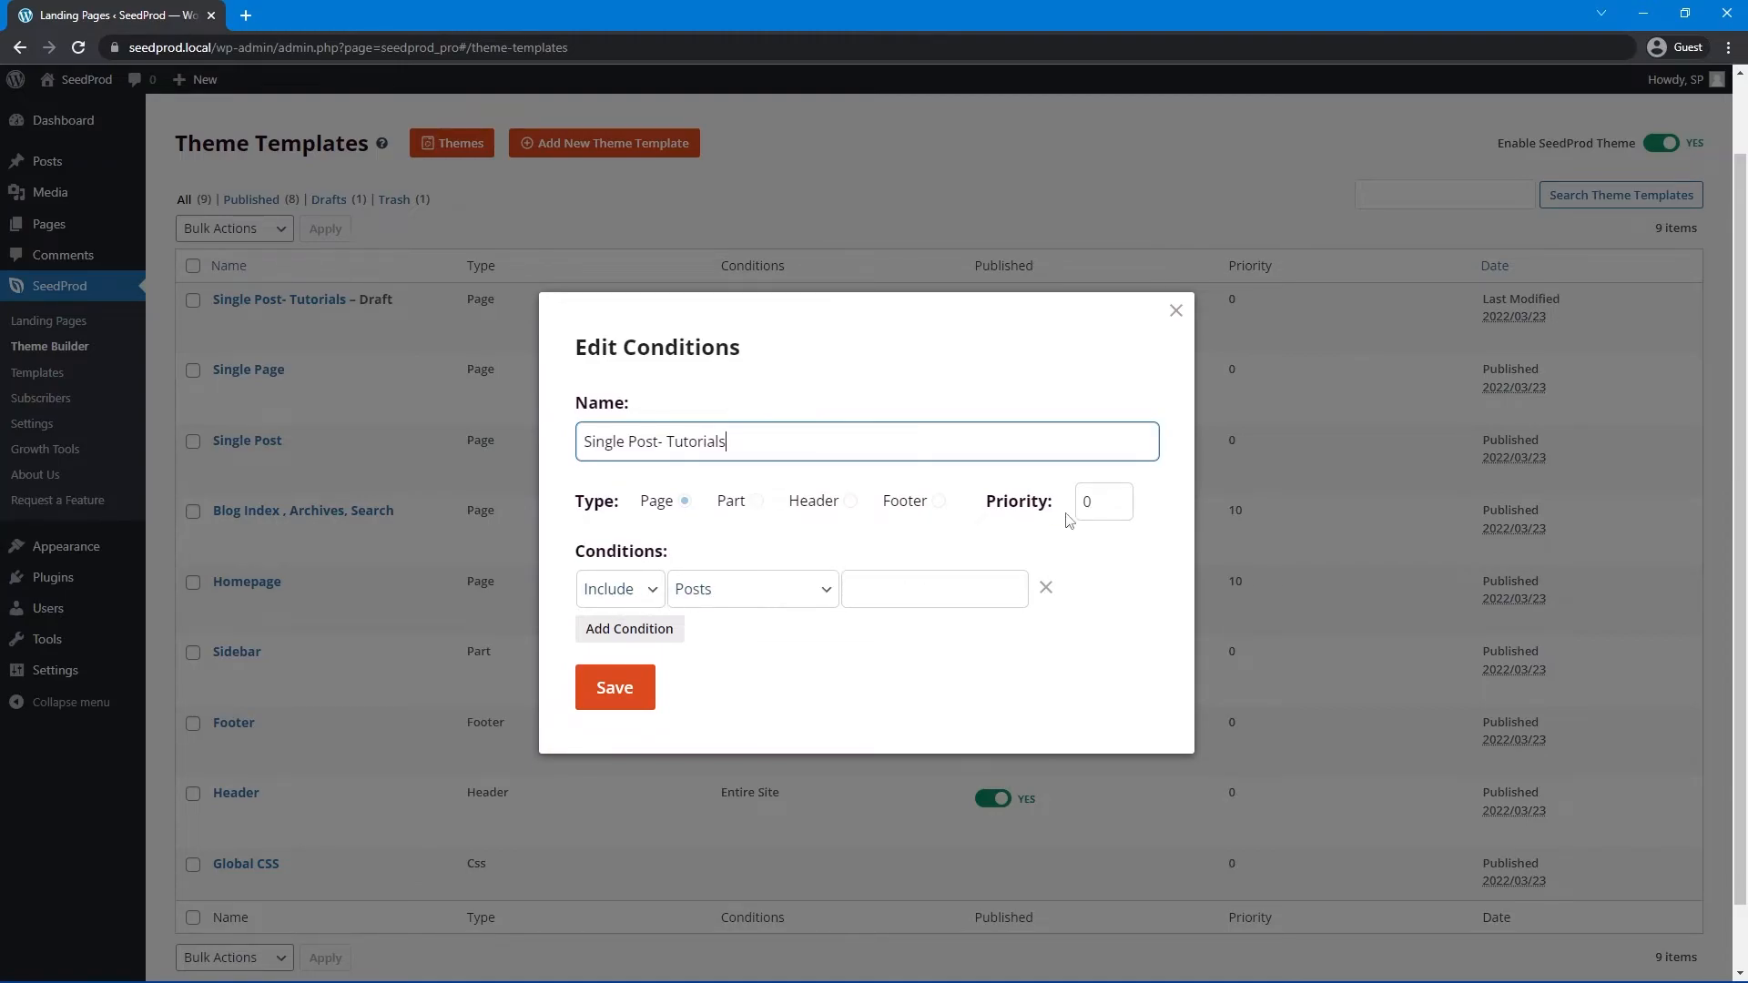
left_click(1096, 501)
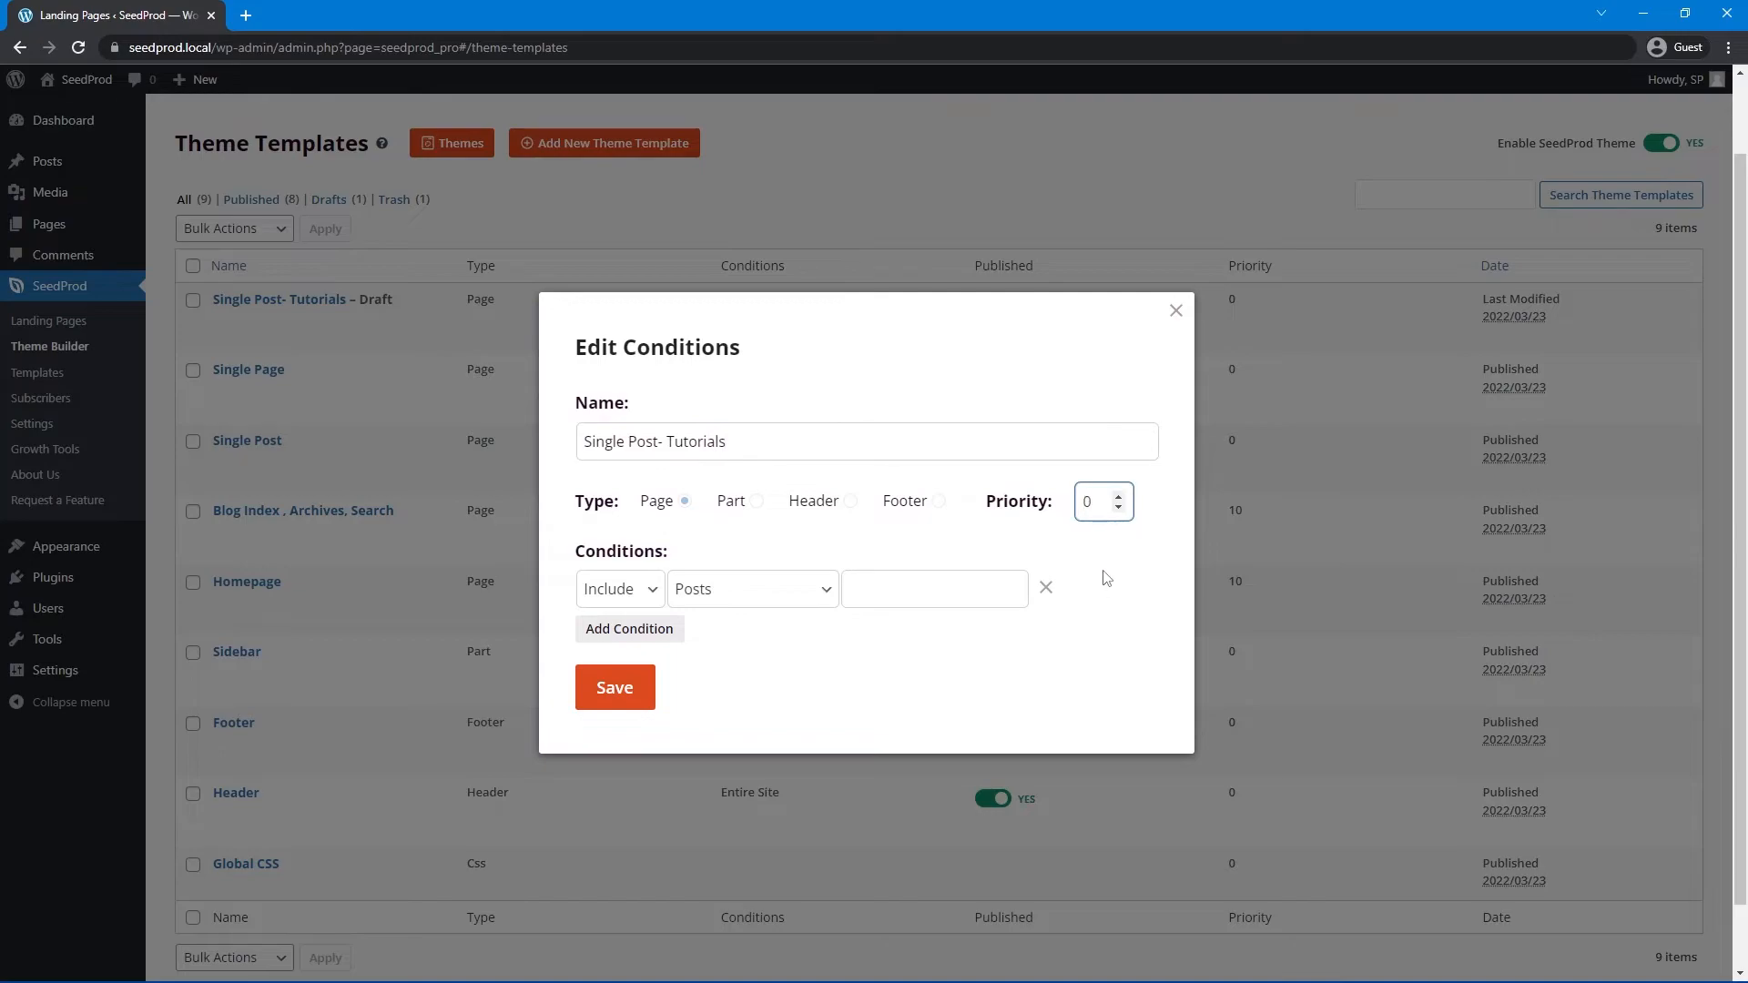
left_click(1119, 495)
type("10")
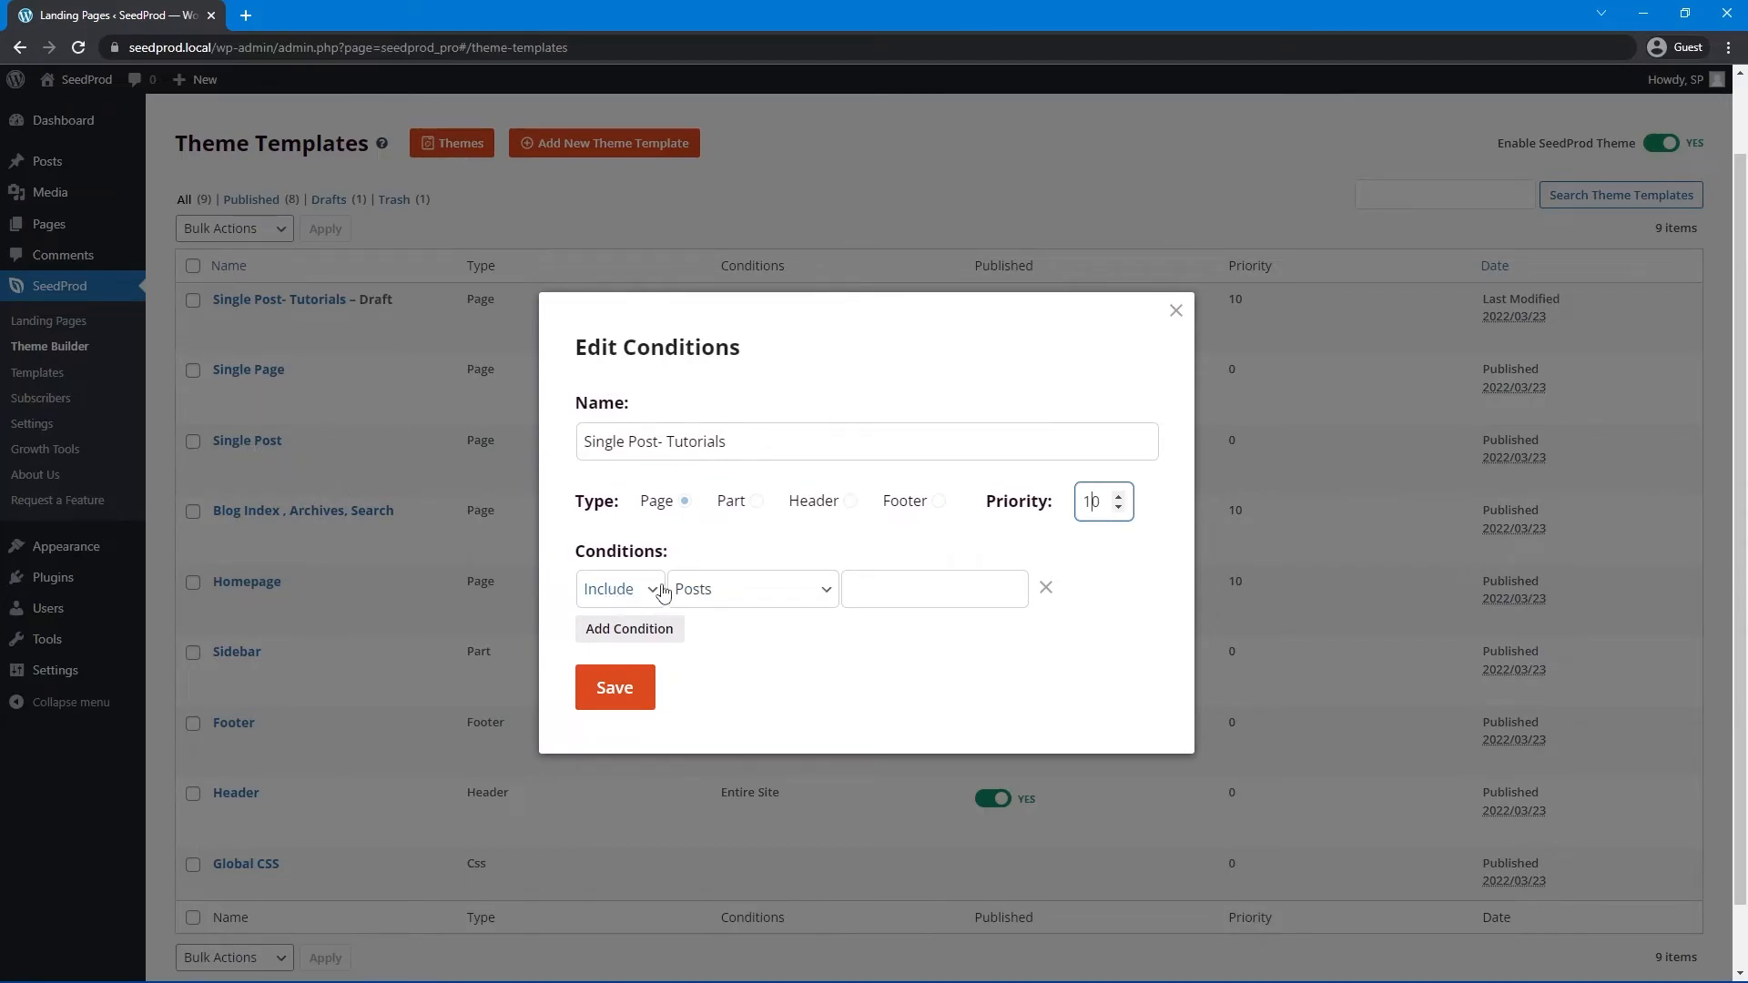
- Limit the template to posts that have the tutorials category and save the conditions
left_click(753, 589)
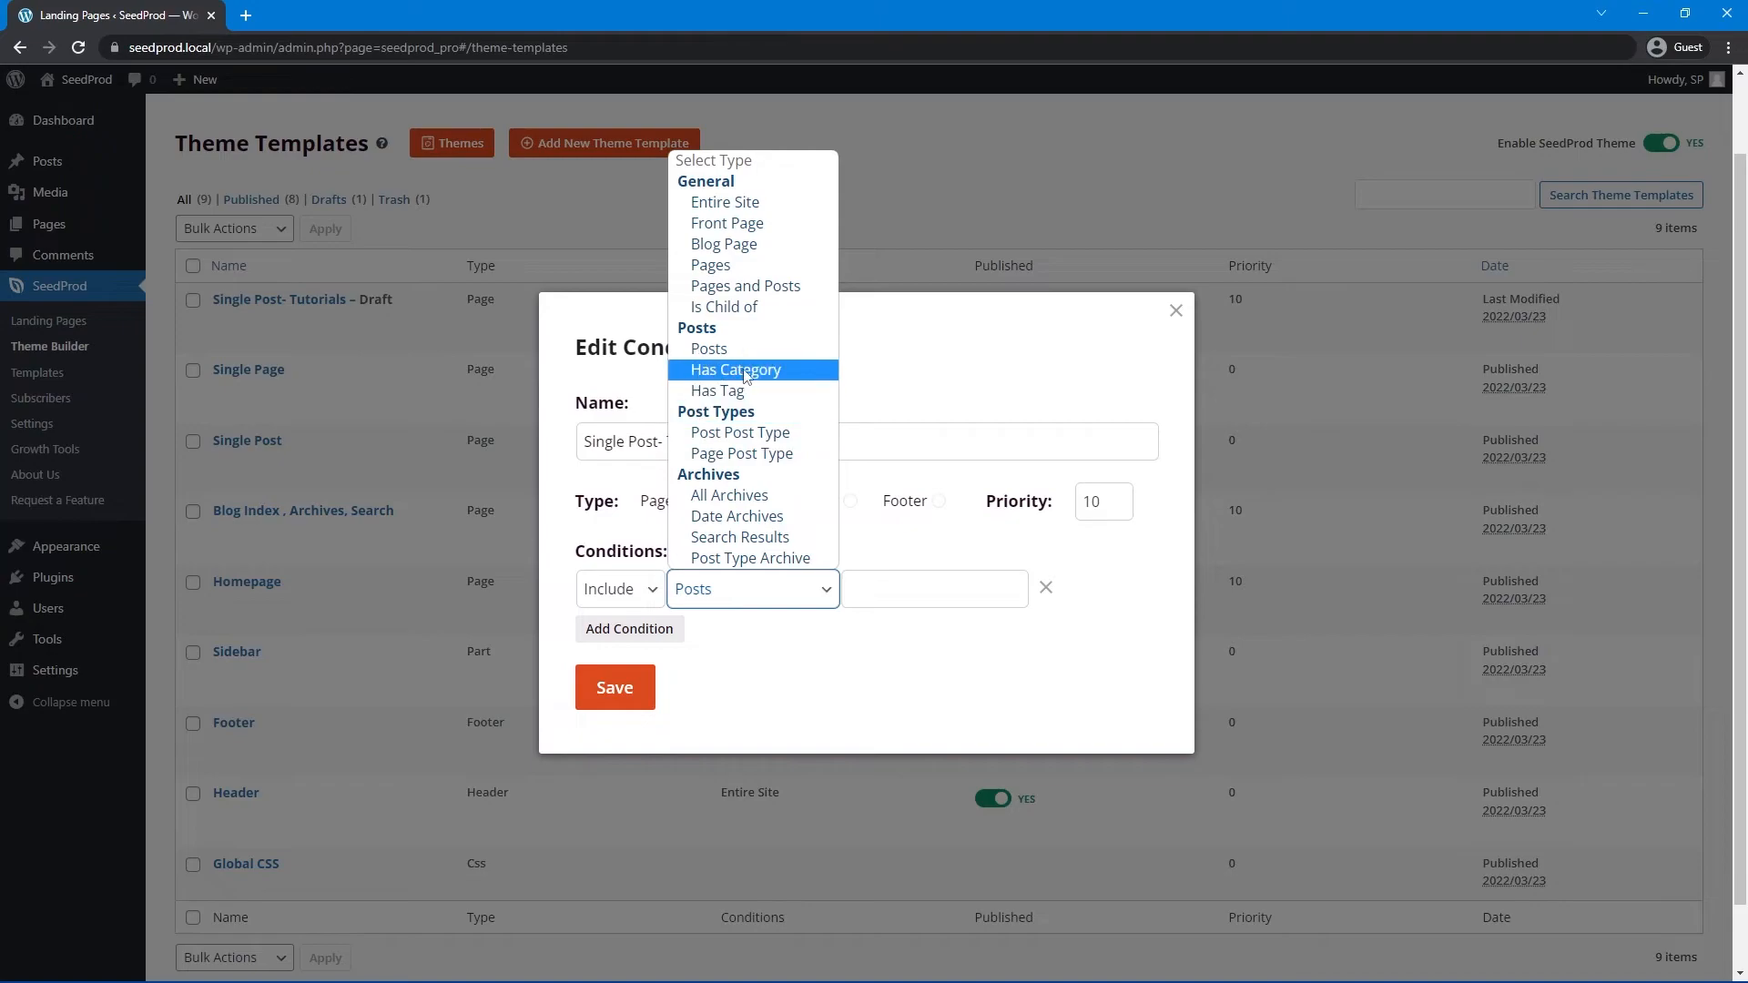
left_click(734, 369)
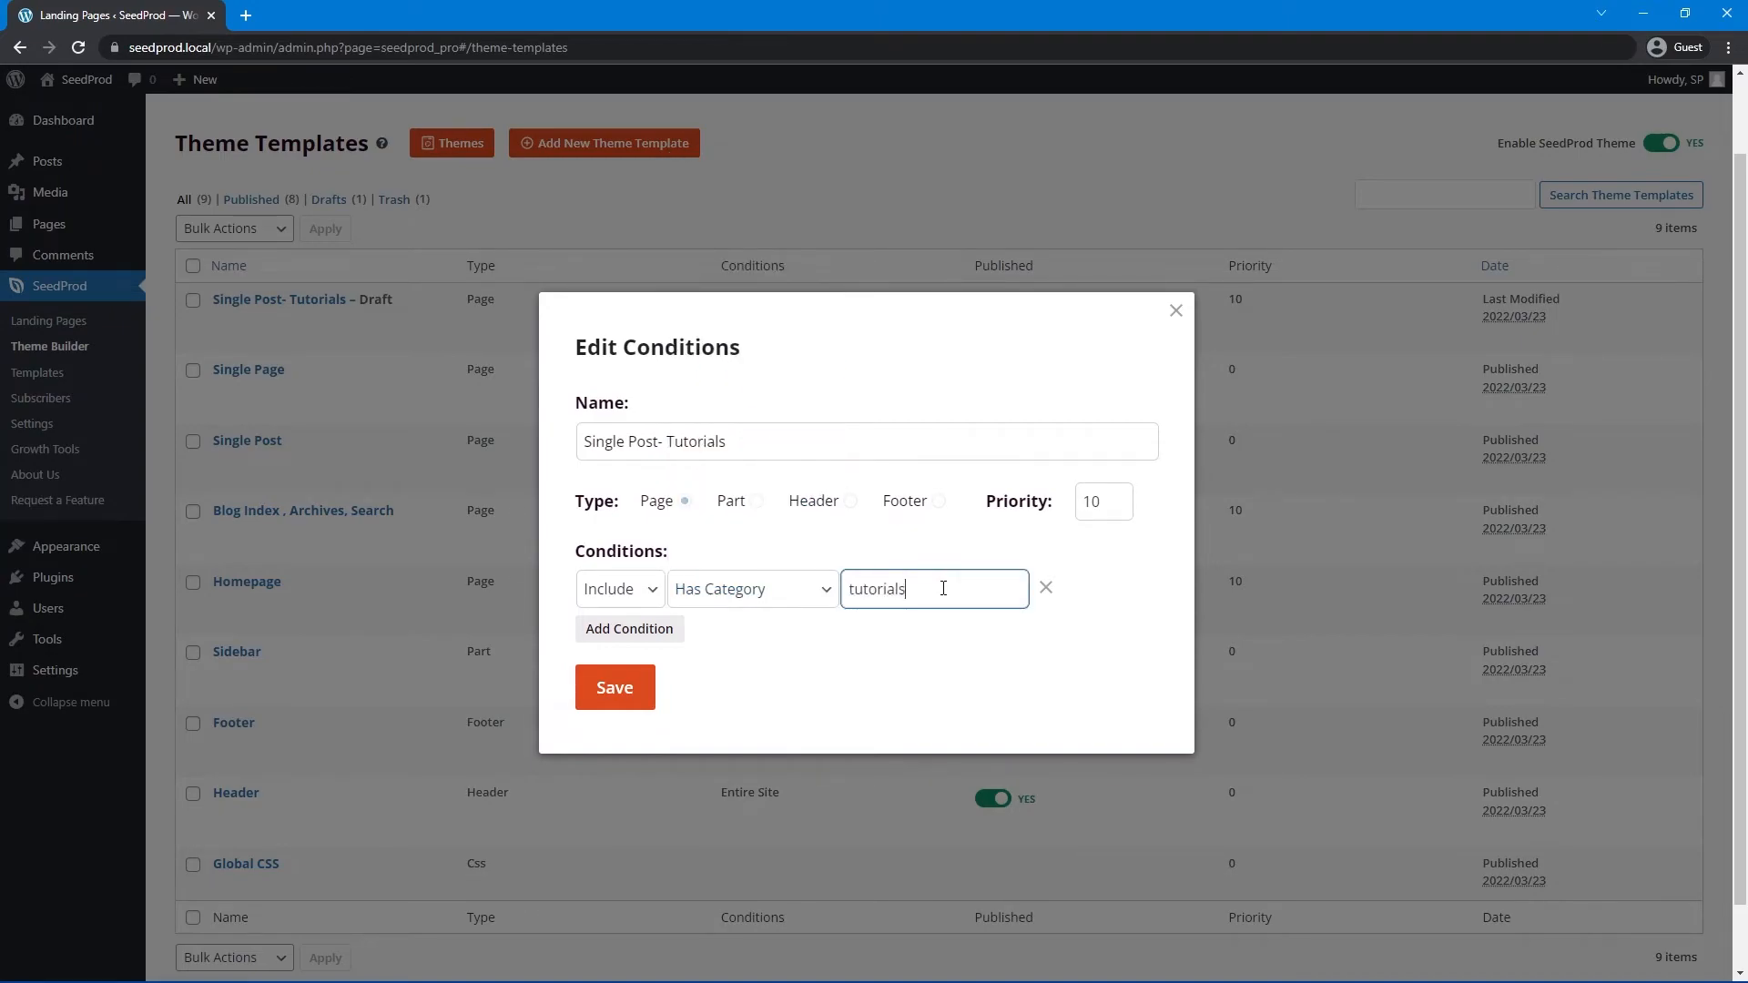
left_click(613, 686)
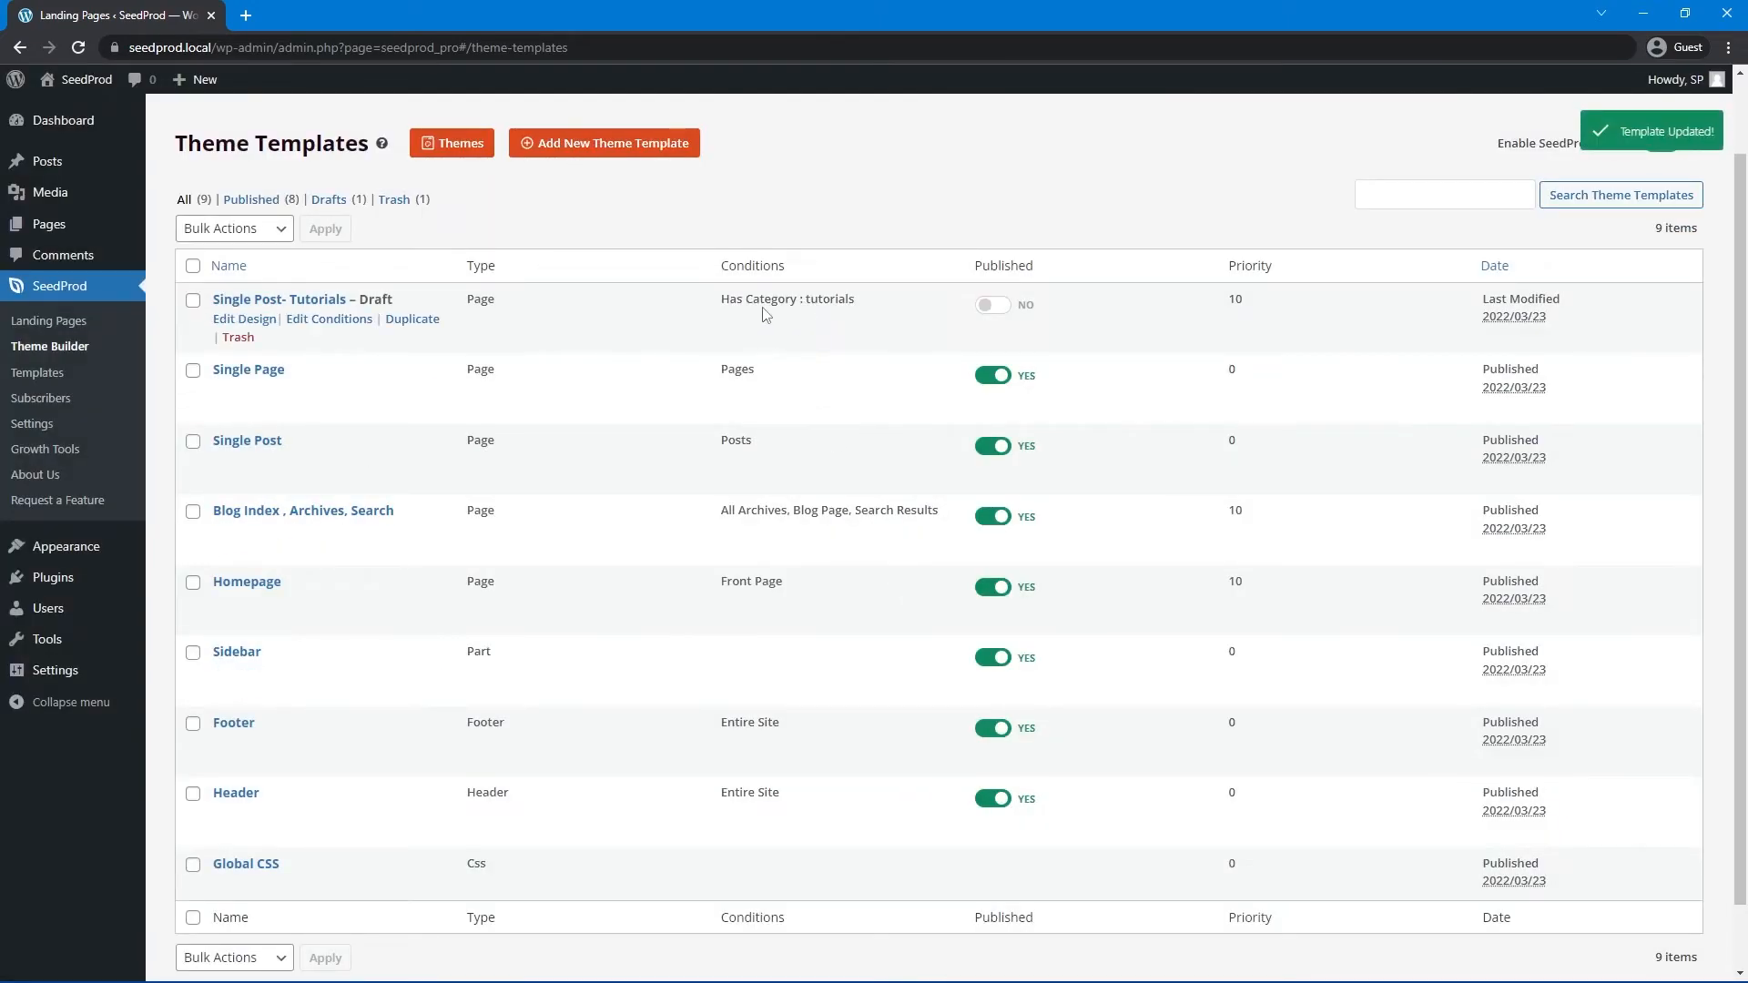
- Publish the Single Post- Tutorials template so it is no longer a draft
left_click(1661, 142)
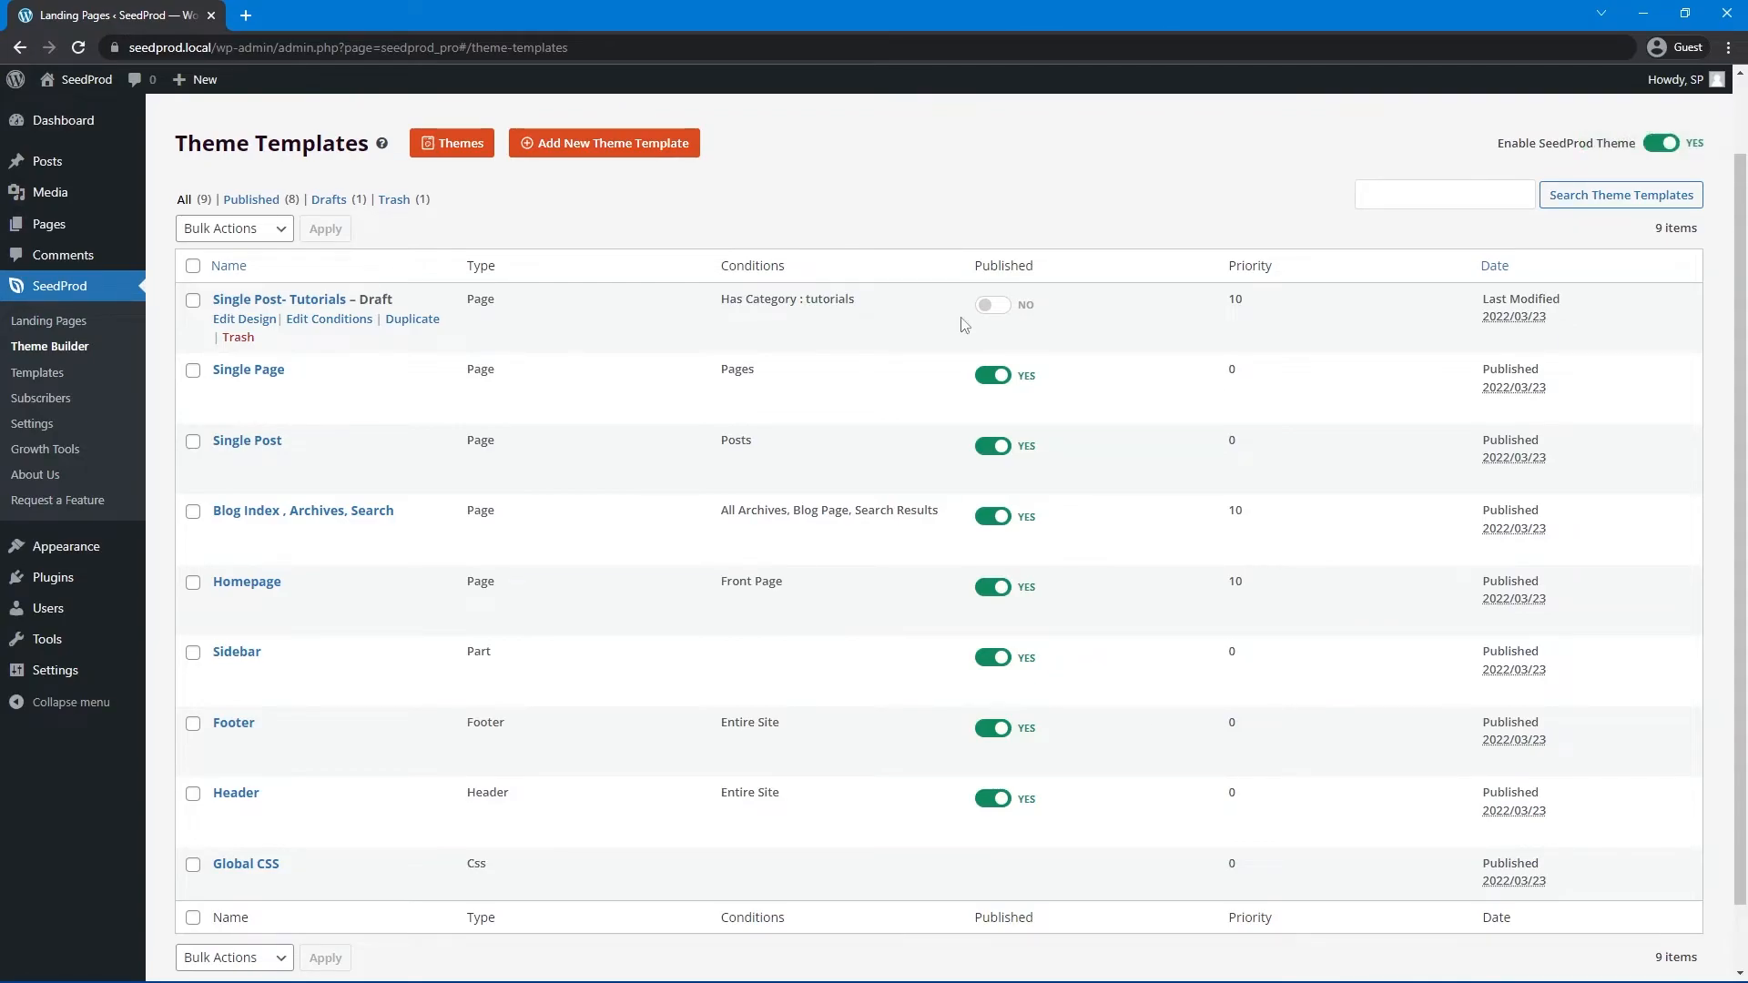
left_click(991, 304)
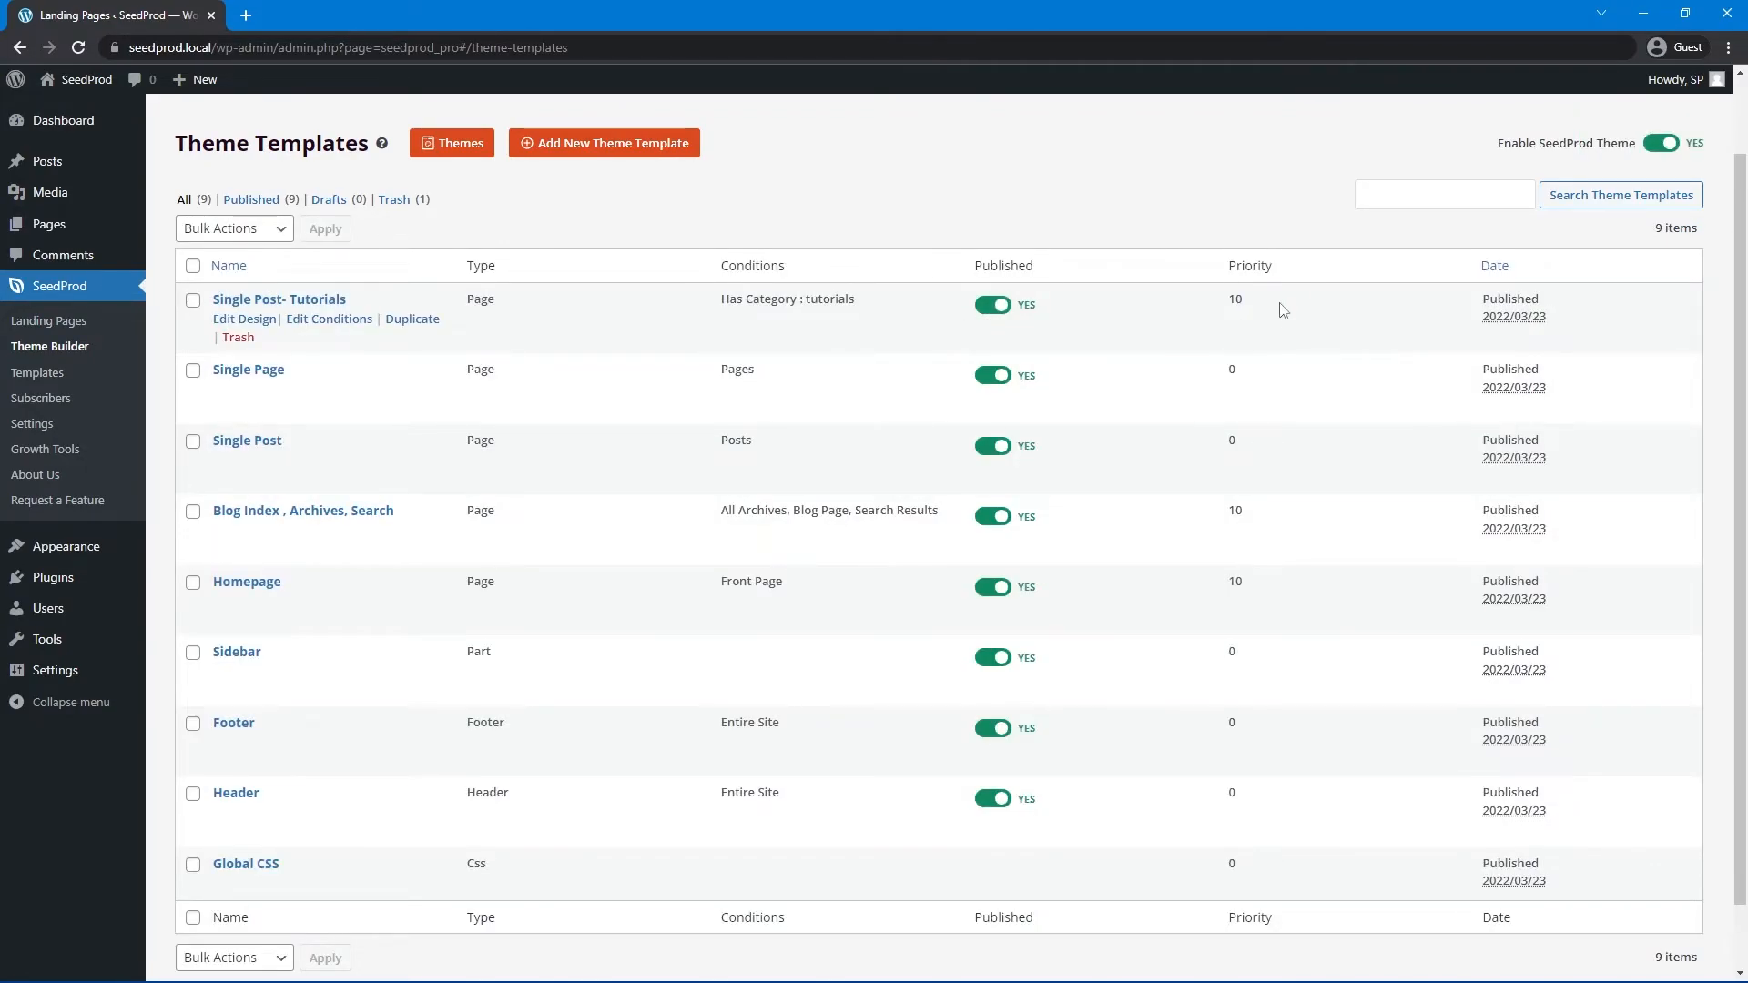
mouse_move(863, 470)
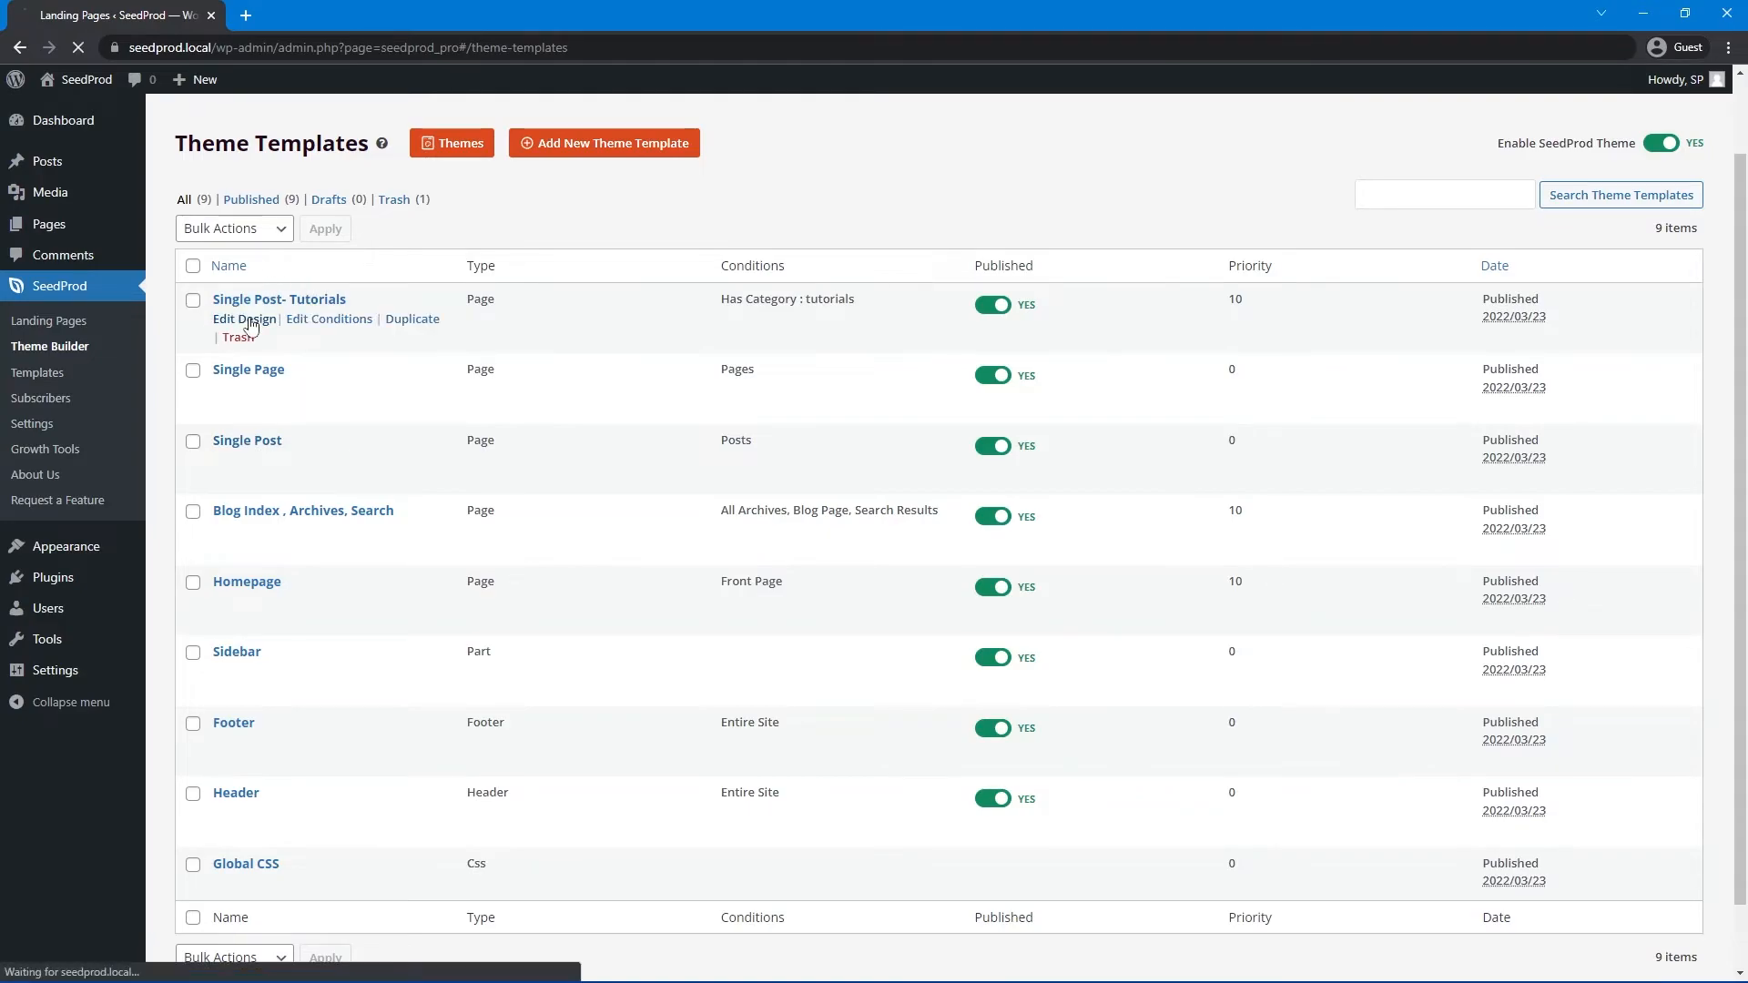
- Remove the author box, comments and post navigation blocks from the Tutorials template
left_click(228, 323)
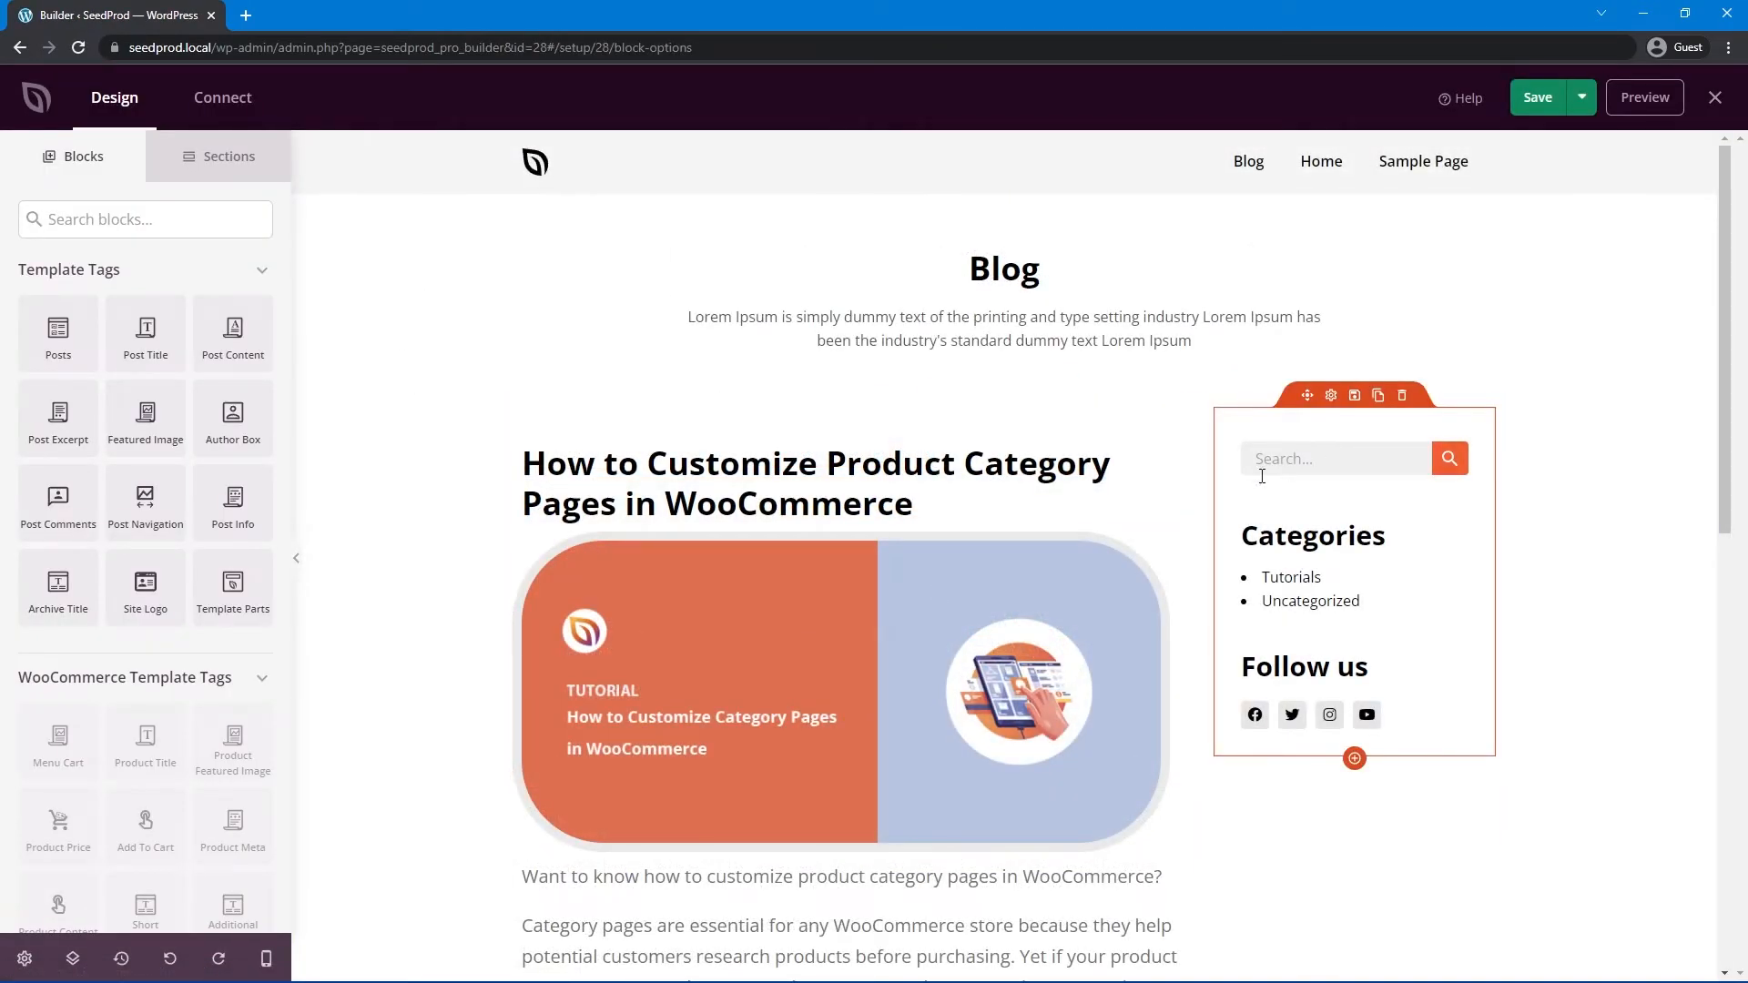
scroll("down", 3)
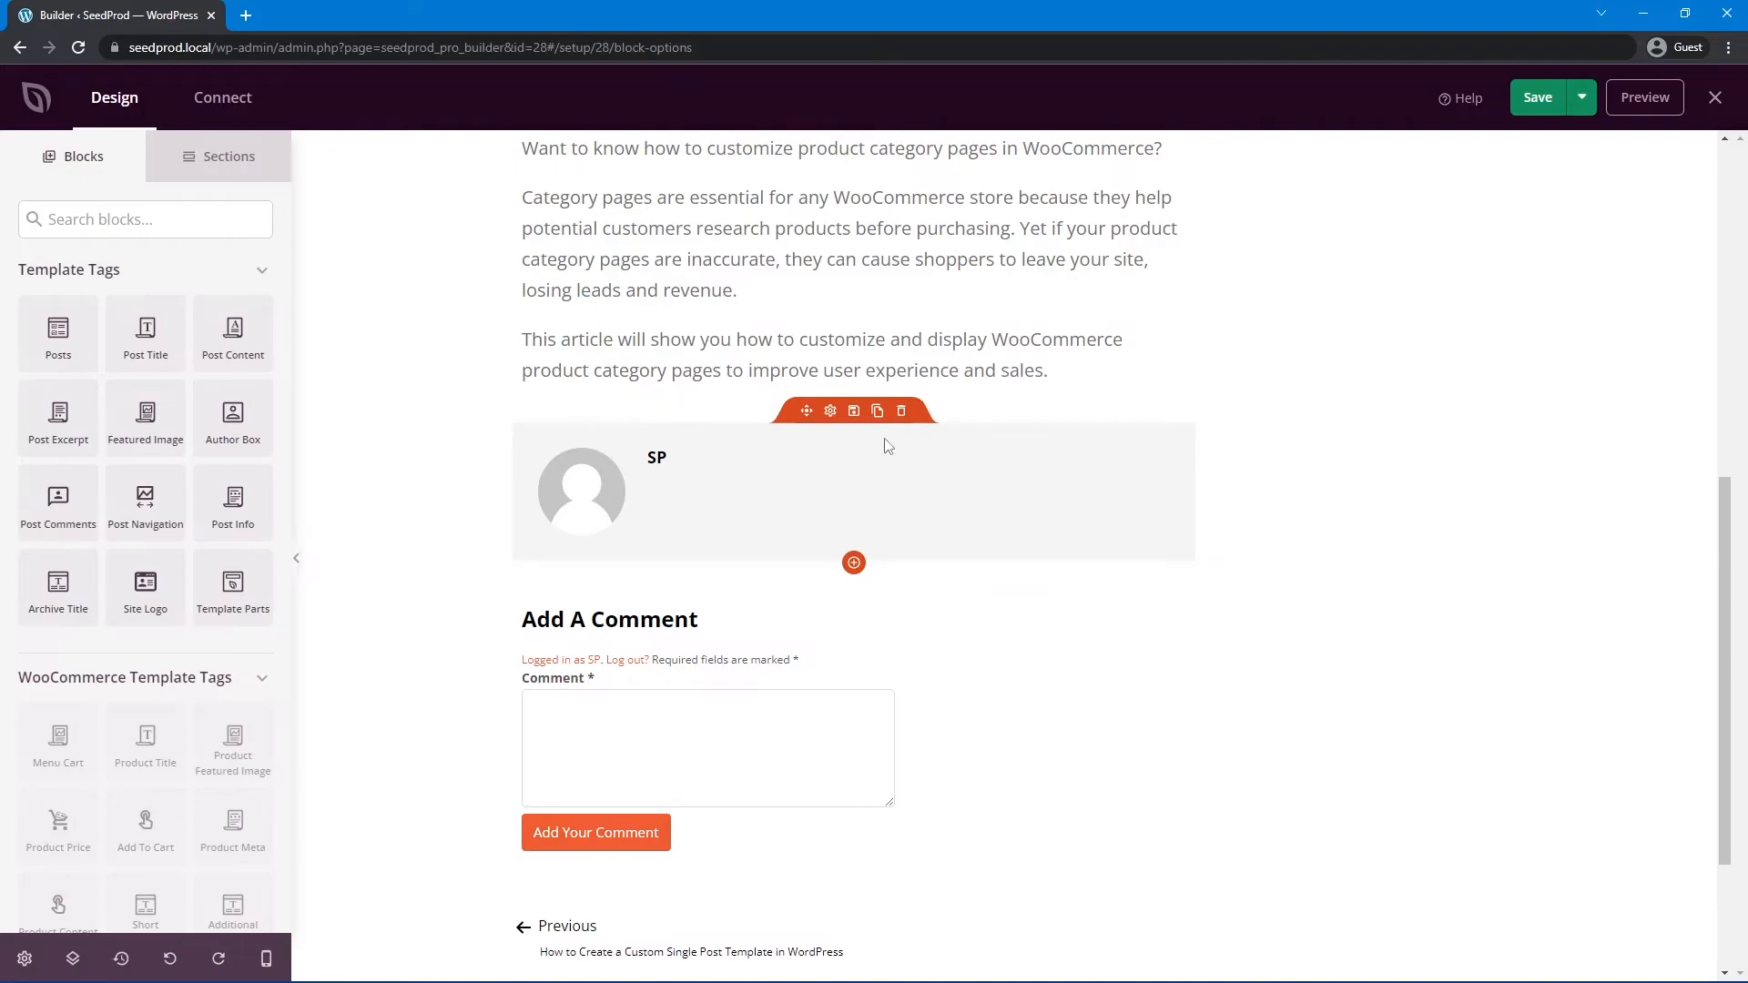
left_click(902, 410)
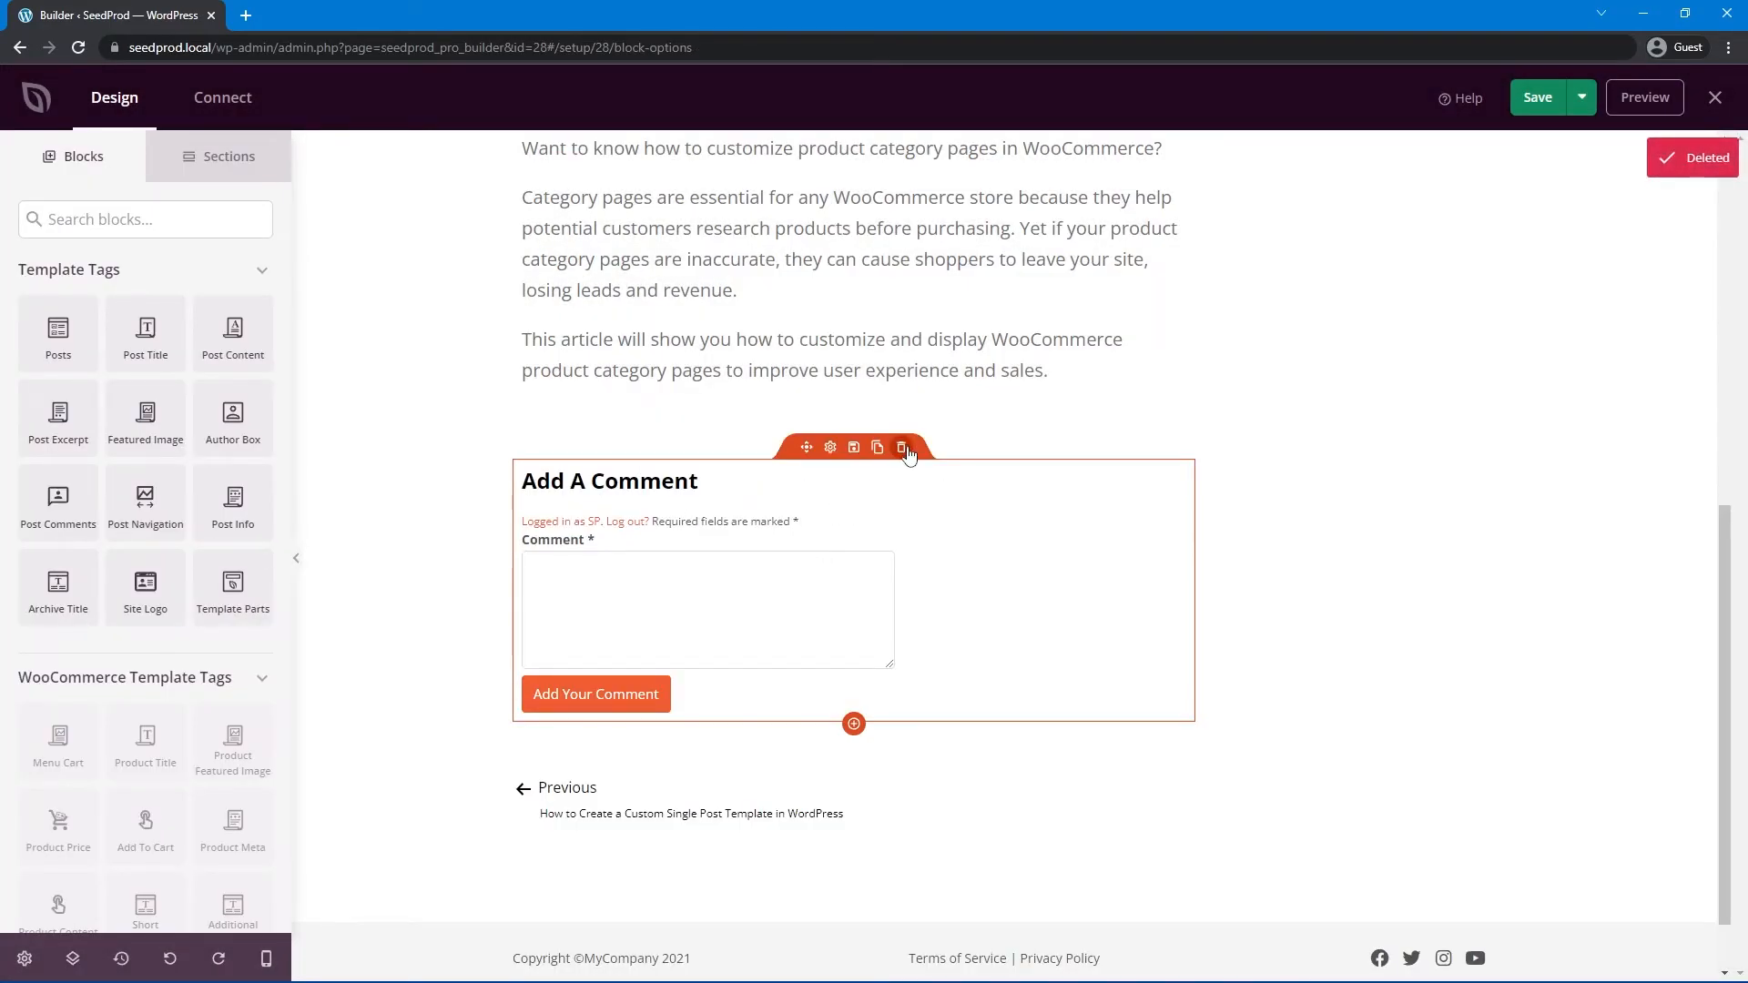
left_click(901, 448)
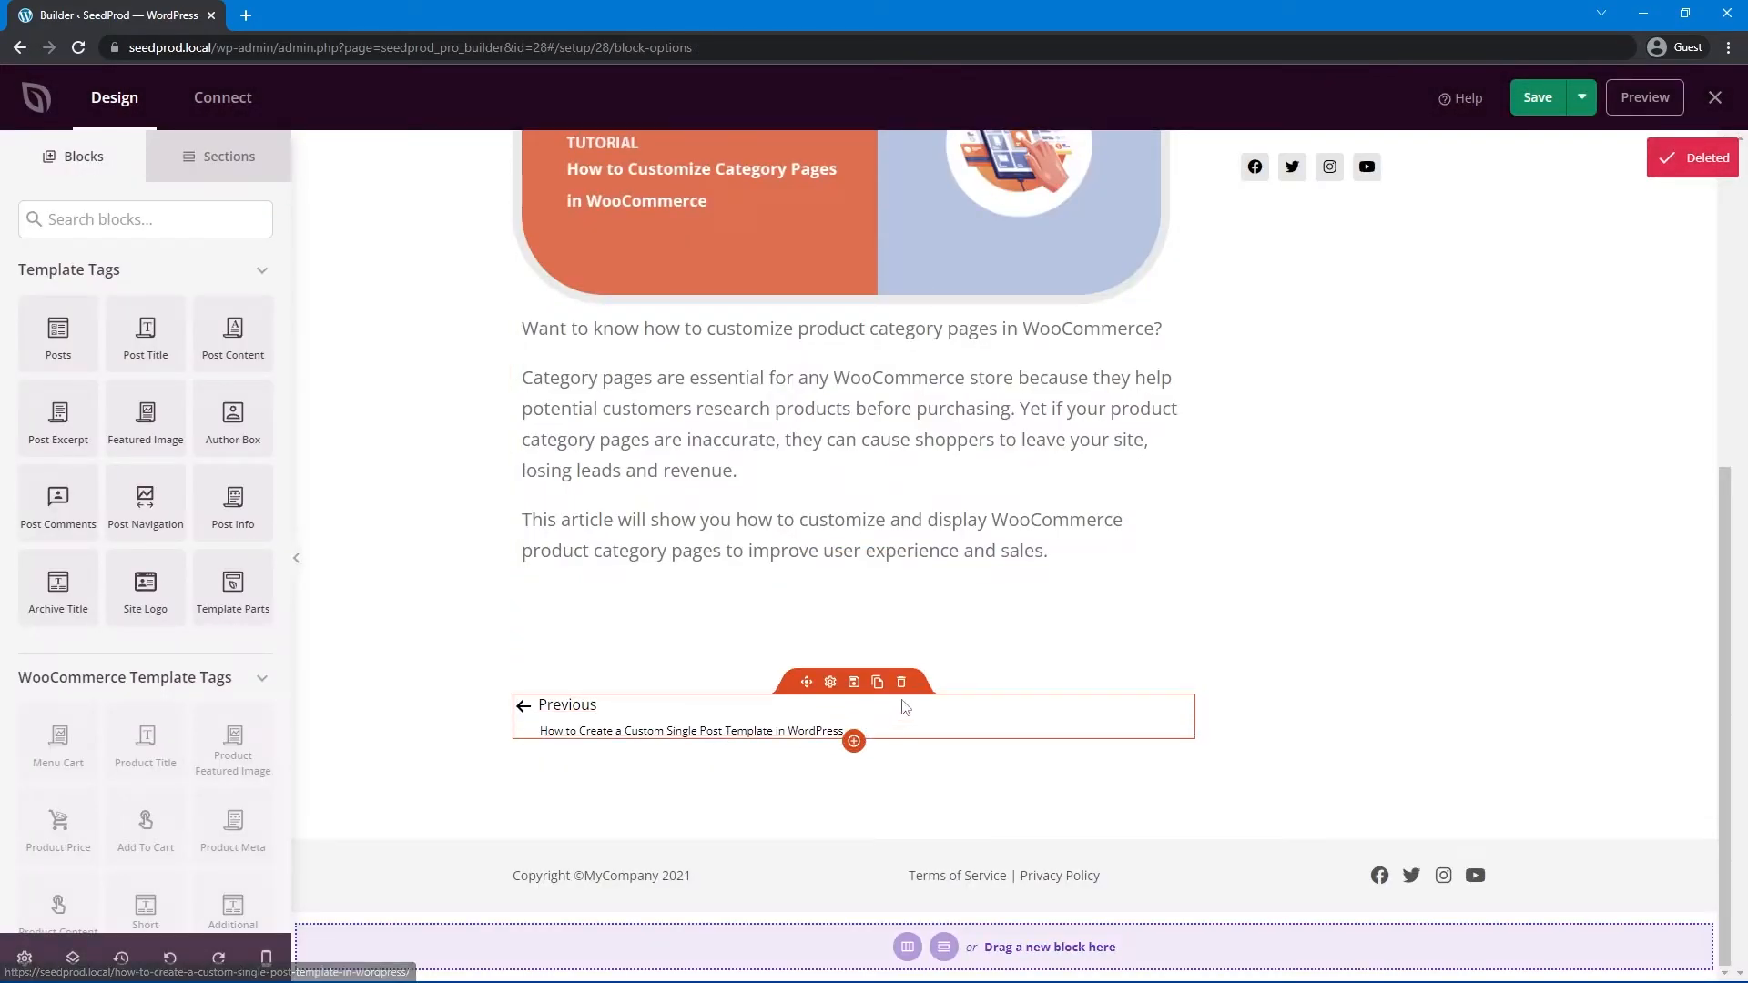
left_click(901, 683)
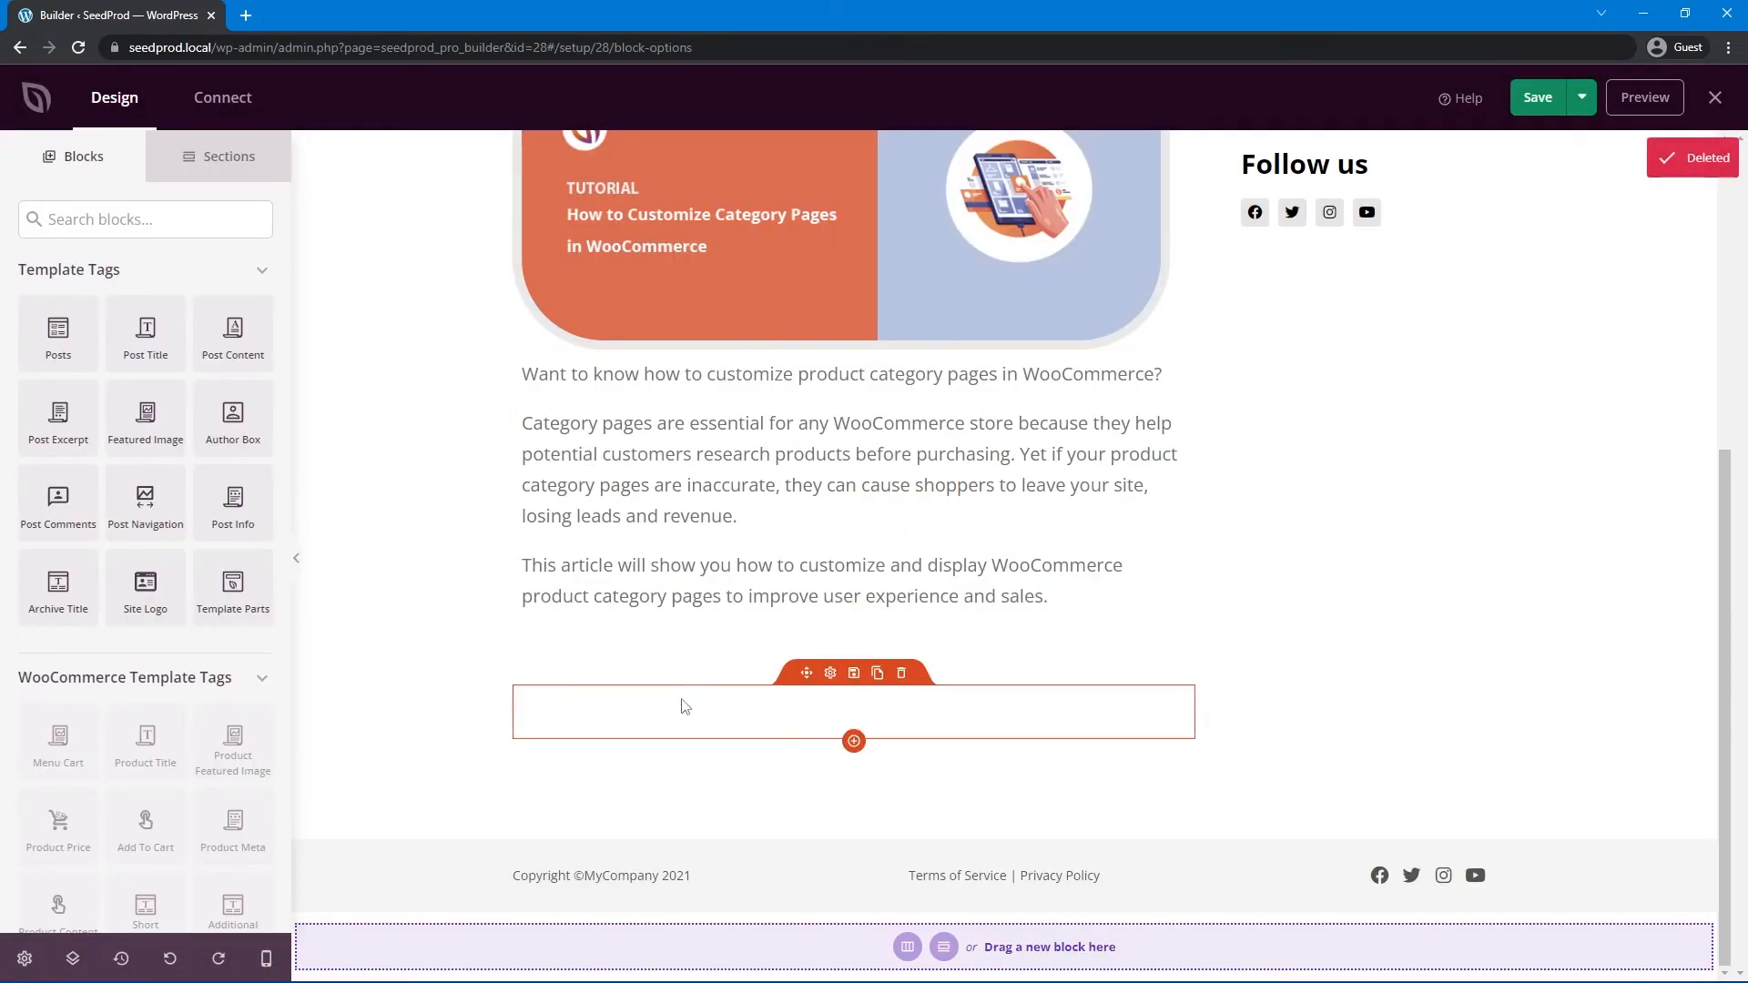
- Make the post headline huge at font size 56 and orange, then save and visit the site
left_click(902, 672)
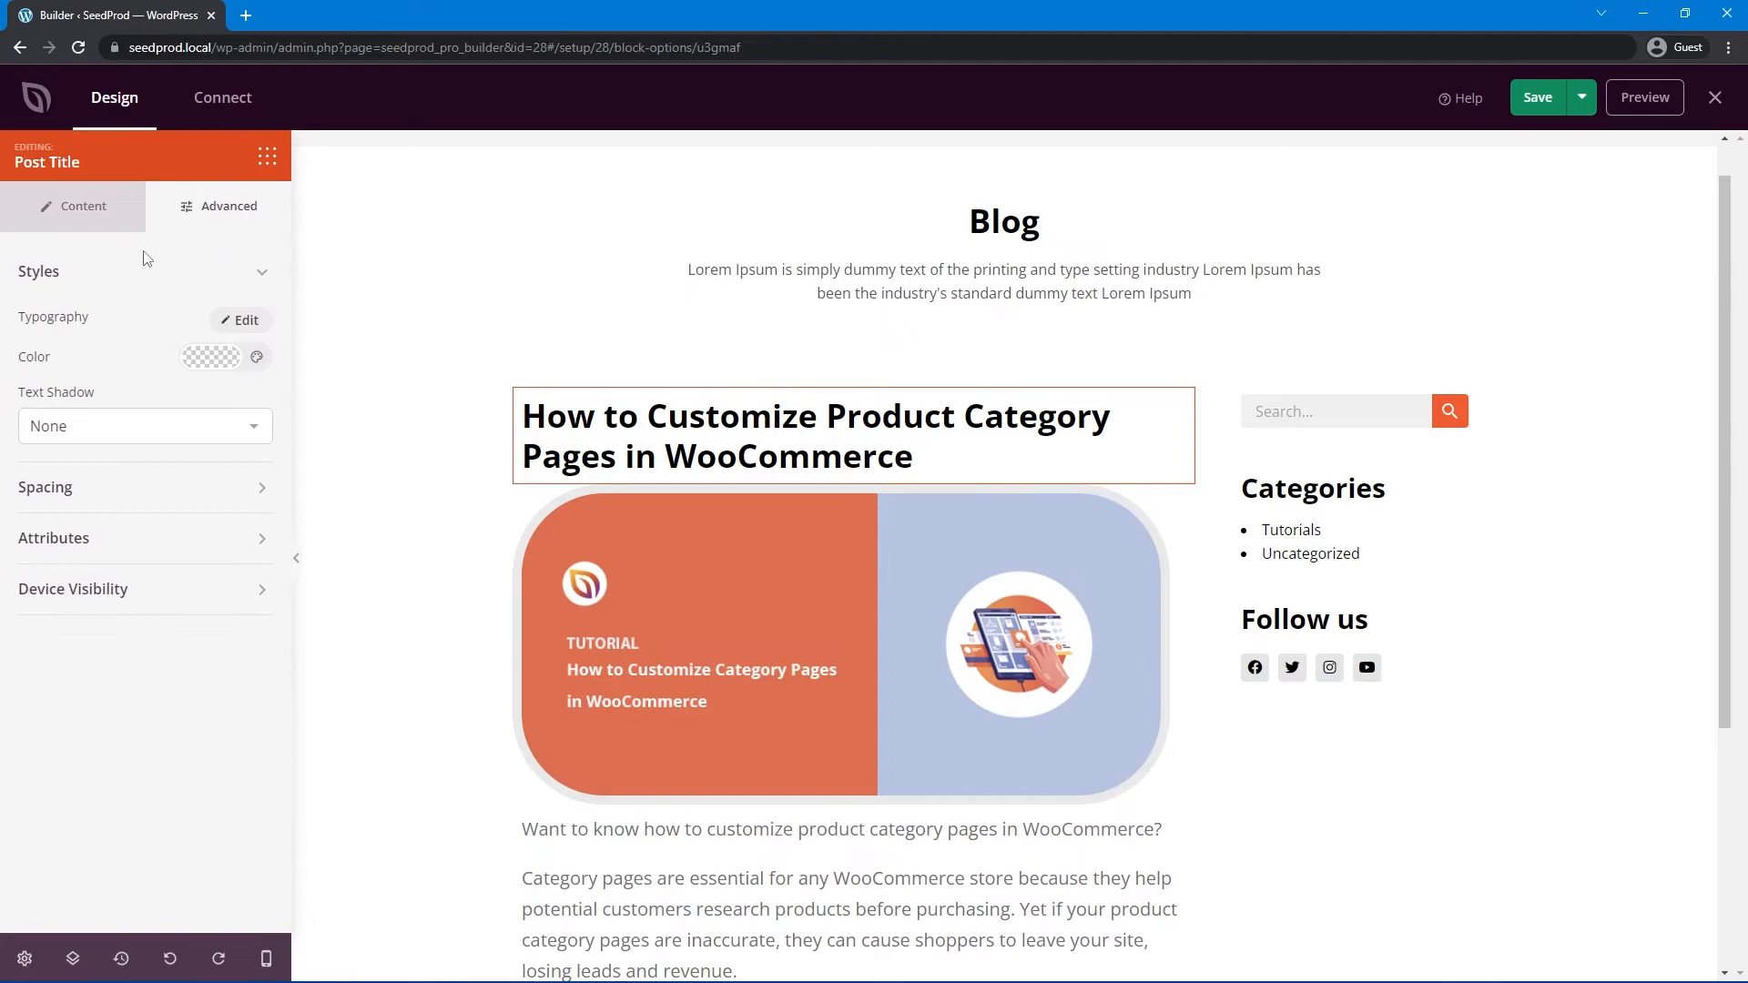
left_click(240, 320)
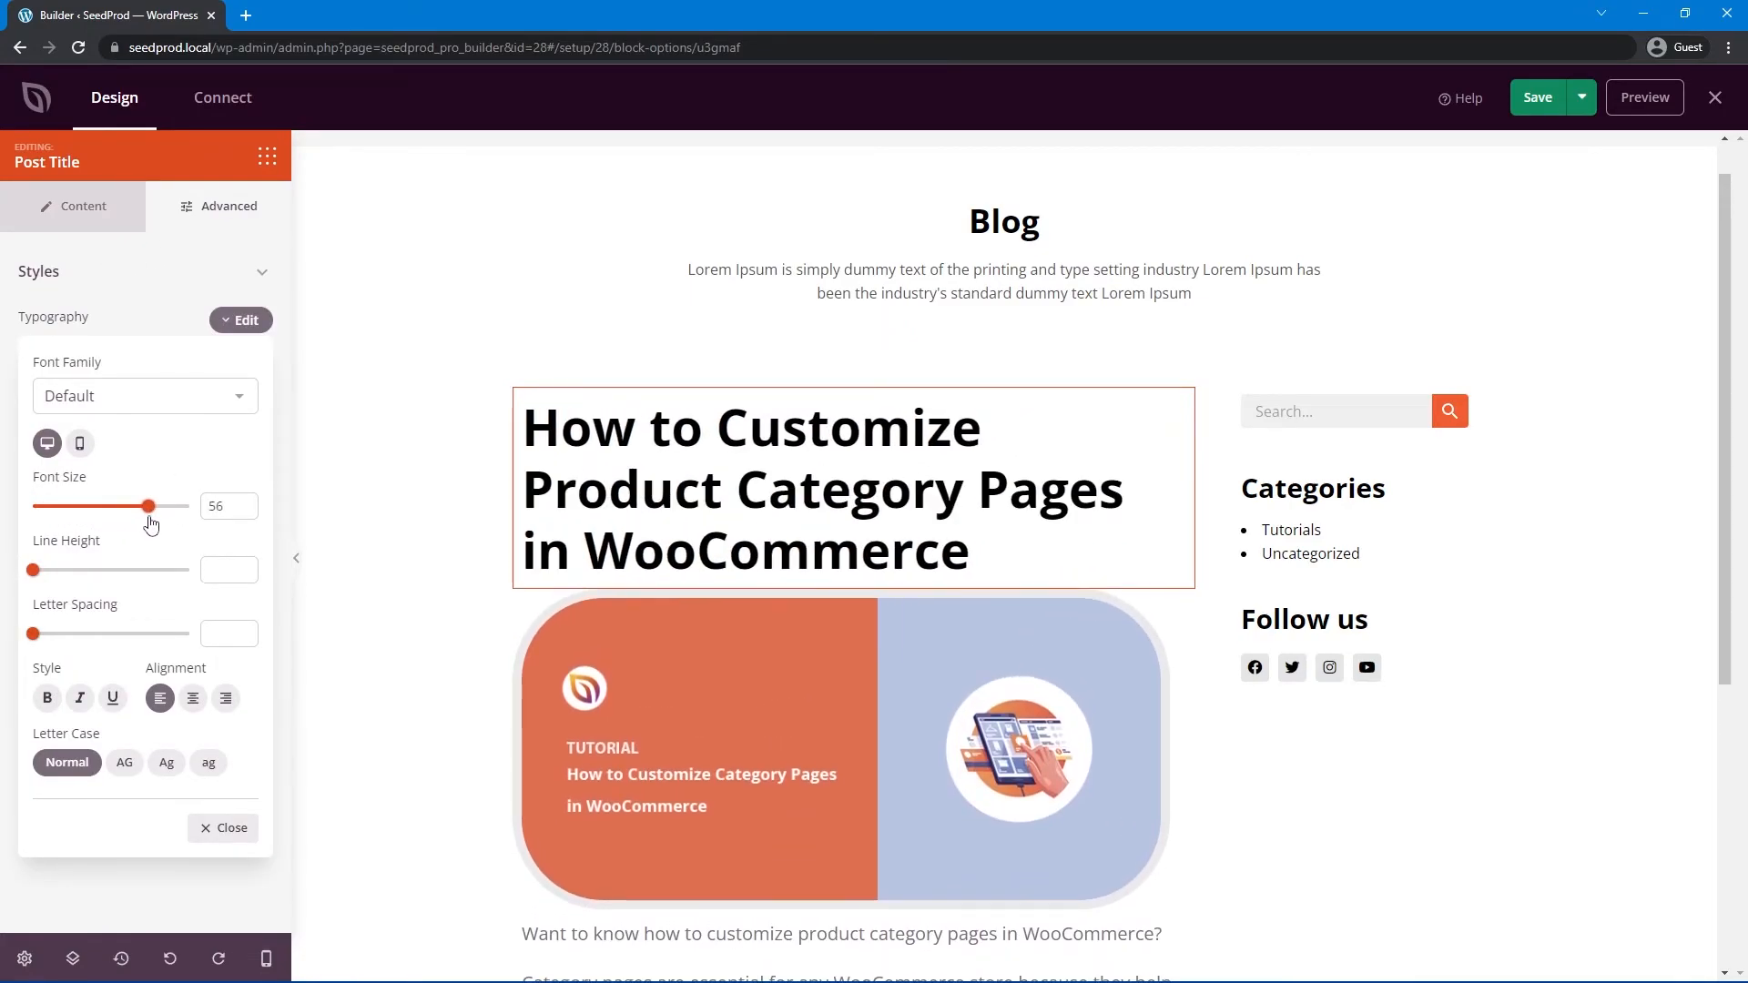
left_click(102, 439)
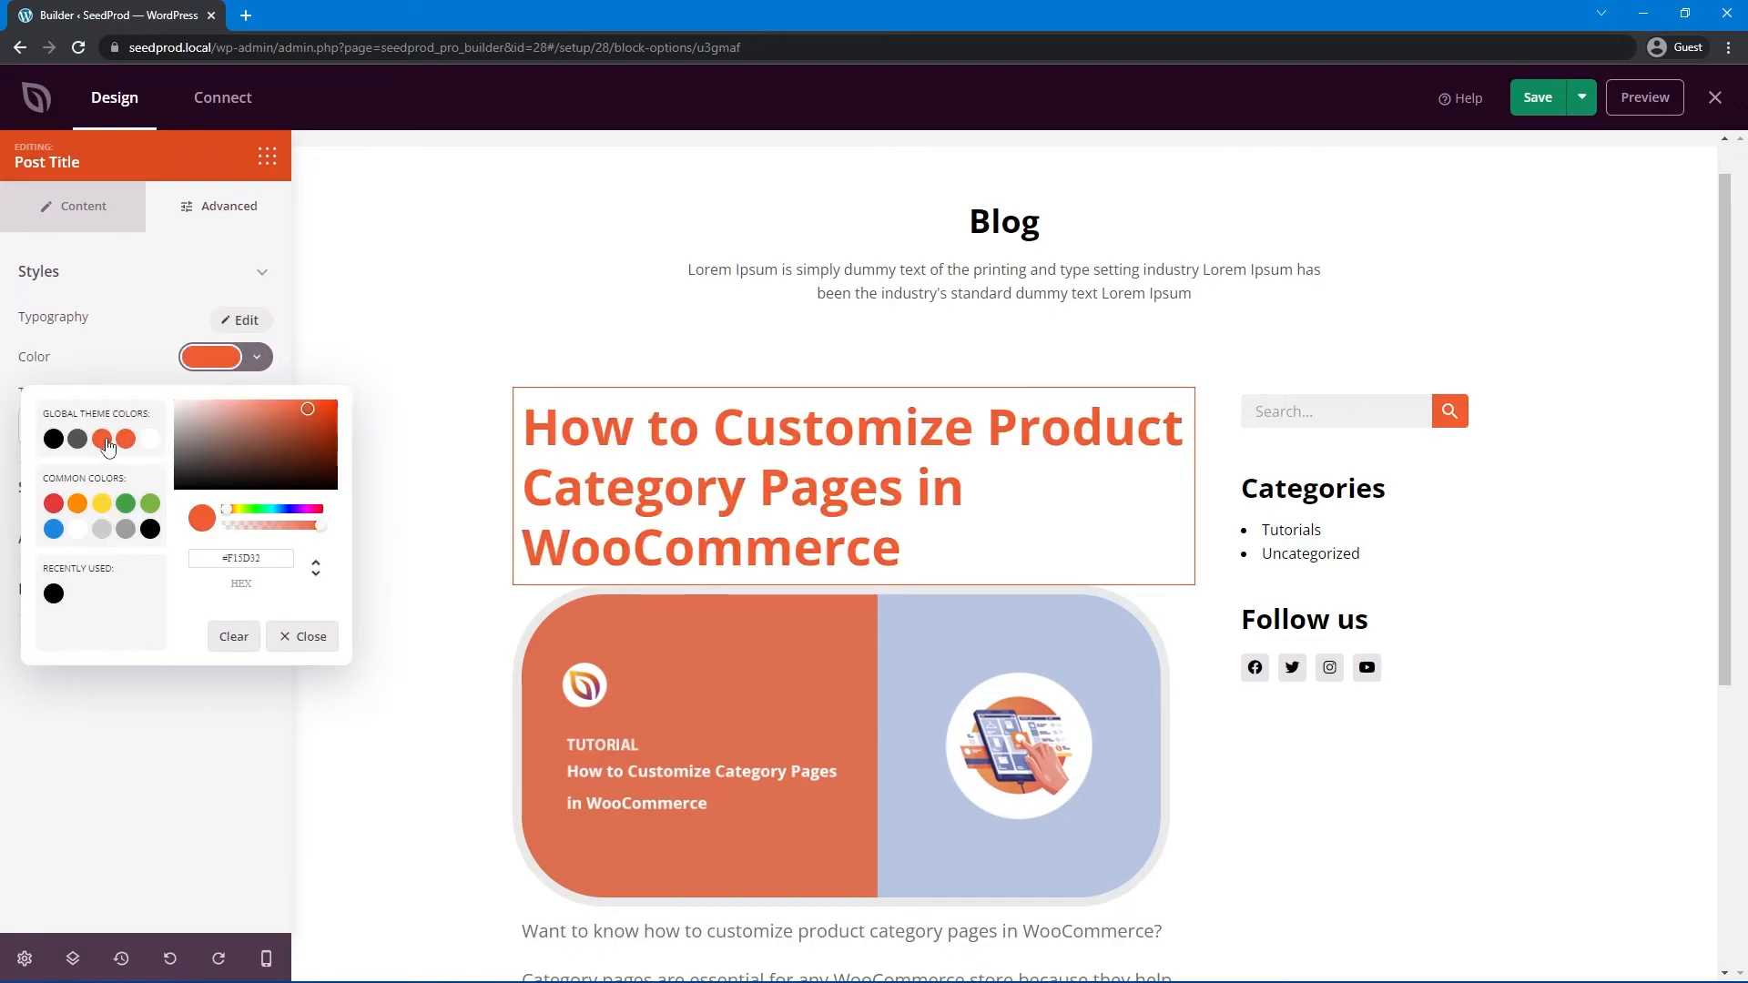
left_click(303, 635)
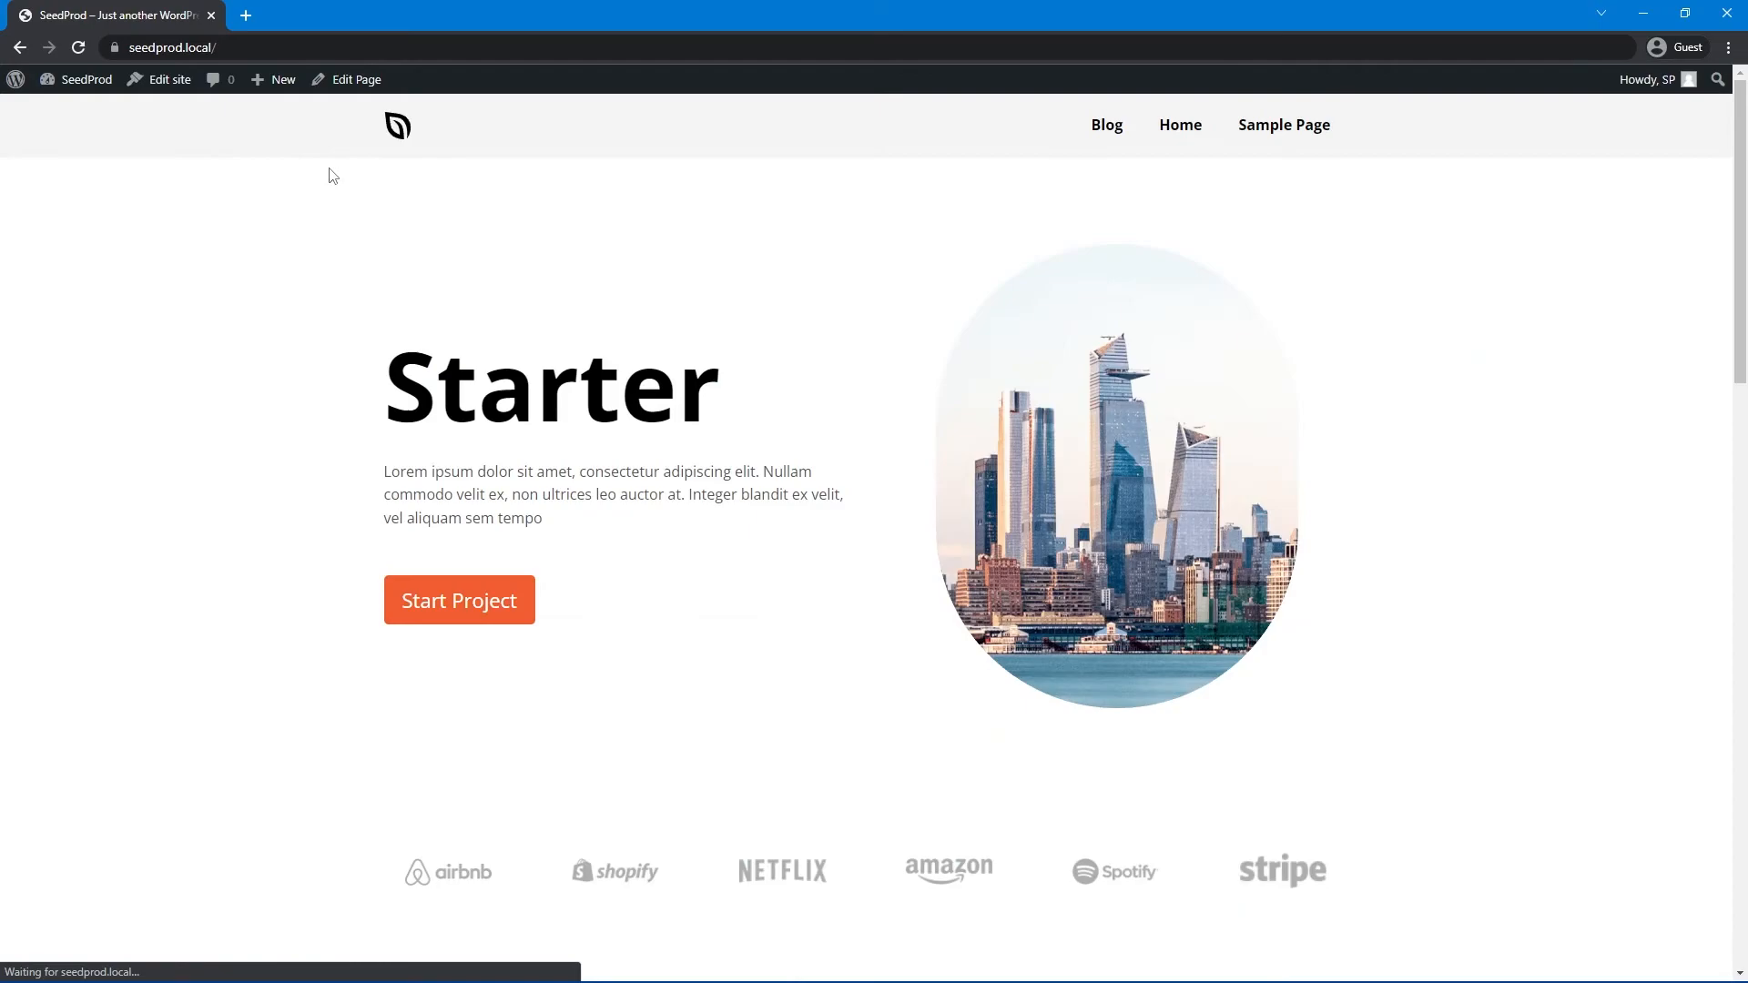
- From the Blog listing, check the WooCommerce tutorial post shows its huge orange headline
left_click(1105, 124)
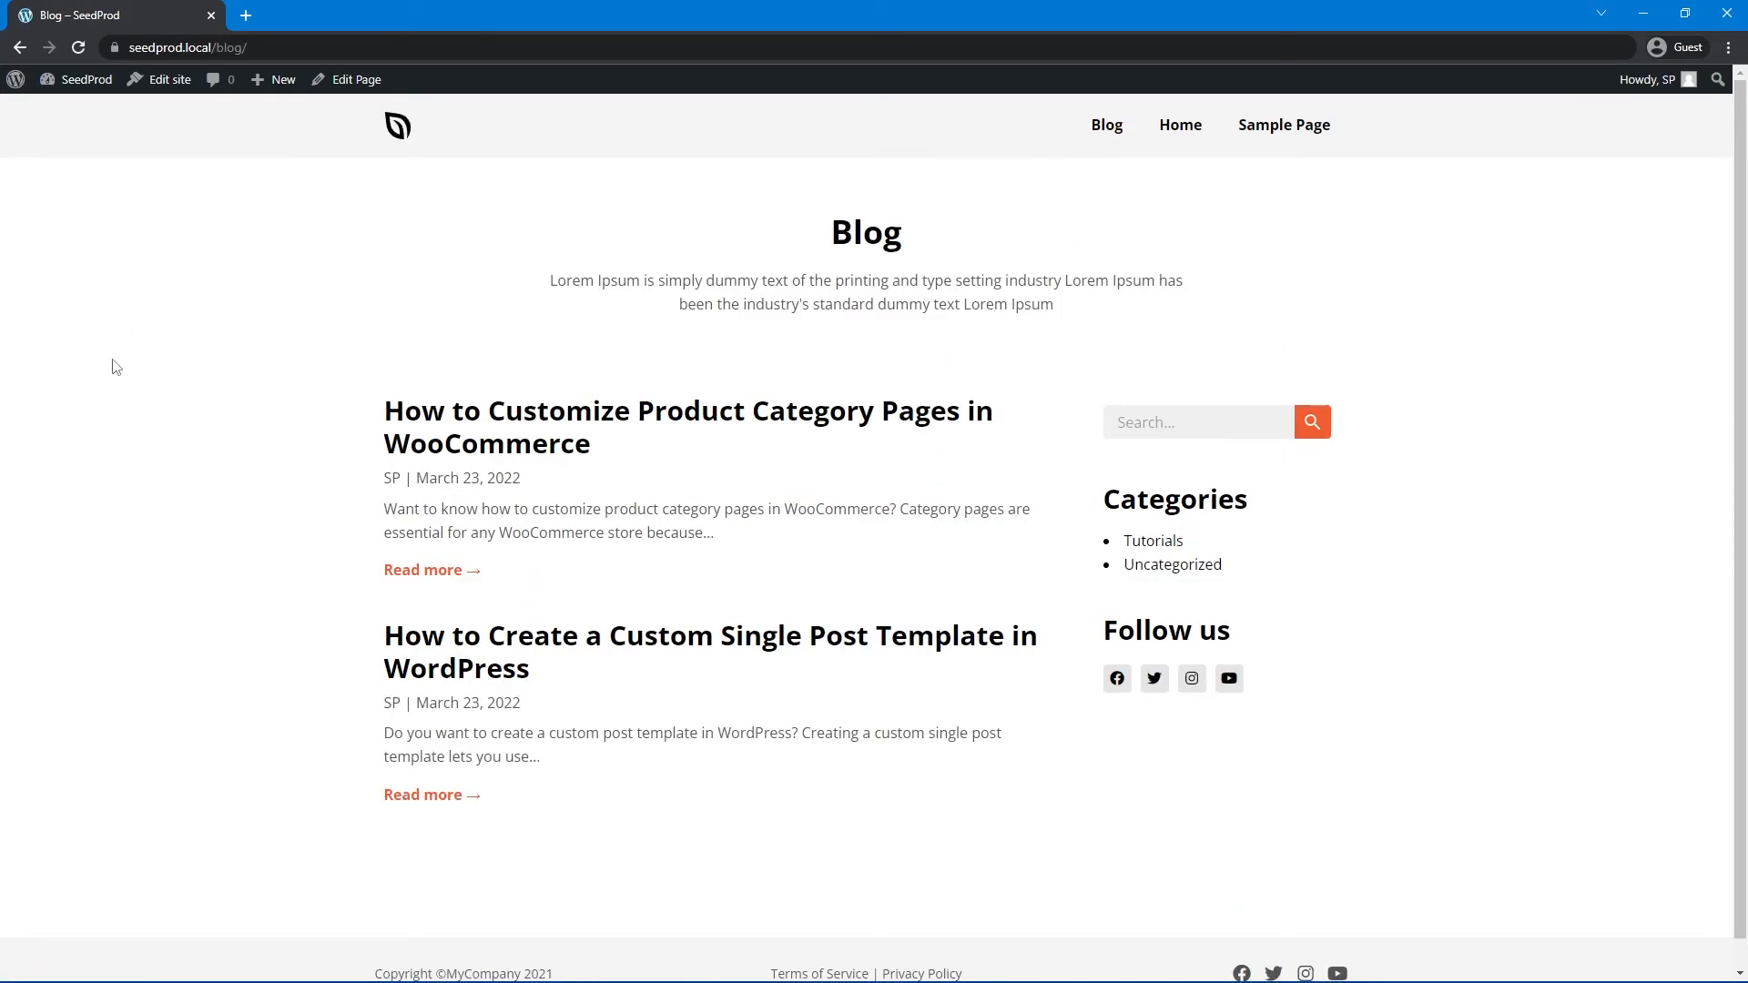
left_click(710, 652)
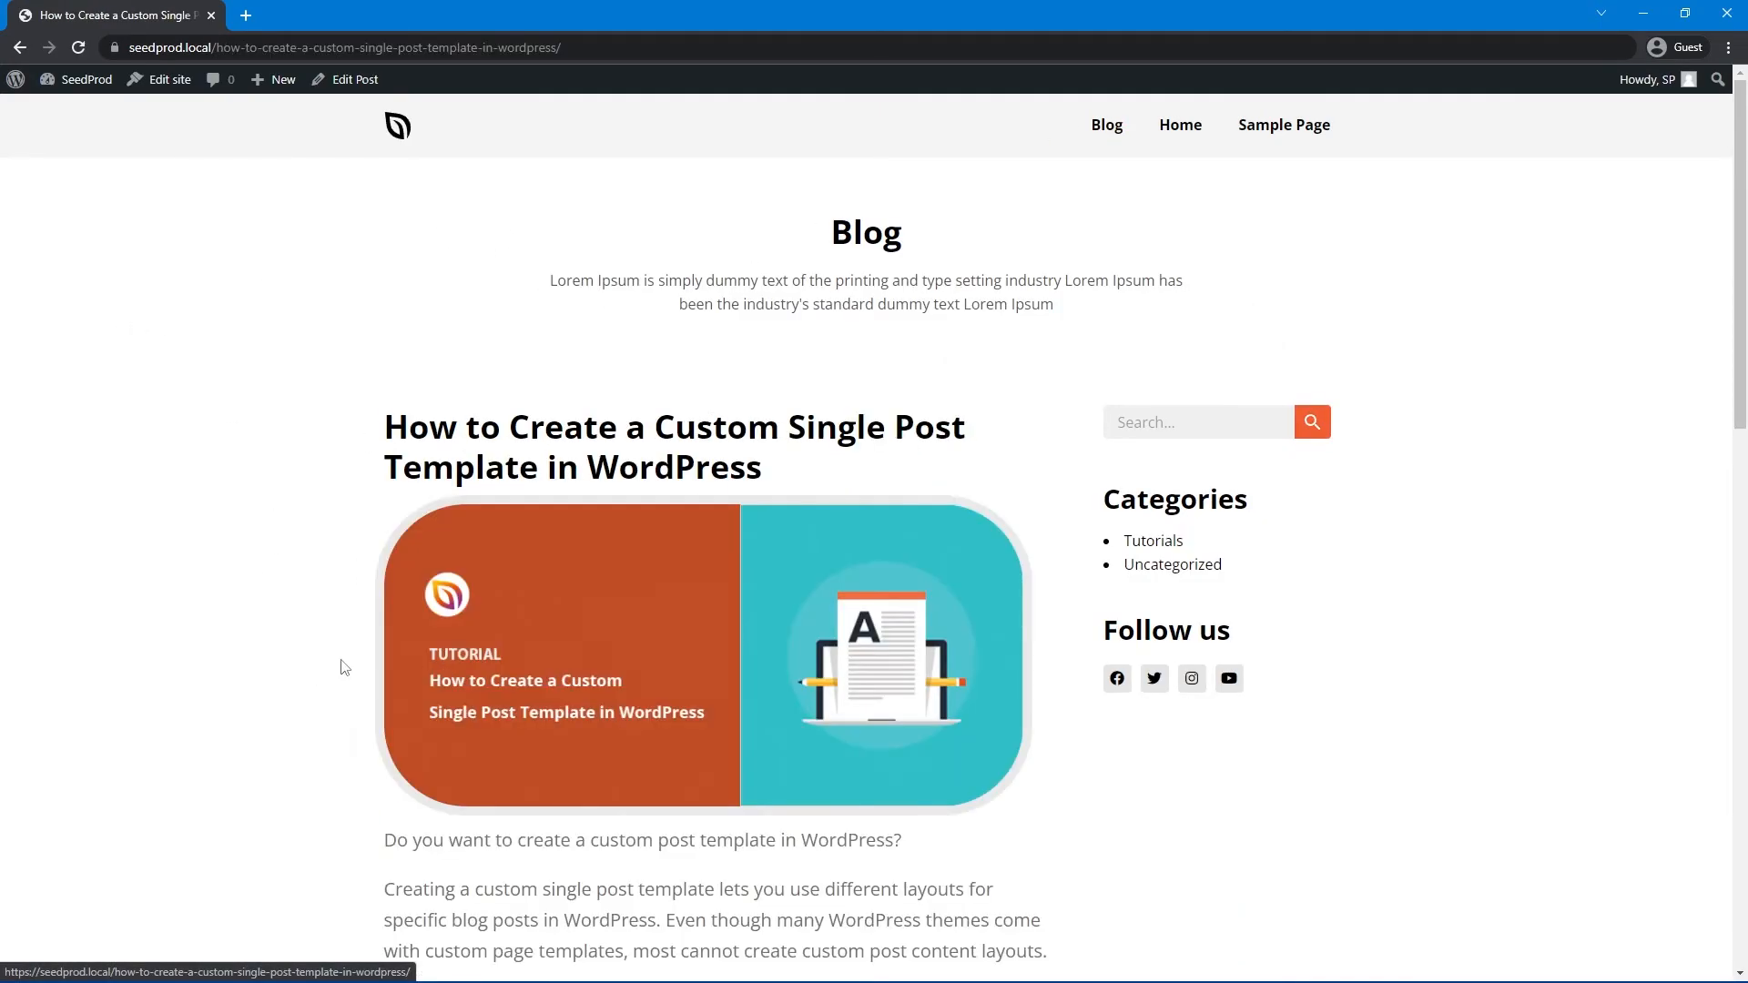
scroll("down", 3)
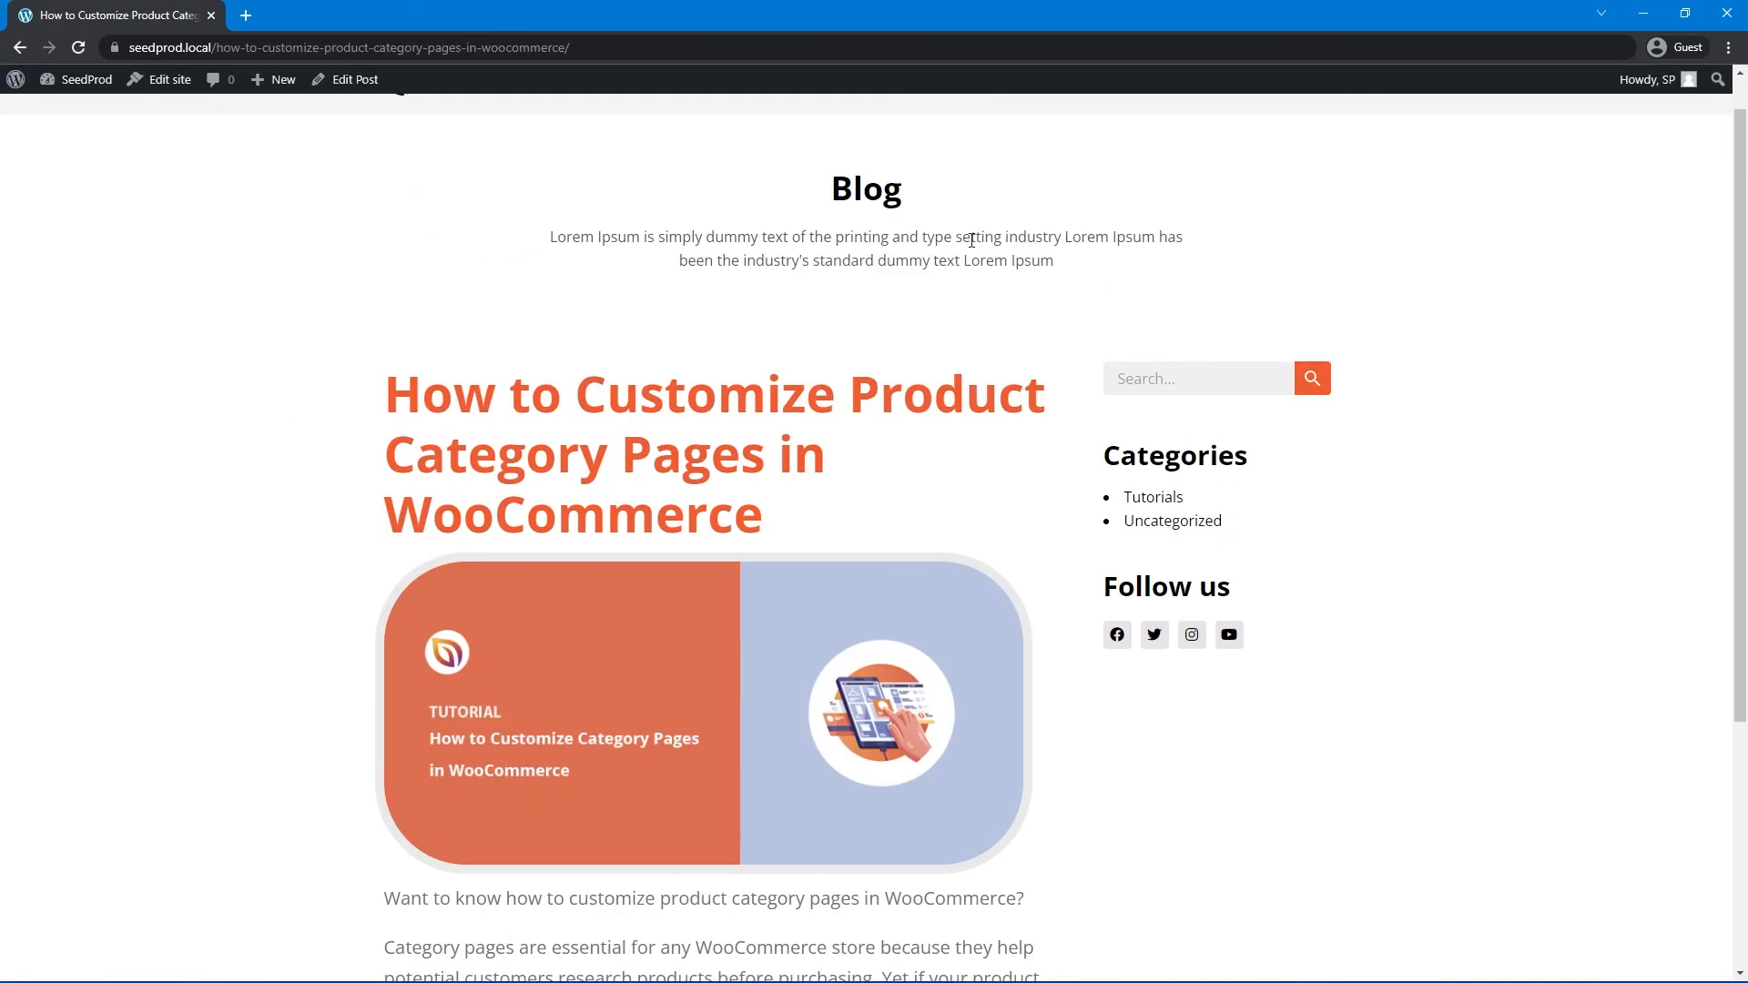
scroll("down", 3)
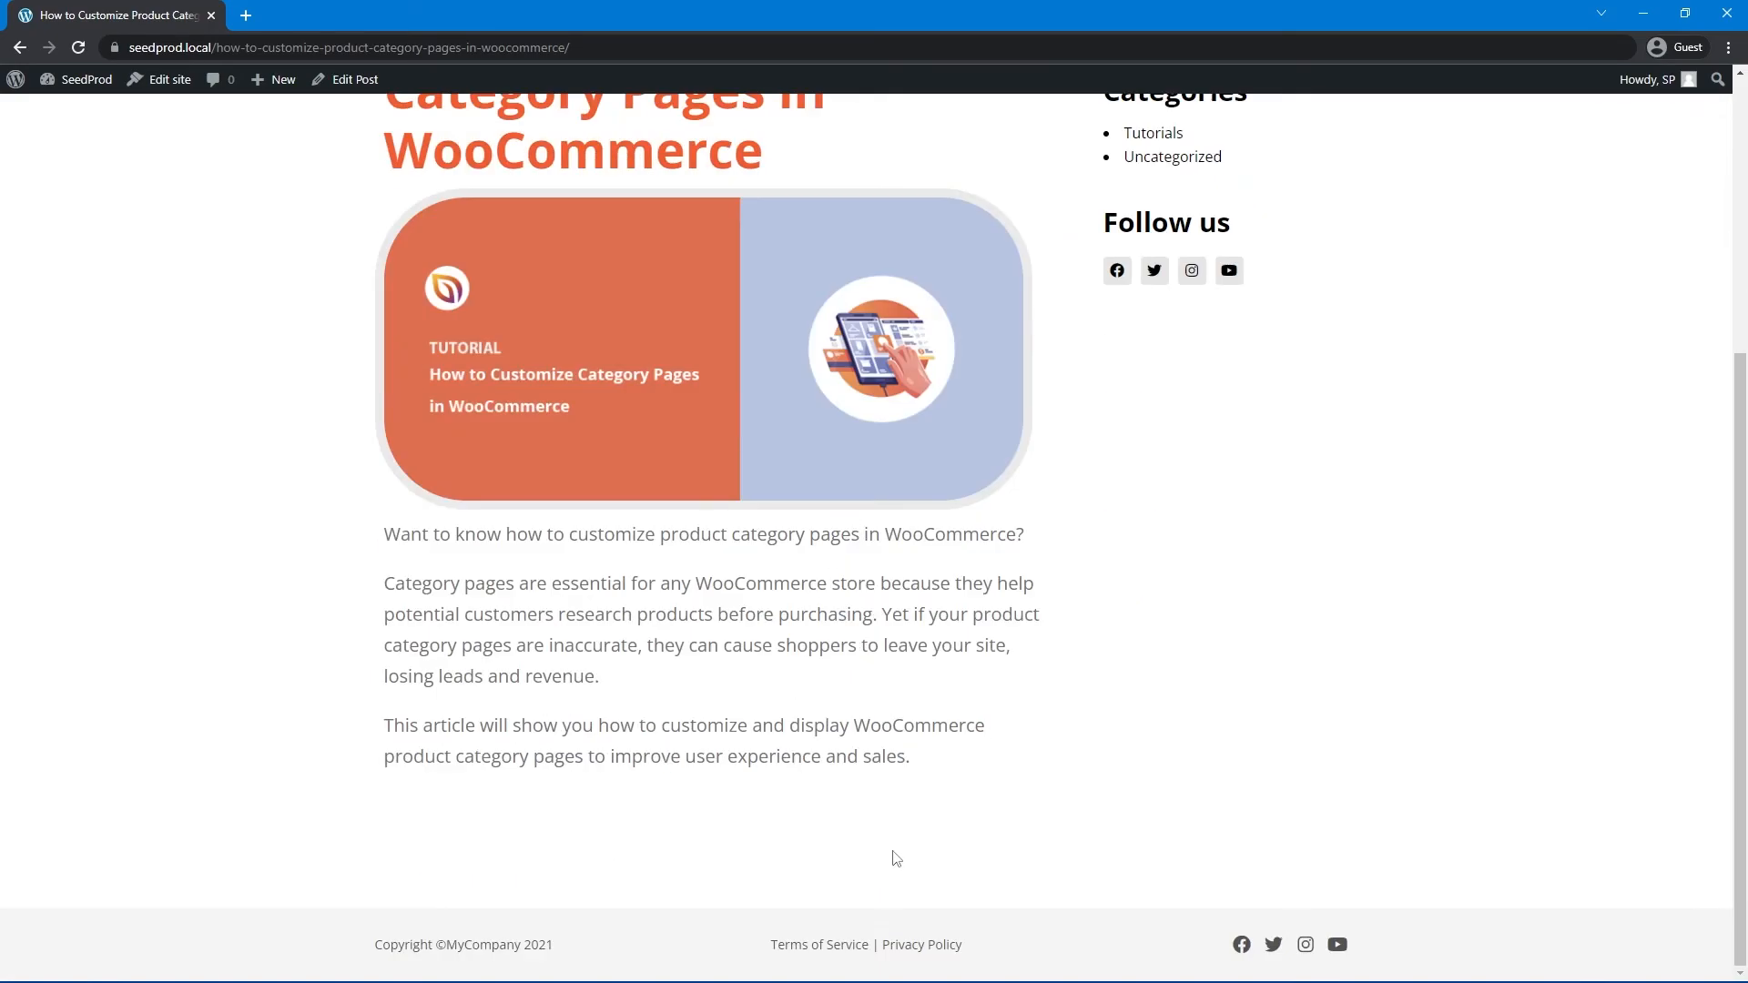
scroll("up", 3)
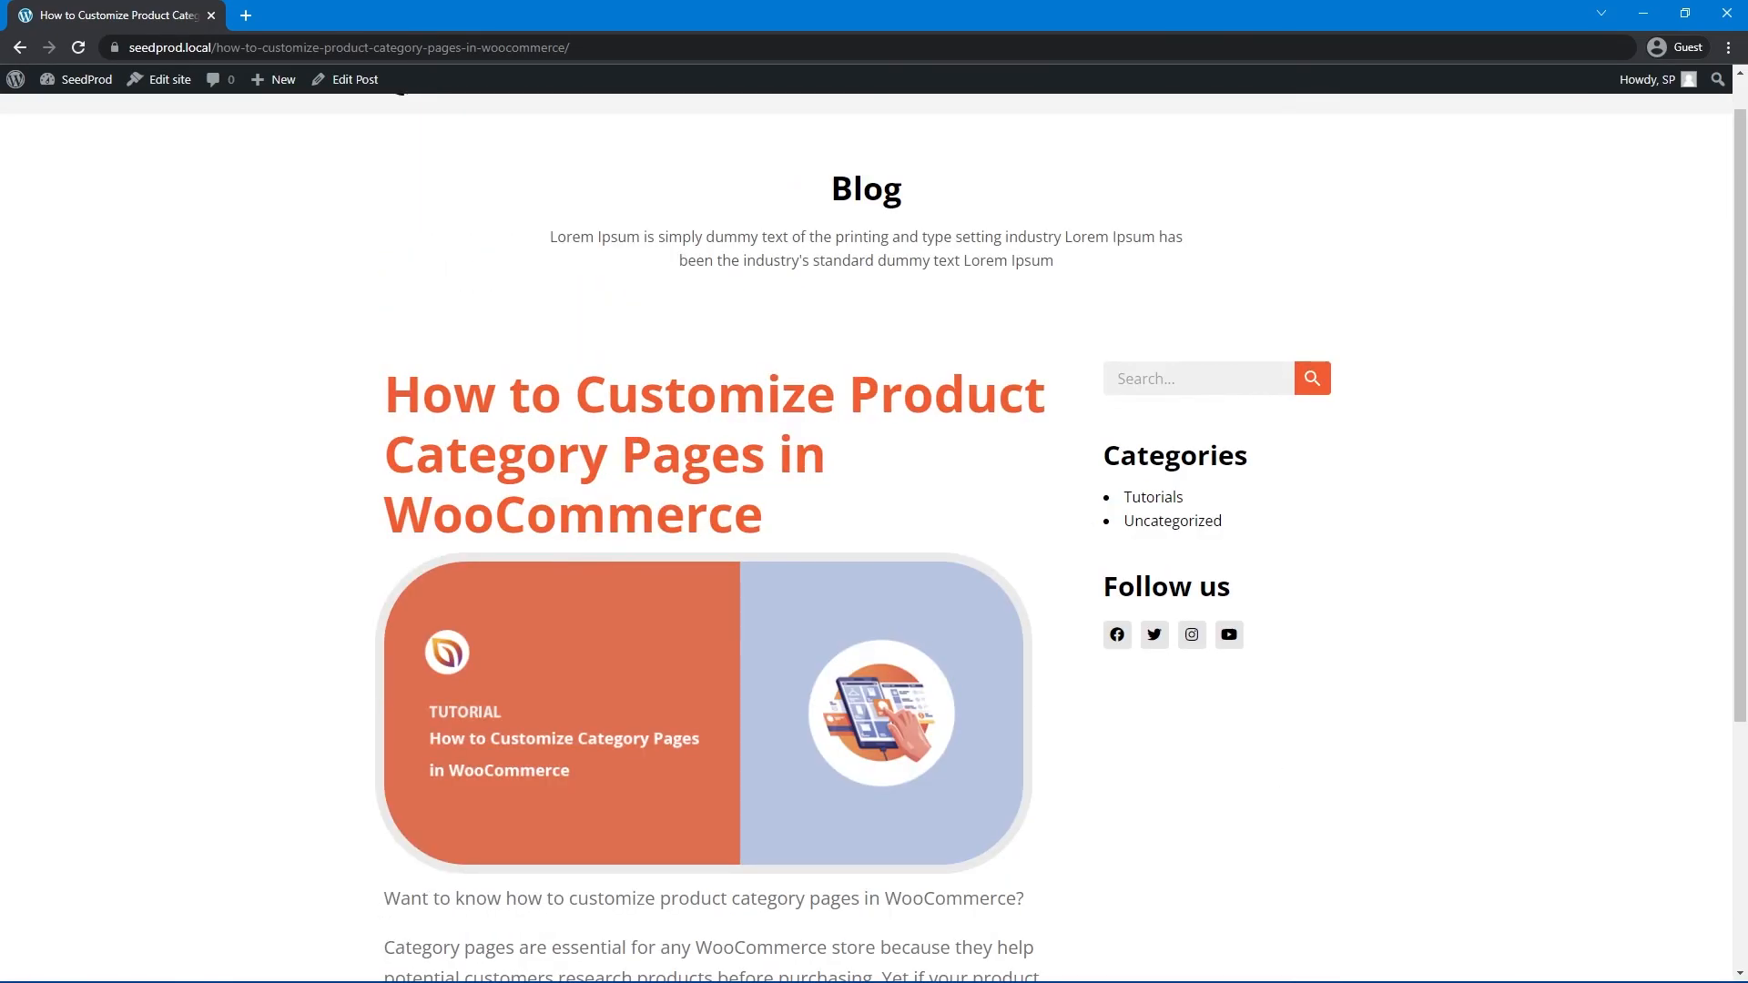
mouse_move(306, 238)
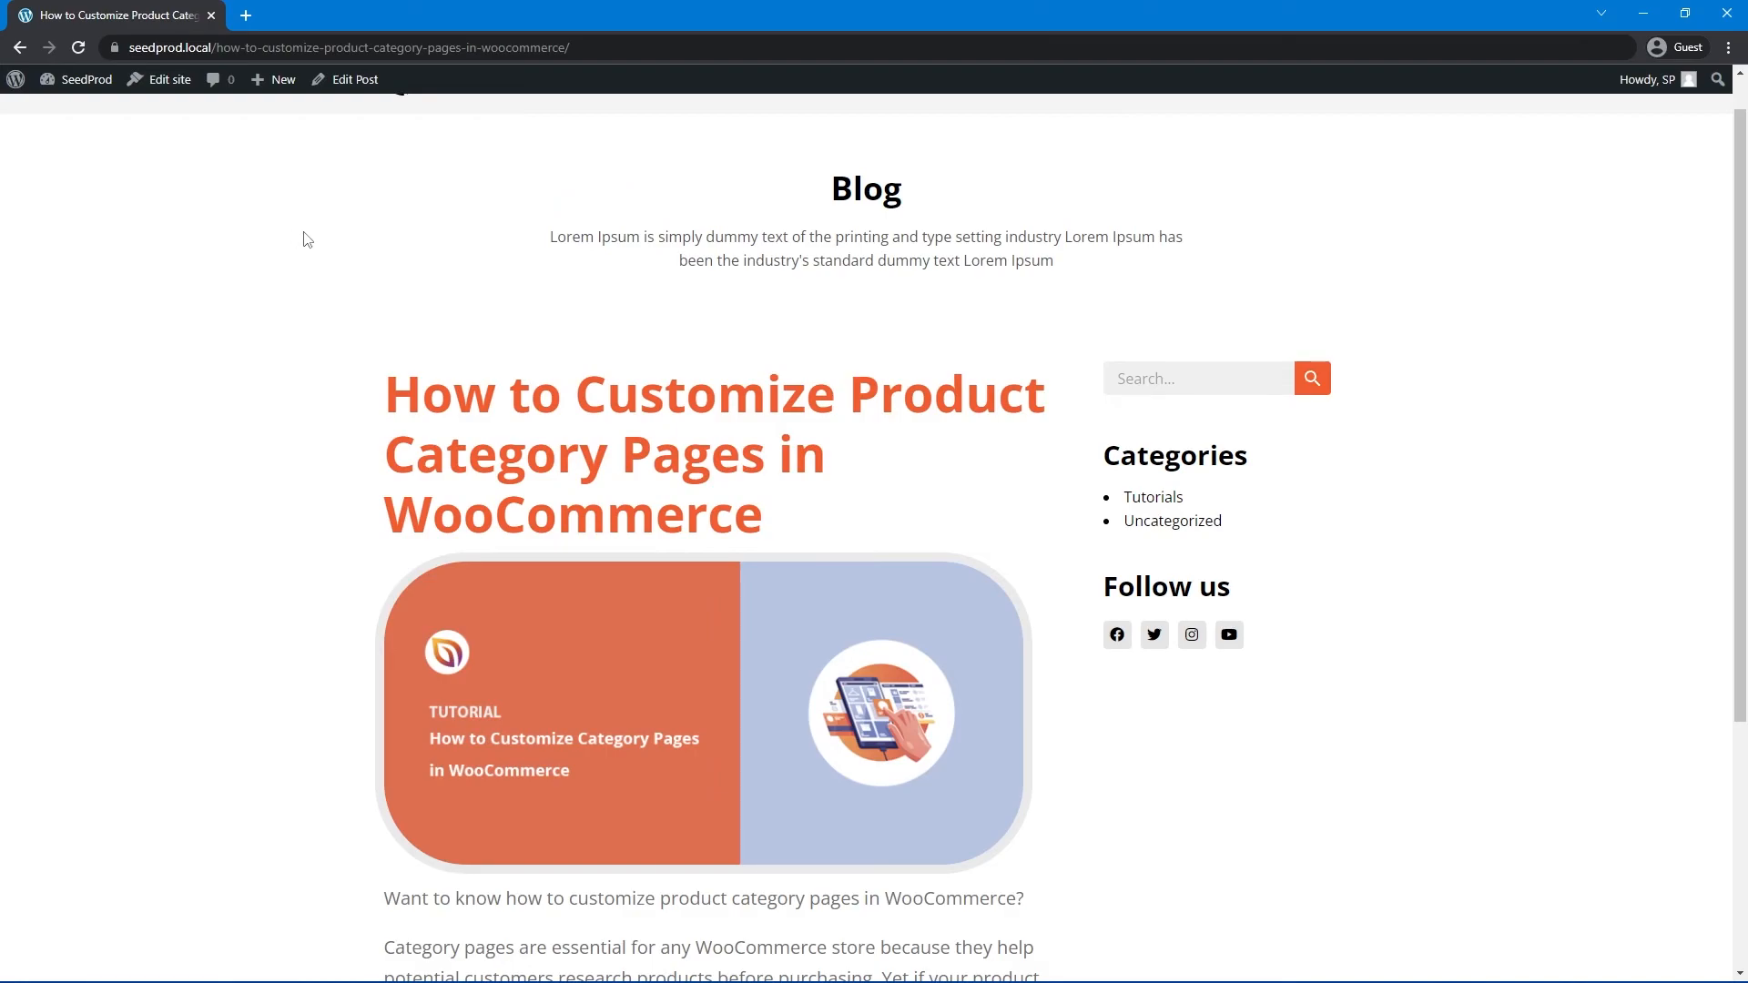